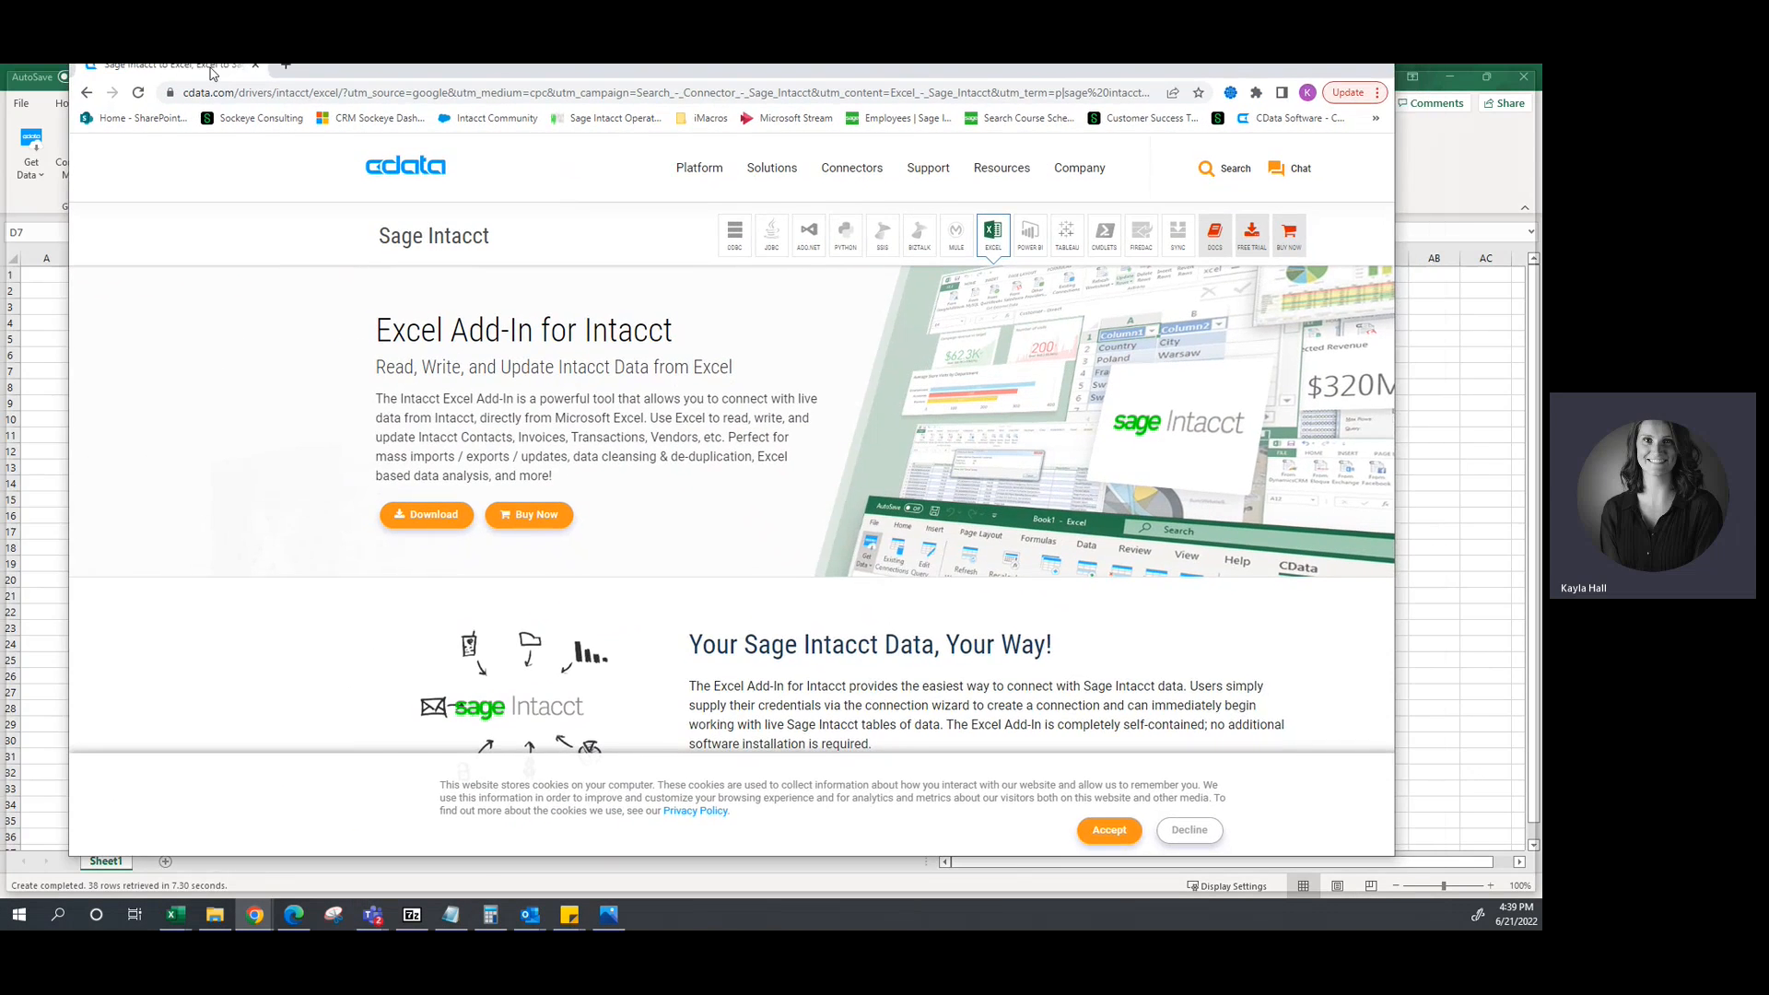
# Maximize Chrome and scroll the Excel Add-In for Intacct page to Bi-Directional Access.
pyautogui.click(1486, 76)
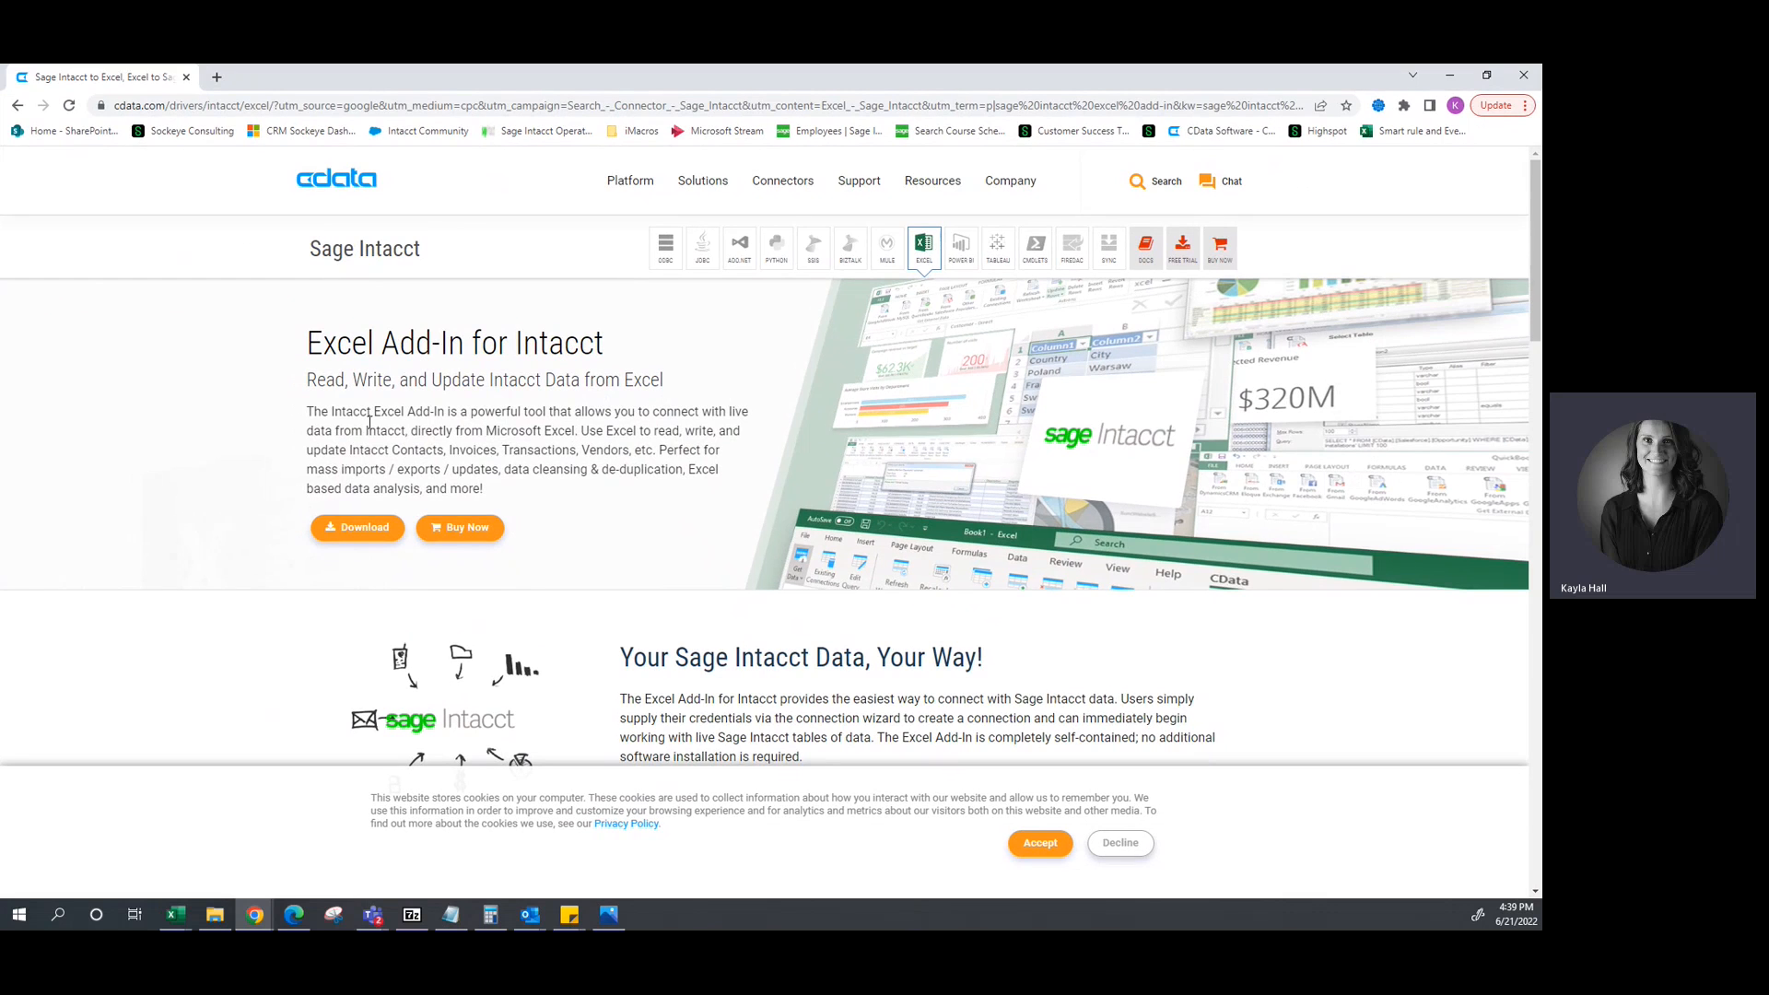
pyautogui.moveTo(663, 382)
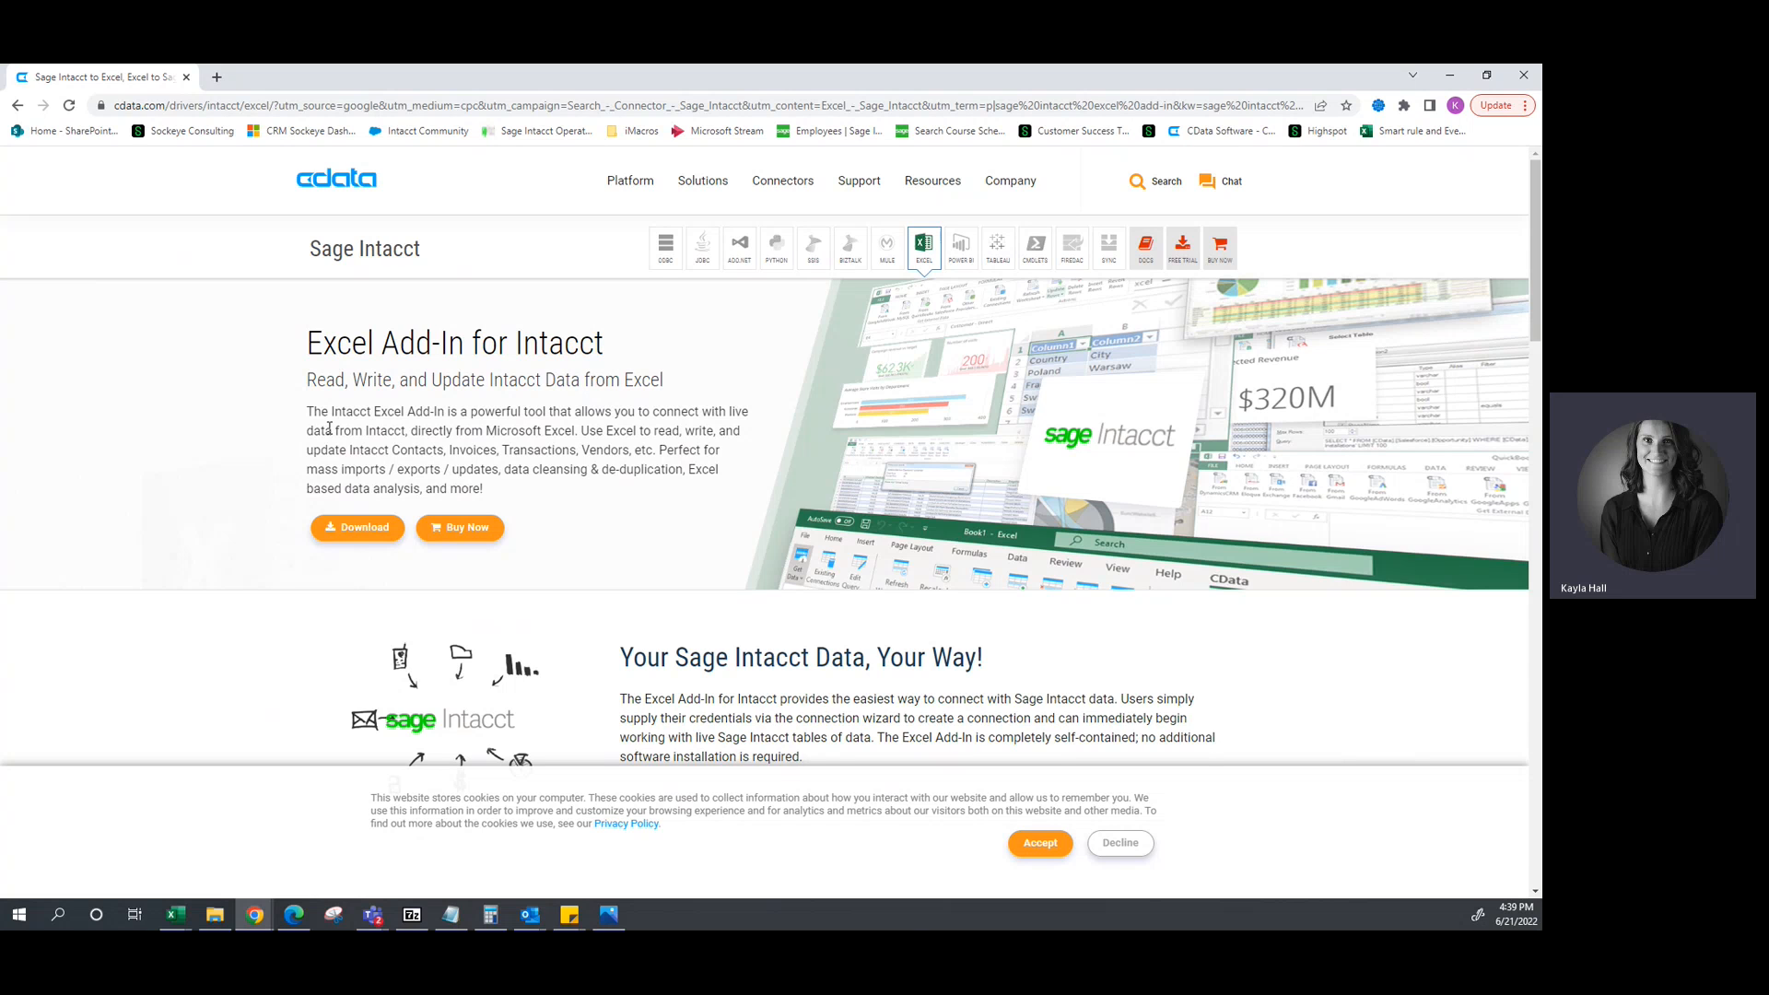
pyautogui.moveTo(472, 281)
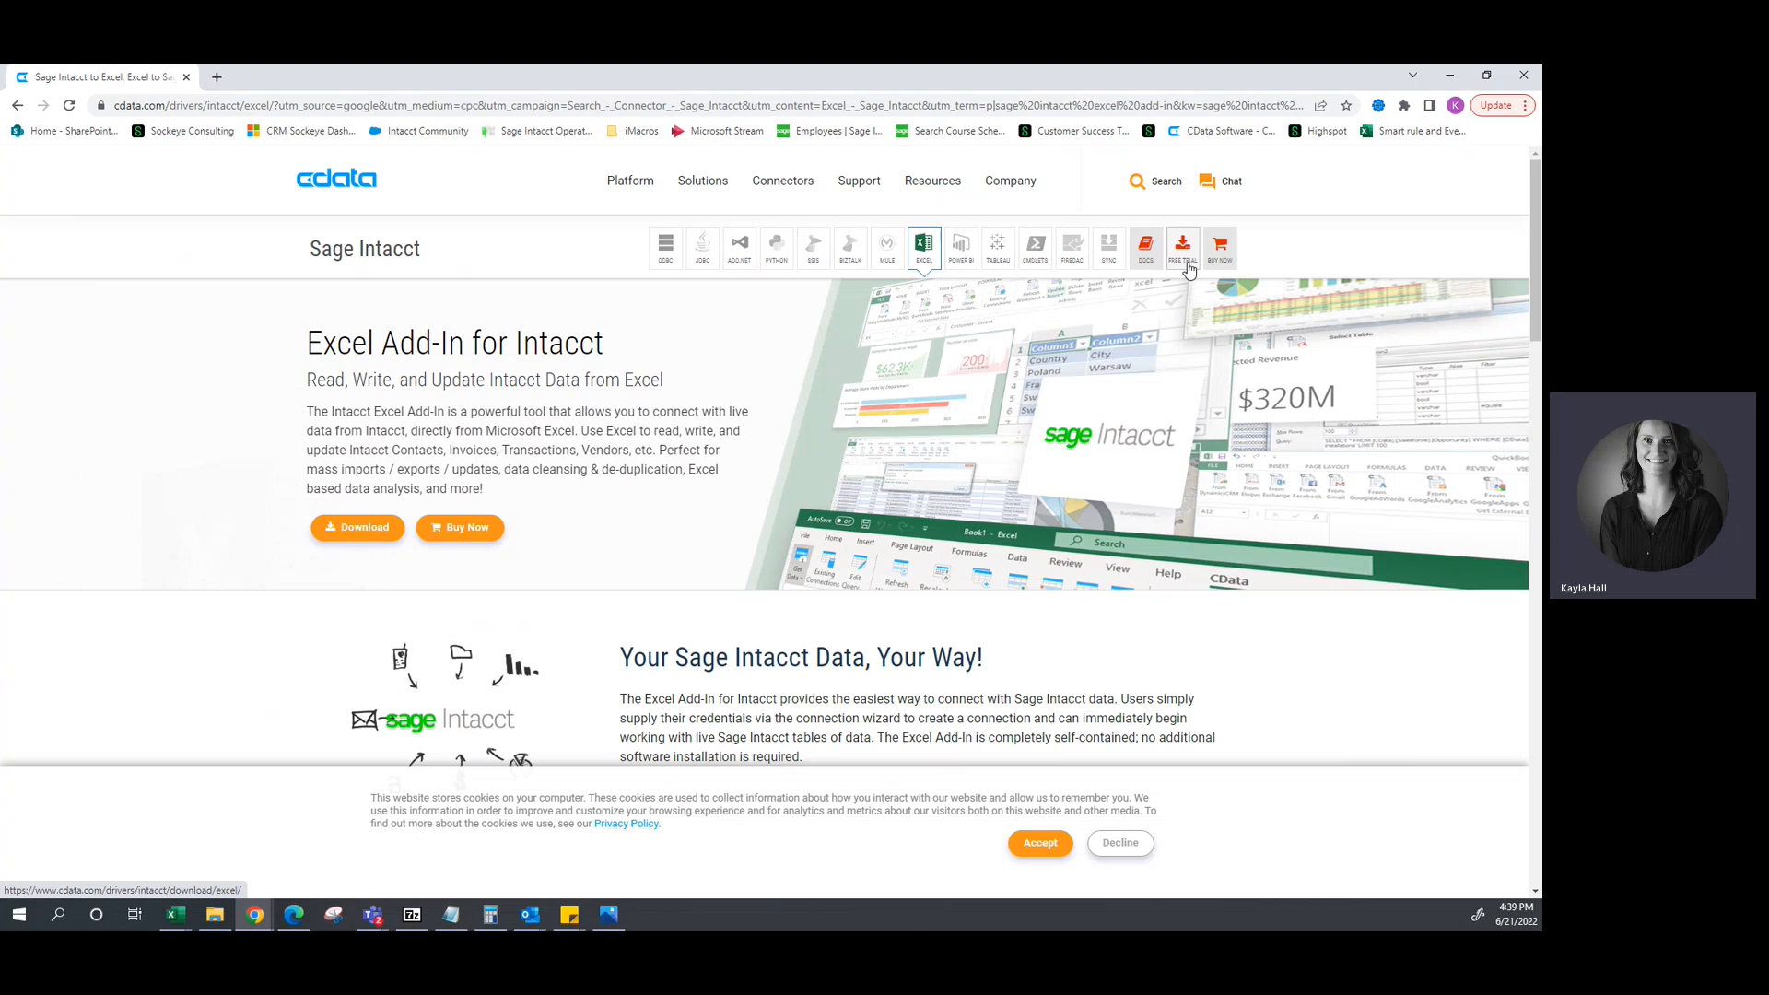
pyautogui.moveTo(1184, 270)
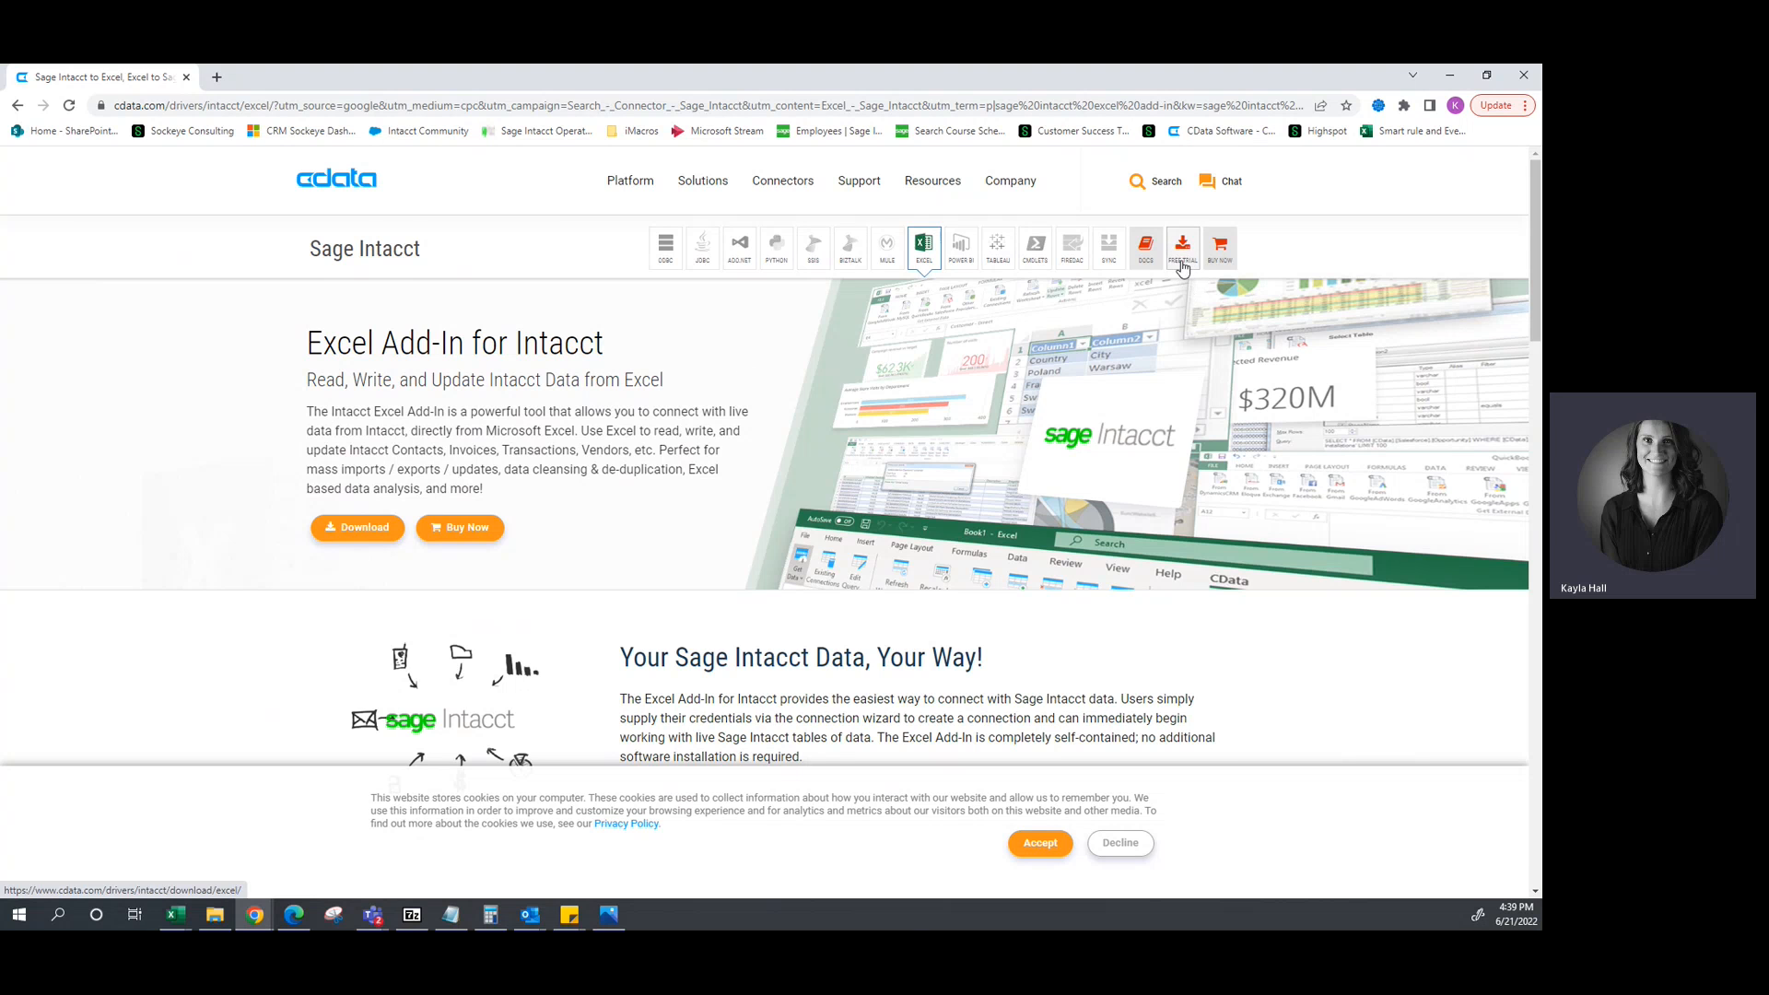
pyautogui.scroll(-3)
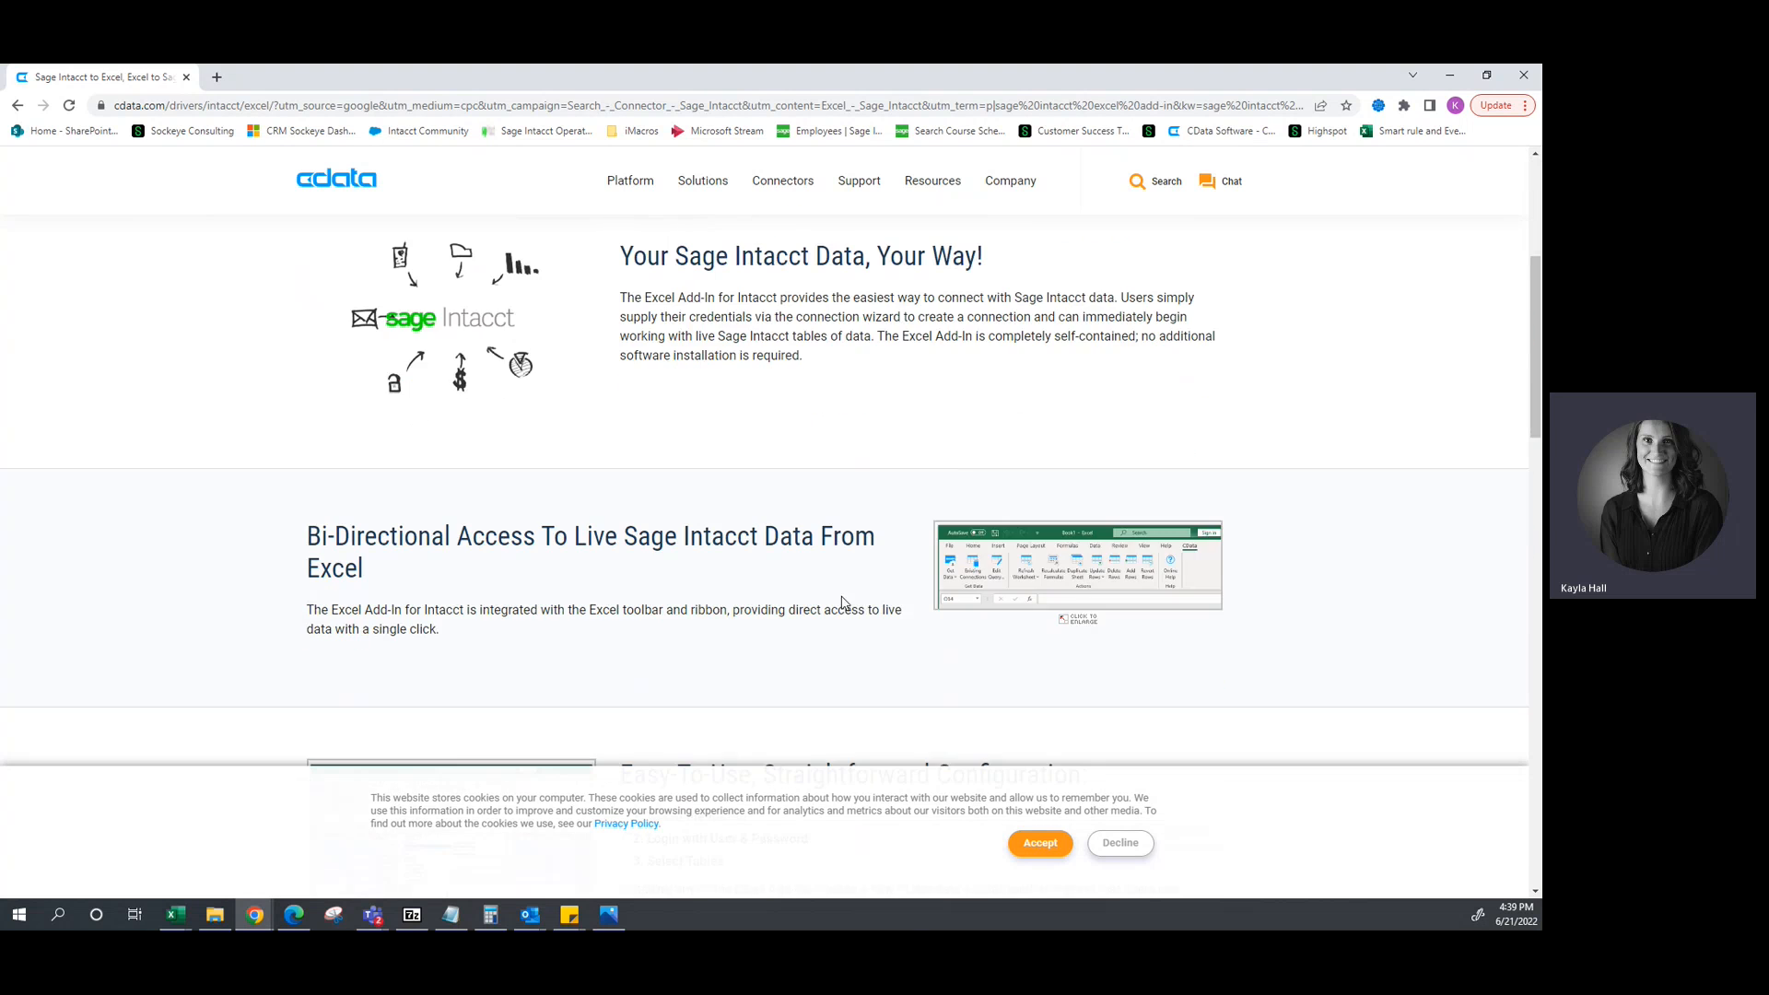
pyautogui.scroll(-3)
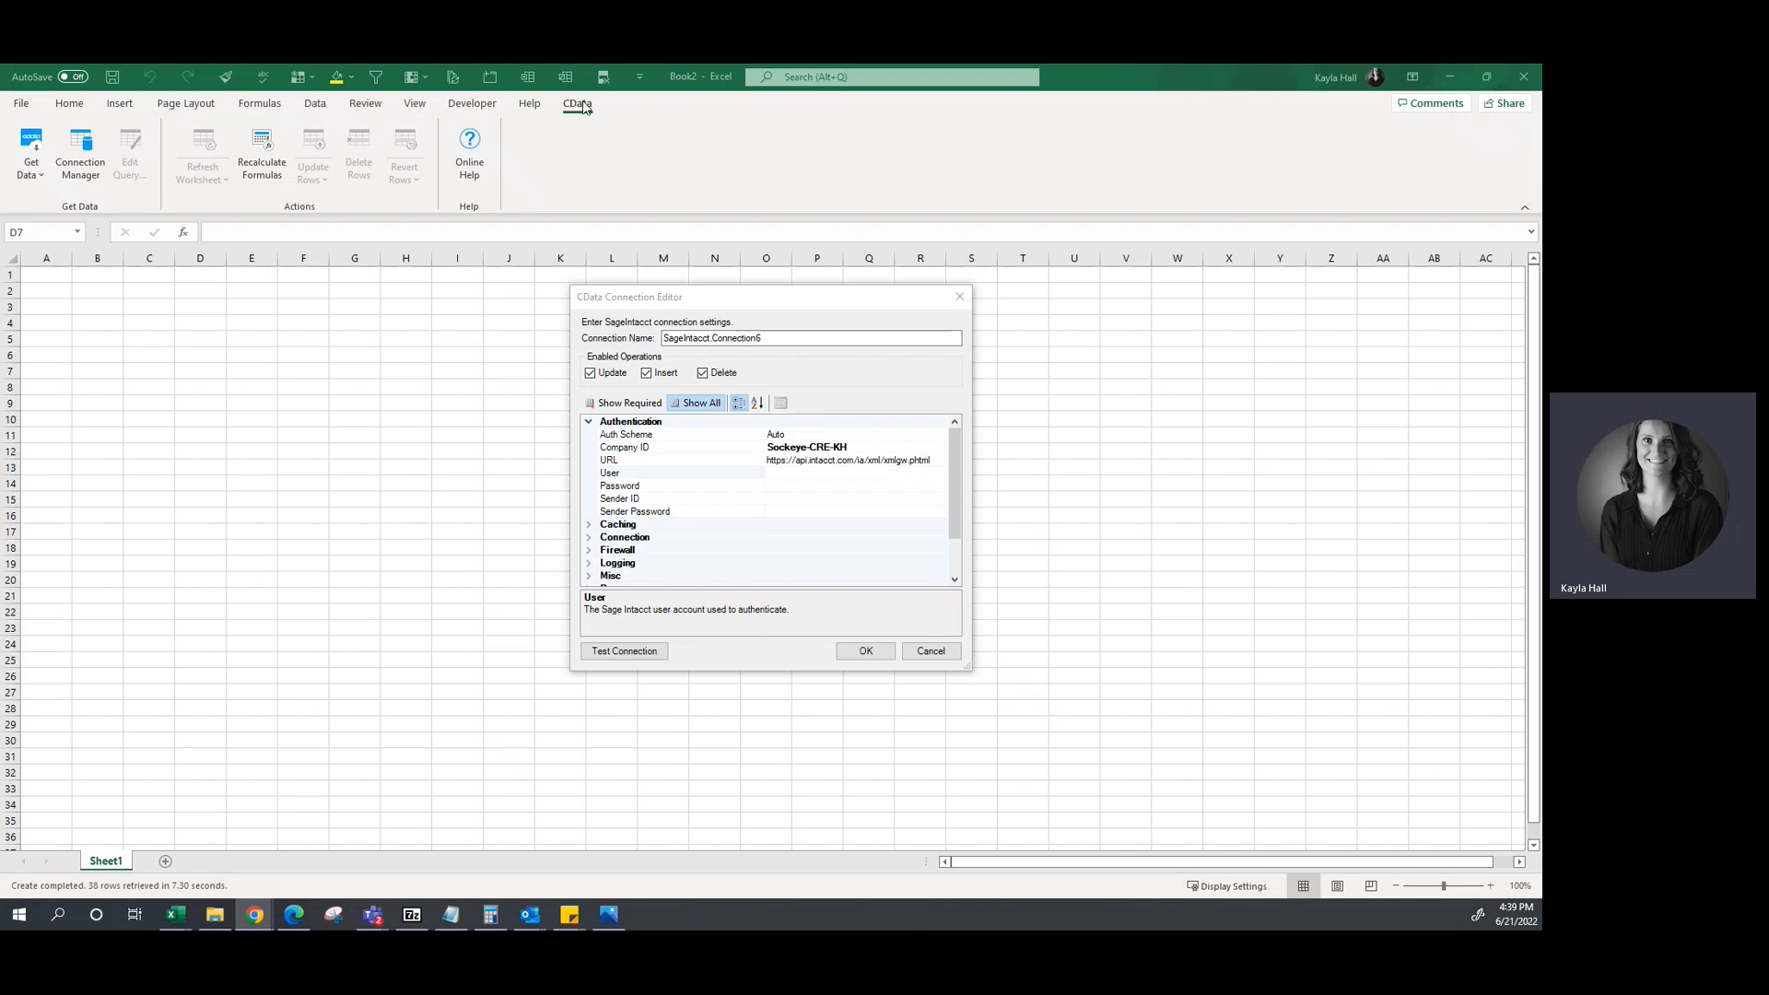
pyautogui.moveTo(930, 651)
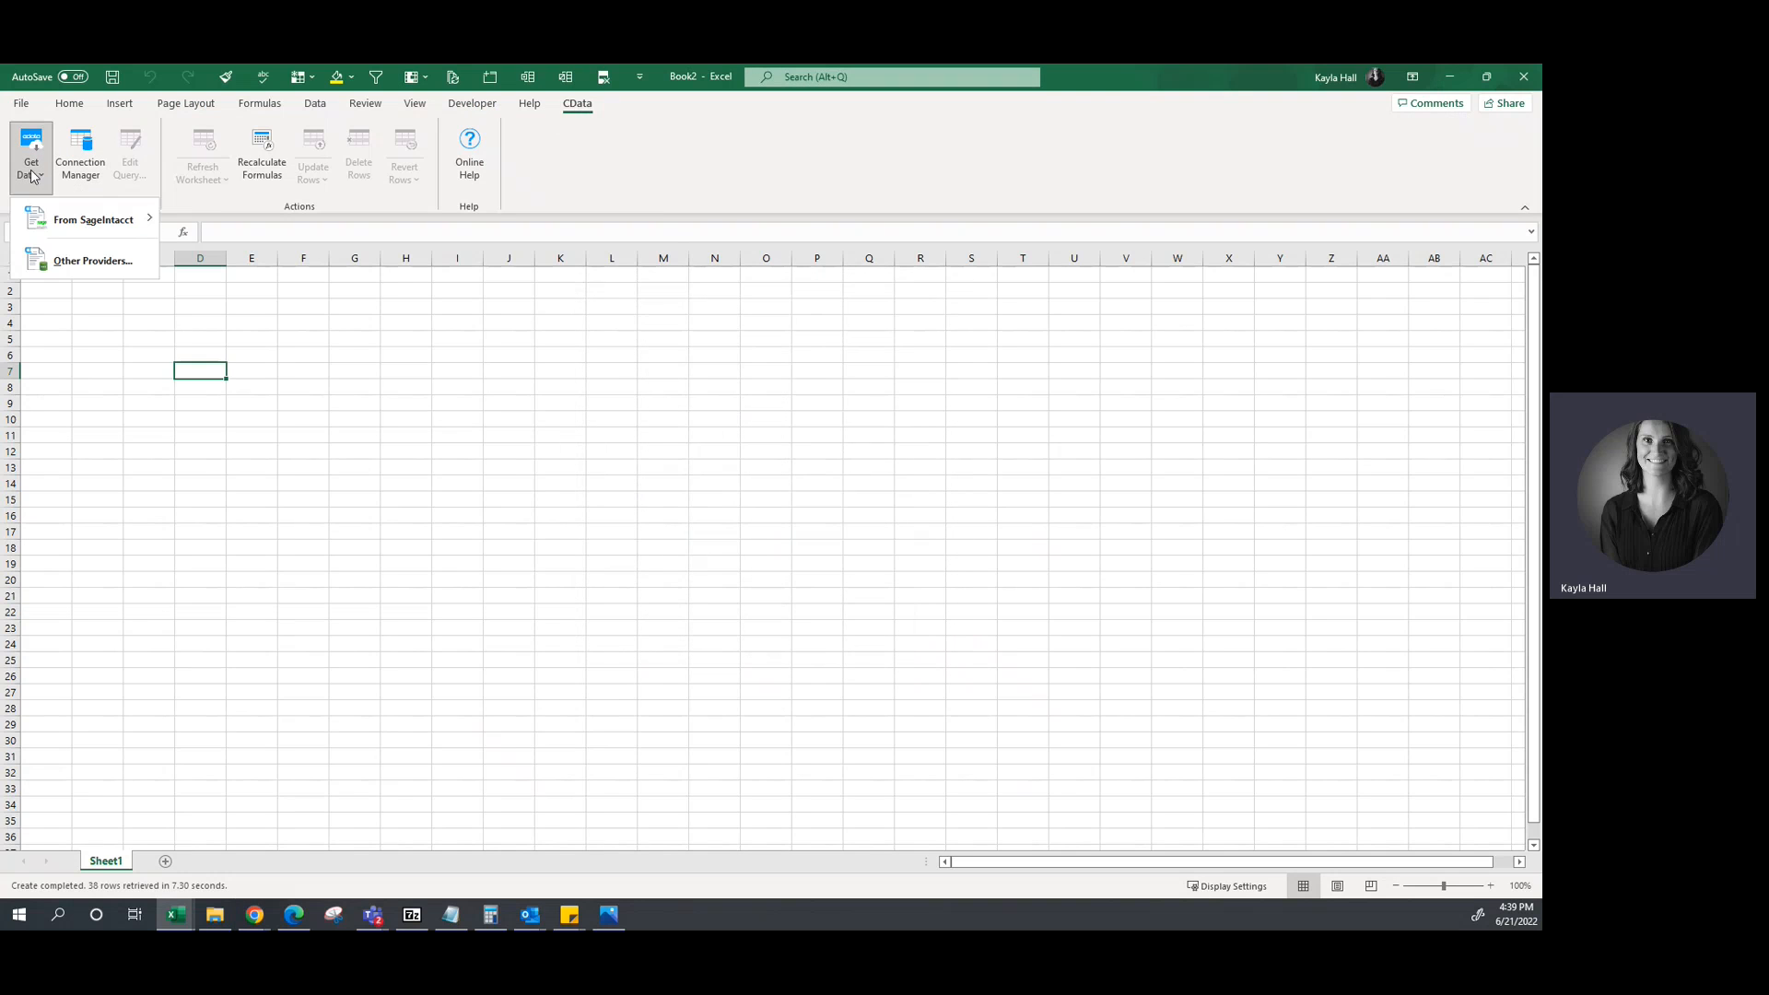
pyautogui.moveTo(95, 219)
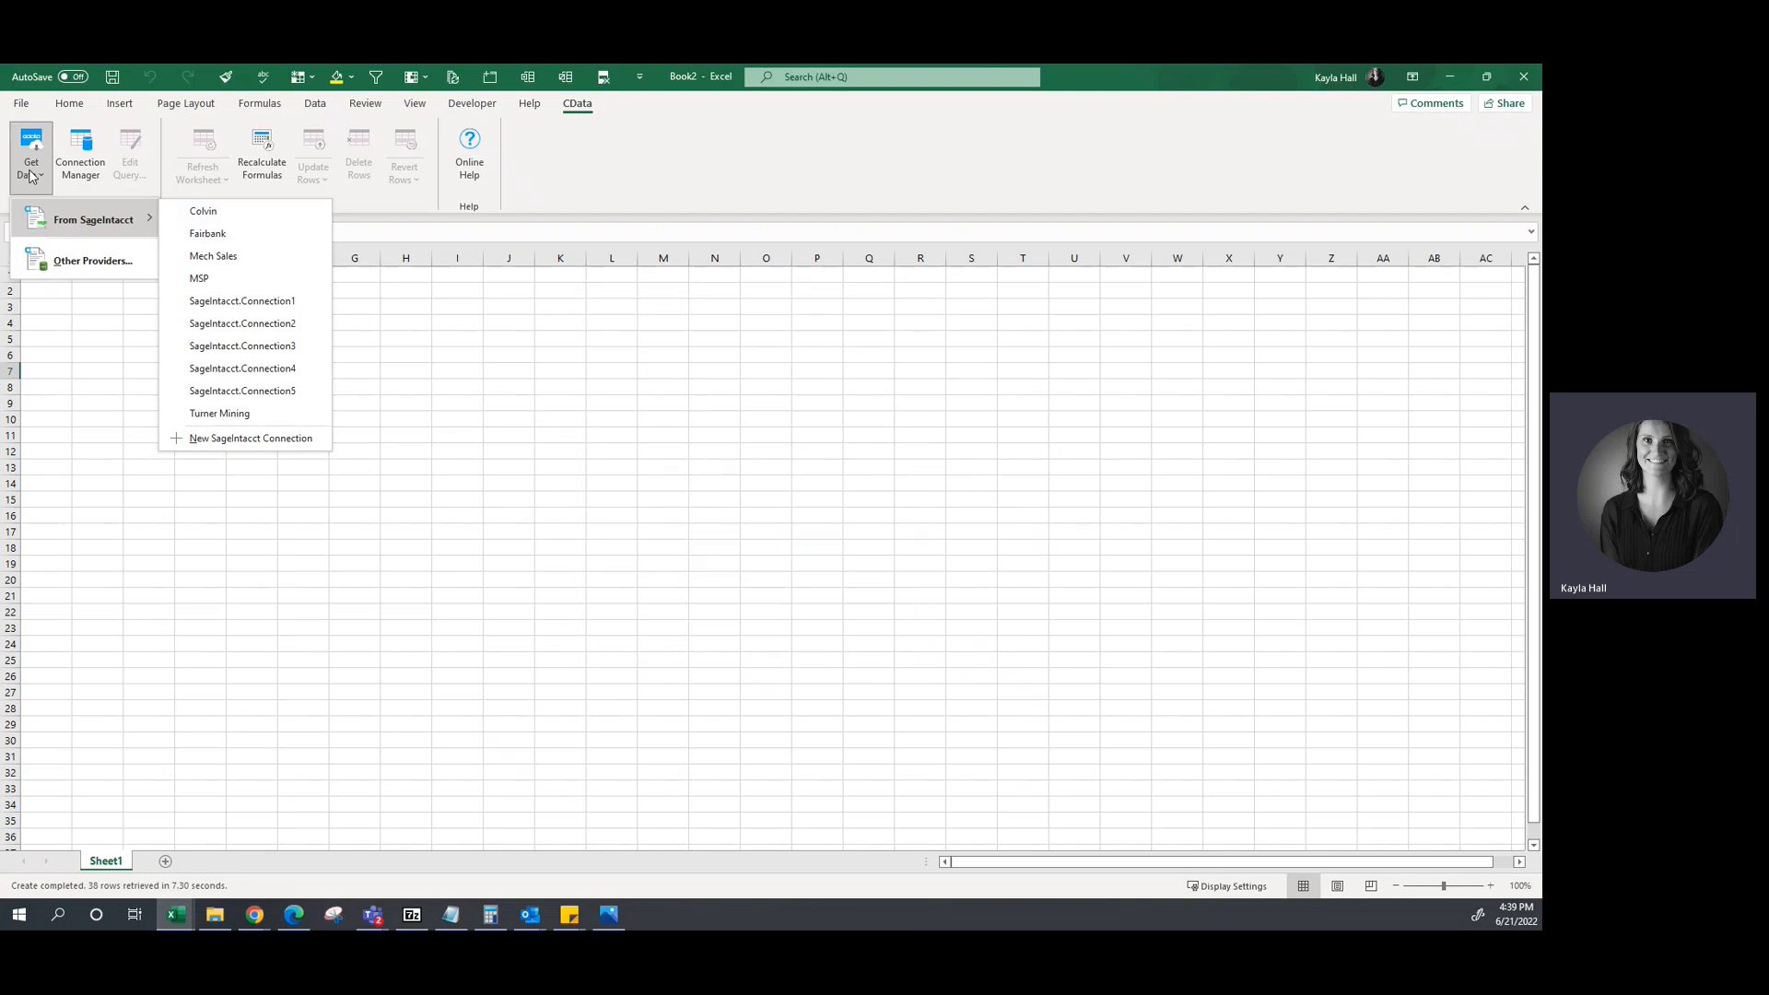
pyautogui.moveTo(250, 437)
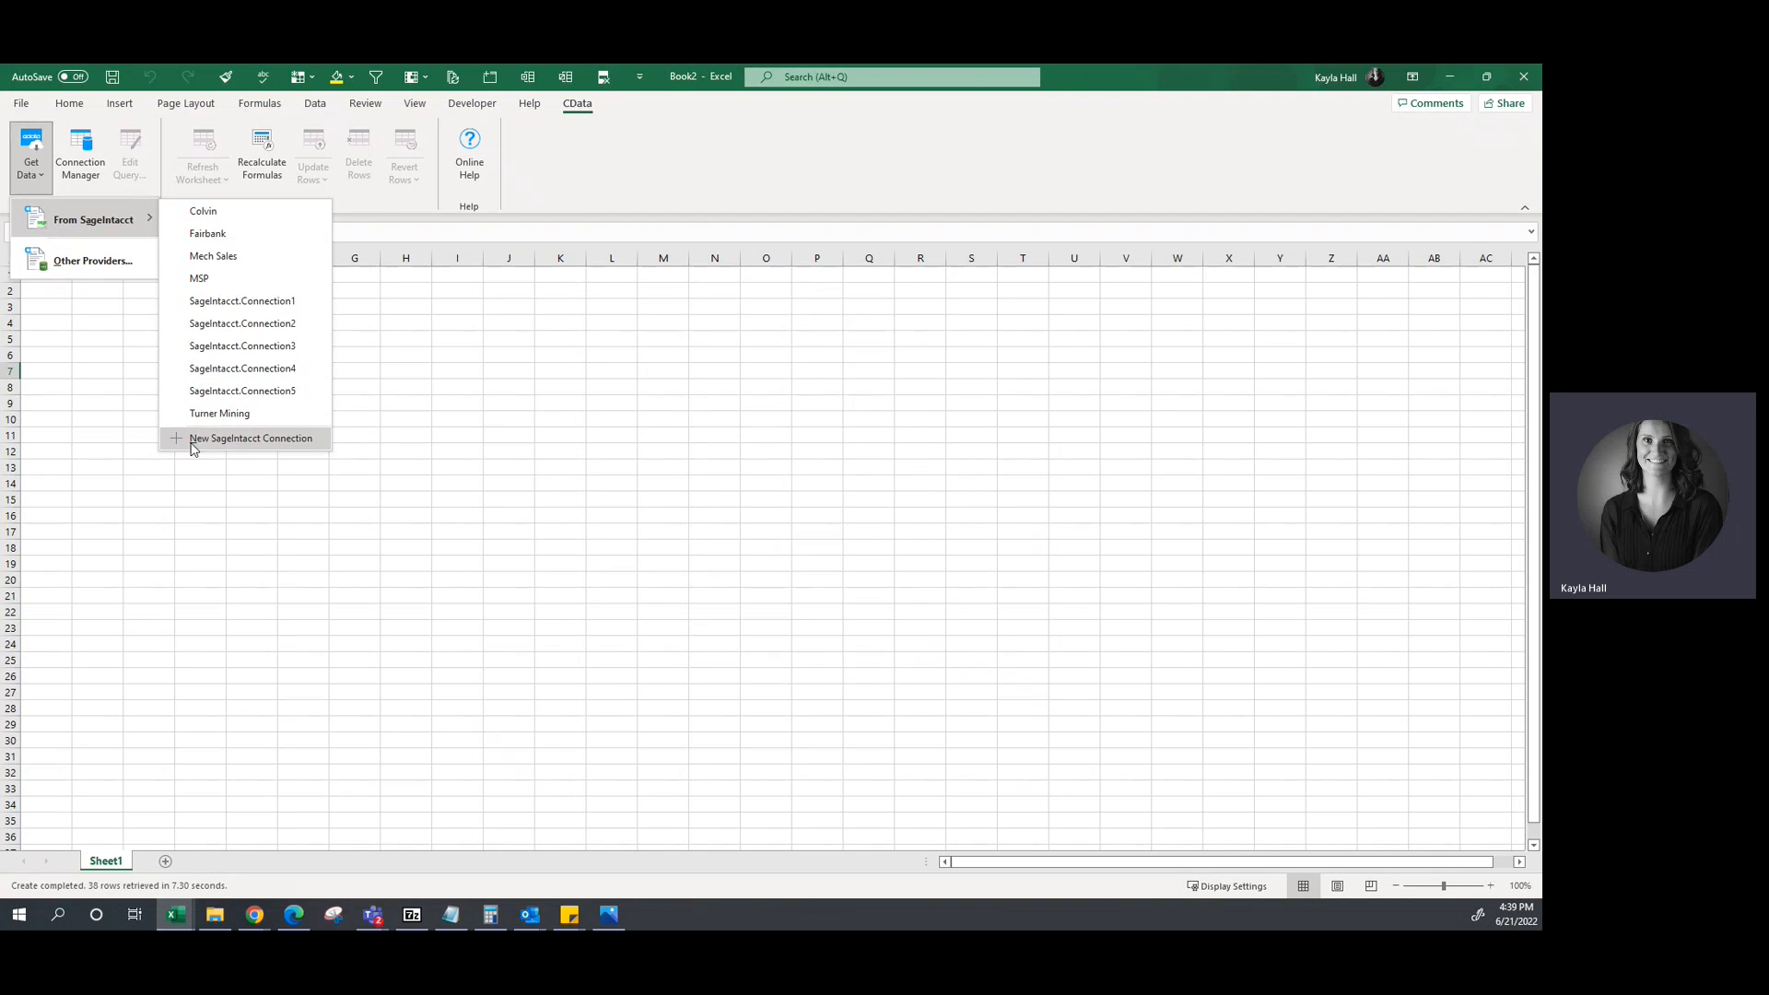
# Choose New SageIntacct Connection from the CData Get Data > From SageIntacct menu.
pyautogui.click(250, 438)
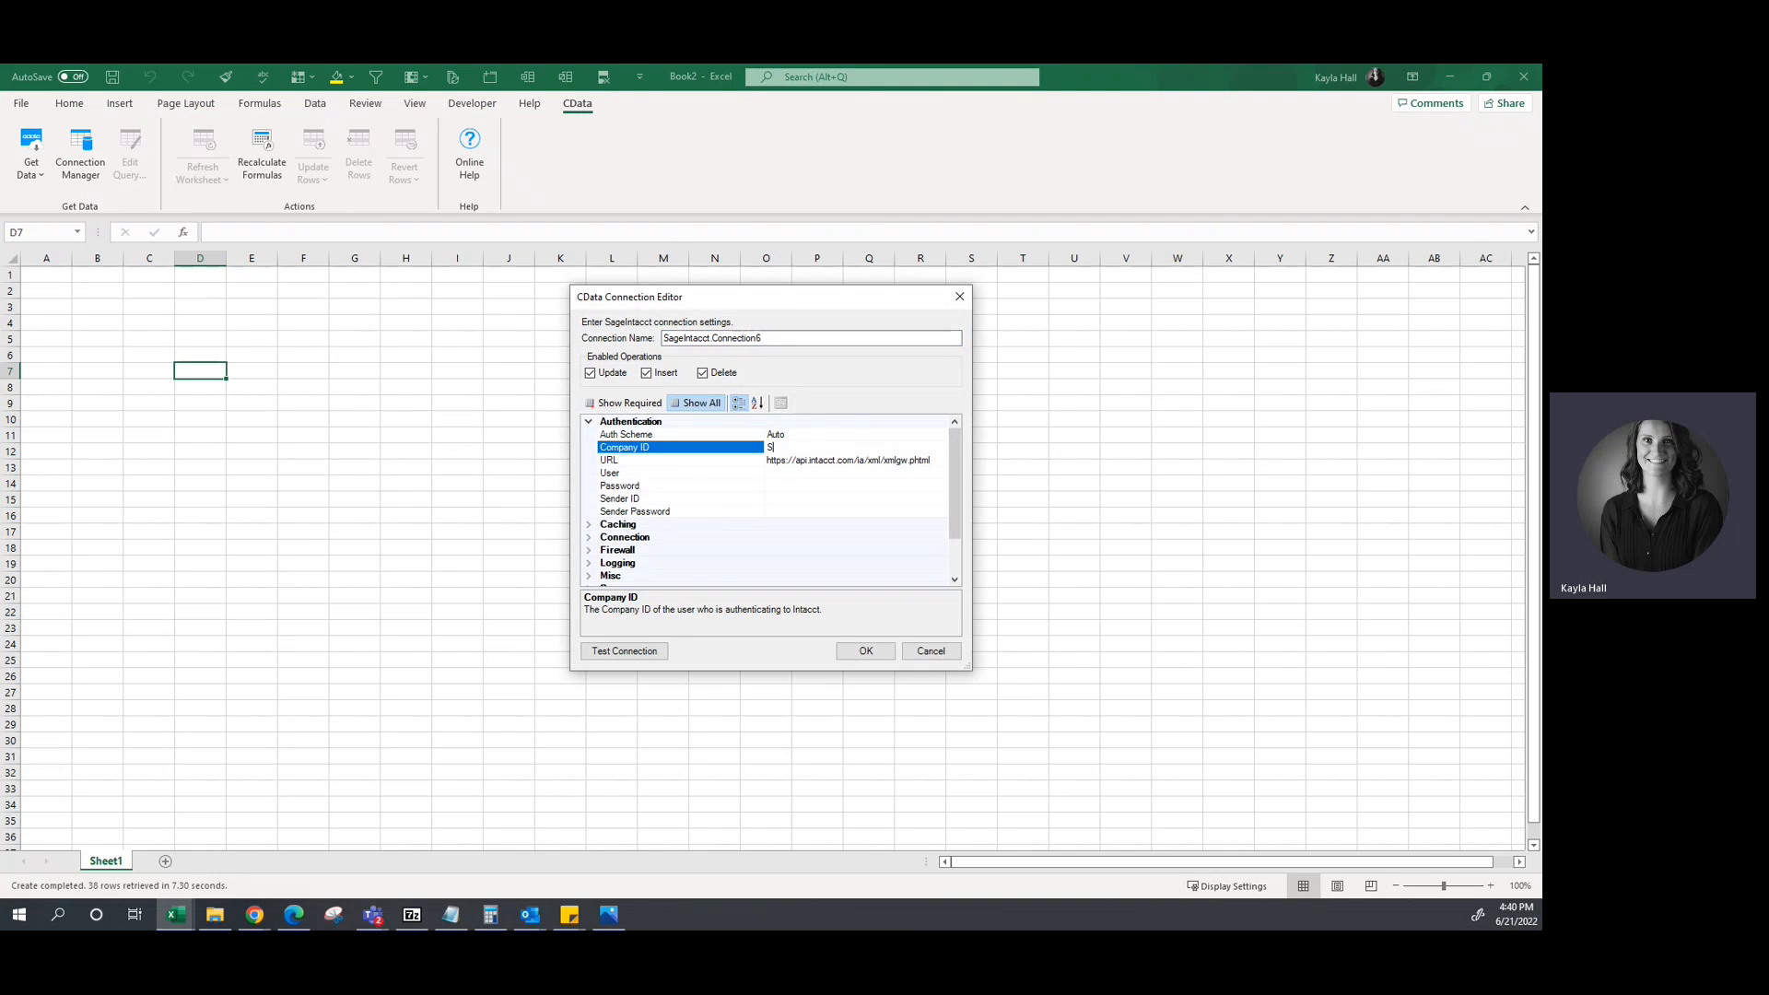
# Enter company ID 'Sockeye-CRE', user 'ps_config_' and password, then switch to Sage Intacct.
pyautogui.write('Sockeye-CRE-')
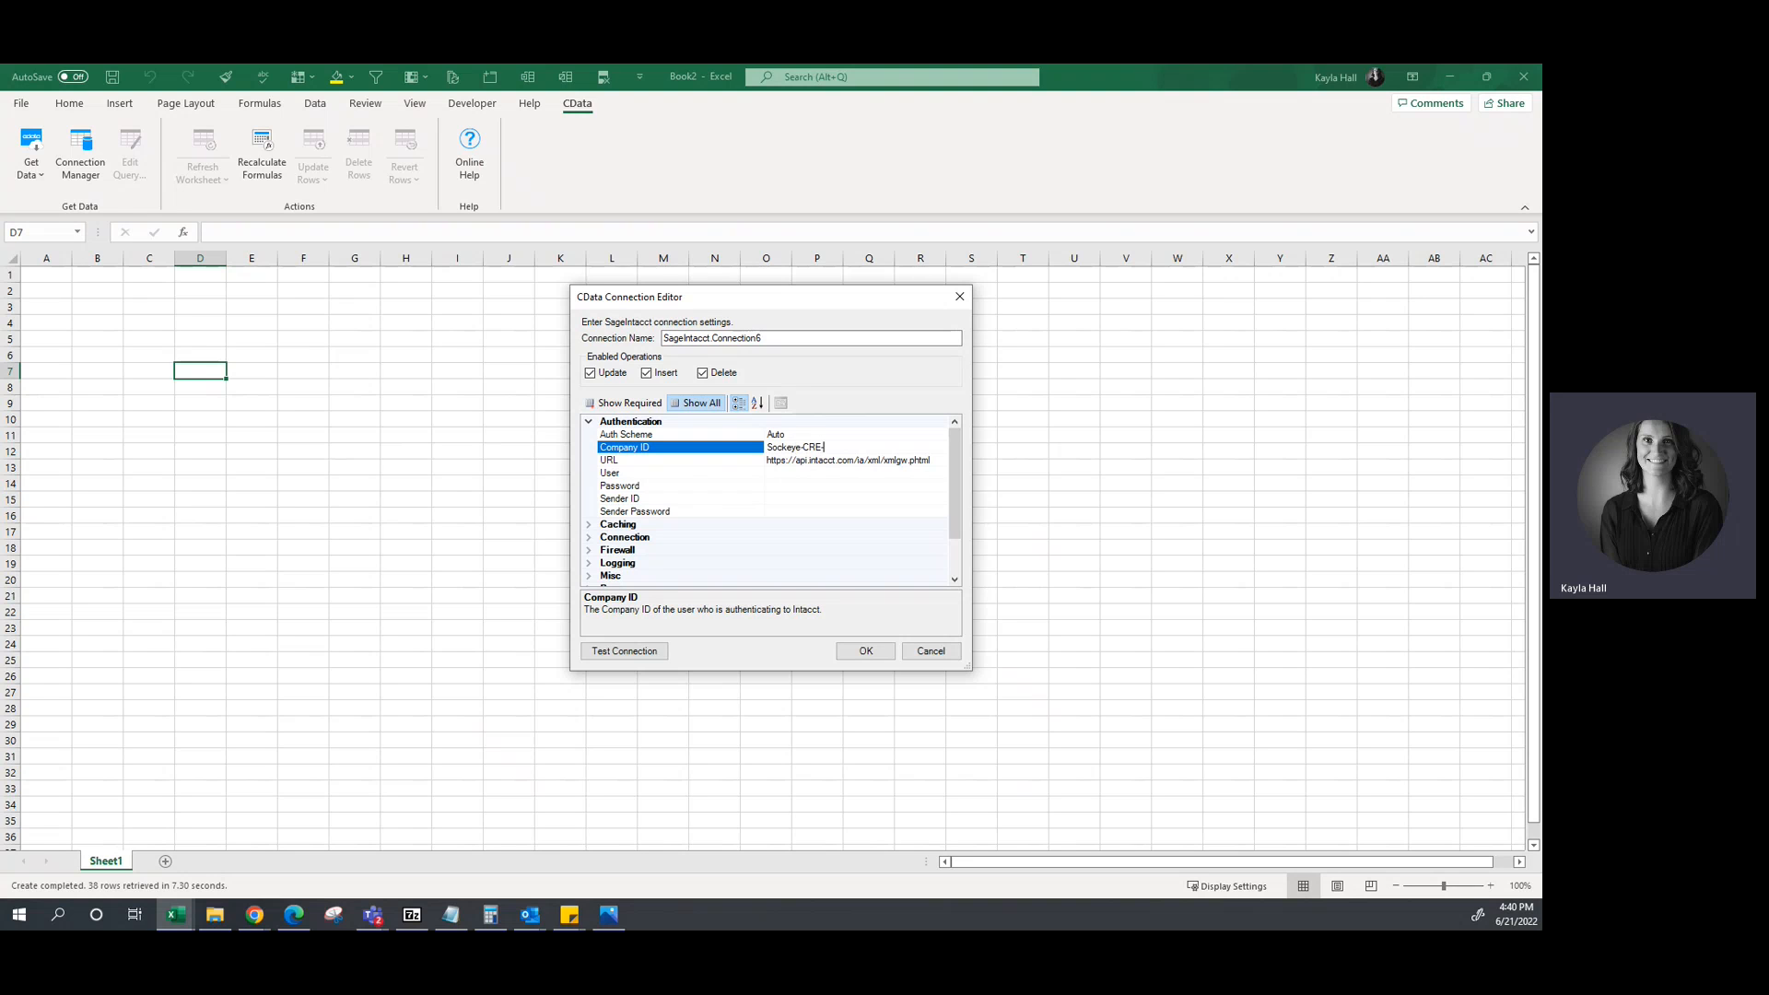
pyautogui.write('KH')
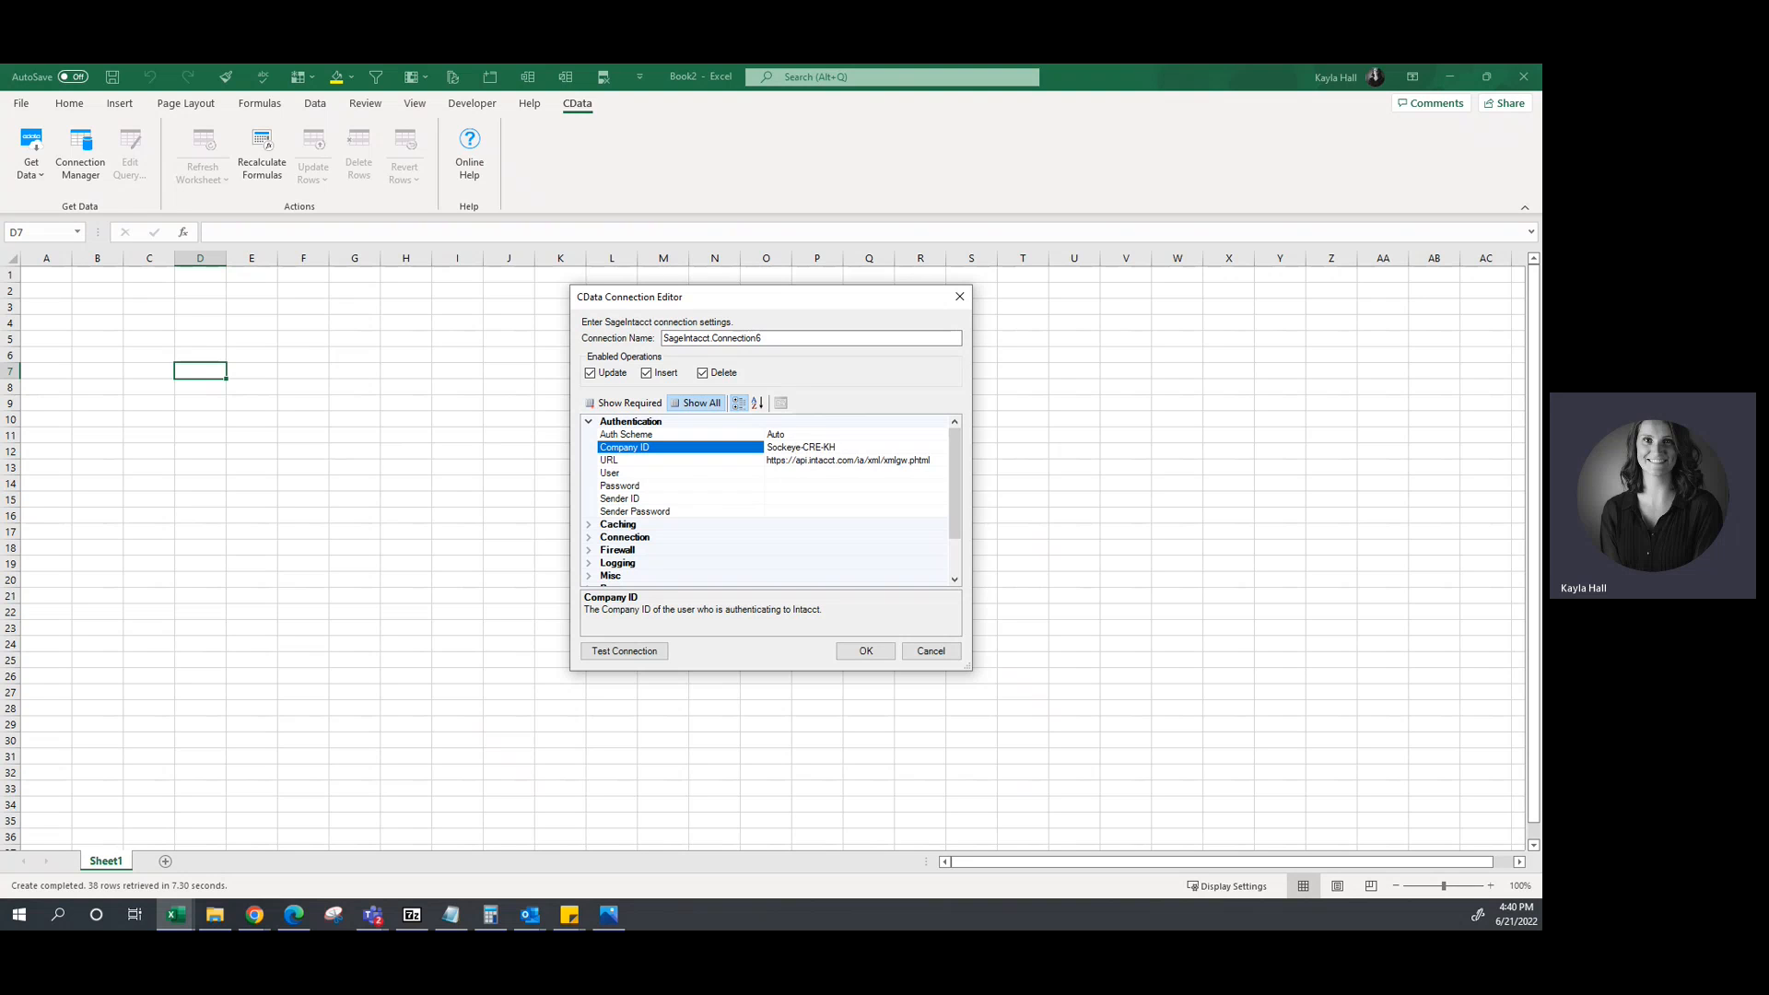
pyautogui.moveTo(789, 479)
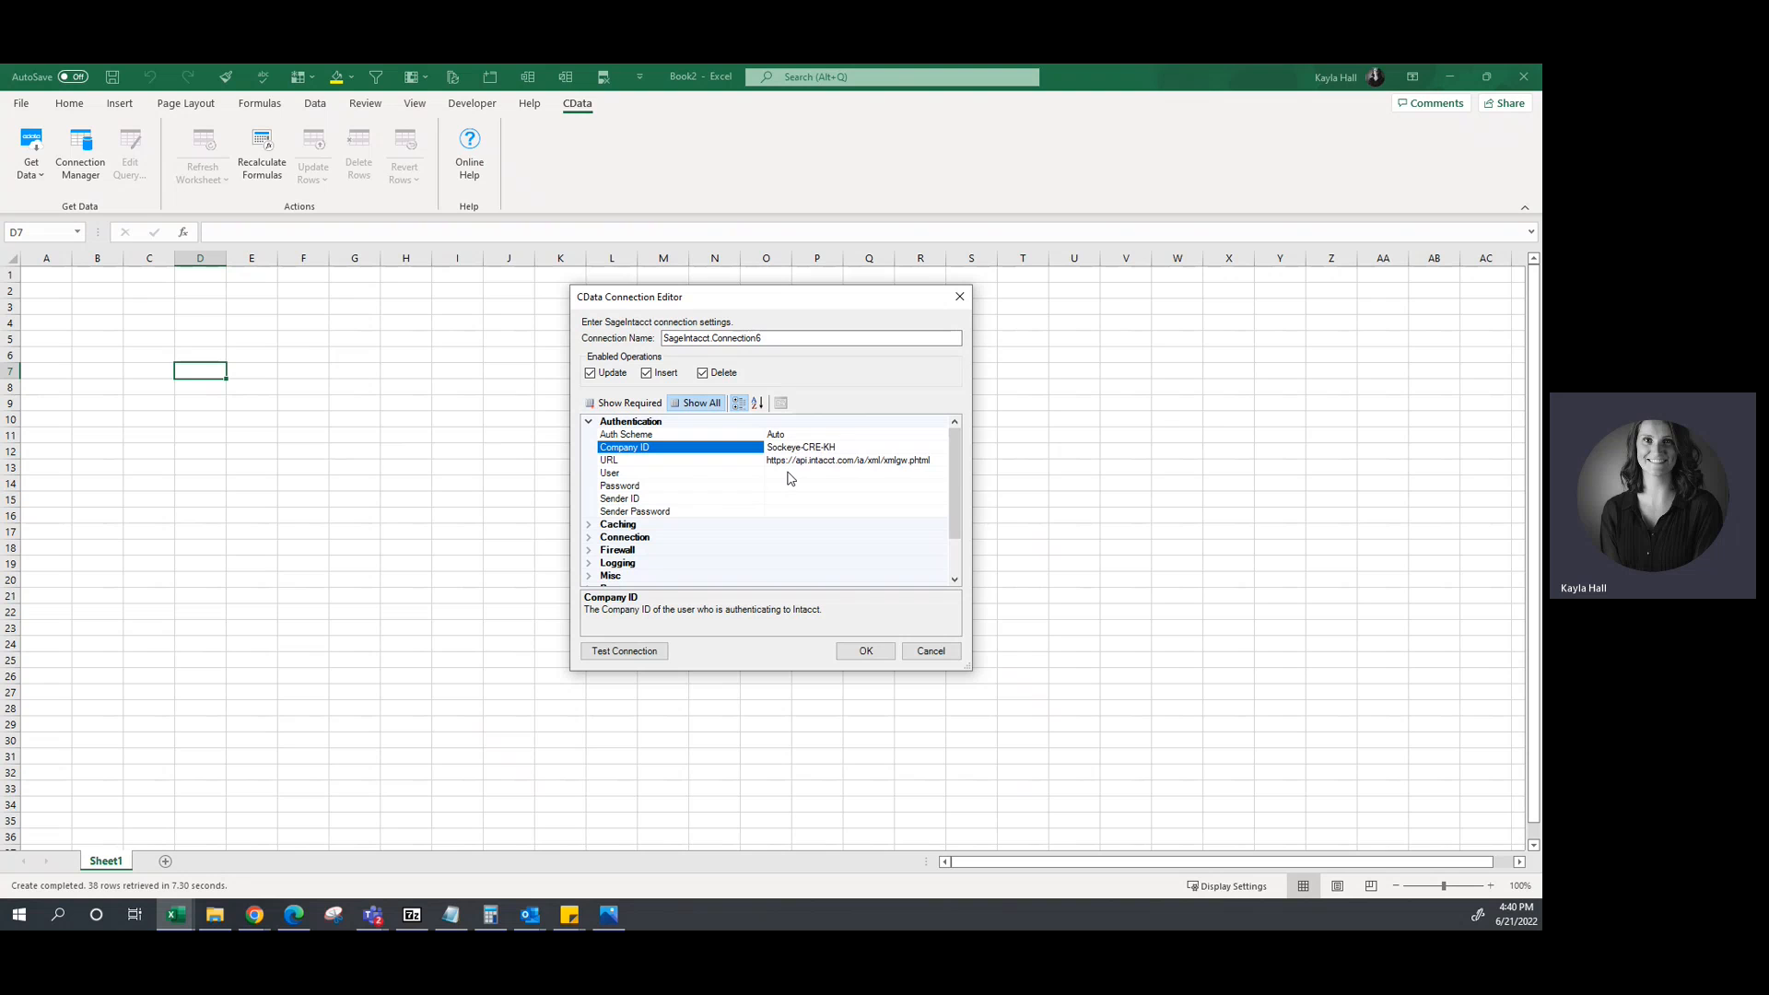
pyautogui.click(609, 472)
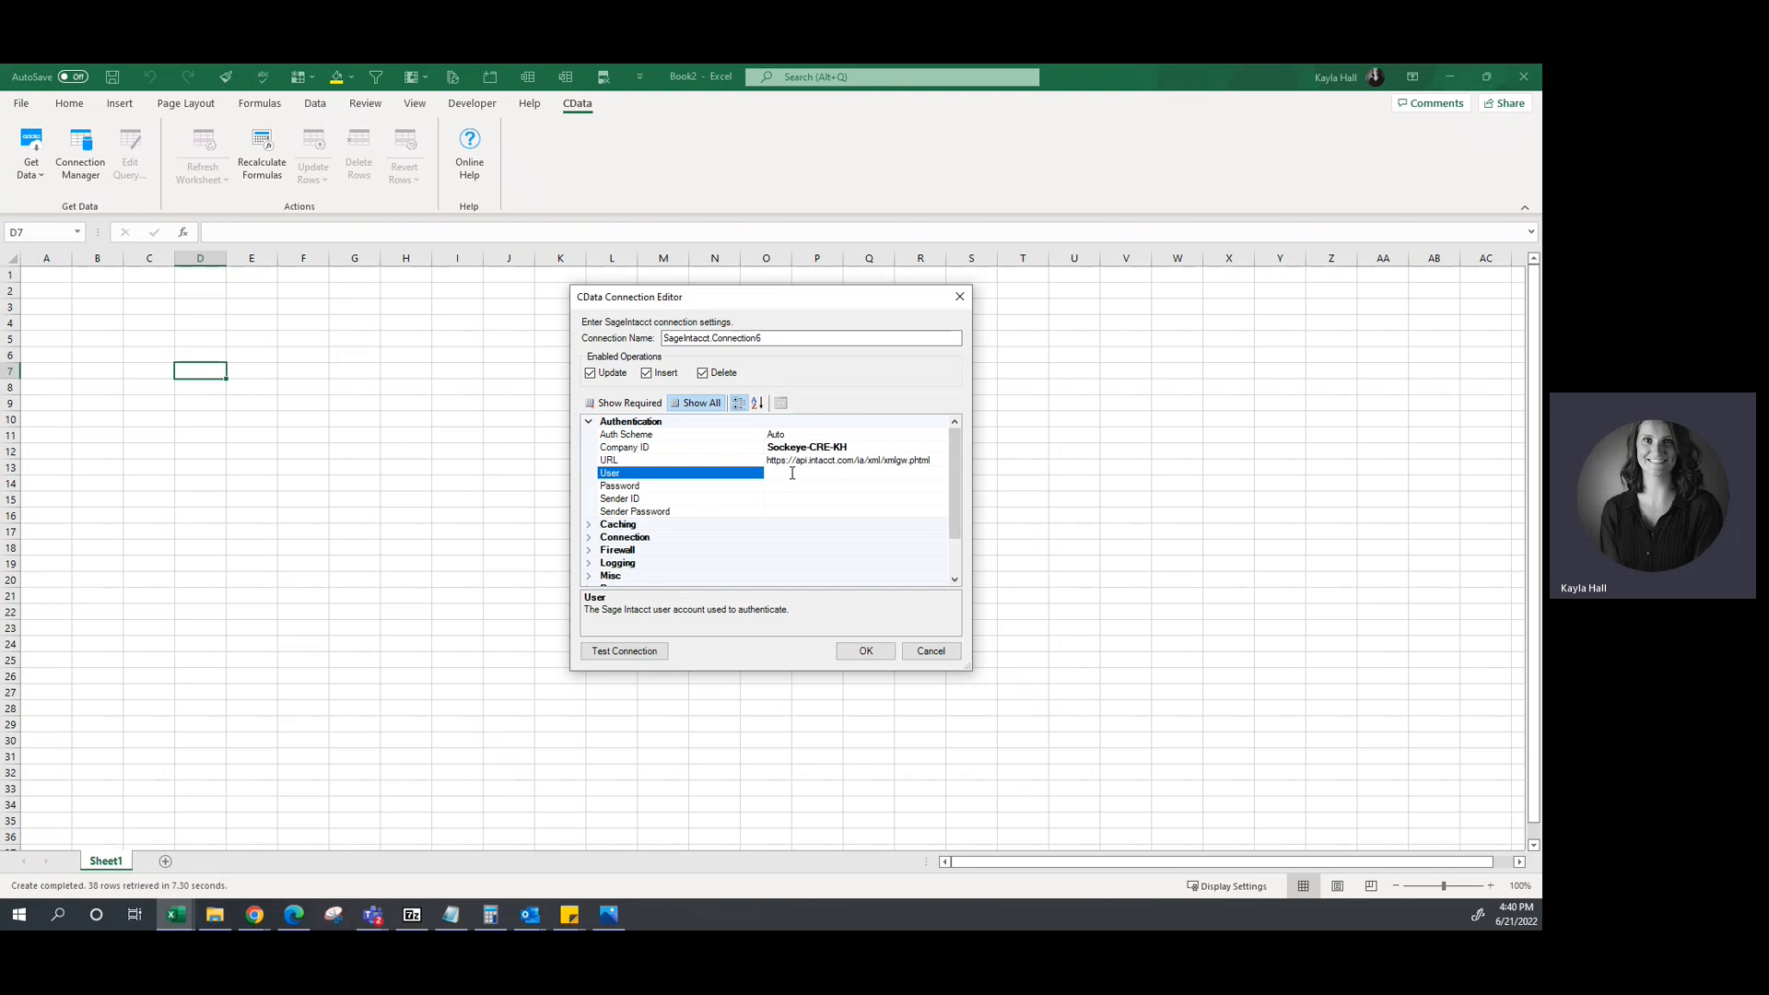
pyautogui.click(789, 472)
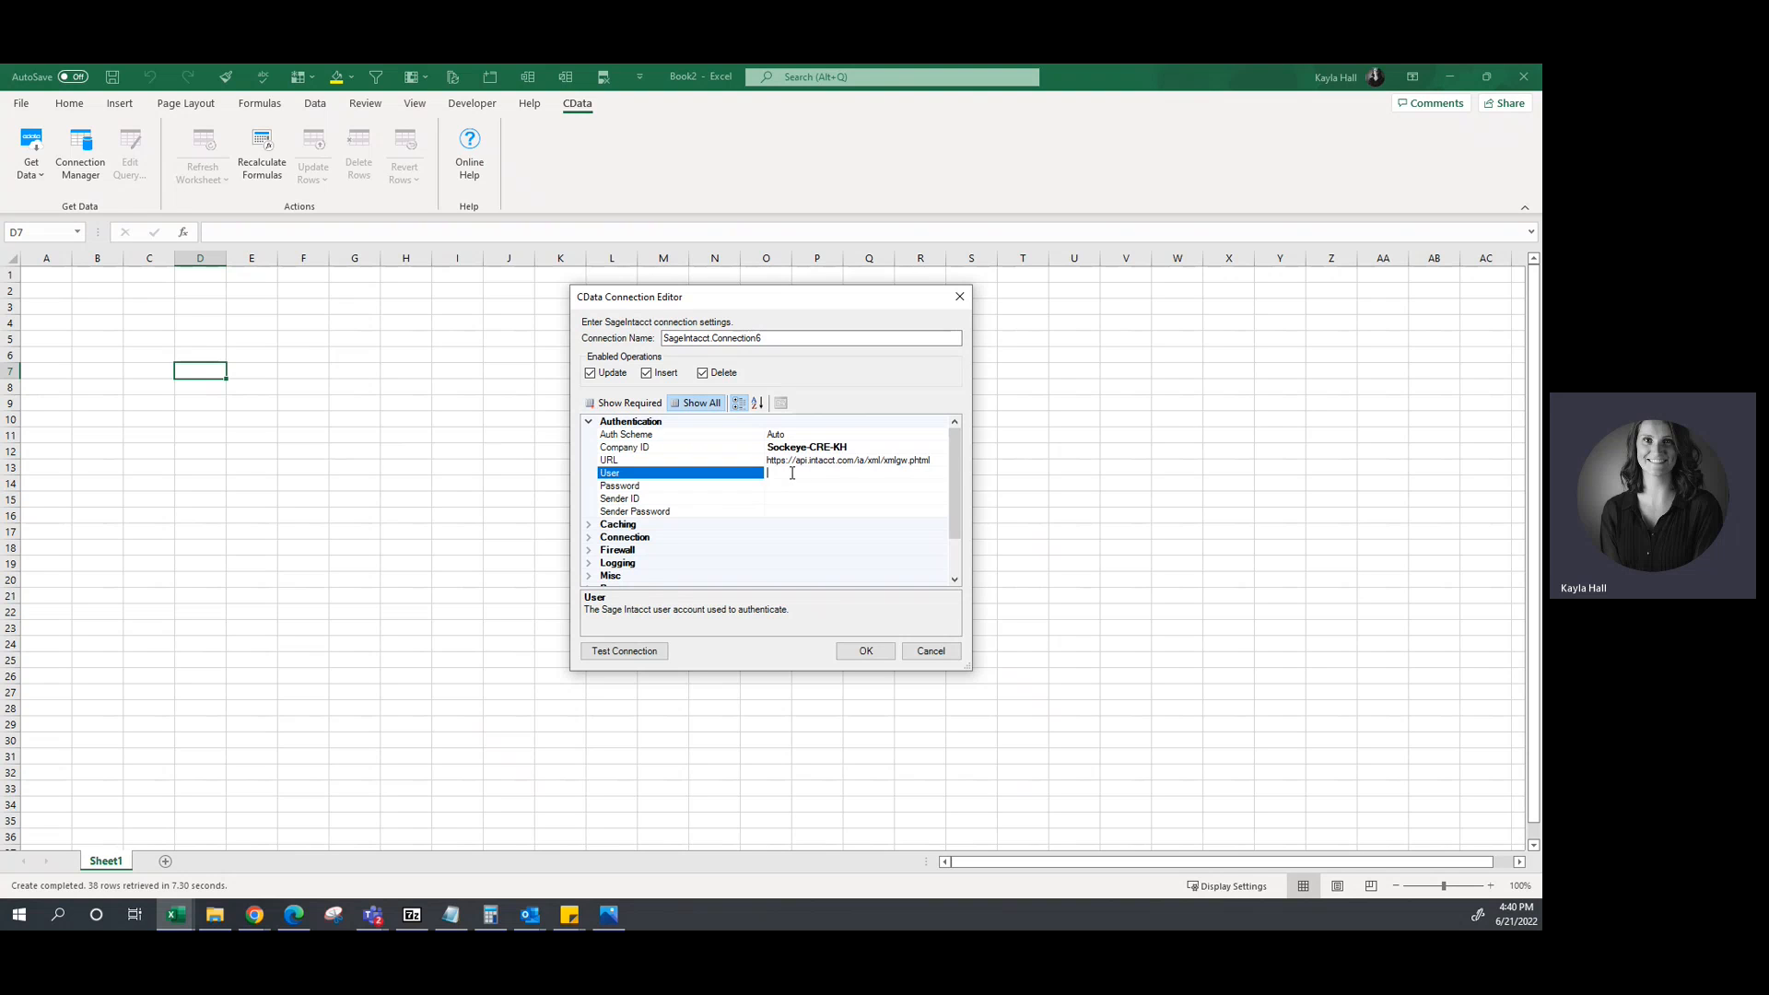
pyautogui.write('ps_config_khall')
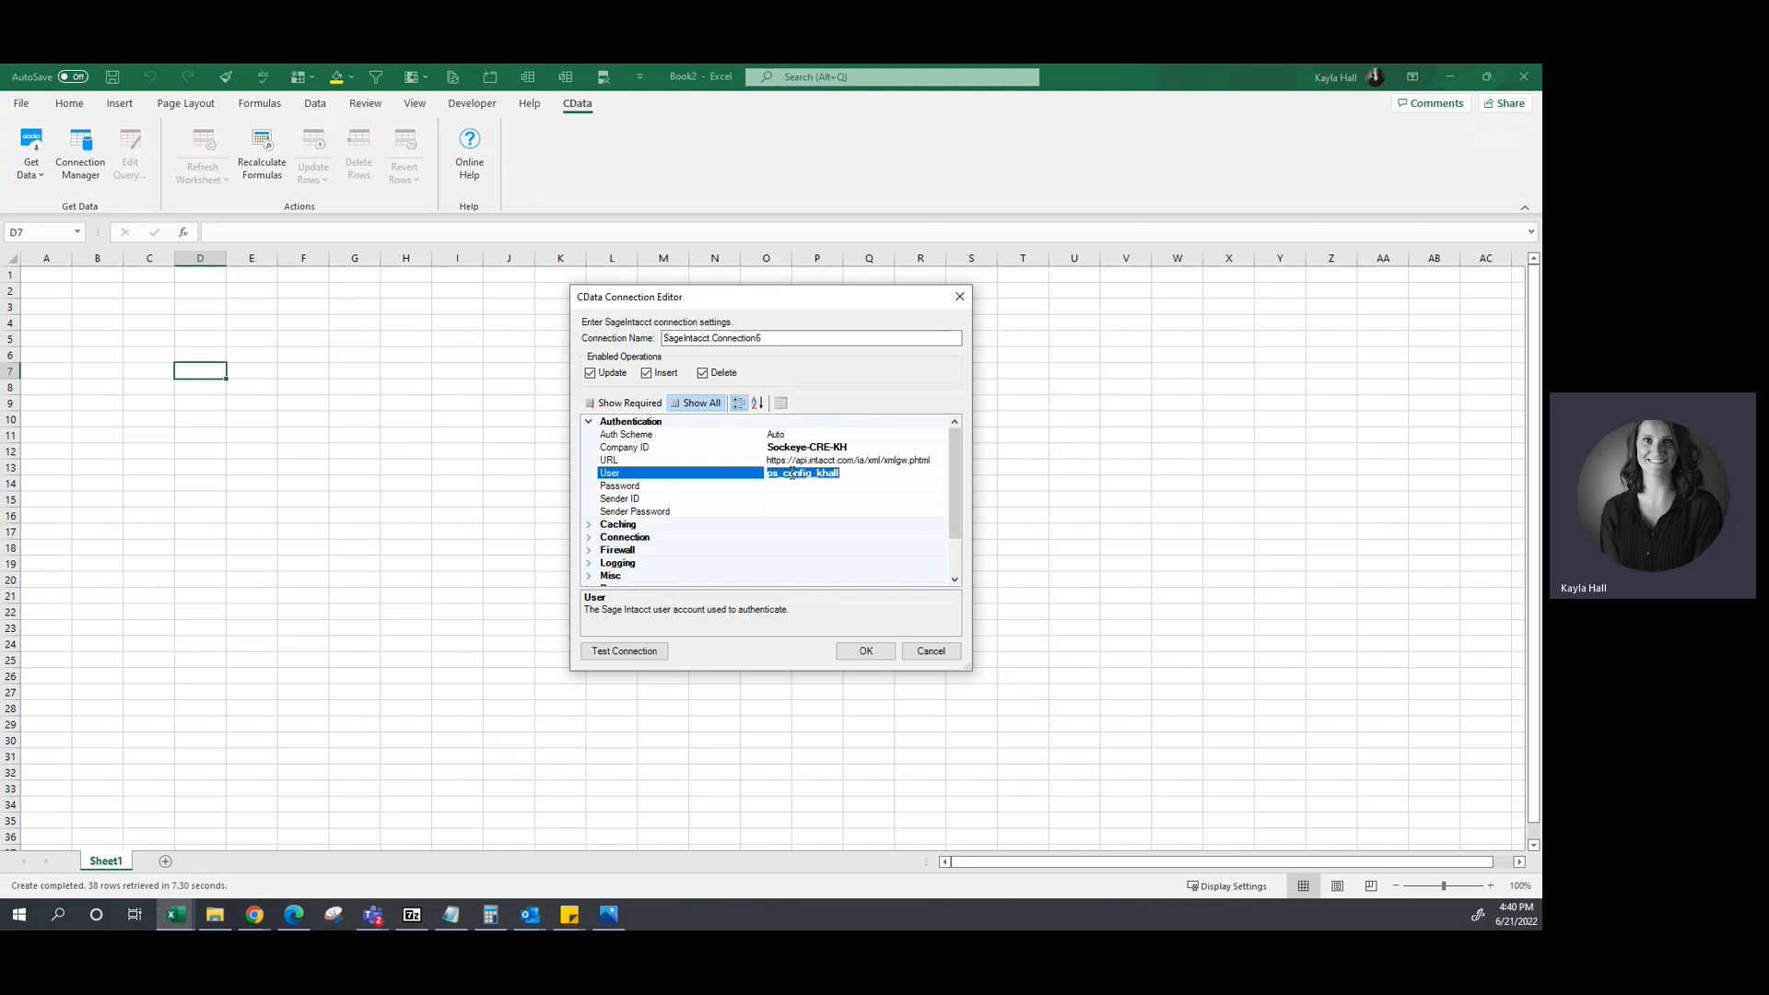
pyautogui.click(619, 485)
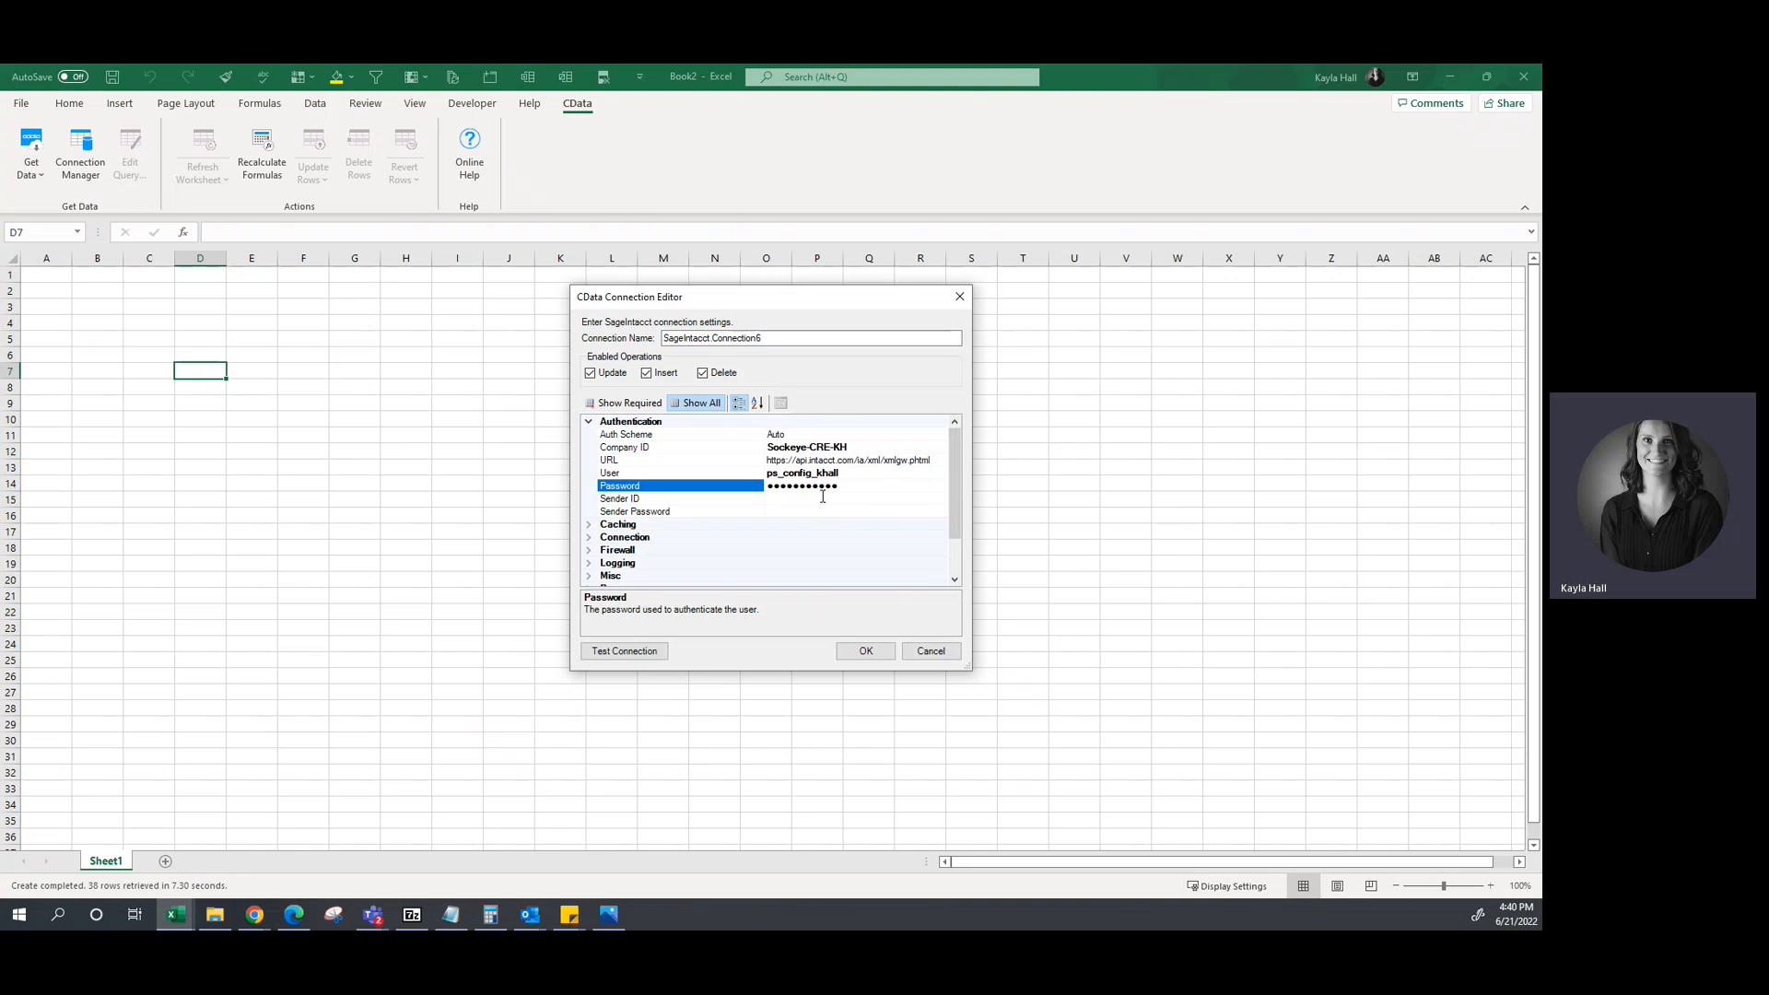
pyautogui.click(619, 497)
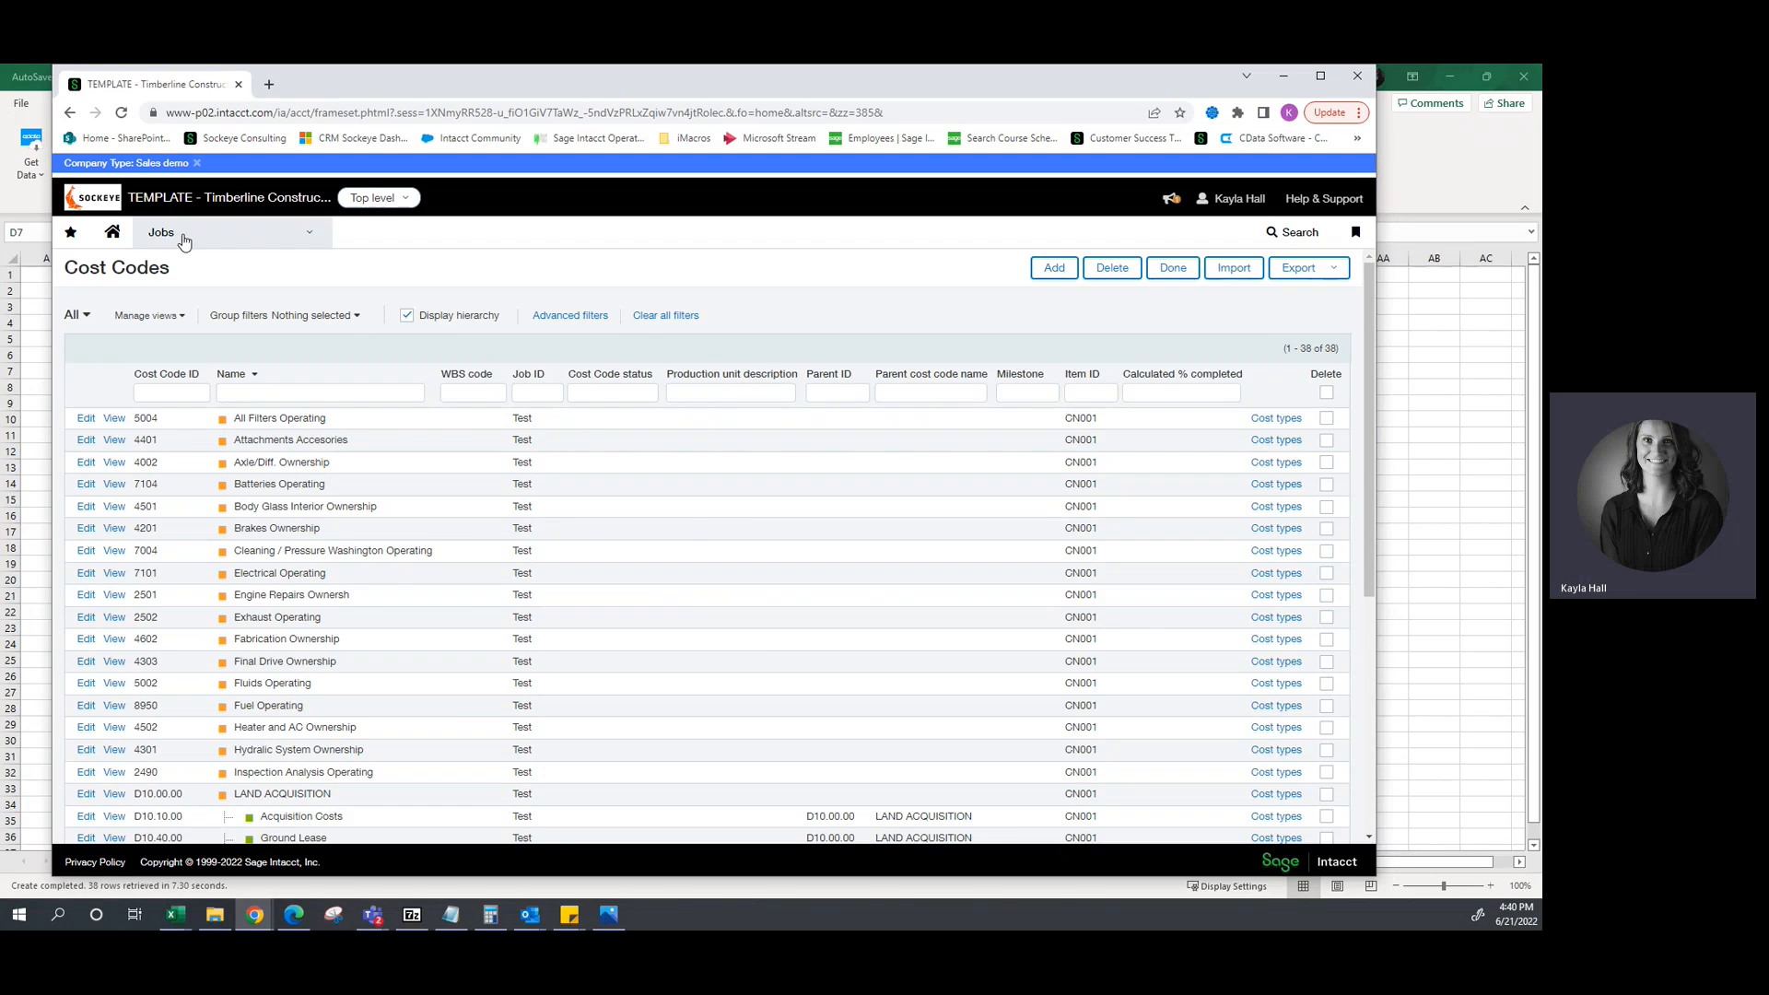
# Review Web Services sender IDs in Intacct's company Security settings, then return to Excel.
pyautogui.click(162, 231)
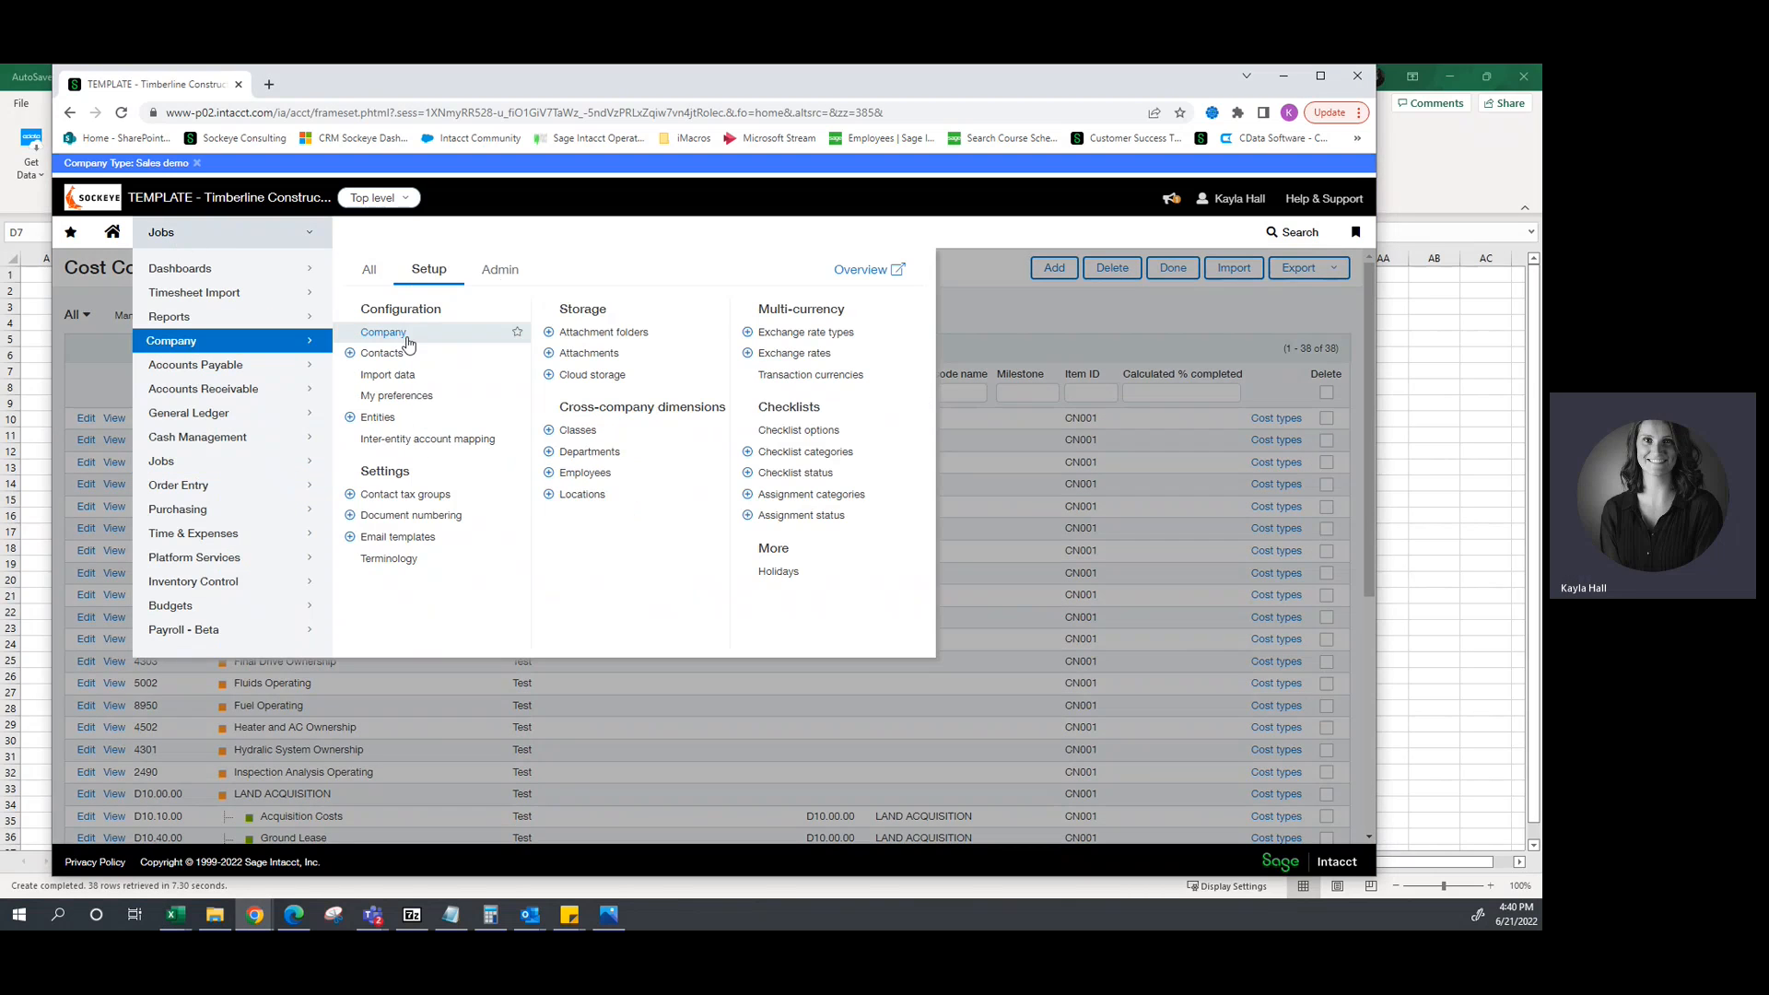
pyautogui.click(382, 332)
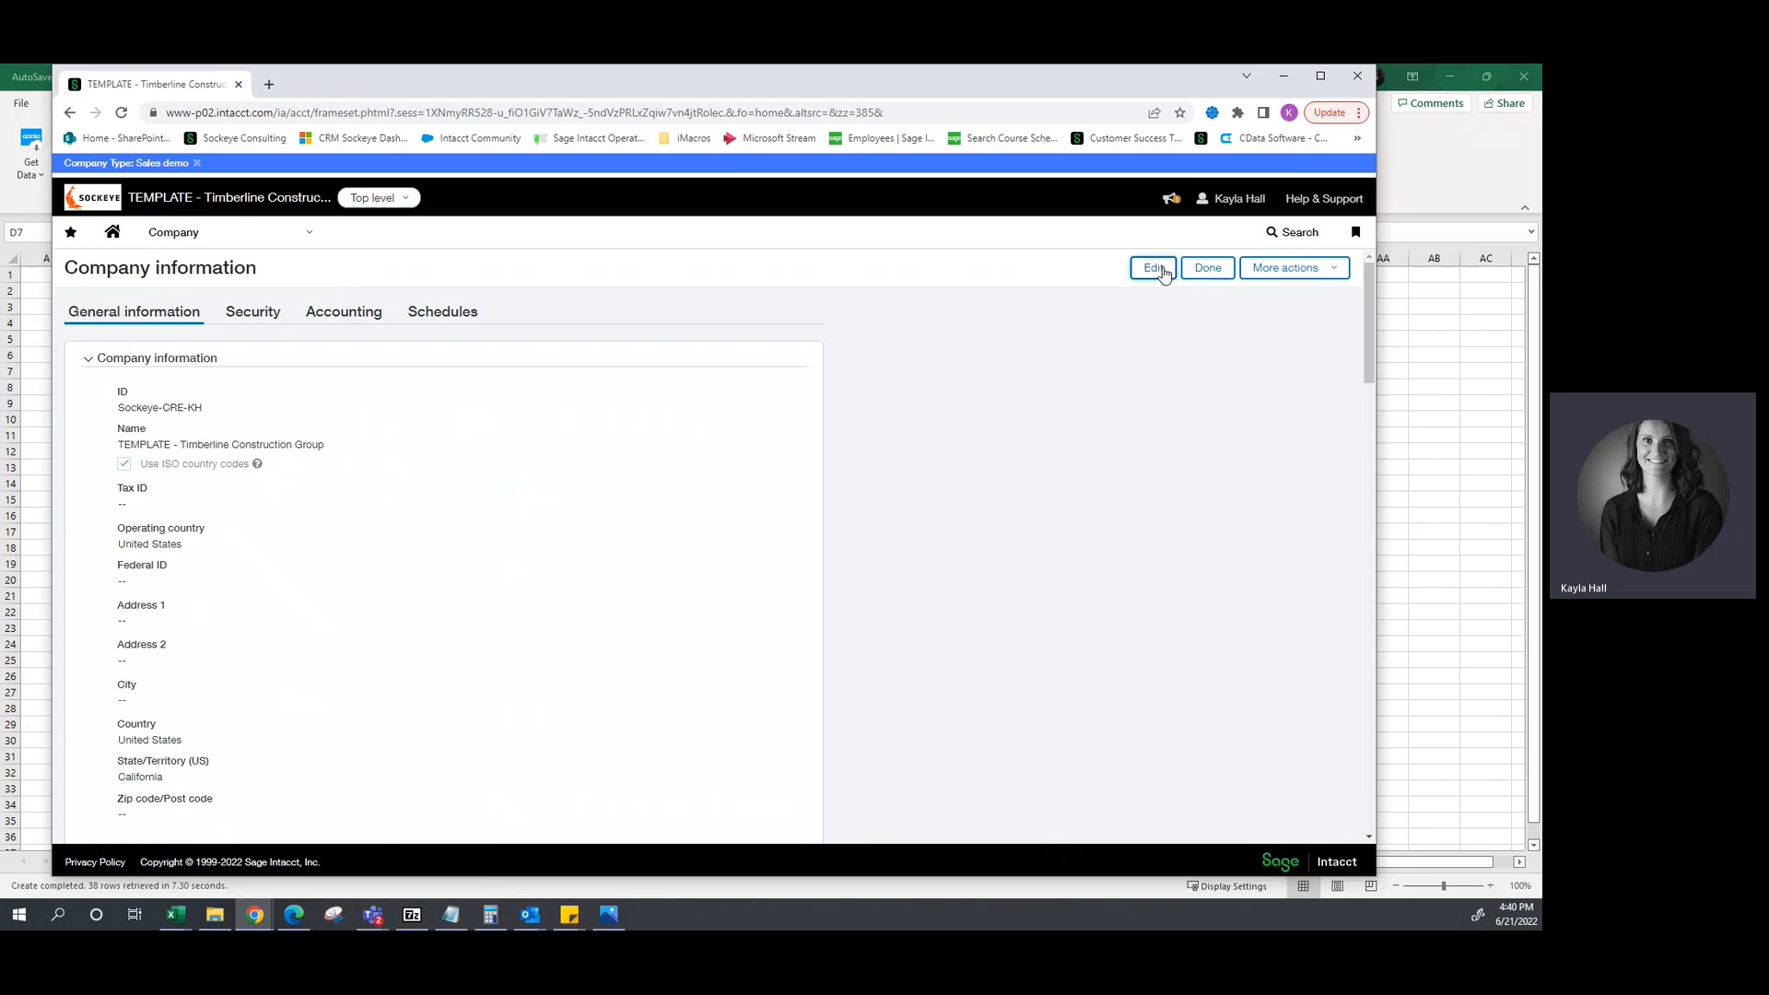
pyautogui.click(1151, 267)
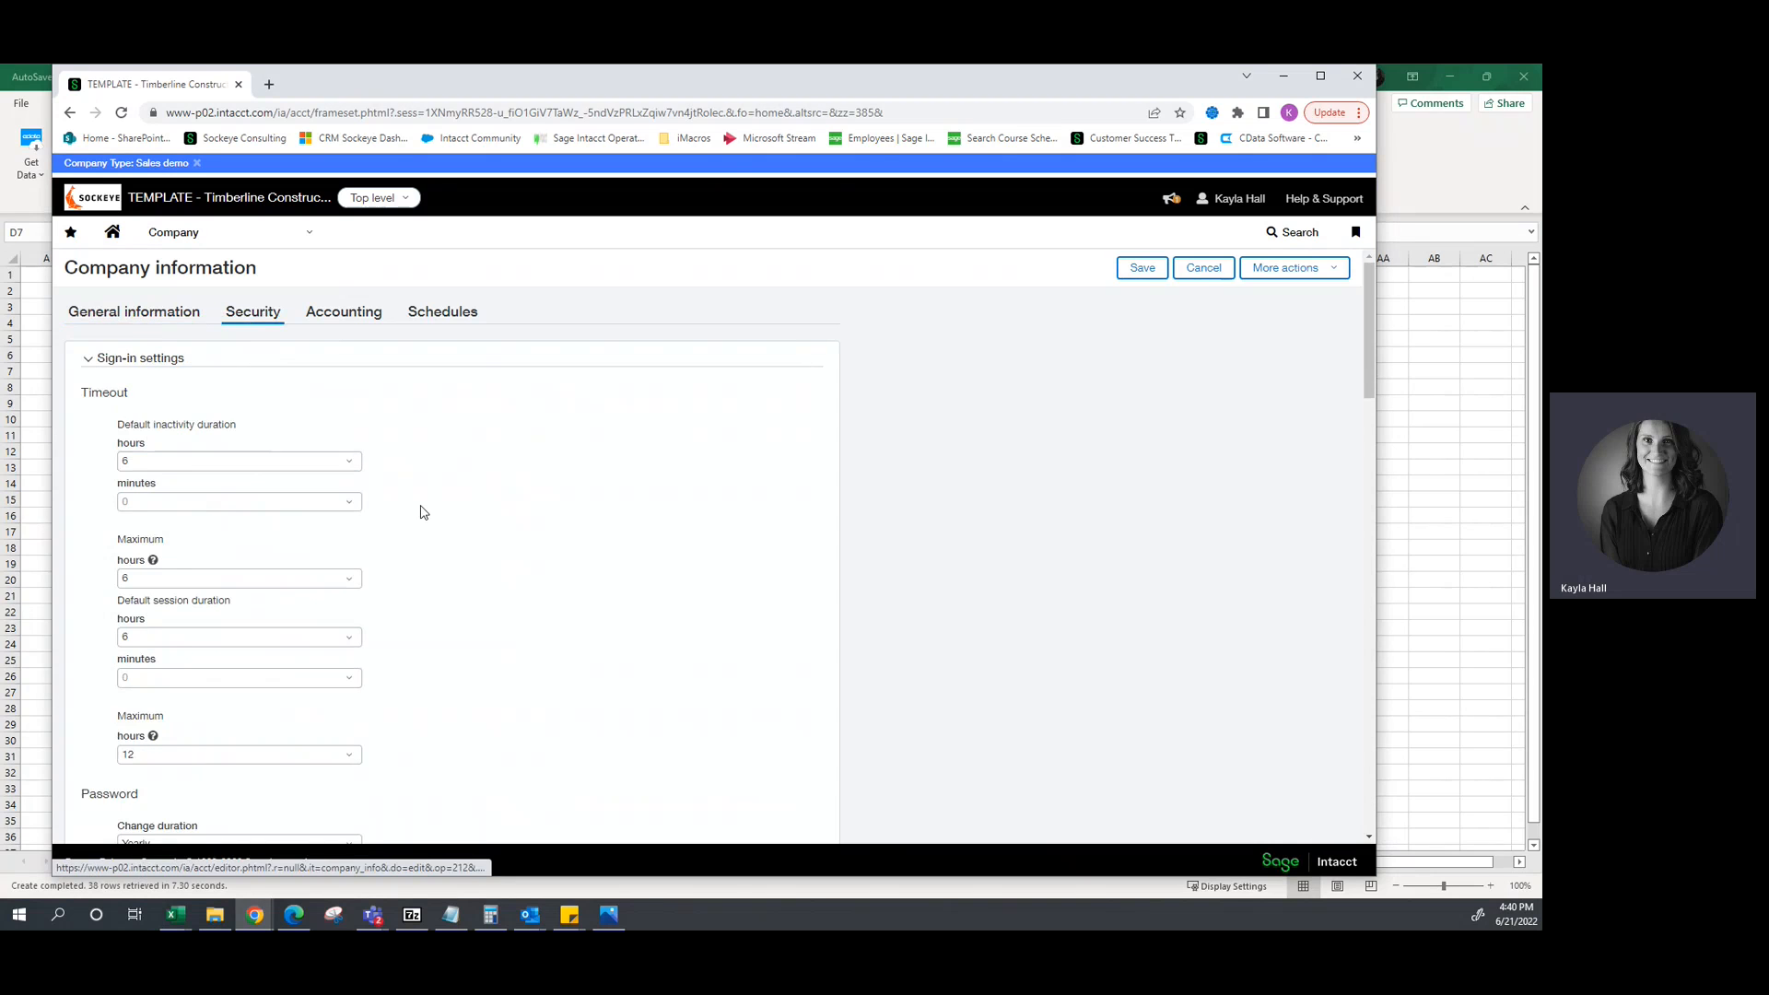
pyautogui.scroll(-3)
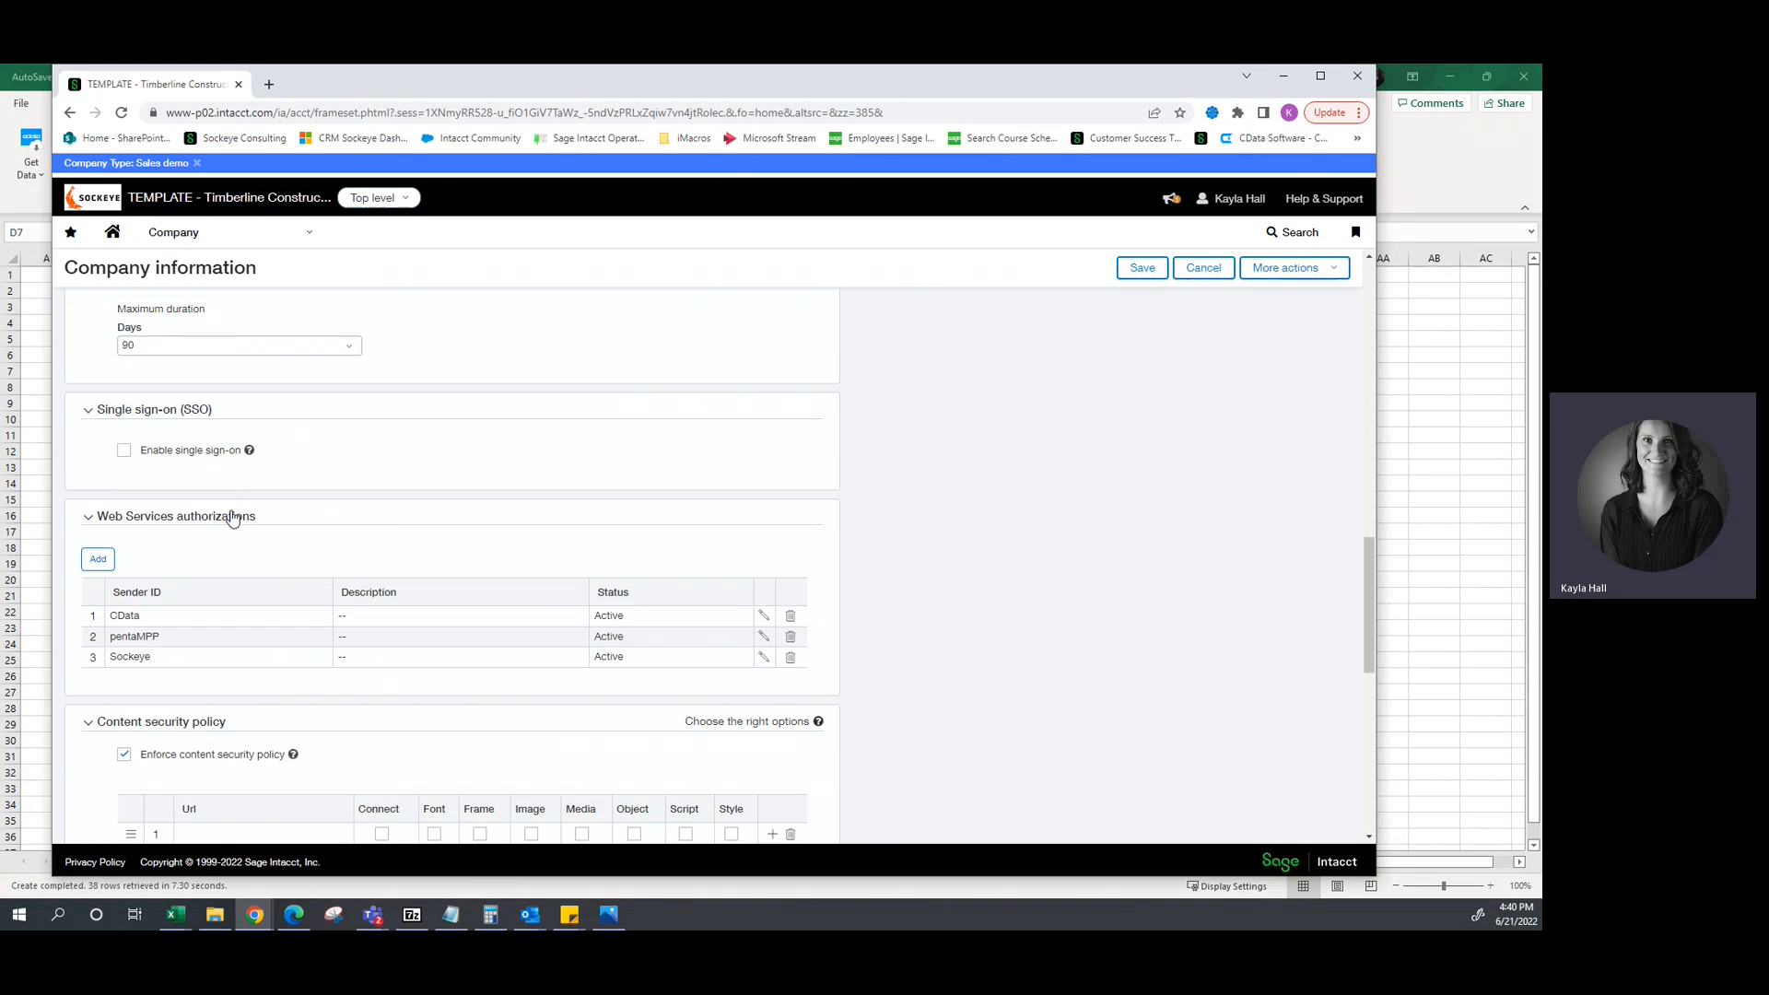
pyautogui.moveTo(116, 660)
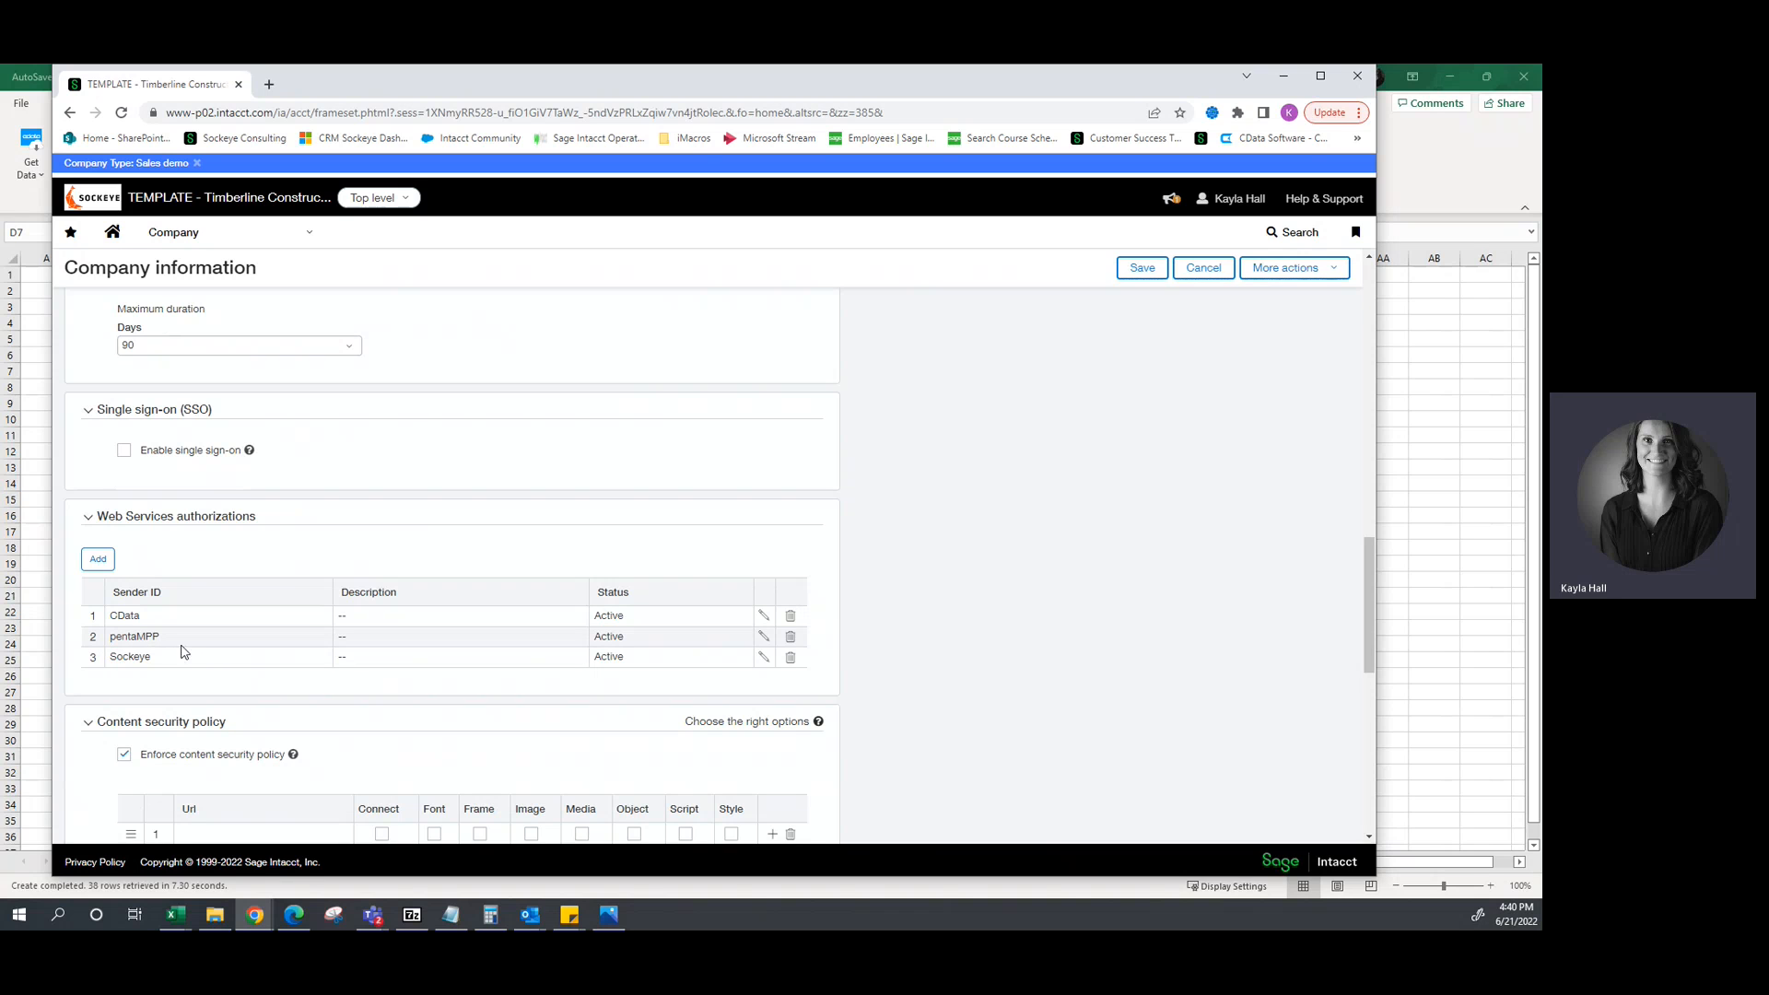
pyautogui.moveTo(885, 671)
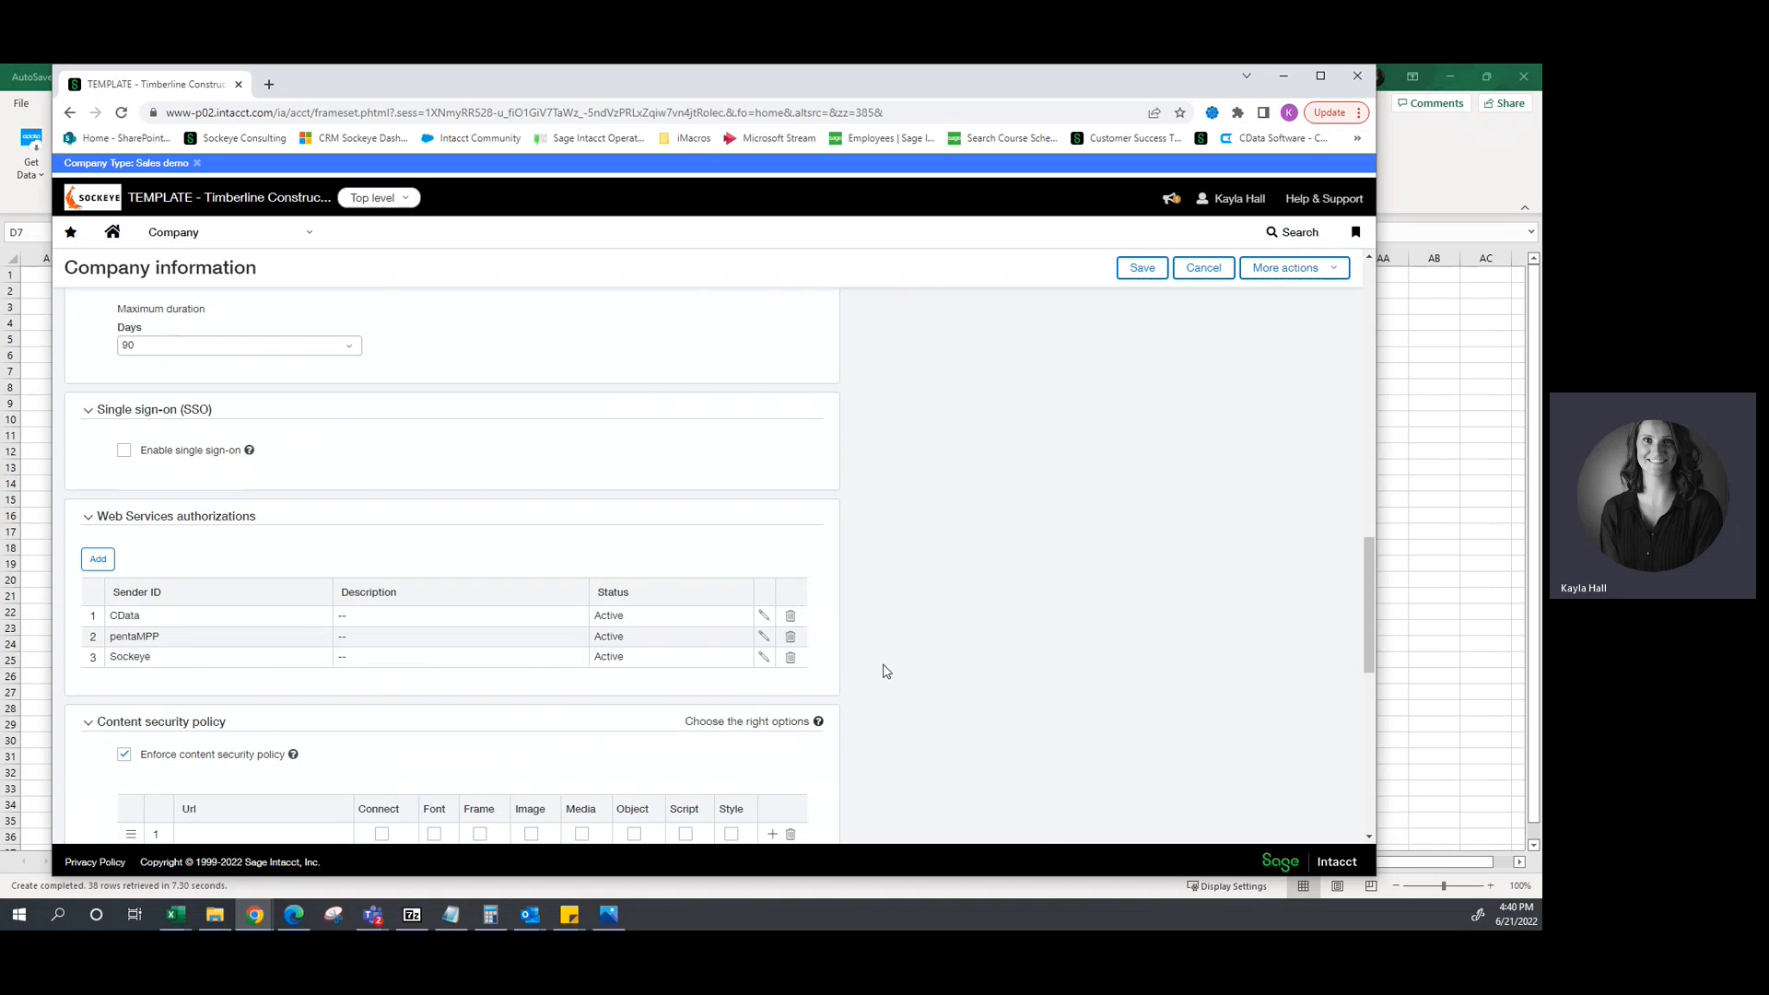
pyautogui.click(253, 311)
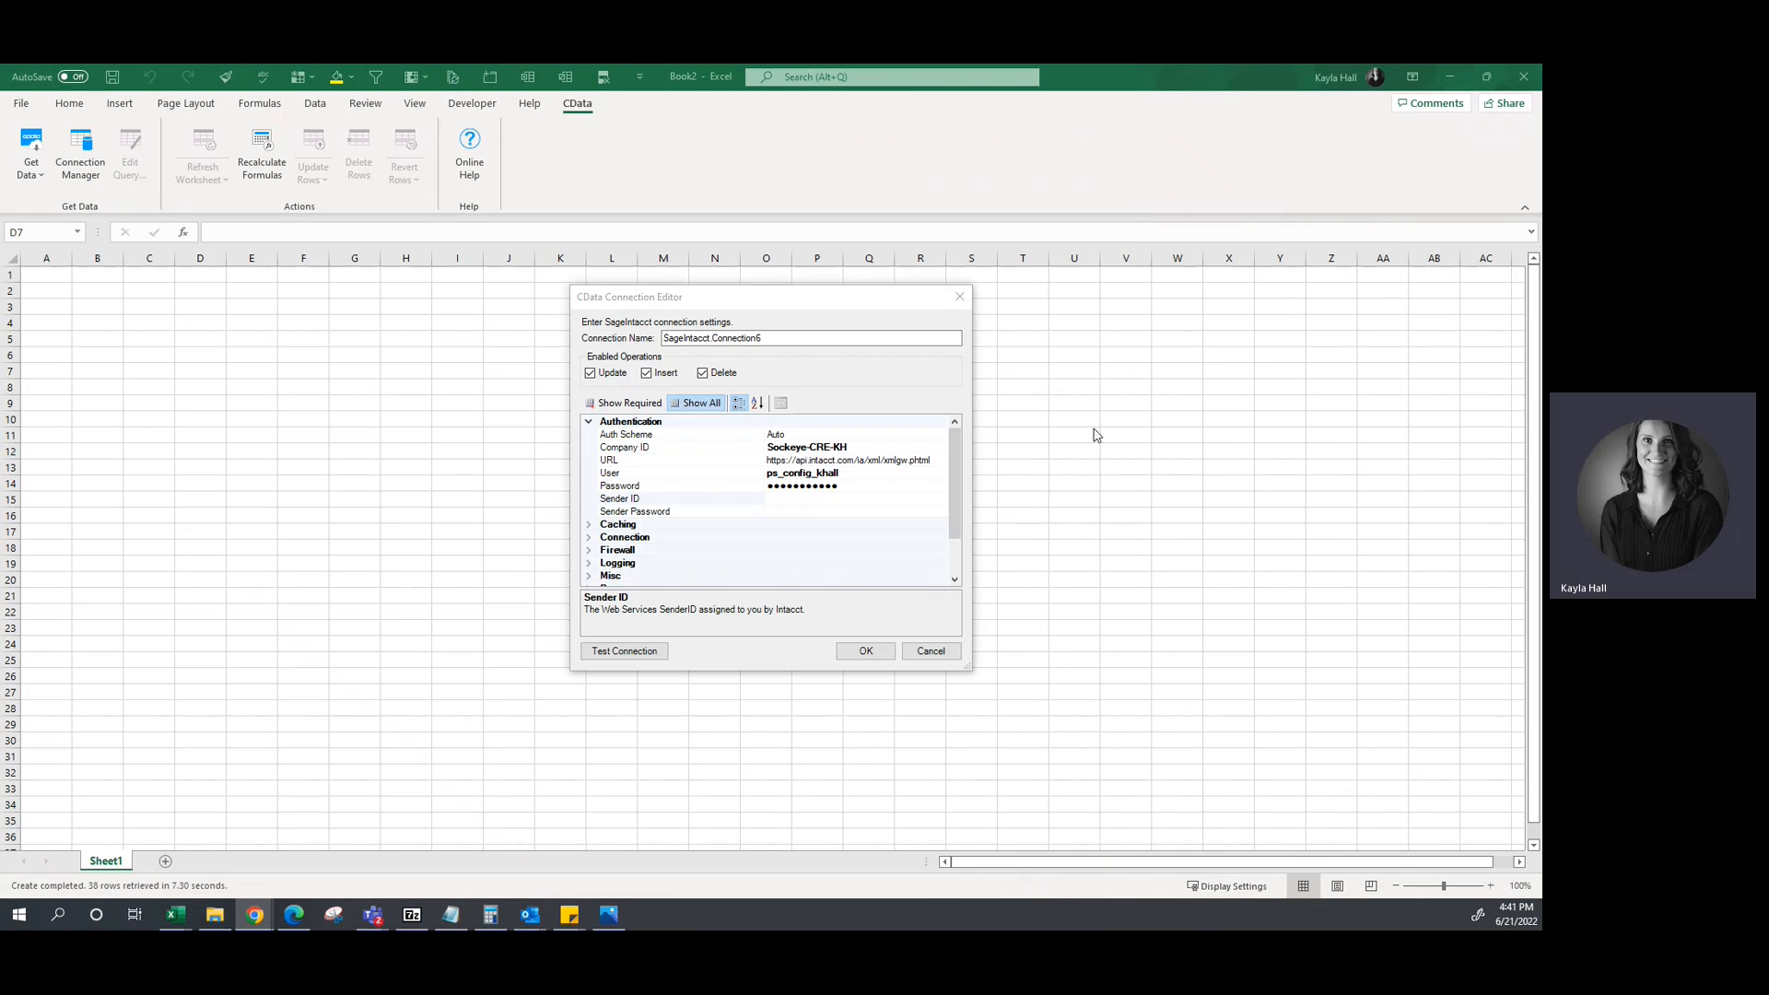
# Enter Sender ID 'Sockeye' and the sender password, then save the connection with OK.
pyautogui.click(678, 497)
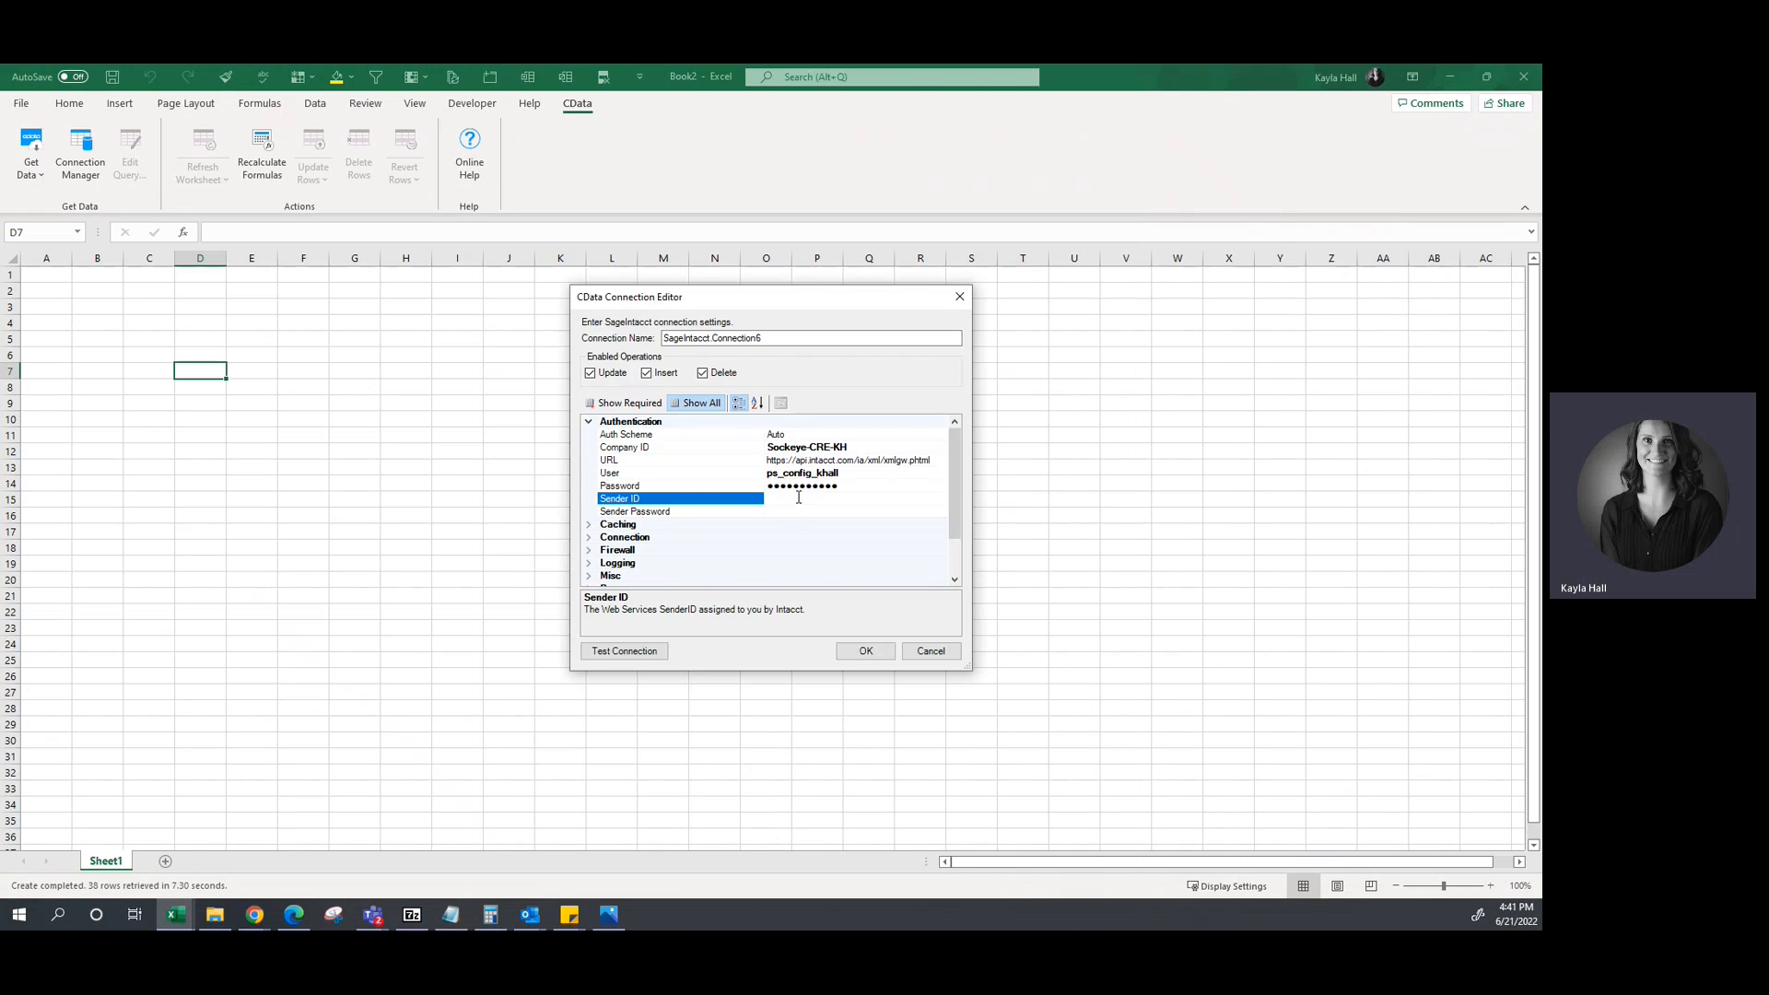
pyautogui.write('Sockeye')
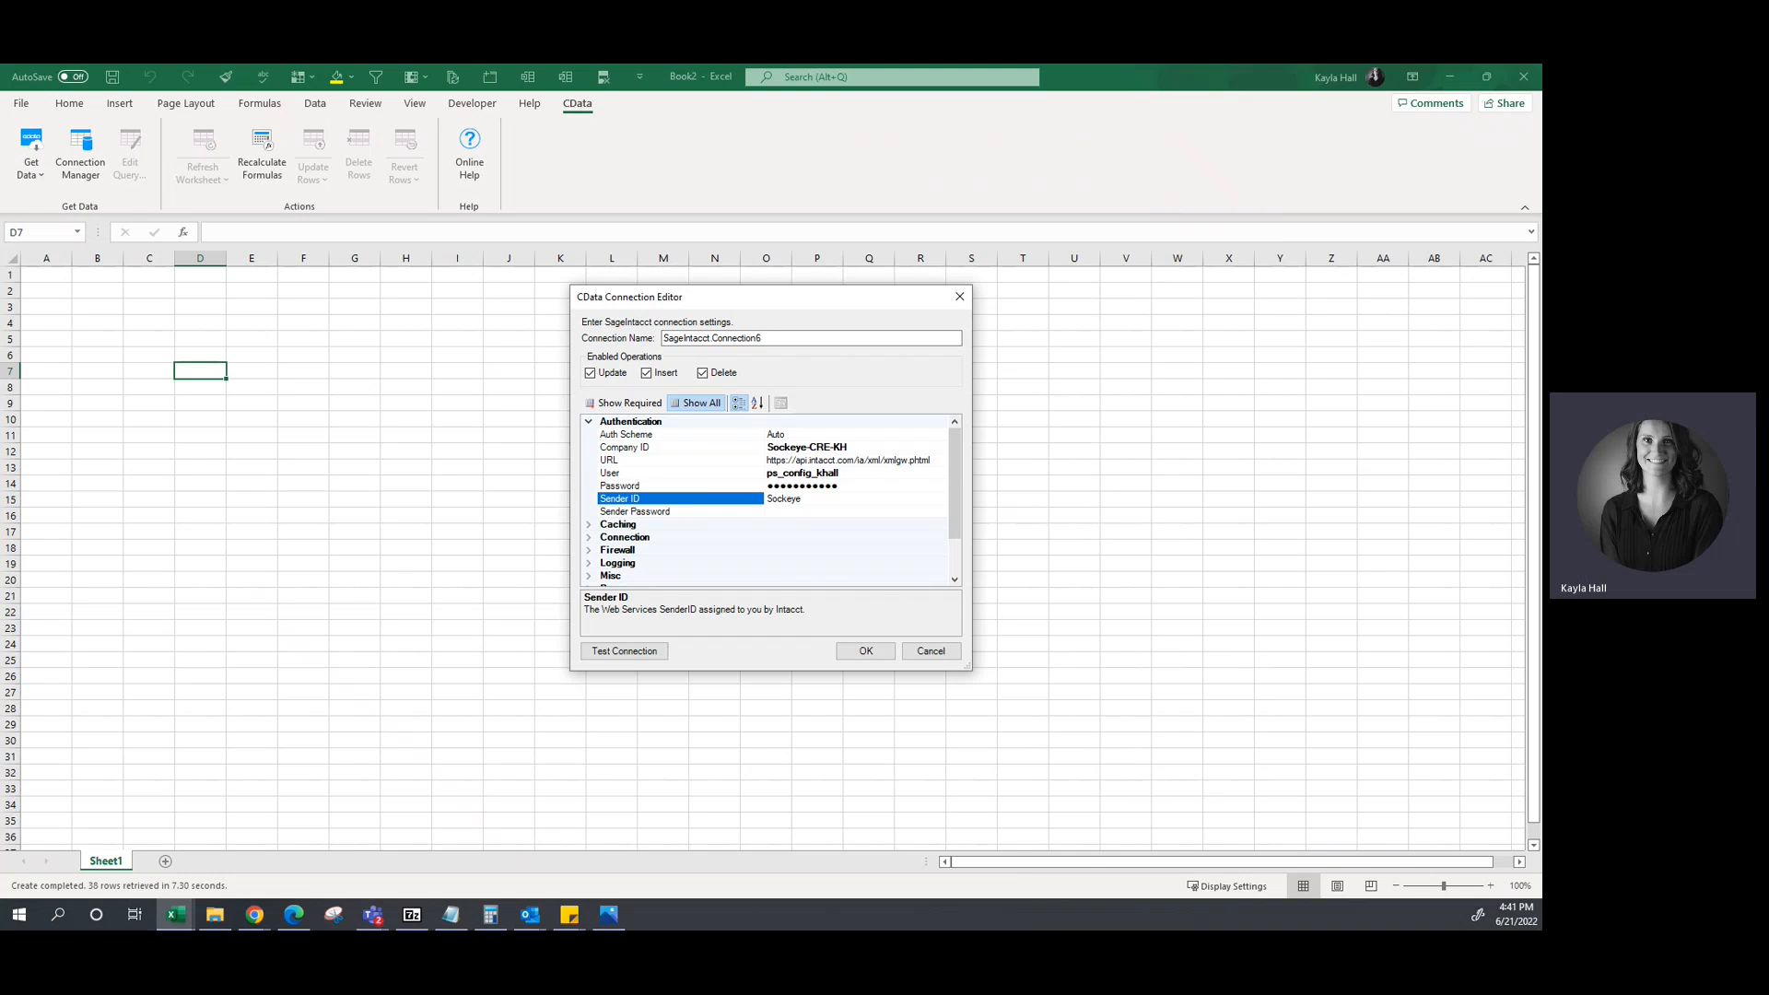
pyautogui.click(633, 511)
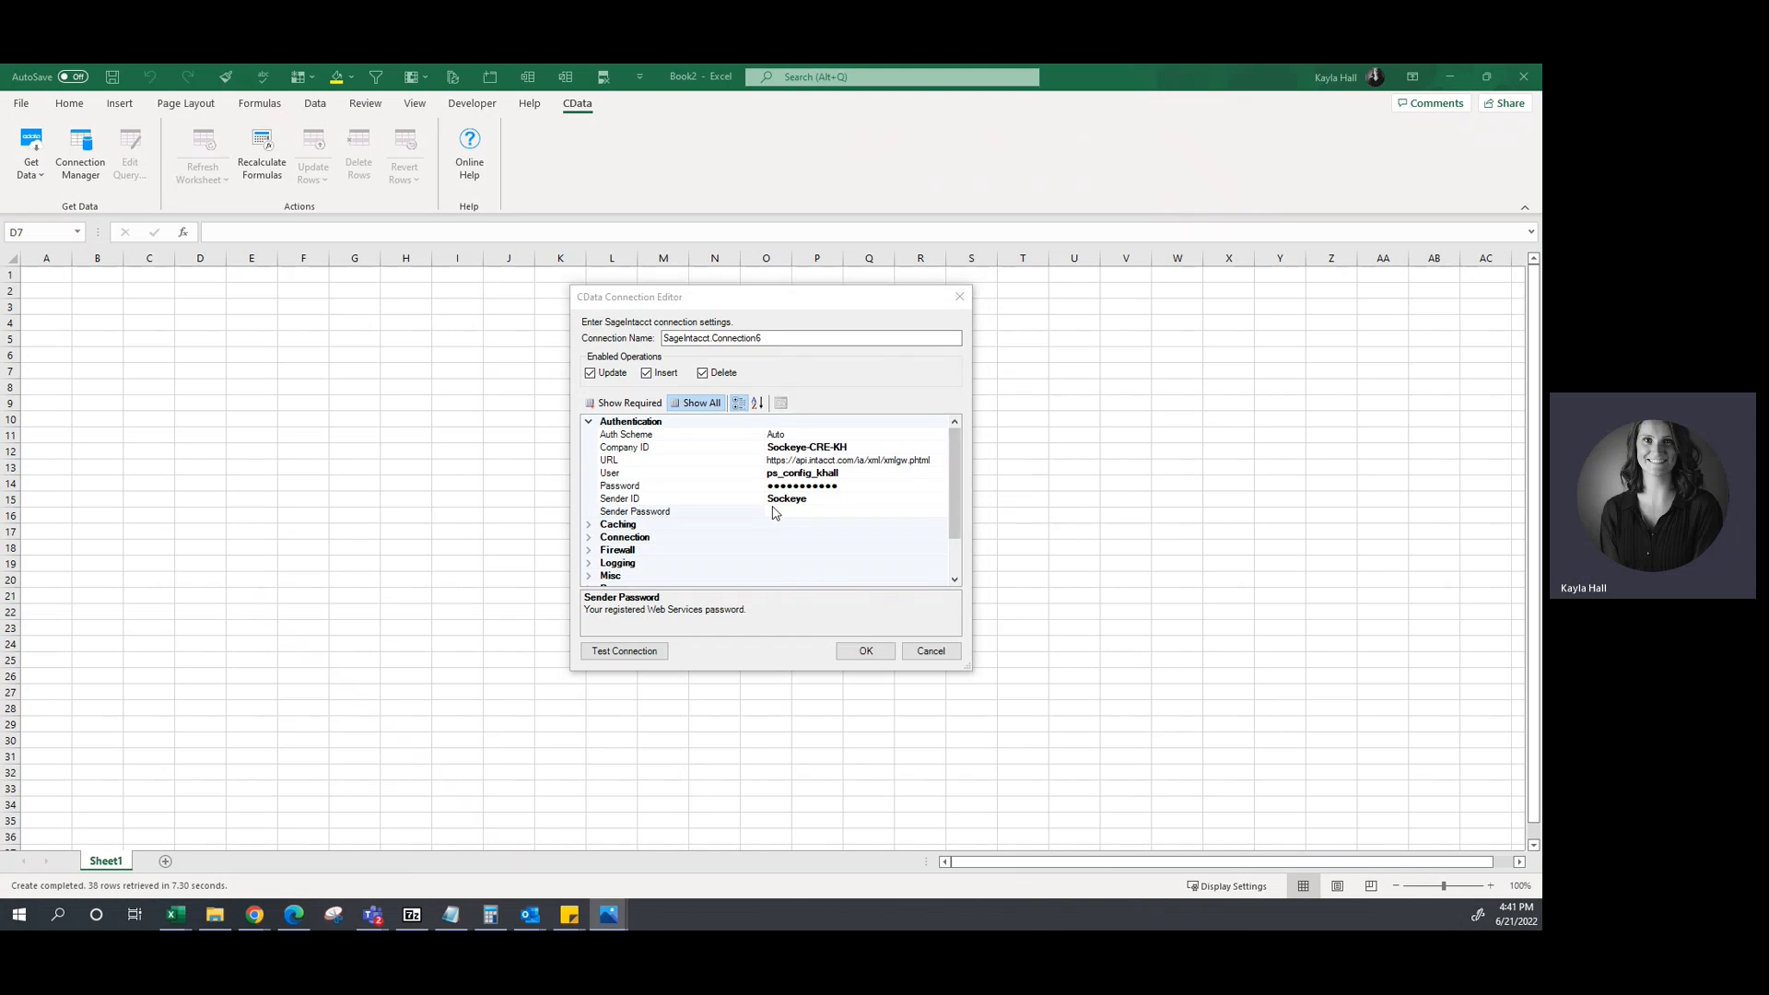
pyautogui.click(679, 512)
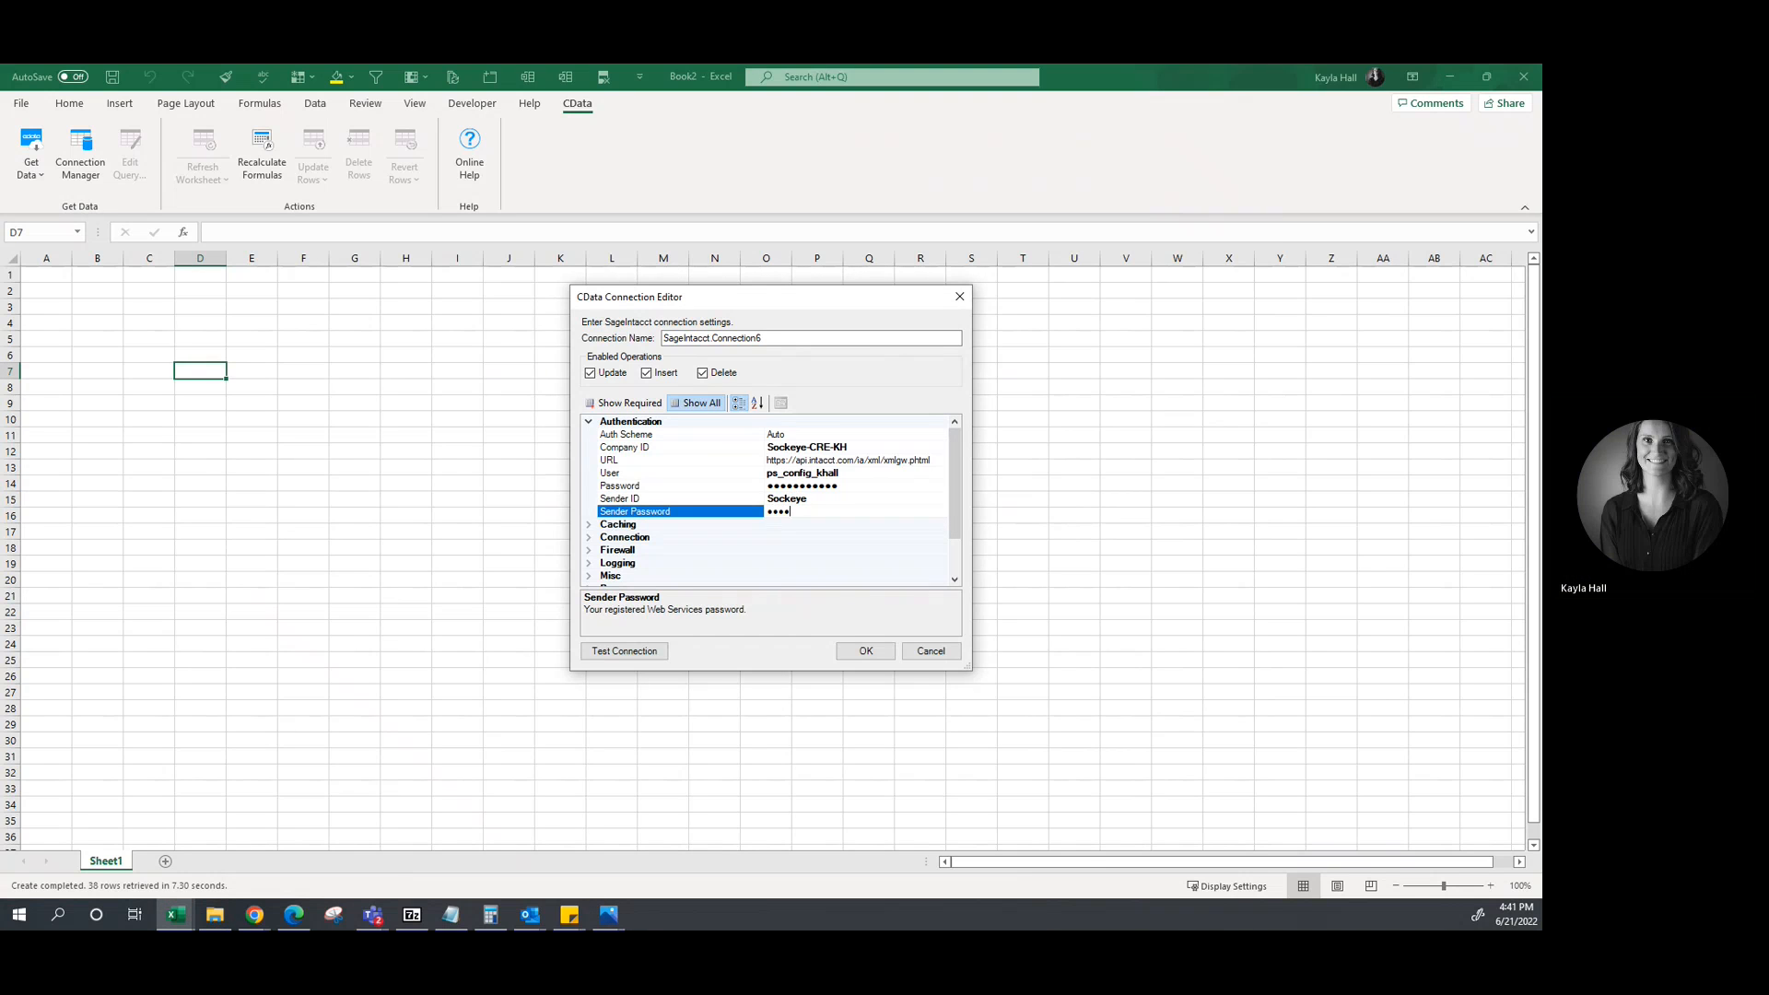
pyautogui.write('•')
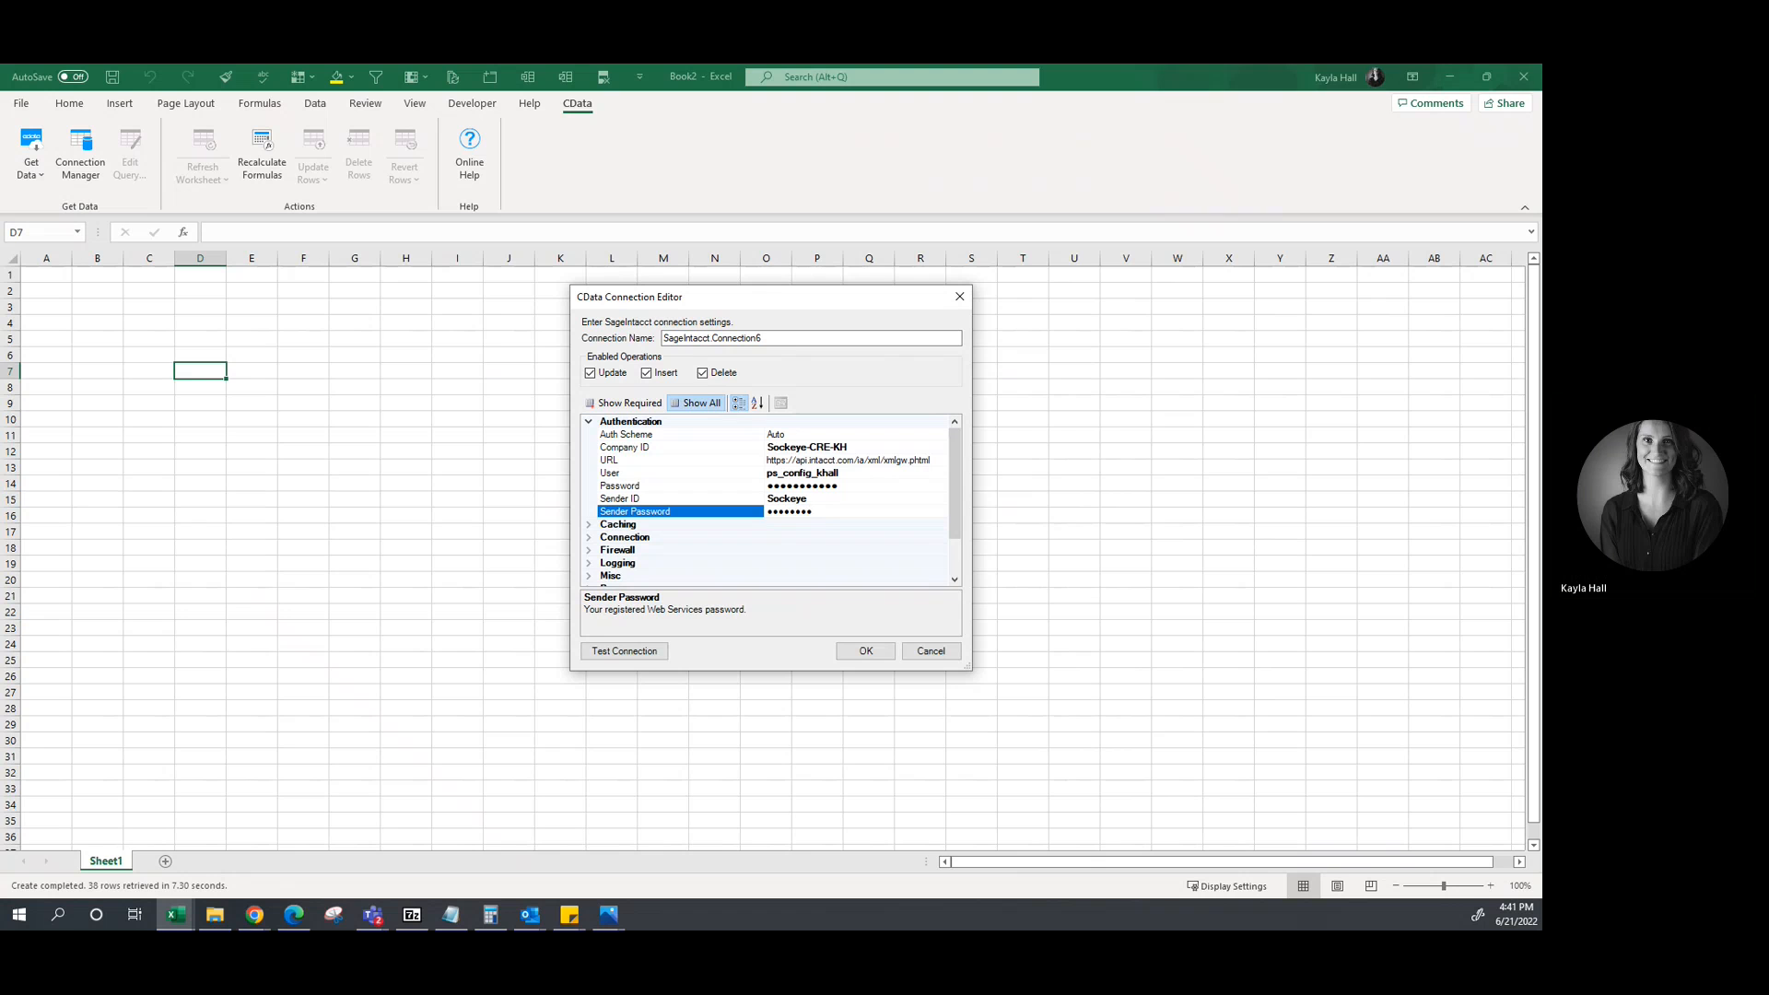
pyautogui.write('••')
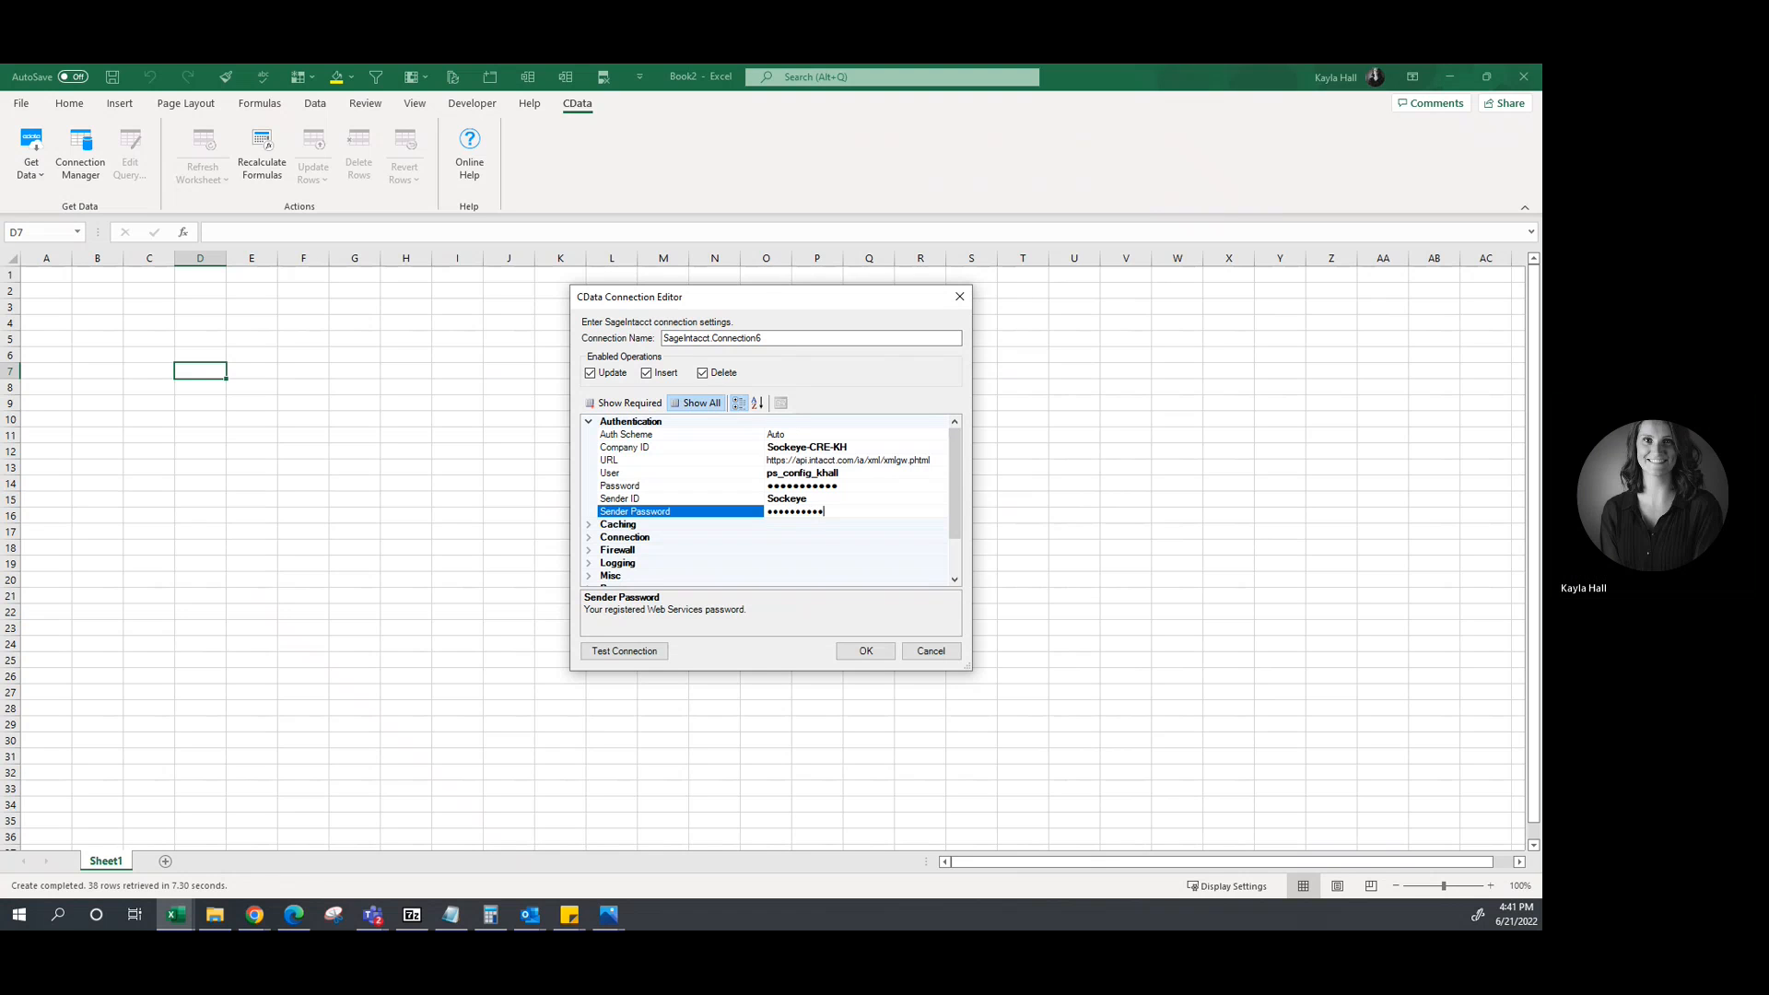
pyautogui.write('•••••')
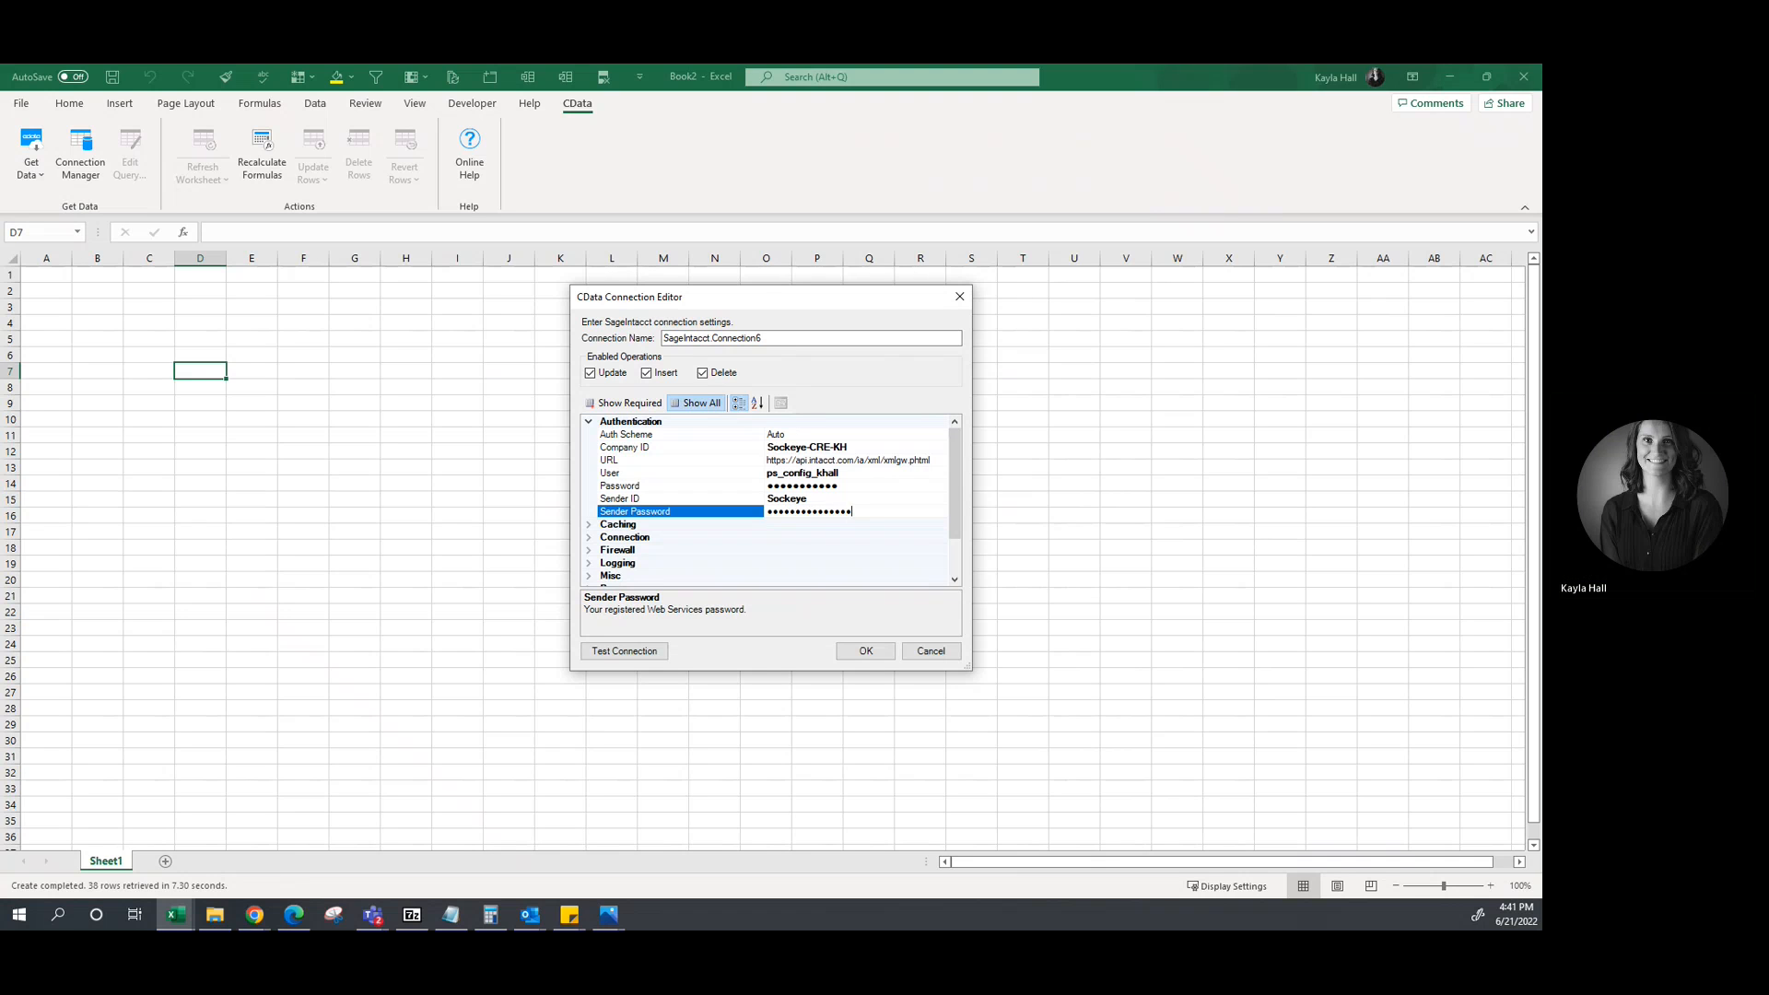
pyautogui.click(865, 651)
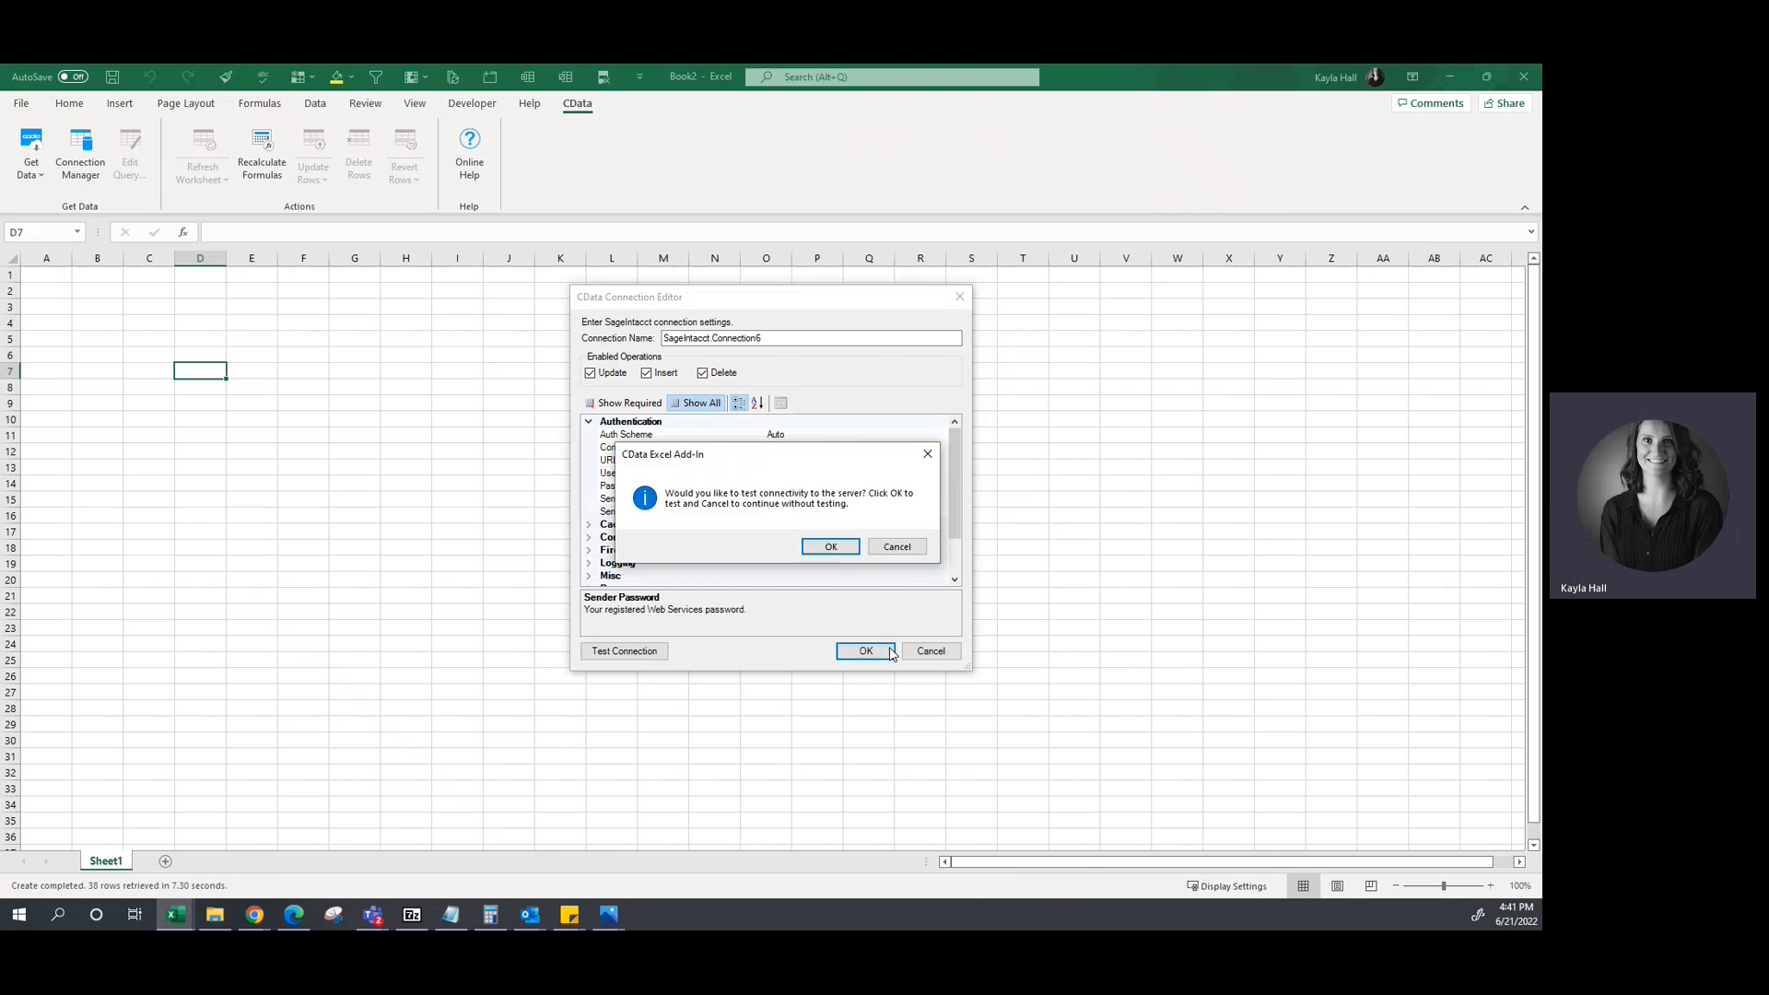
# Run the connectivity test and acknowledge the 'Connected to the server successfully' message.
pyautogui.click(830, 546)
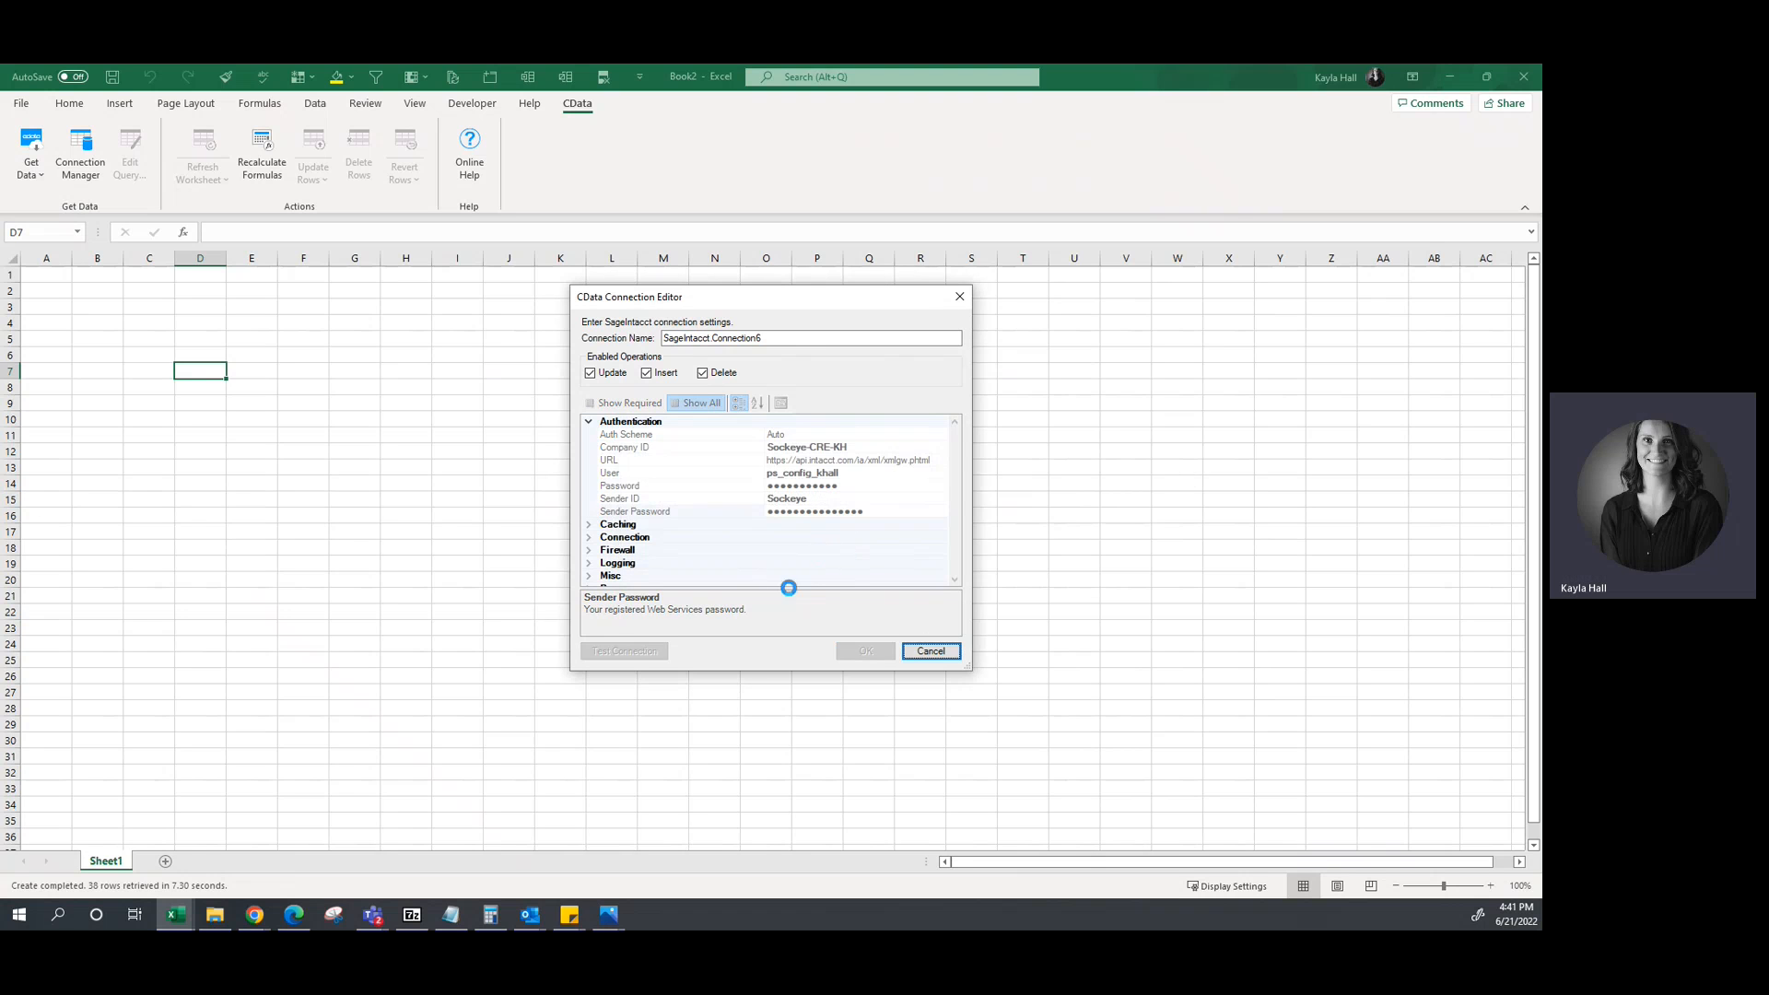
pyautogui.click(623, 651)
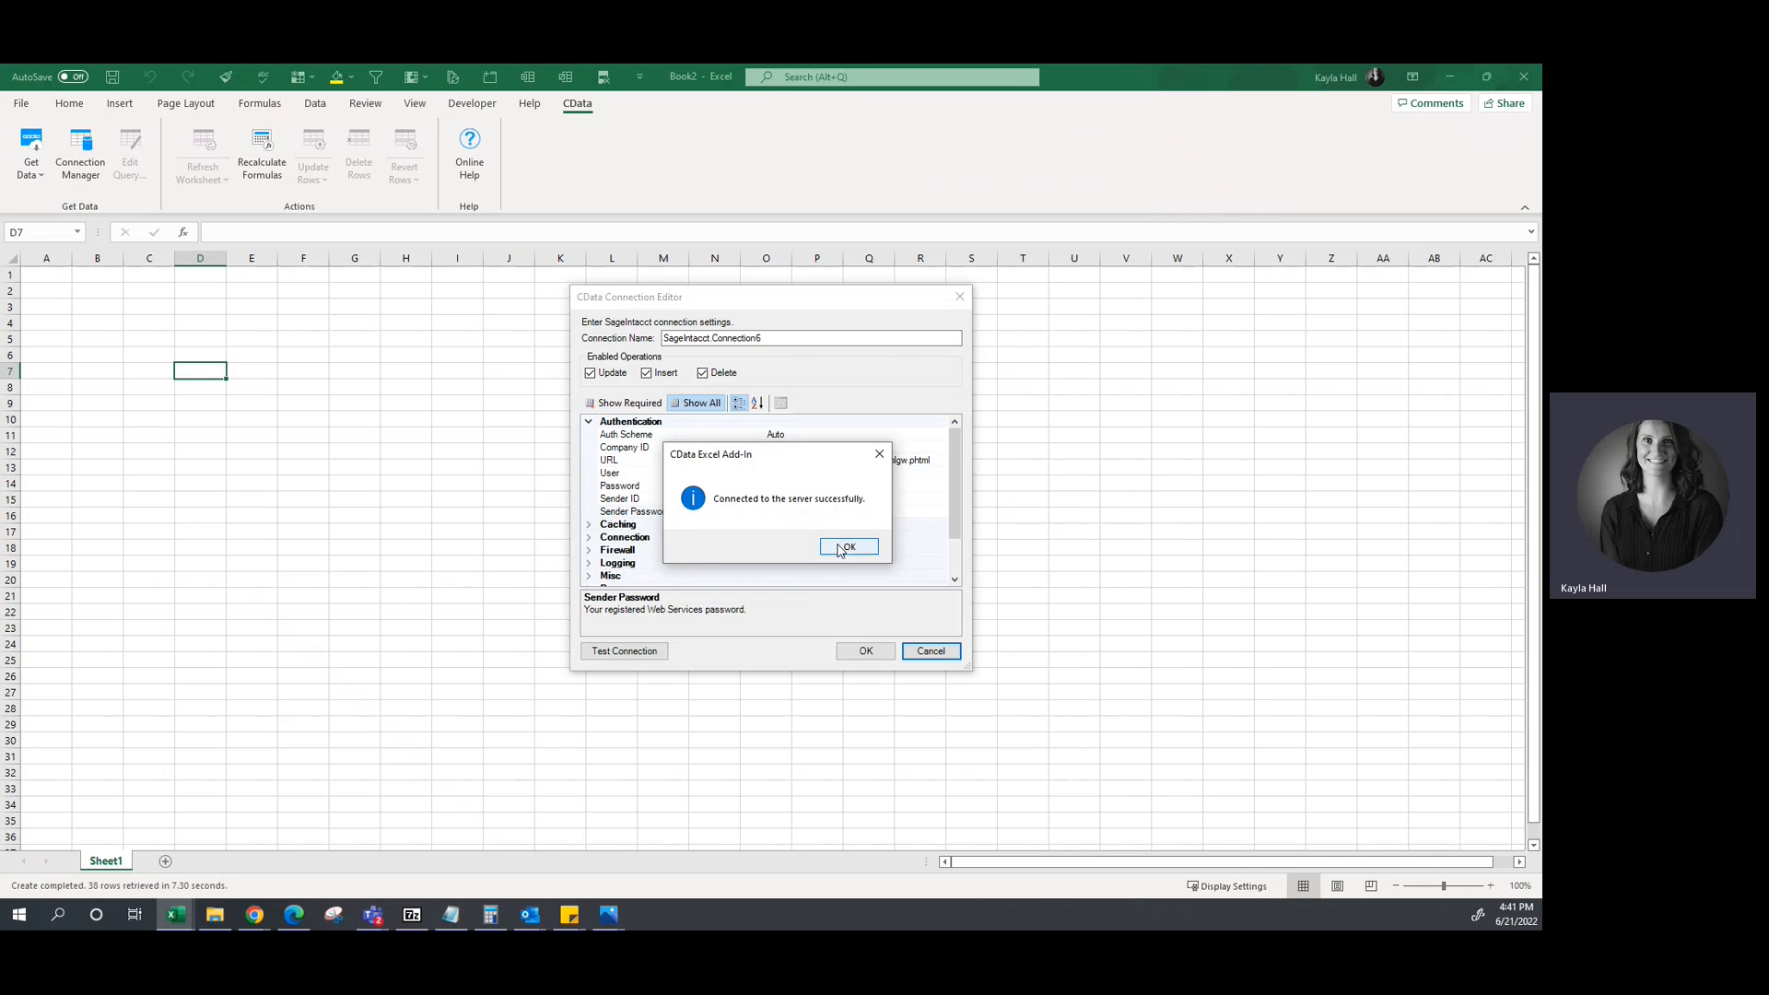
pyautogui.click(848, 547)
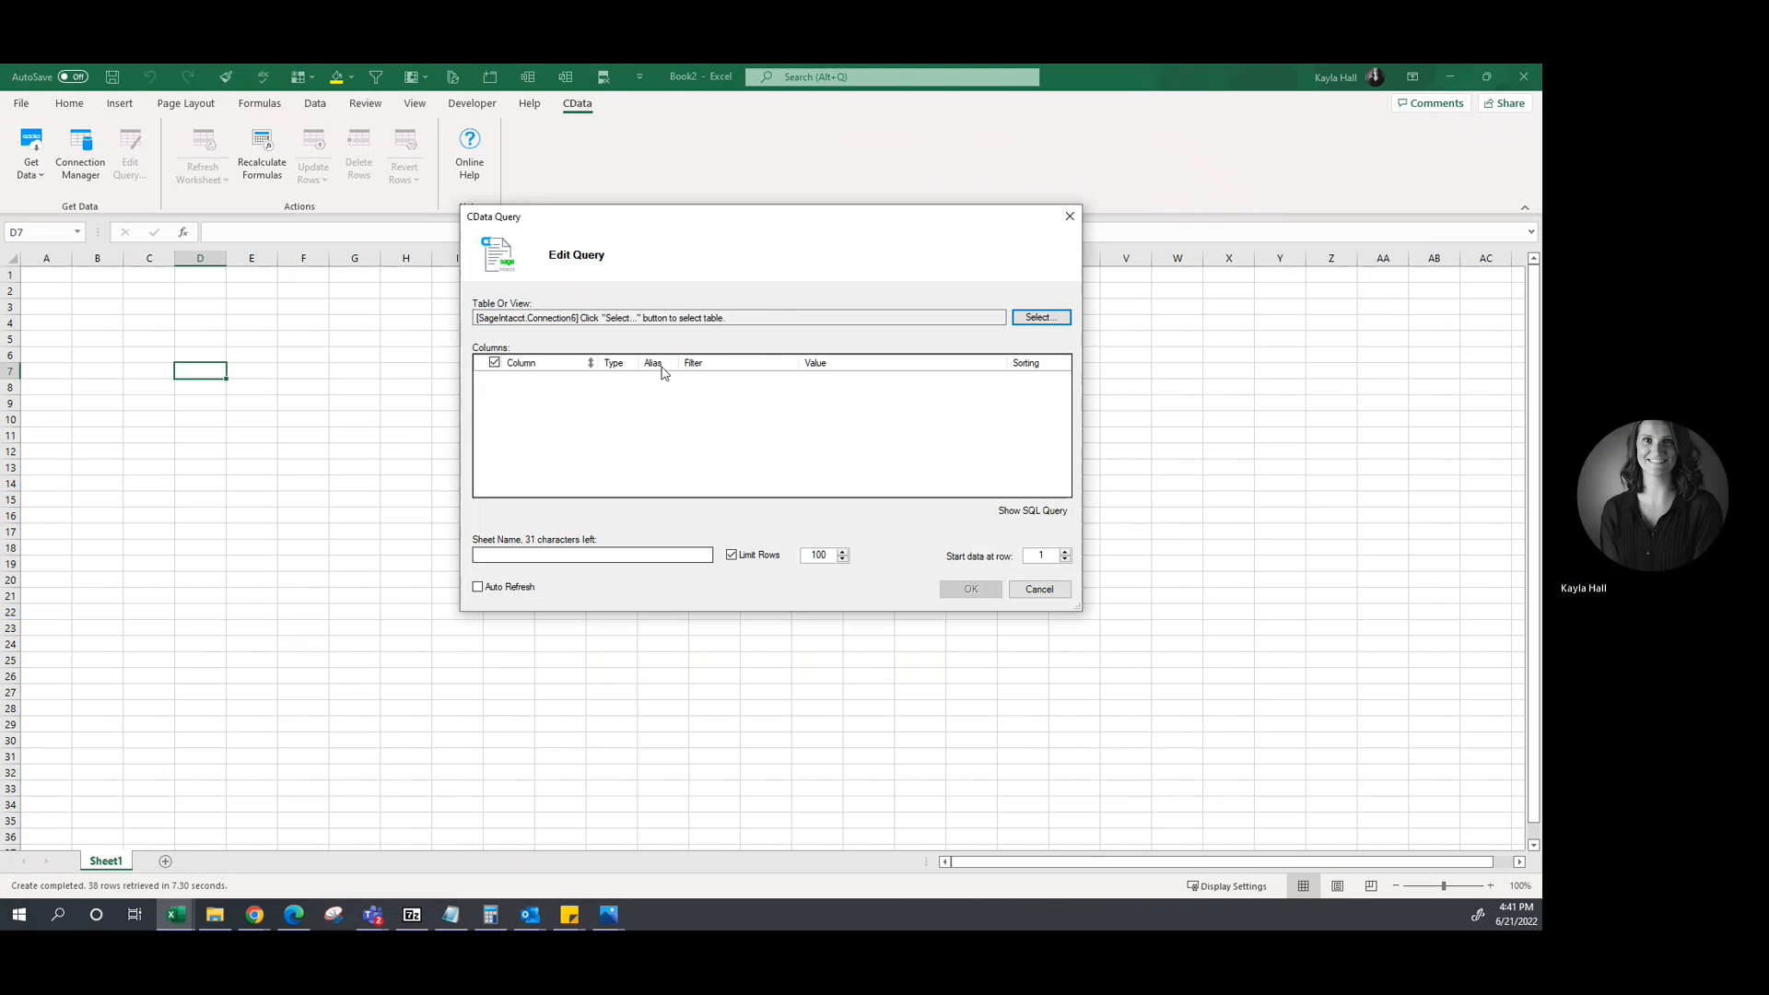
# Select CData.SageIntacct.Project (Table) as the query's source table.
pyautogui.click(1036, 317)
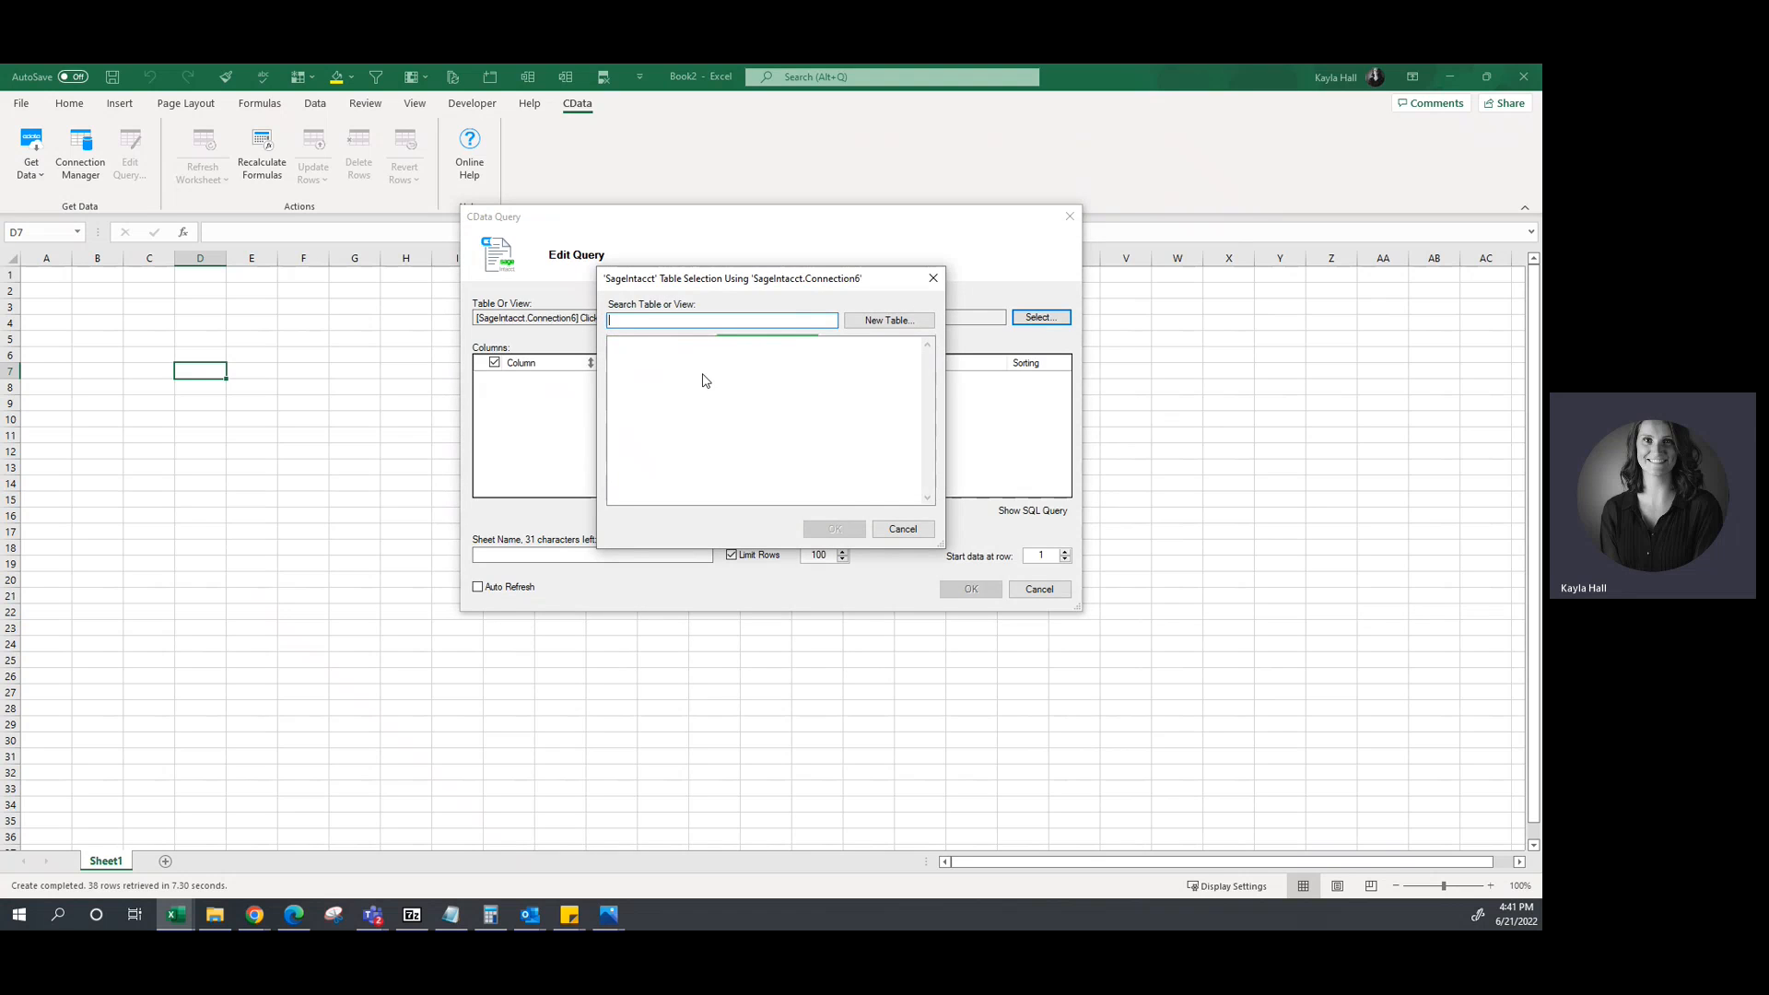
pyautogui.click(722, 320)
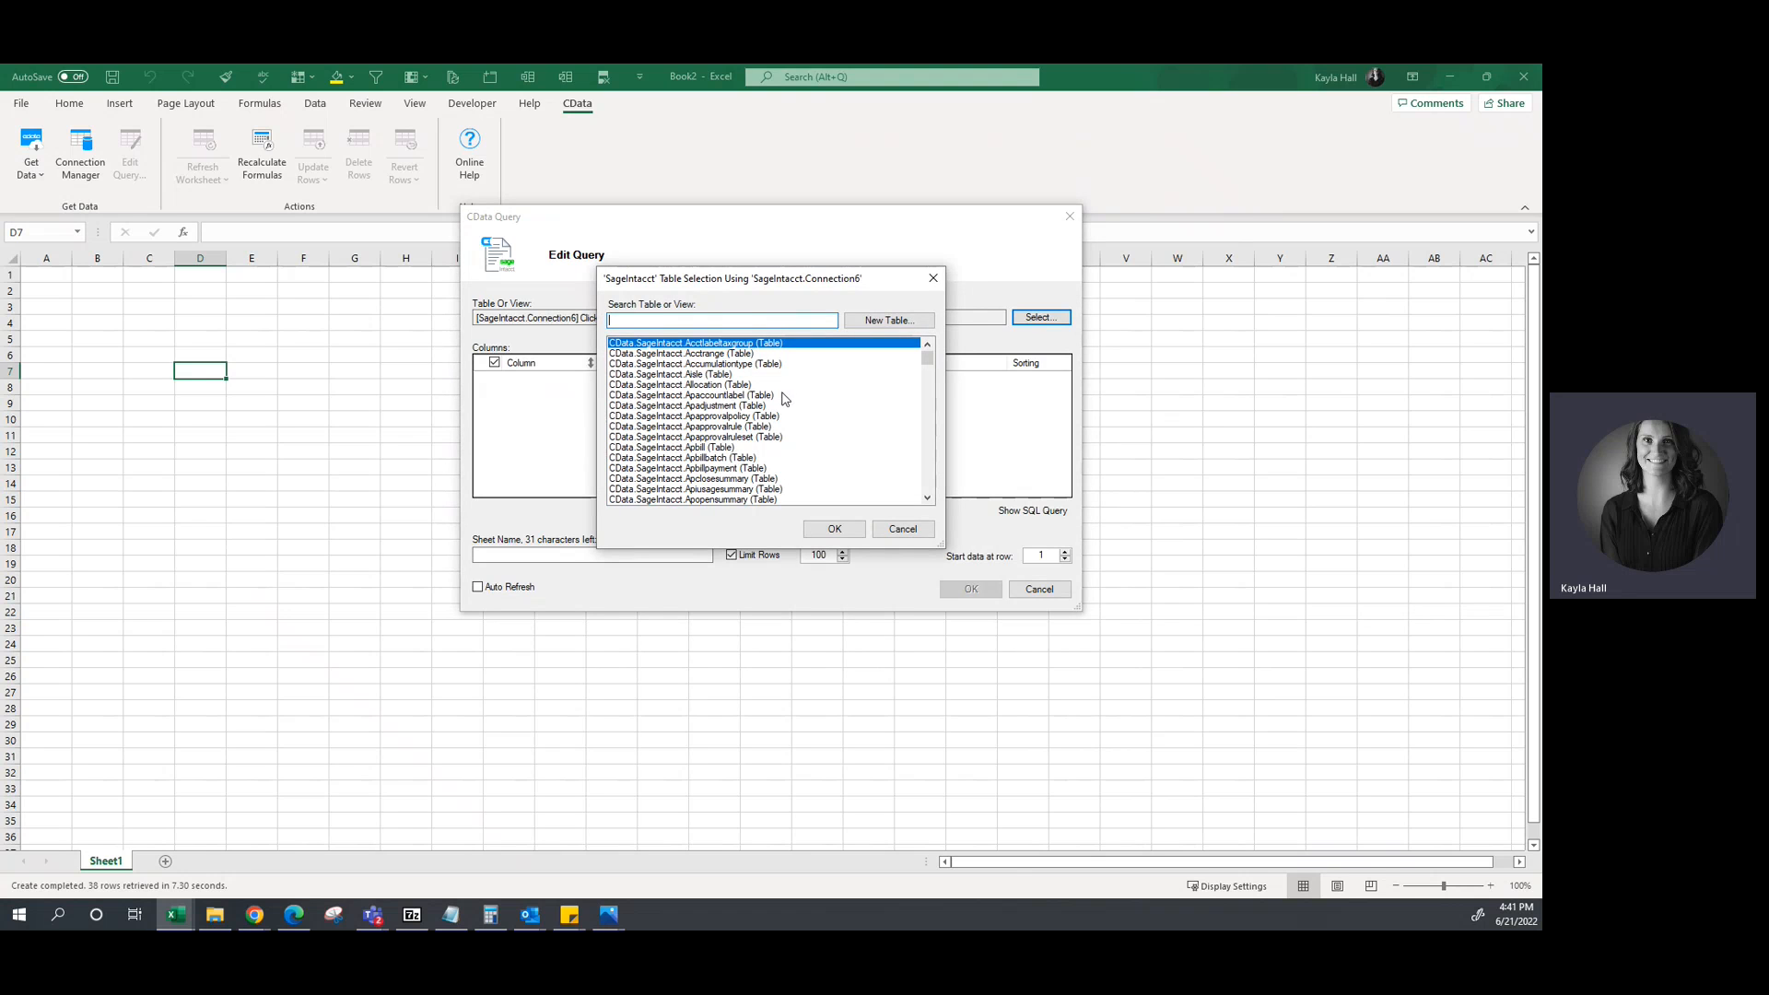
pyautogui.scroll(-3)
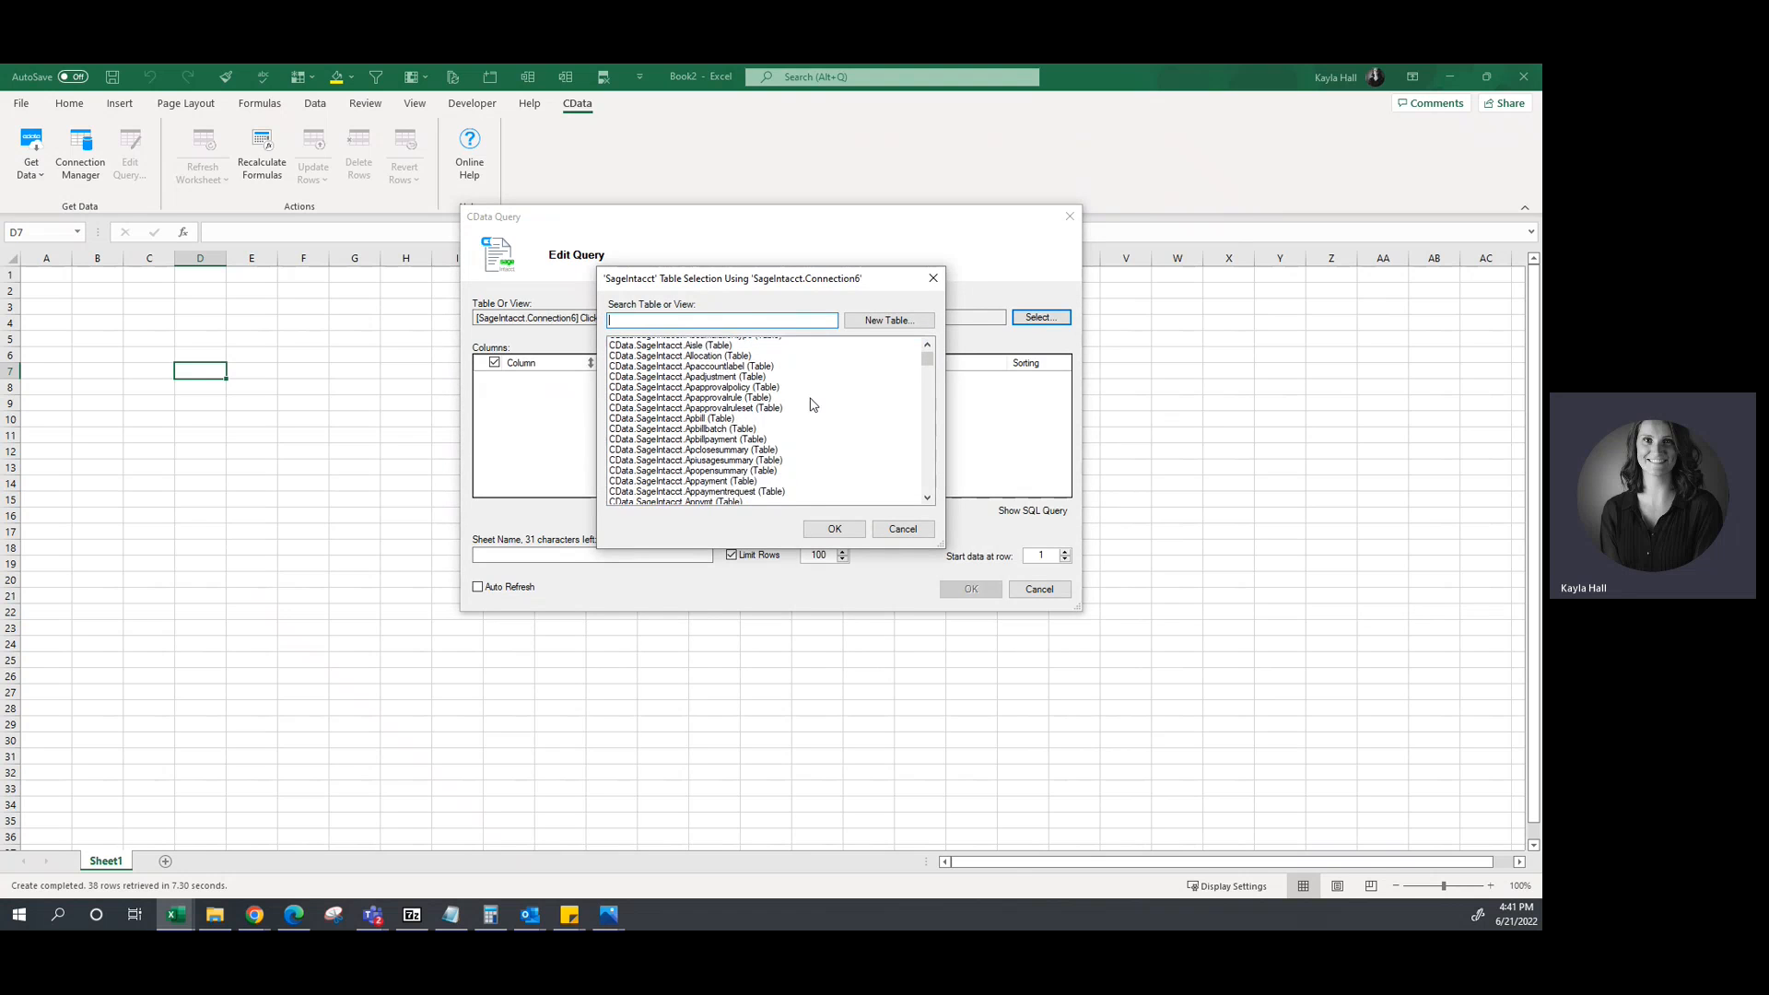
pyautogui.scroll(-3)
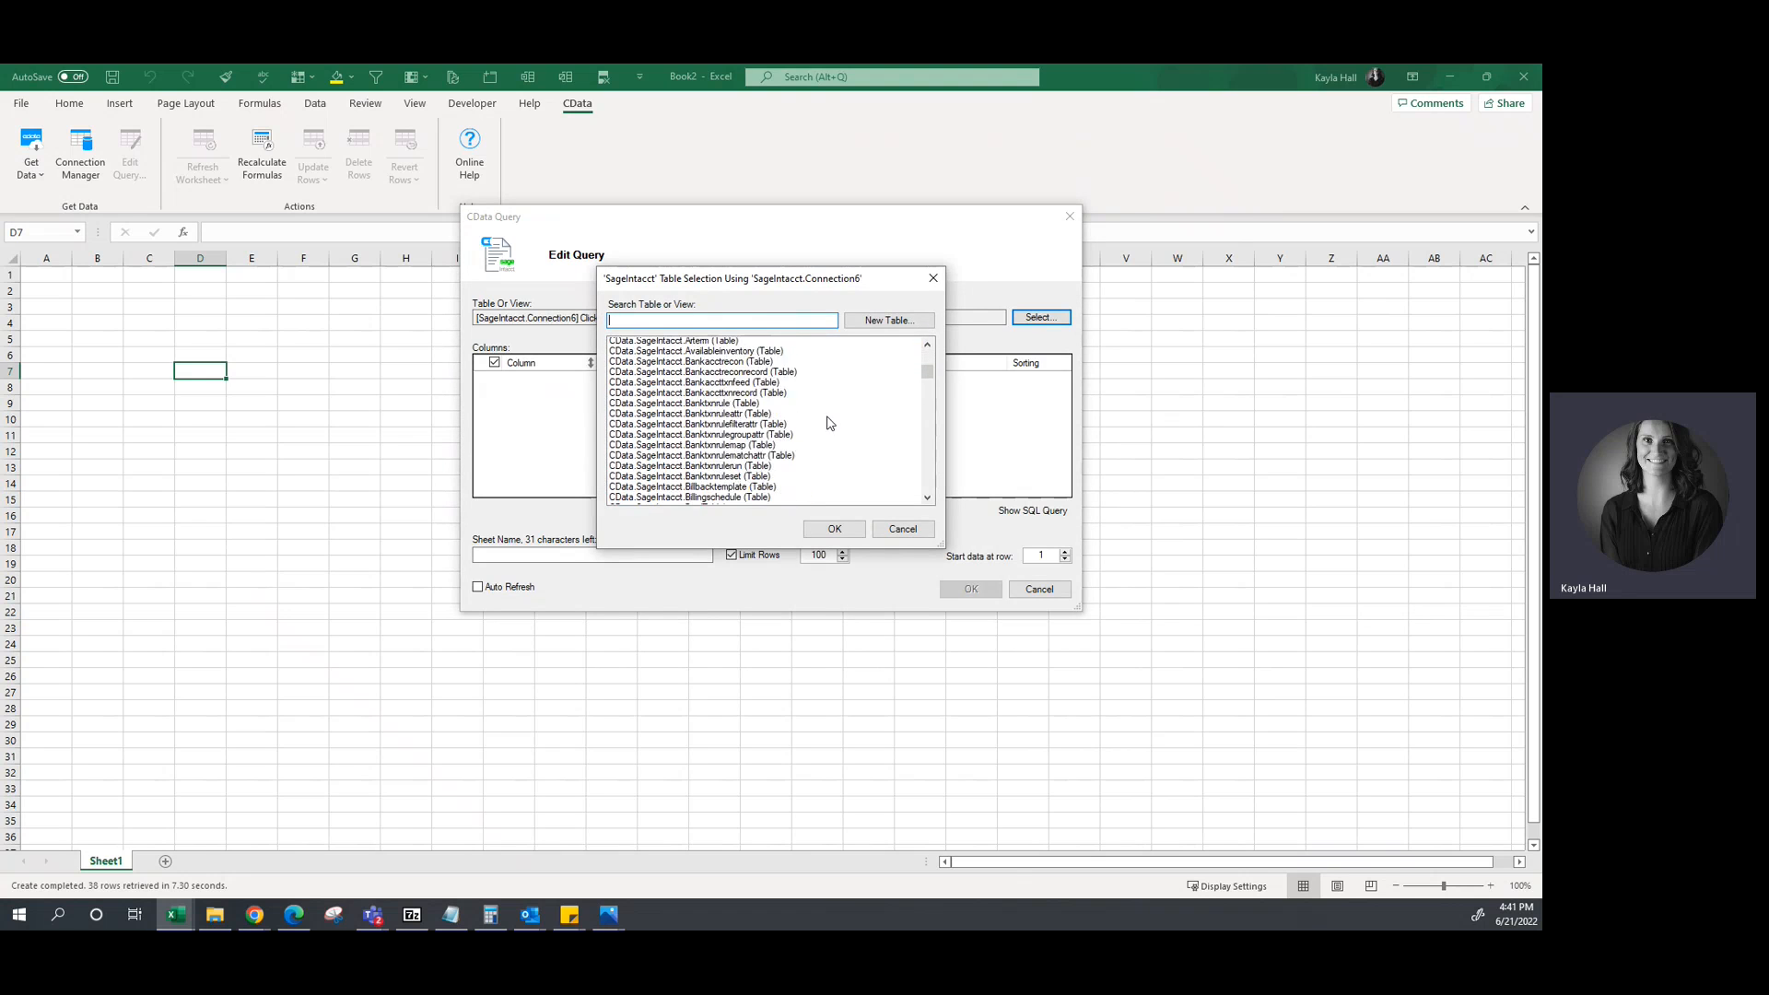
pyautogui.scroll(-3)
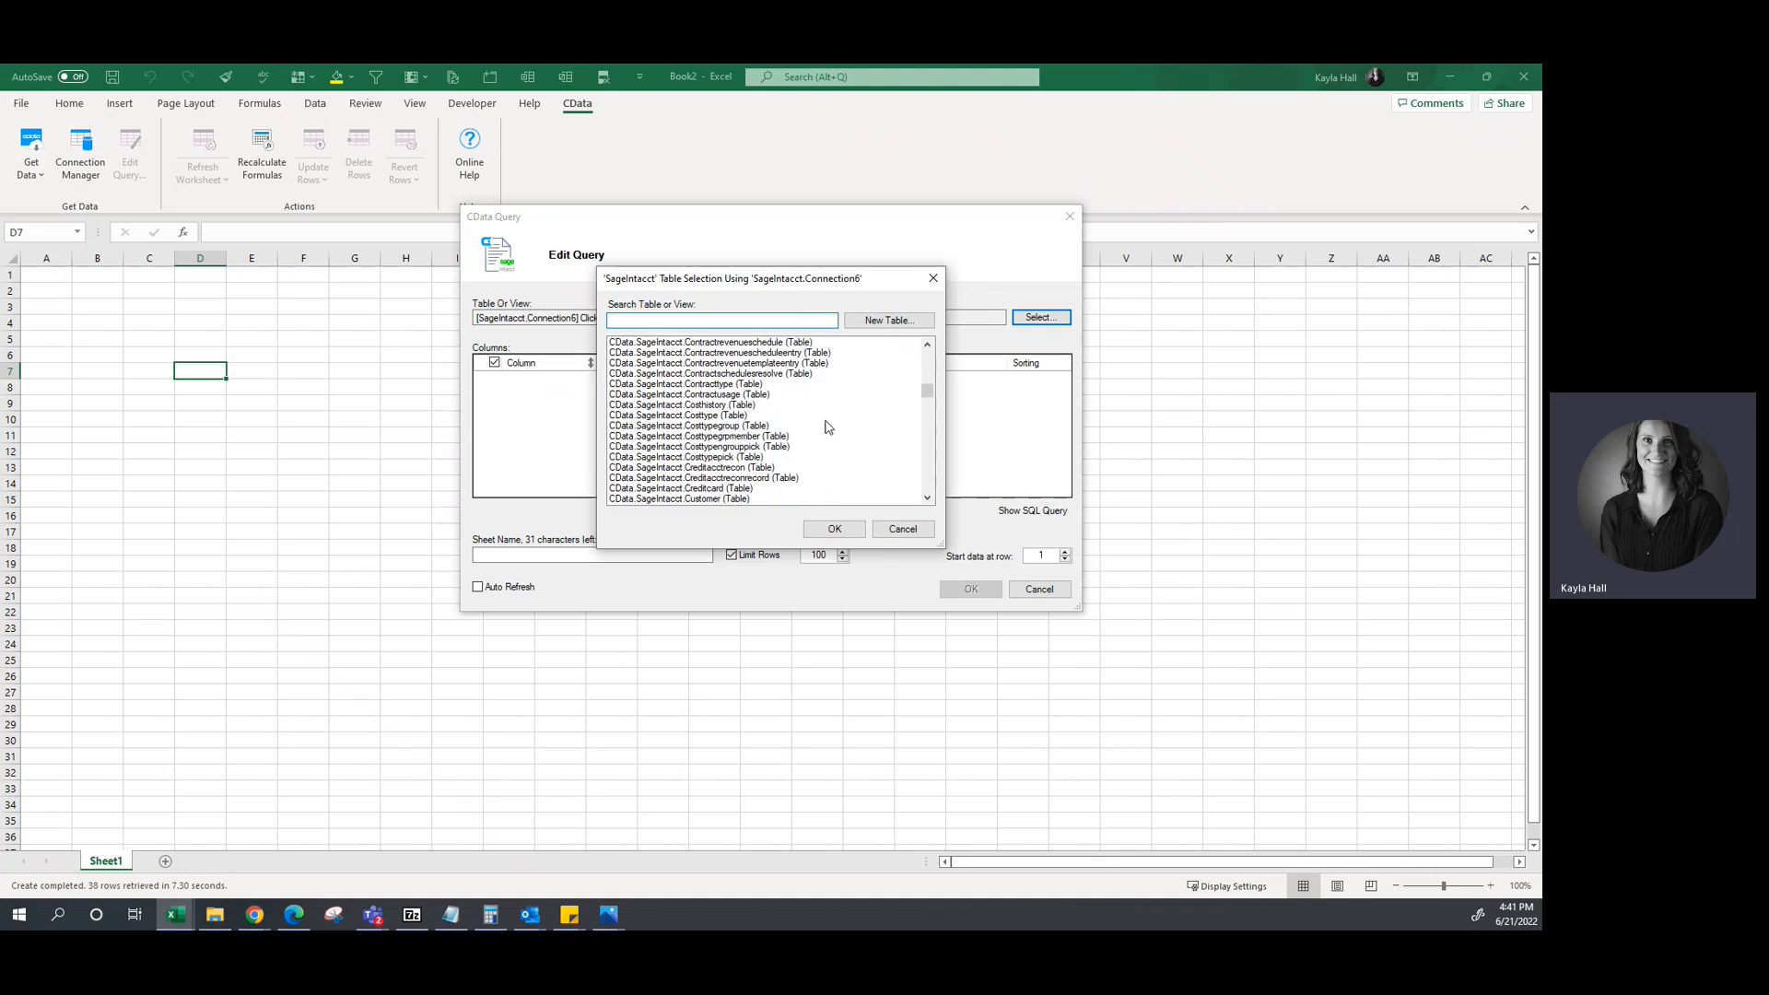
pyautogui.scroll(-3)
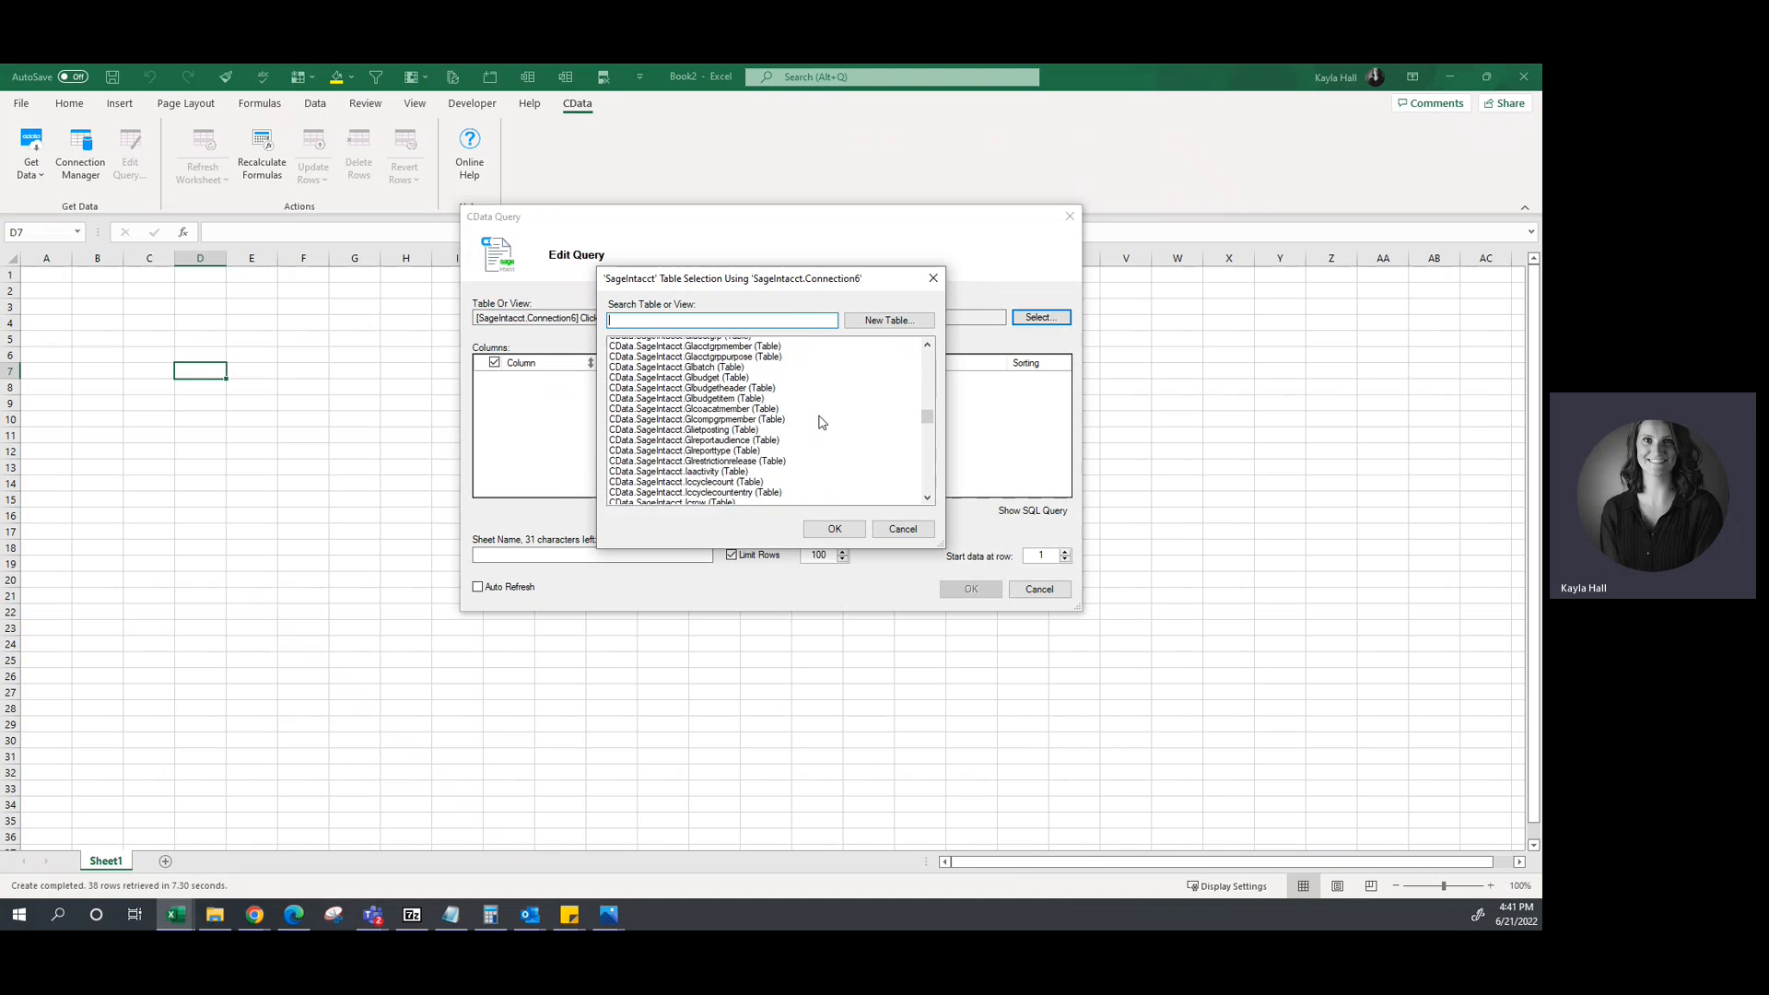
pyautogui.scroll(-3)
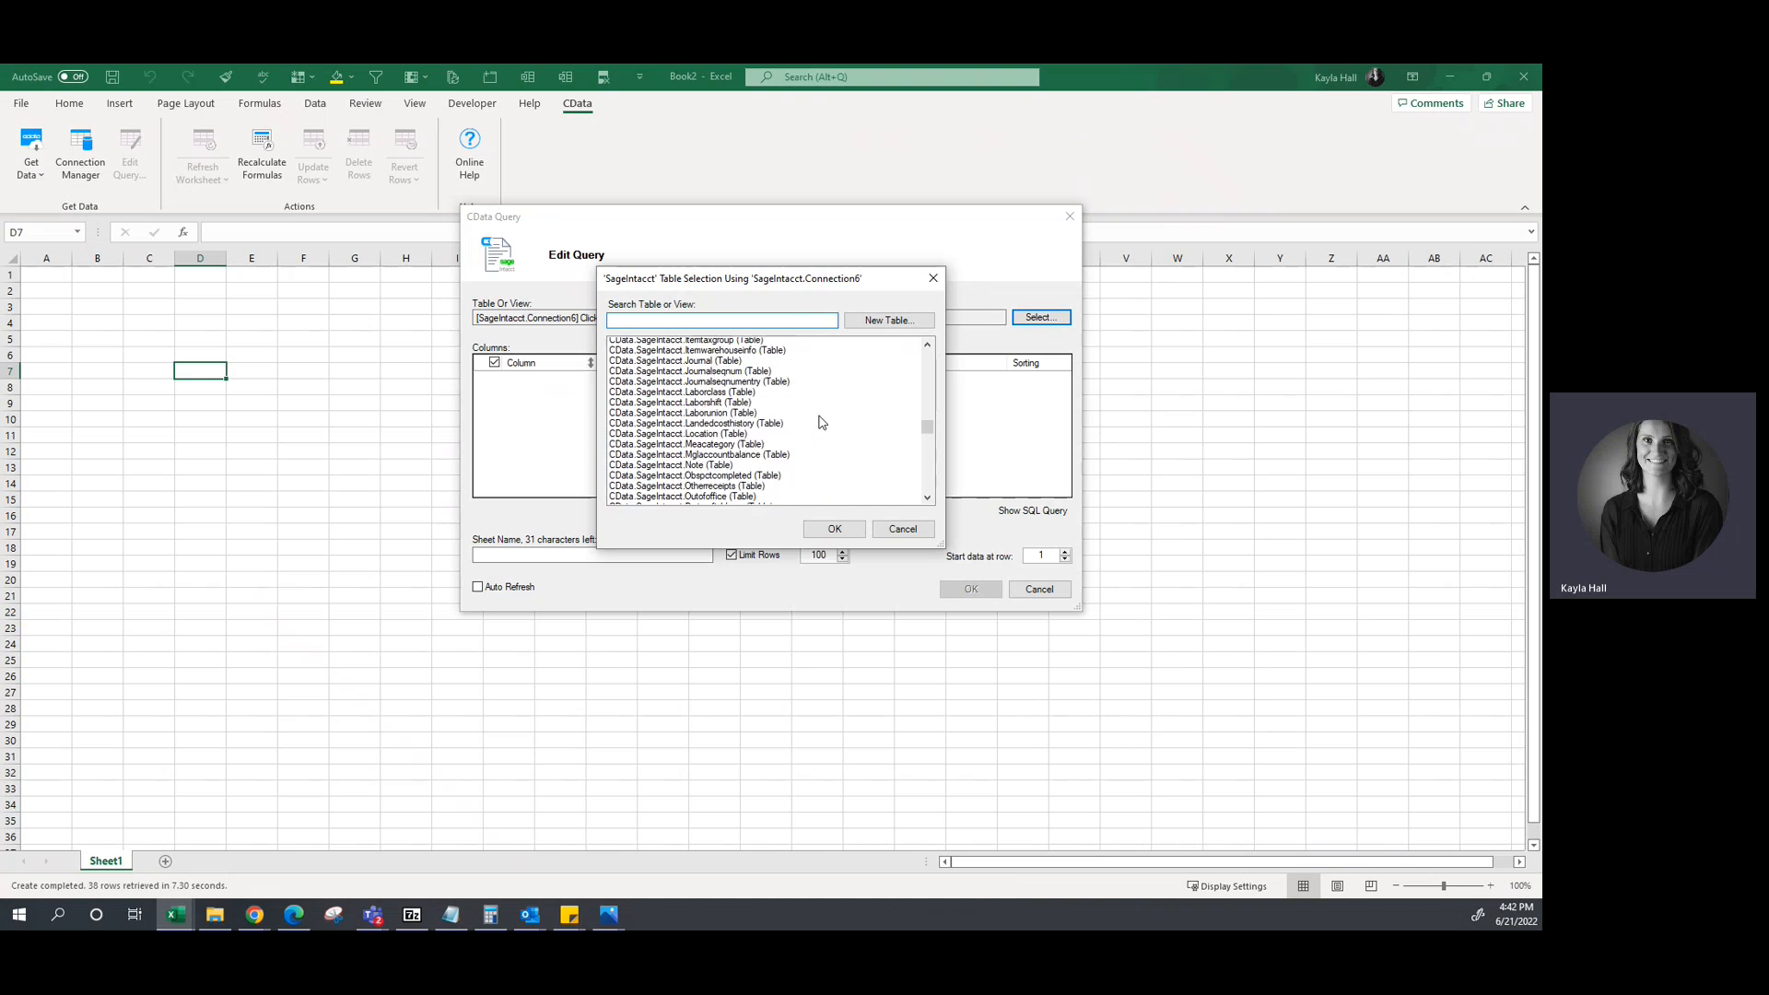
pyautogui.scroll(-3)
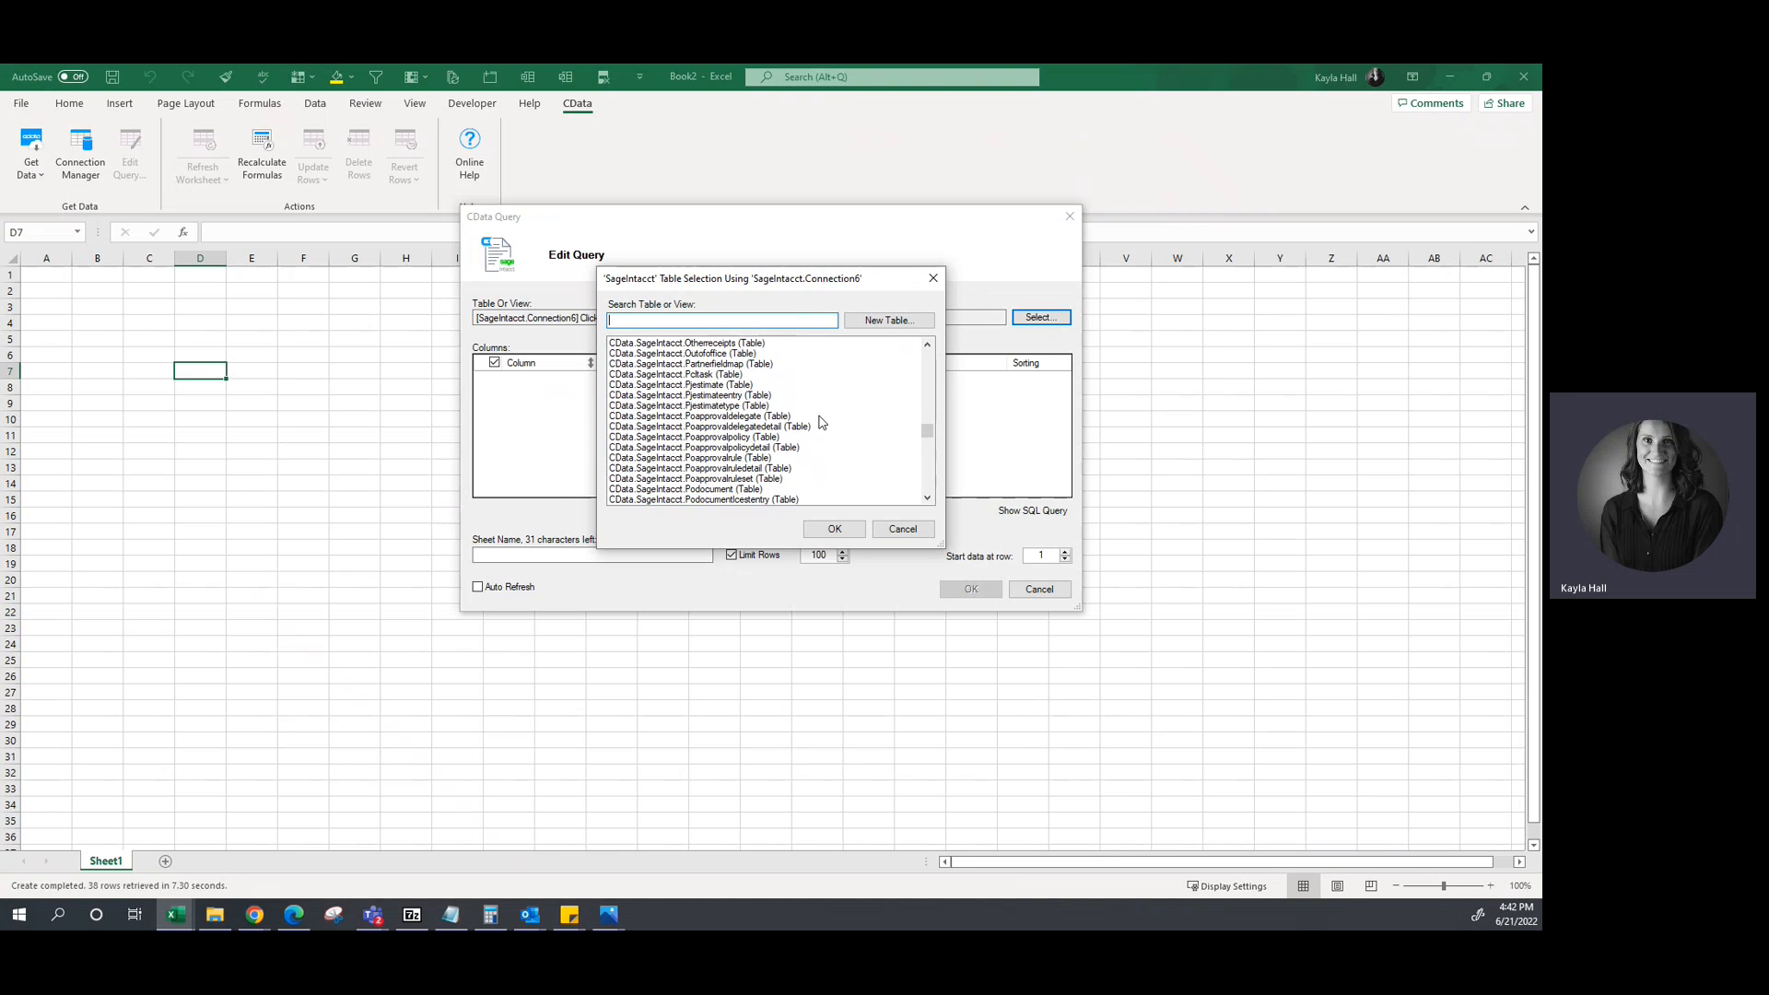
pyautogui.scroll(-3)
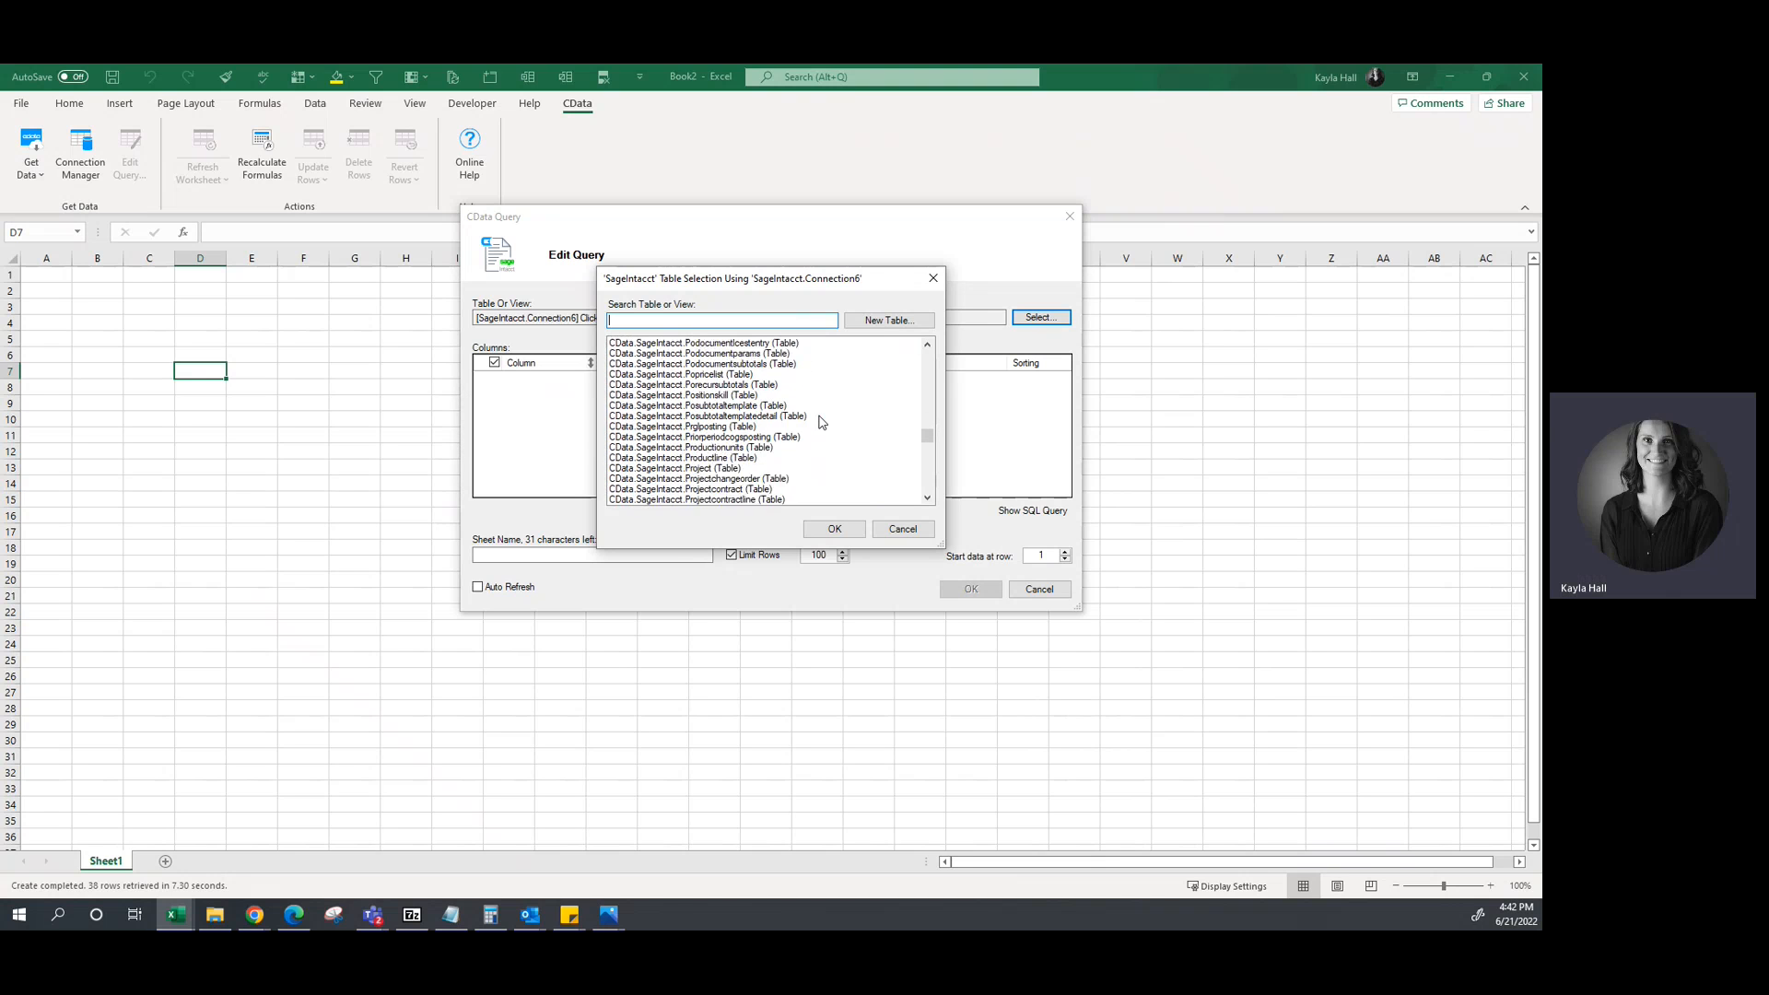
pyautogui.click(674, 437)
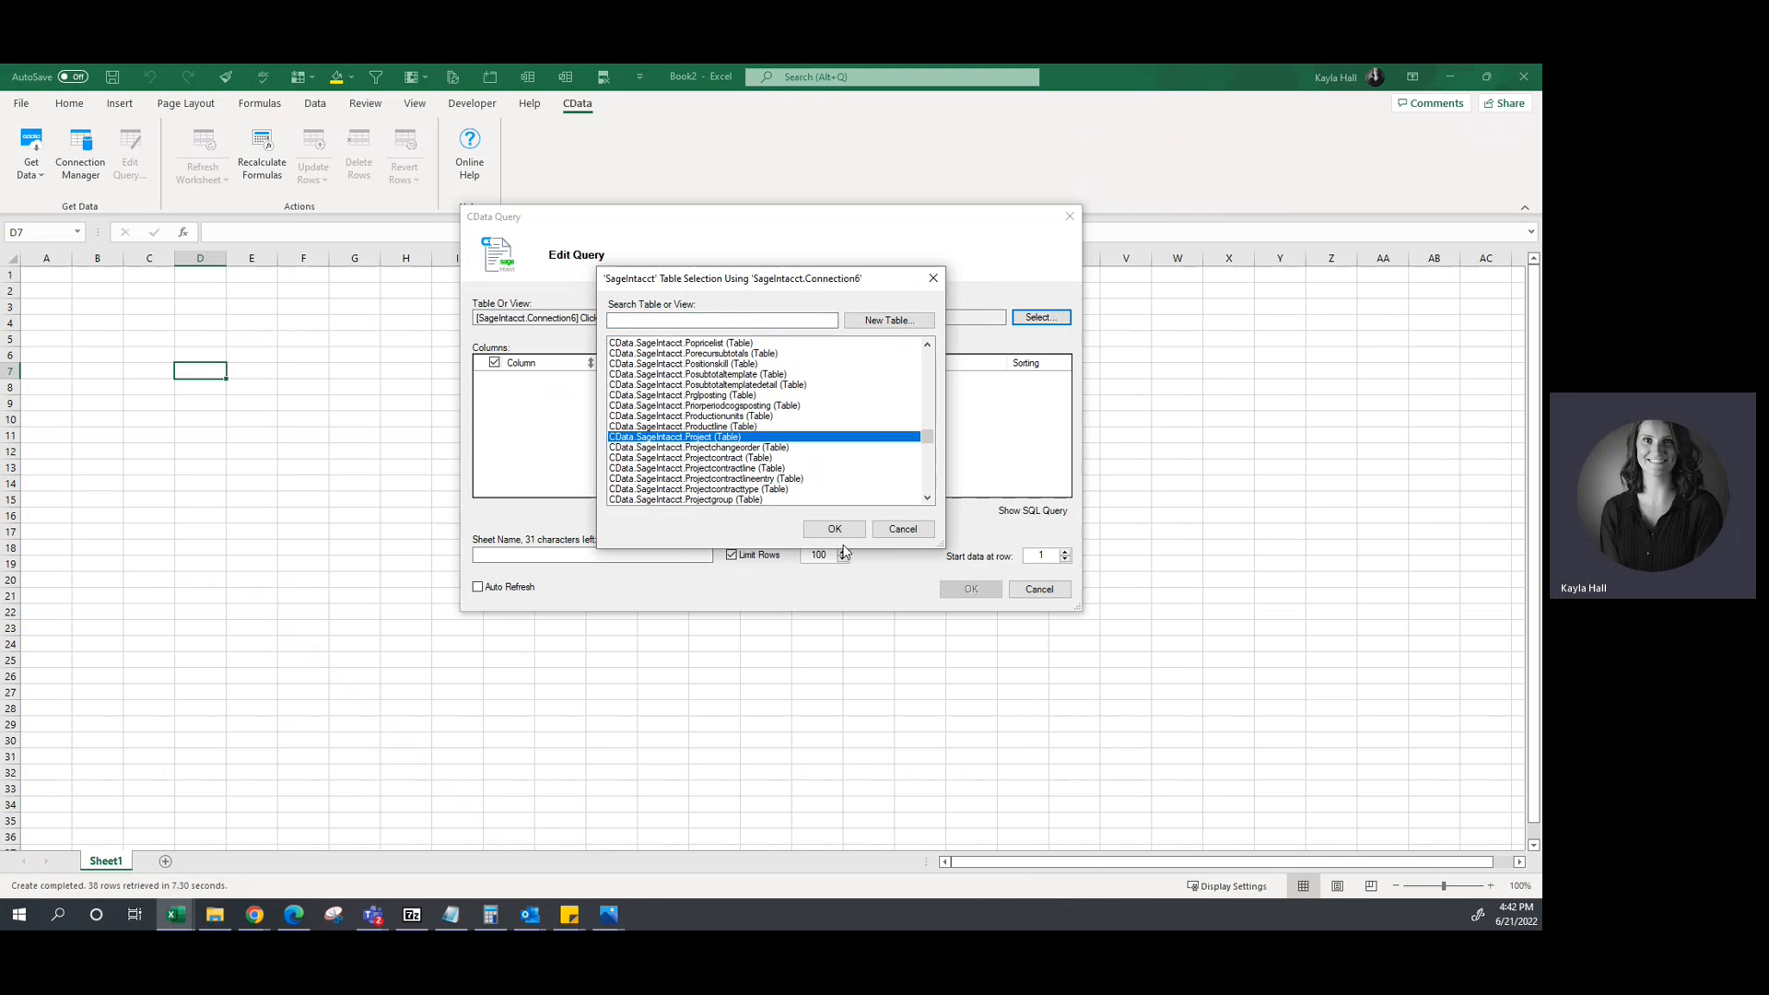
pyautogui.click(834, 529)
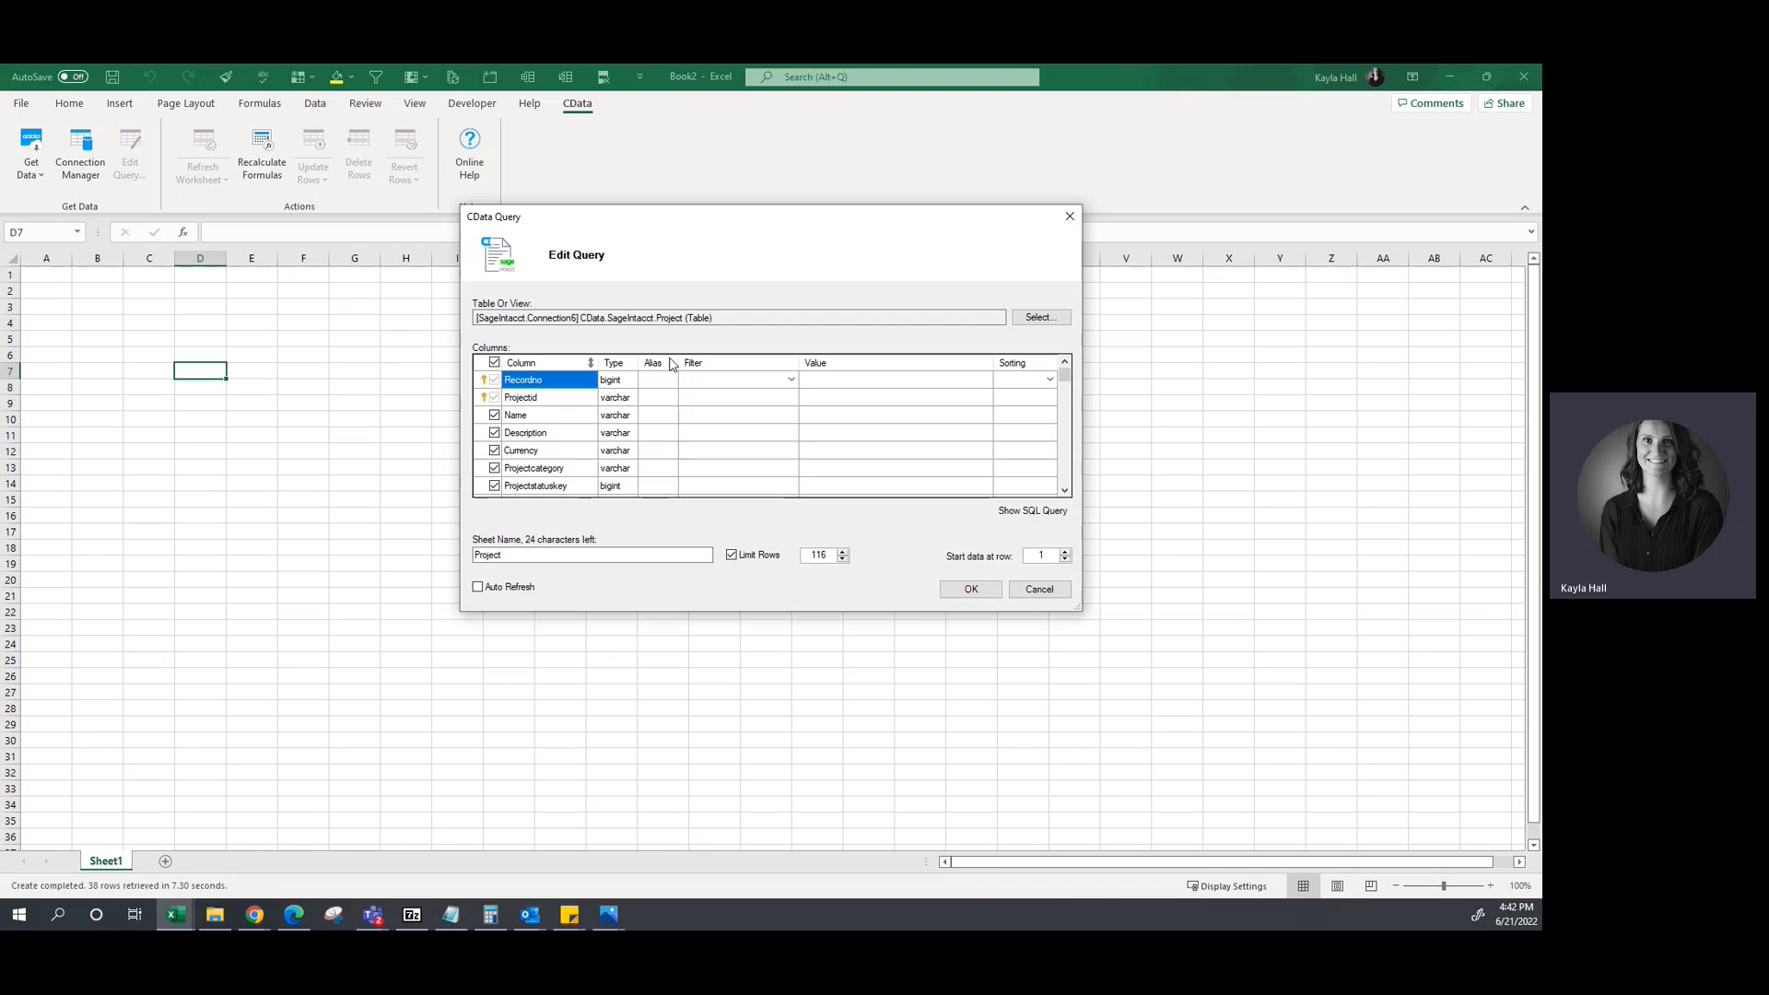
# Uncheck Limit Rows and load the Project table into the Project sheet.
pyautogui.scroll(-3)
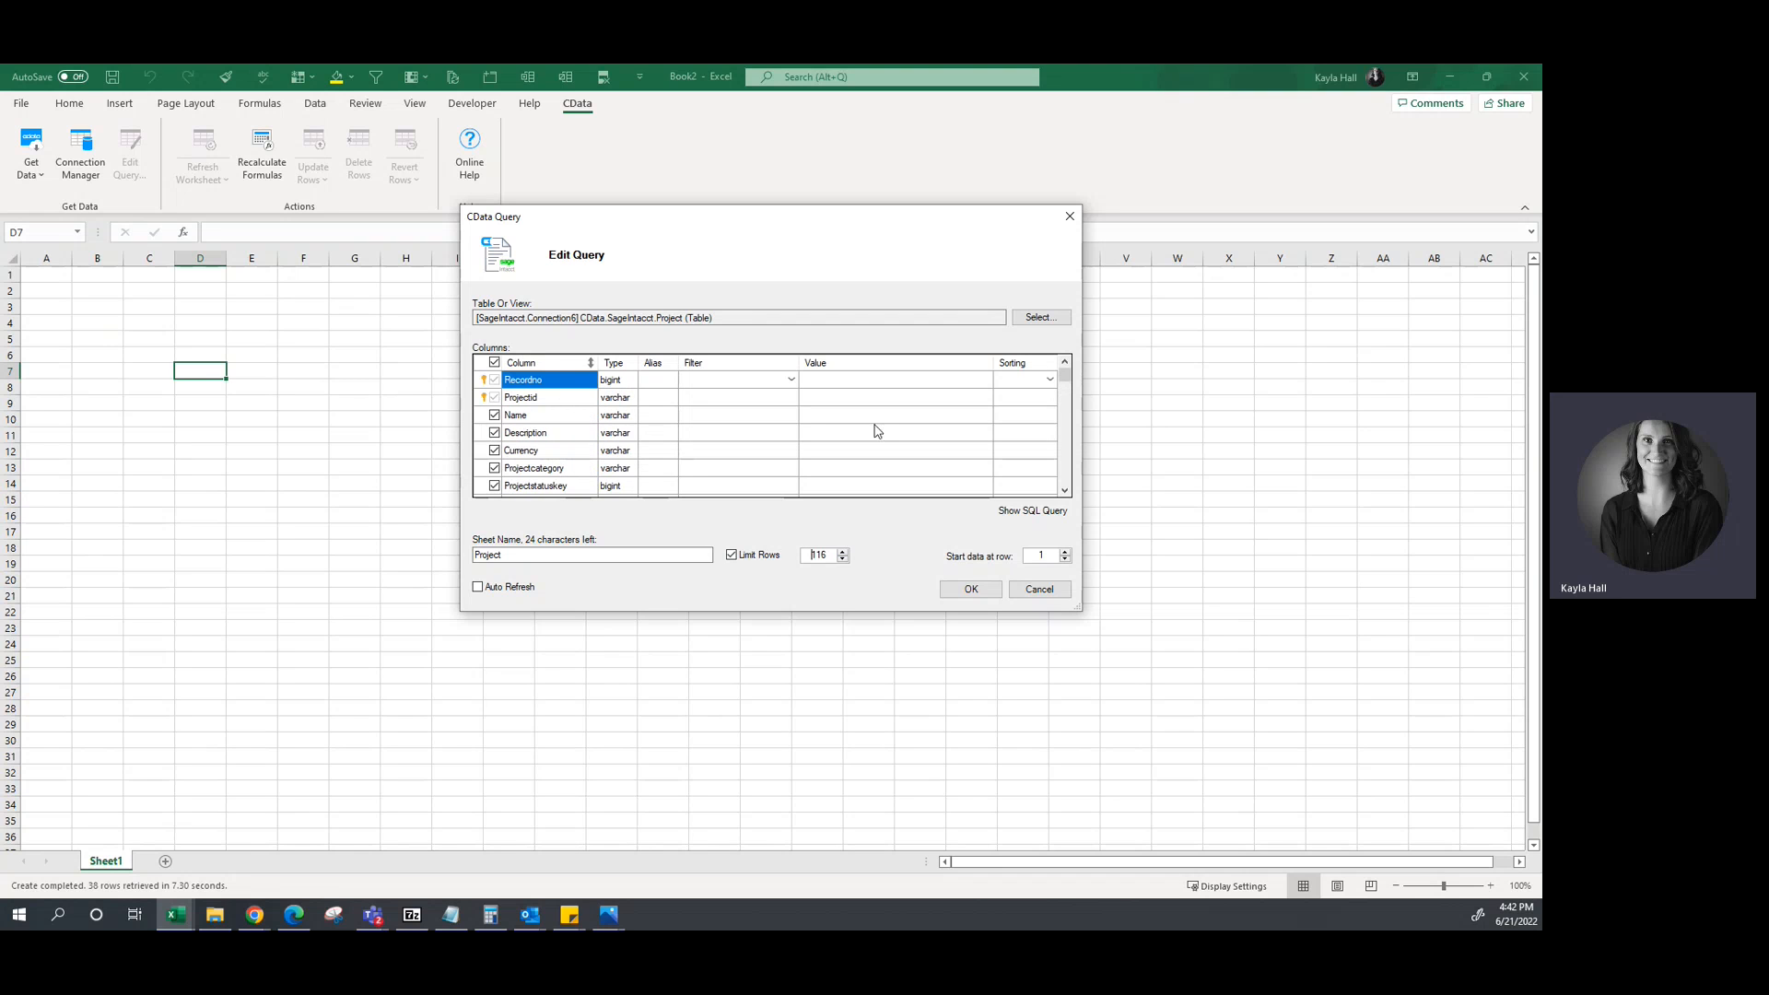
pyautogui.moveTo(1028, 390)
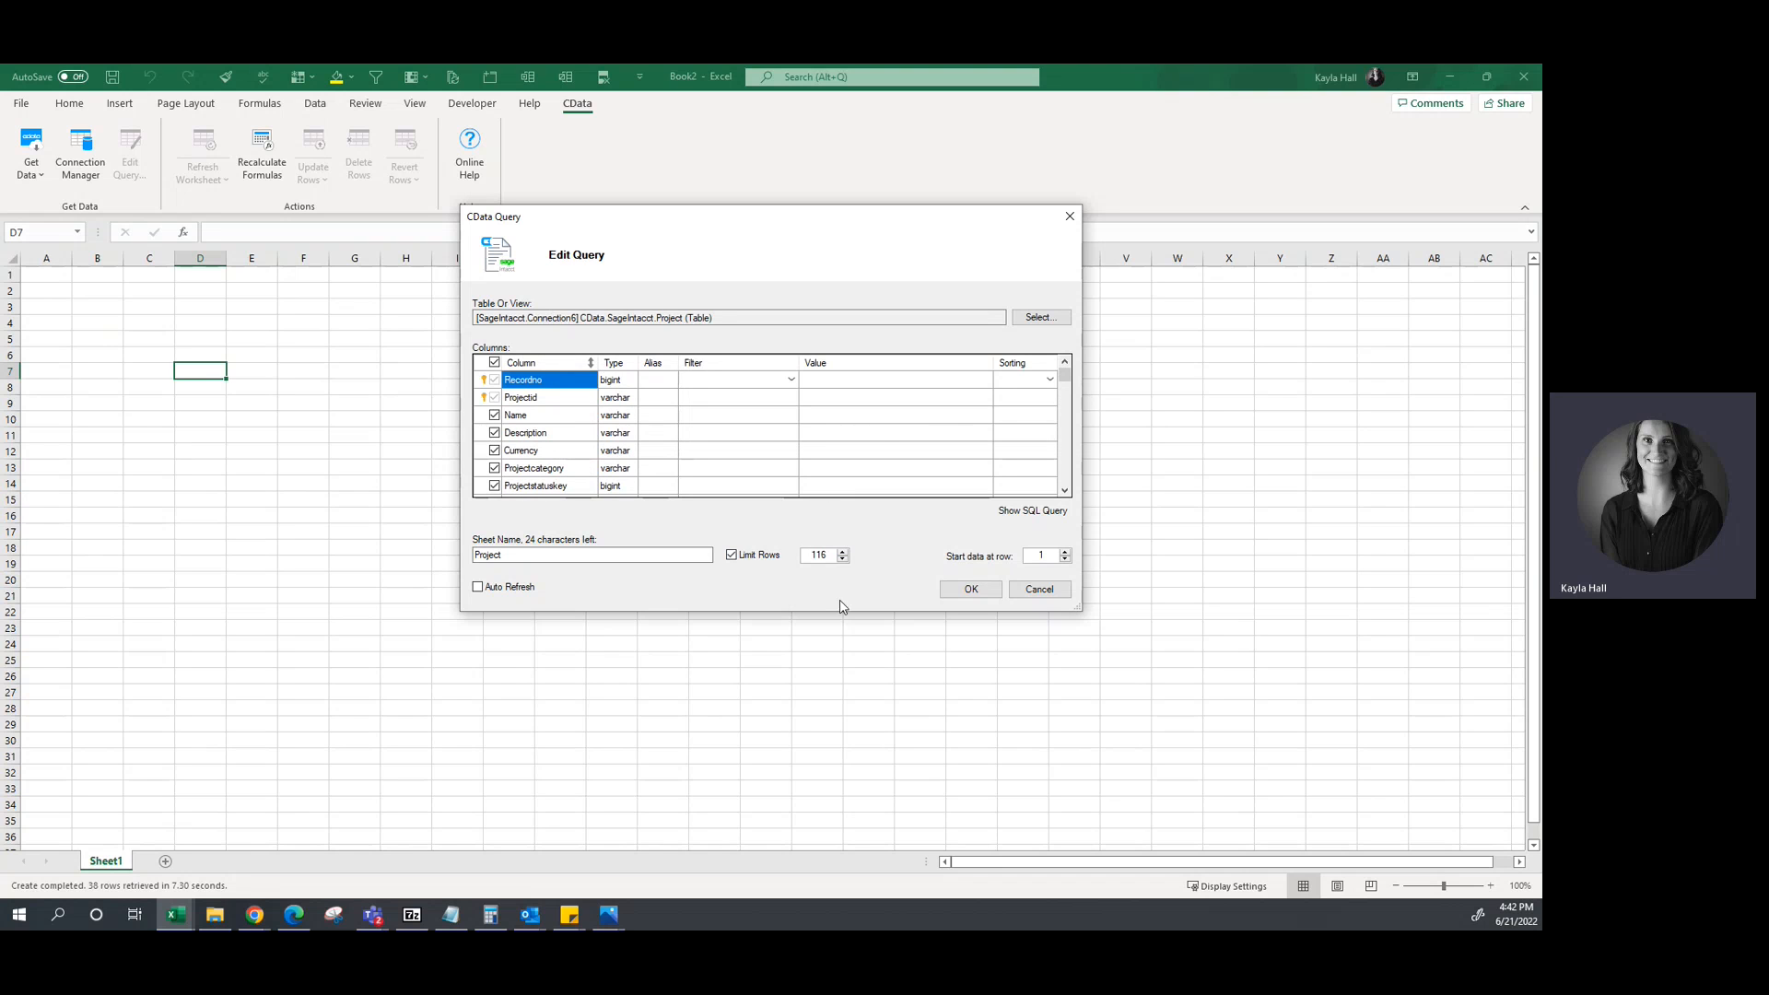
pyautogui.click(730, 554)
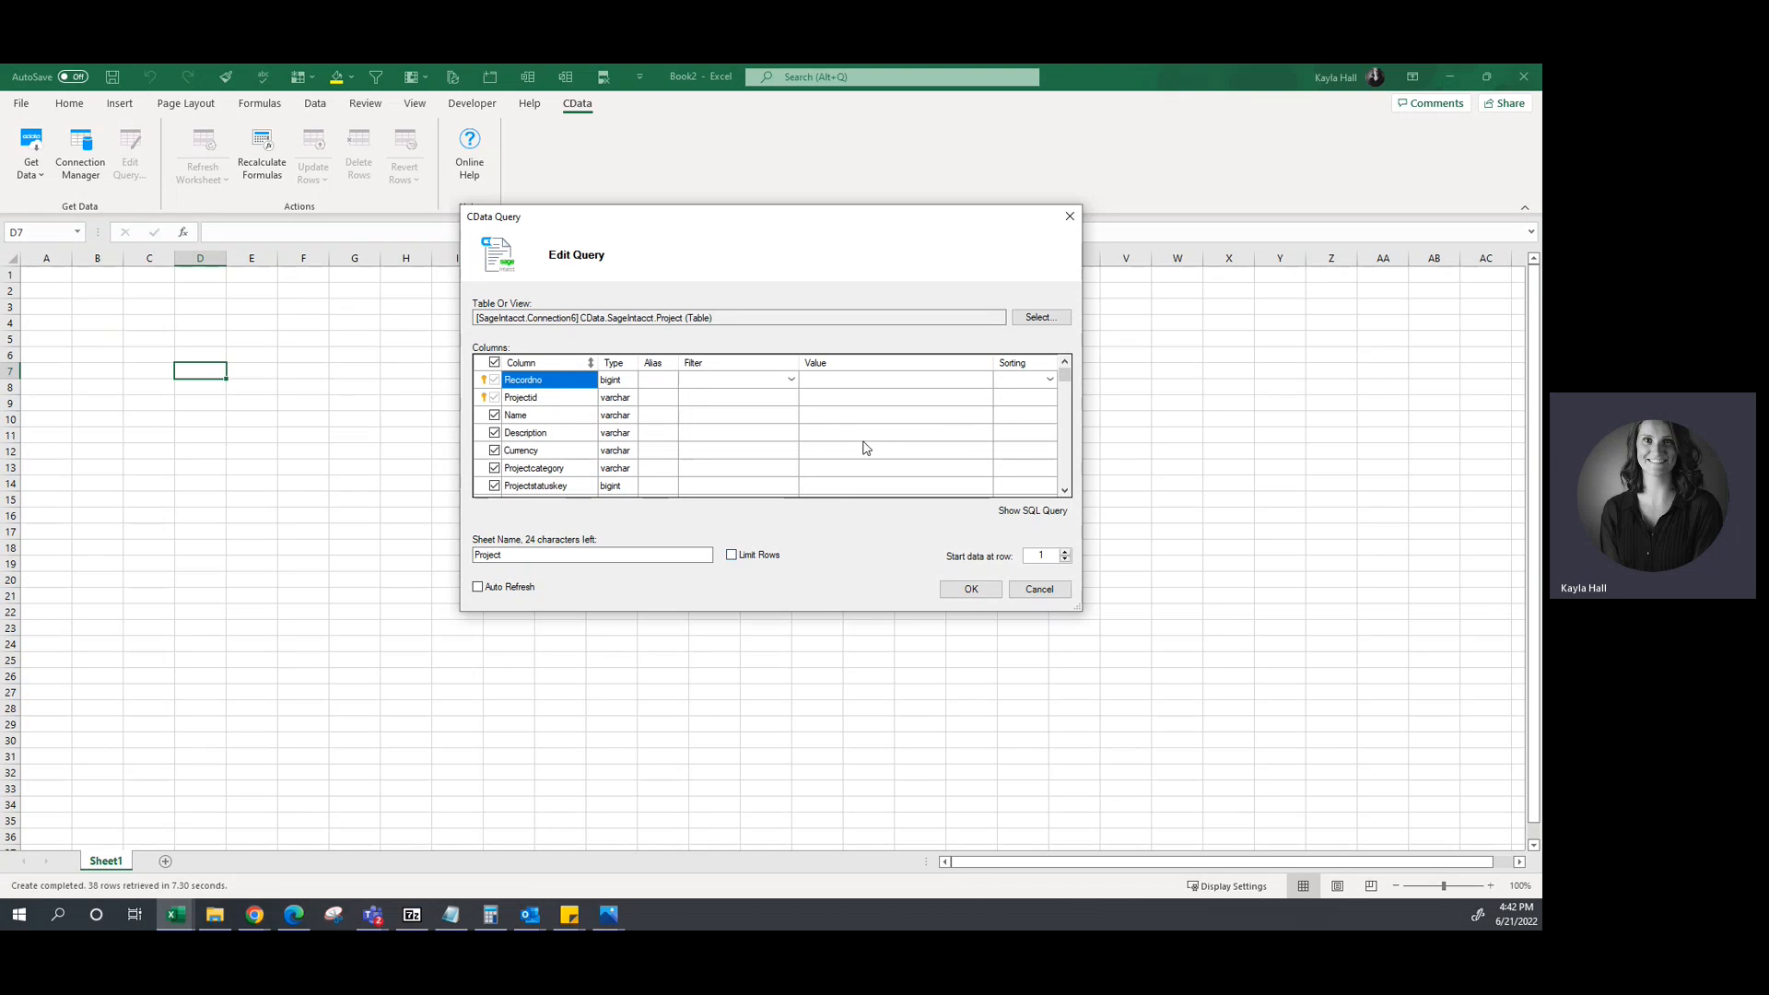
pyautogui.click(968, 589)
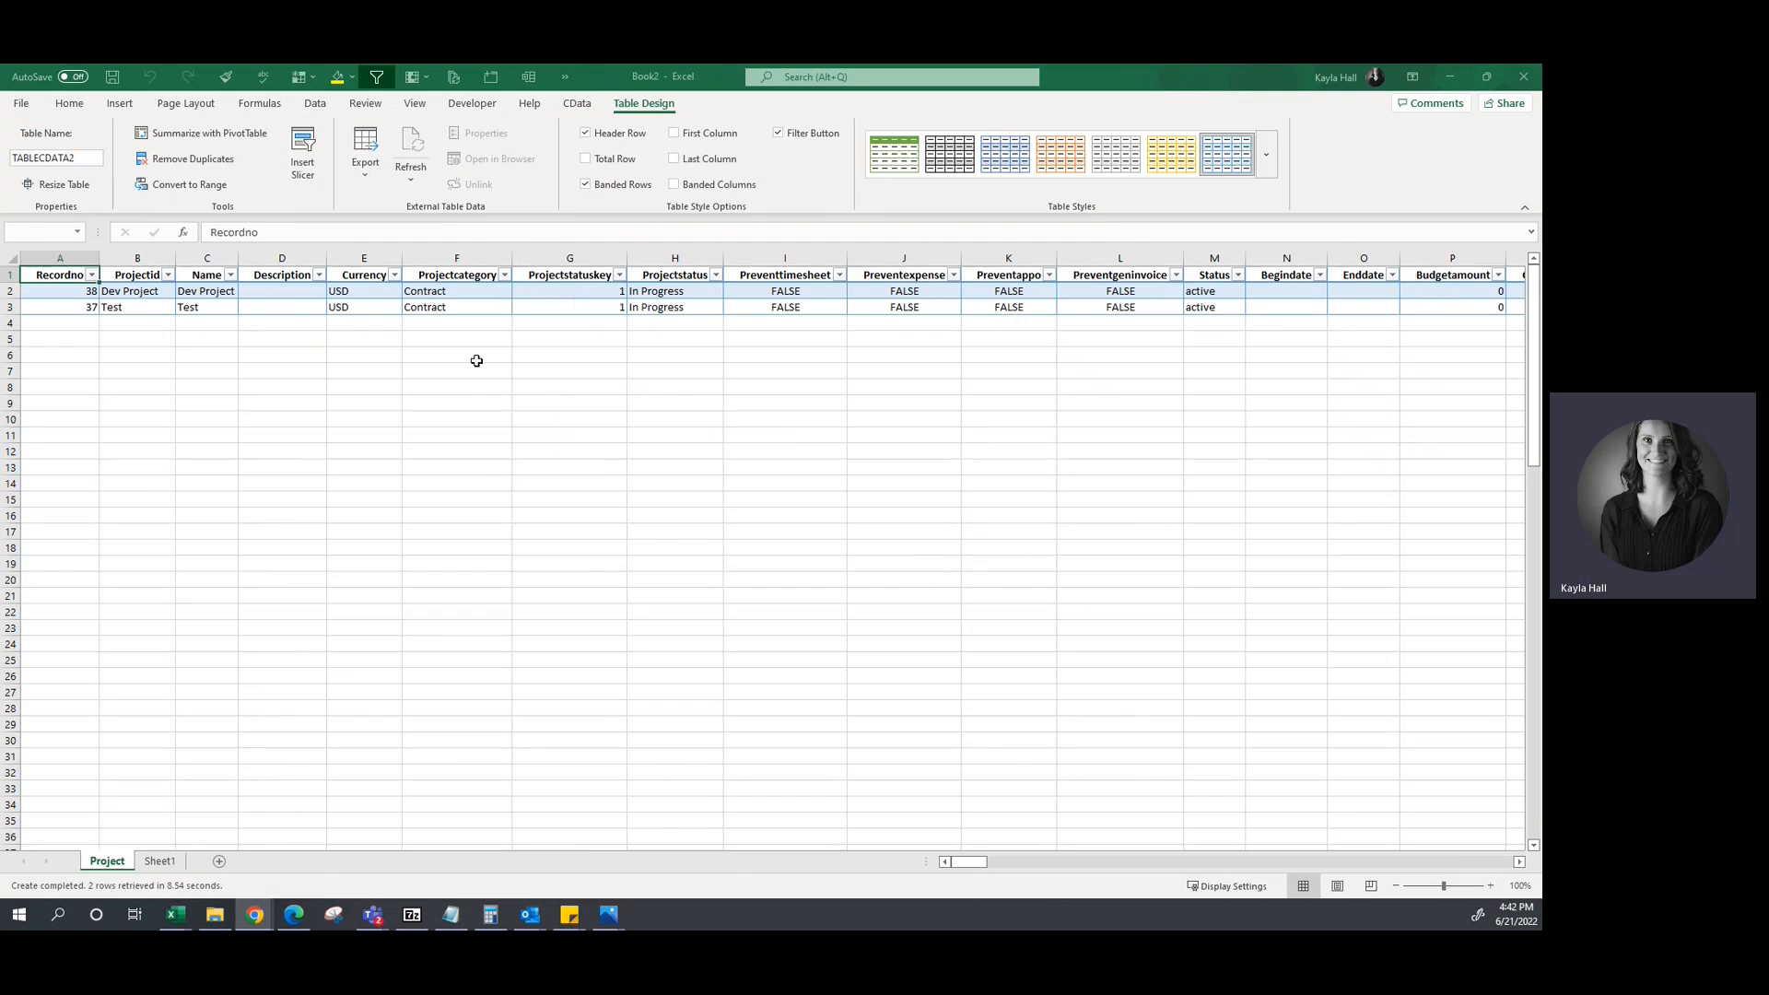
# Change the Test project's status in H3 to Completed and select row 3.
pyautogui.click(138, 322)
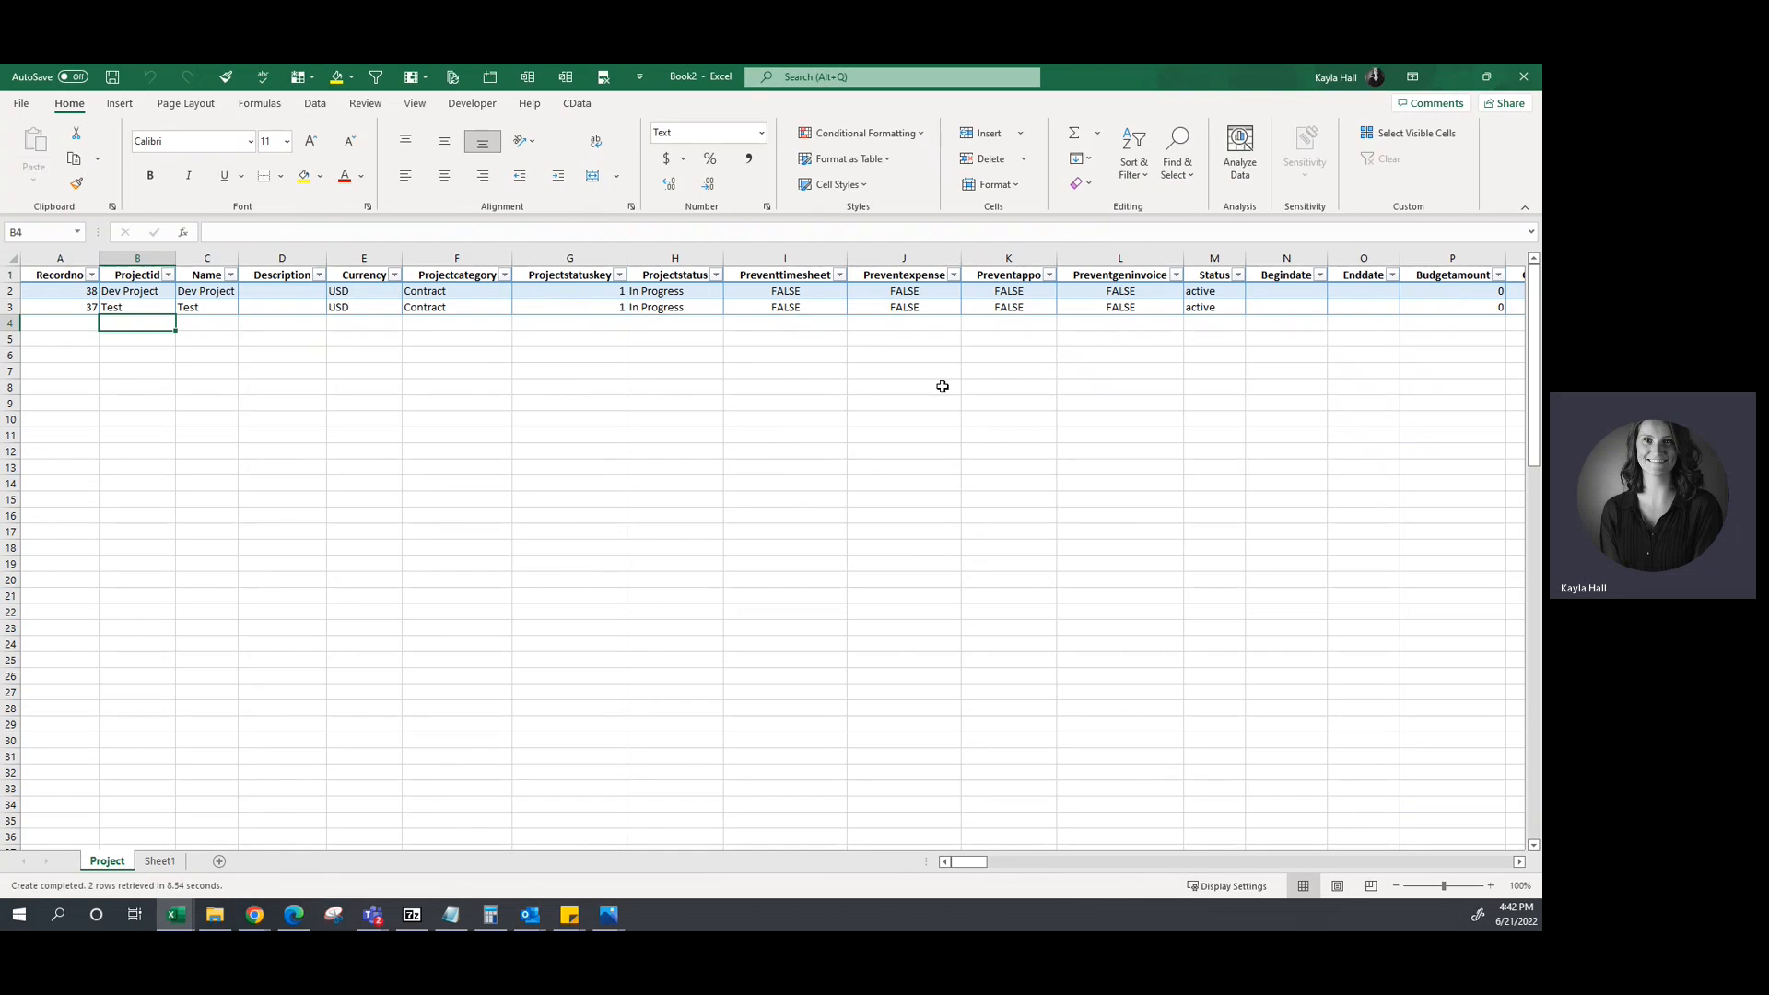
pyautogui.moveTo(698, 285)
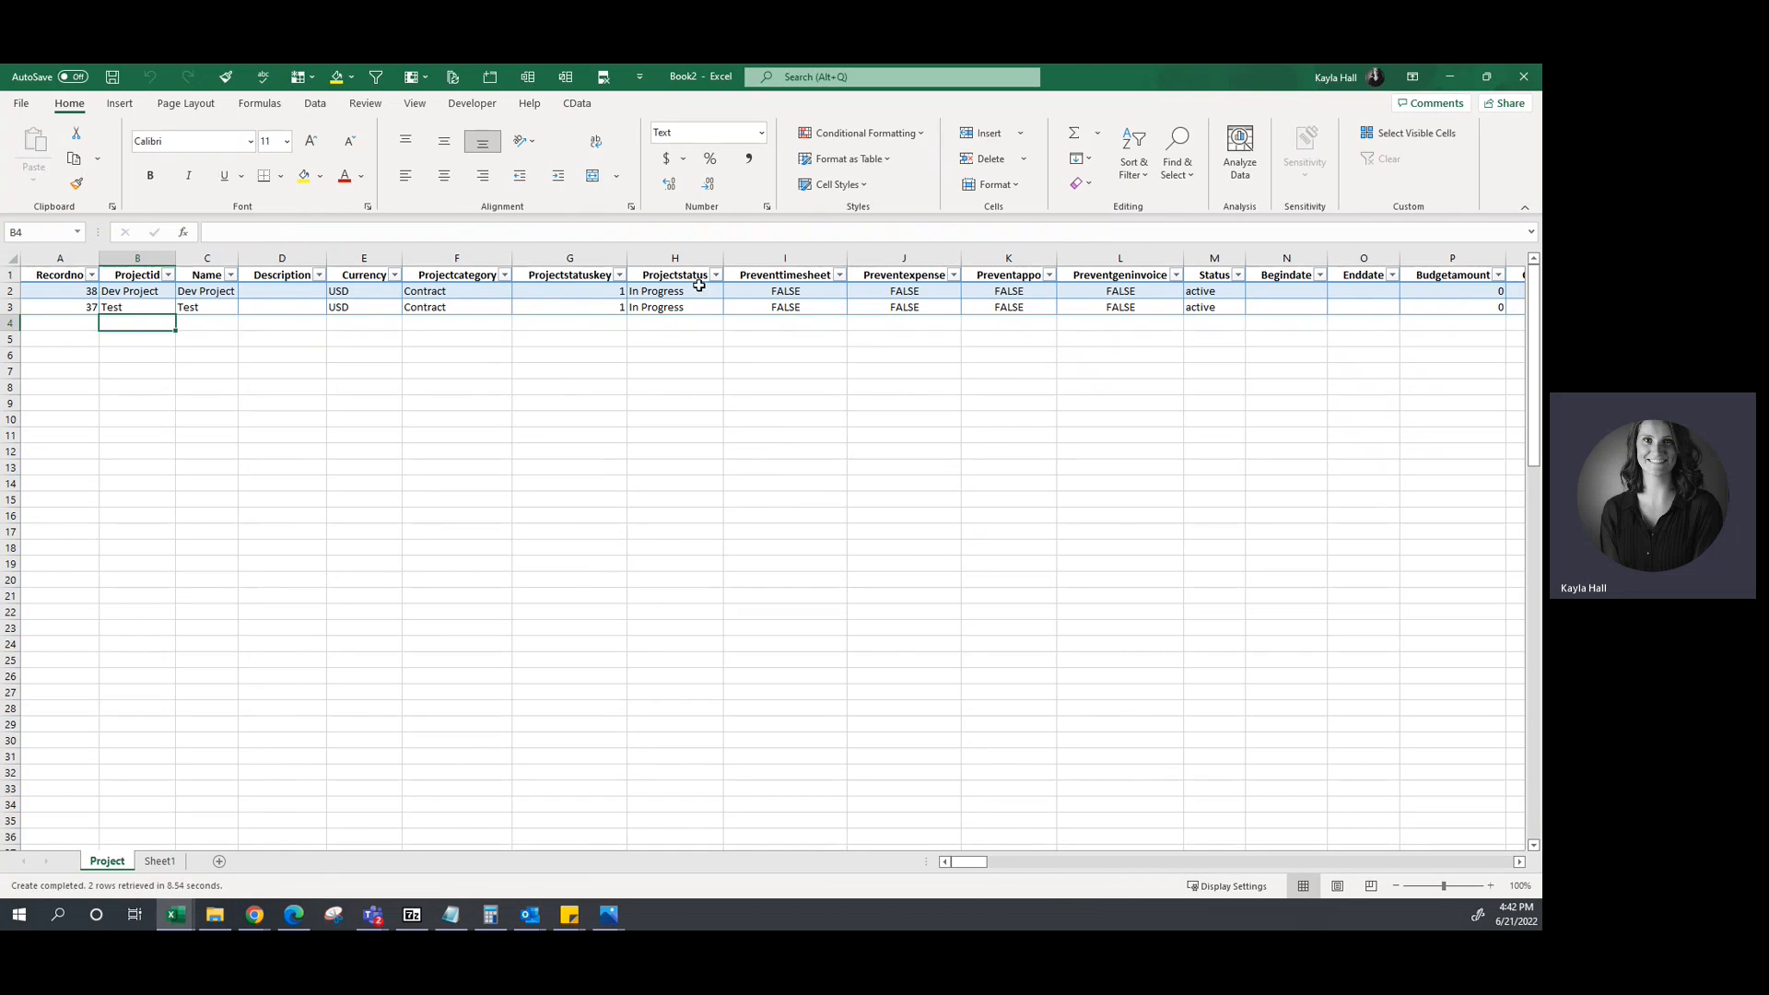
pyautogui.click(673, 307)
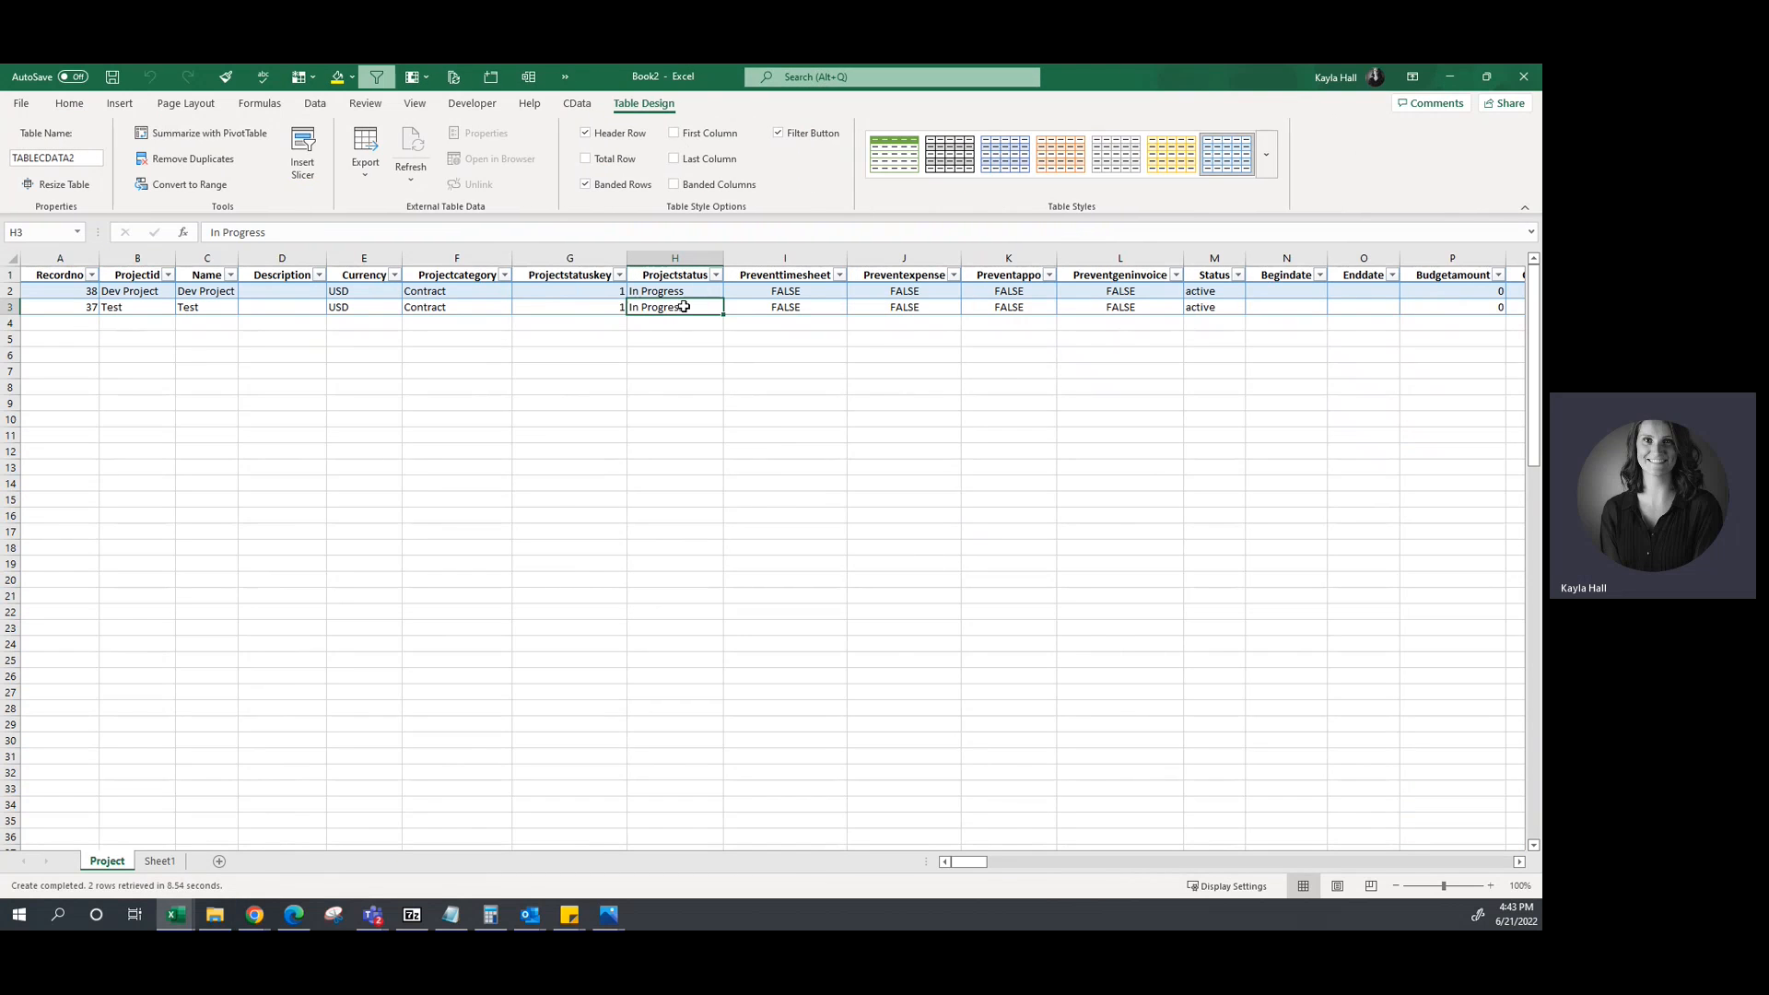
pyautogui.write('C')
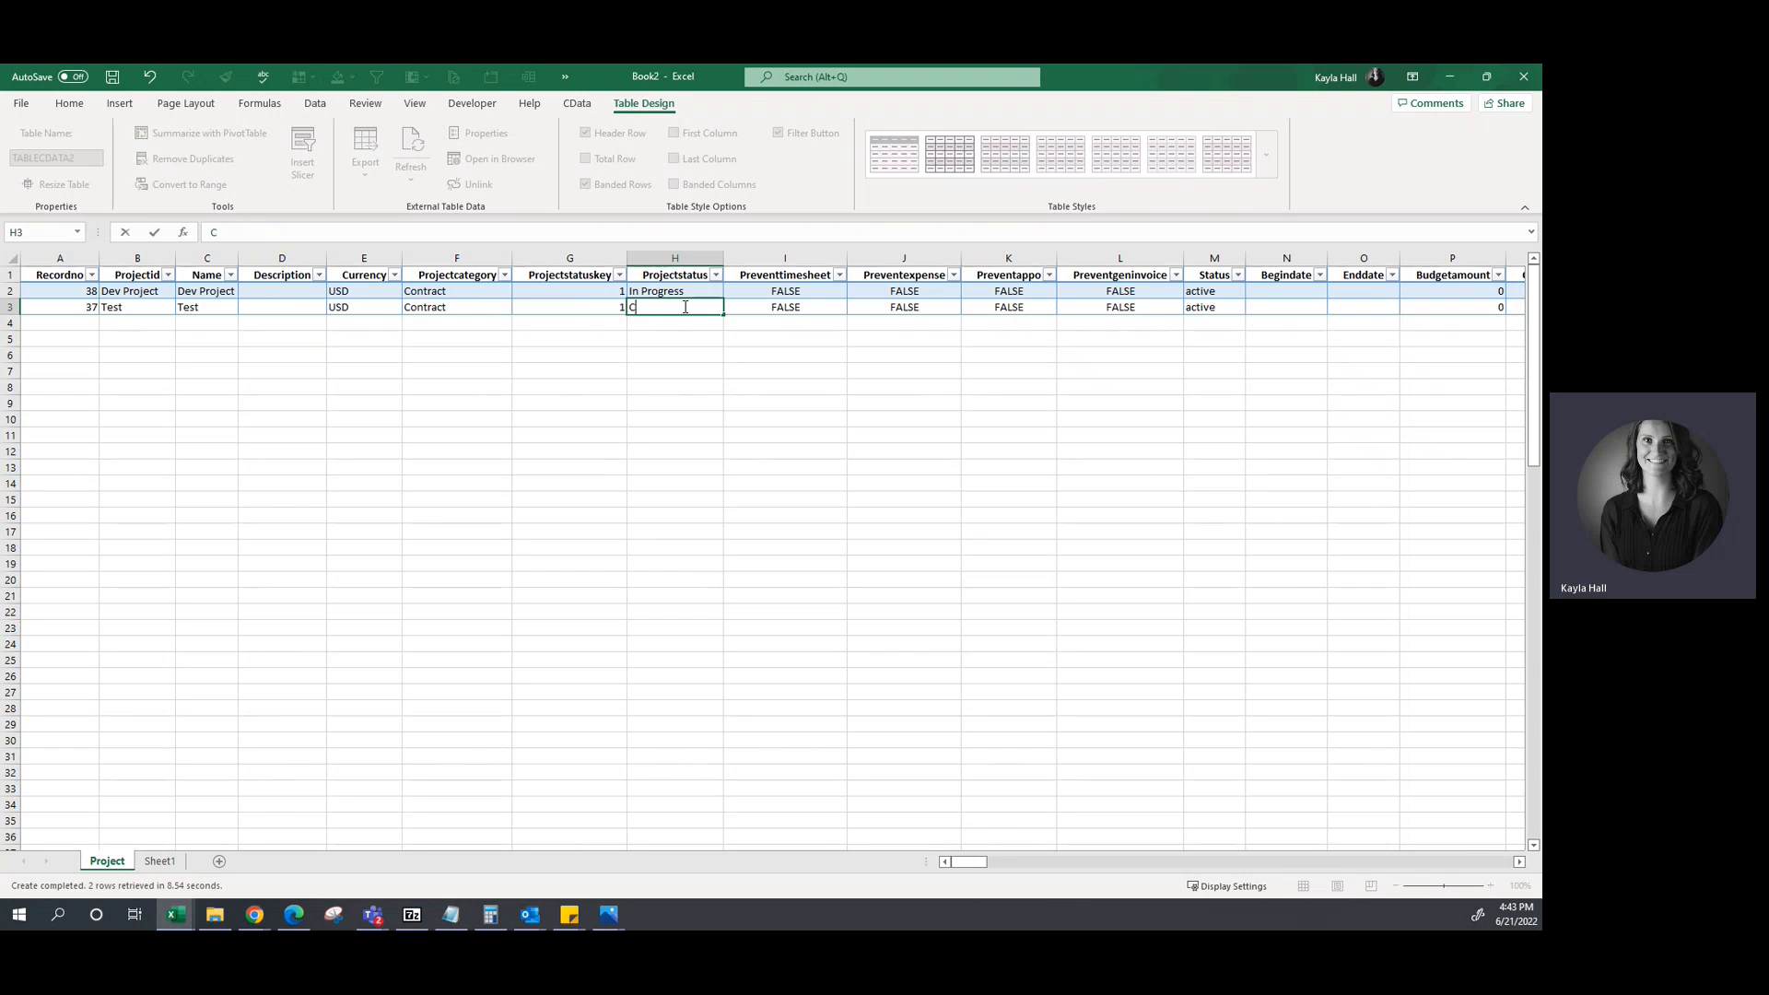
pyautogui.write('Completed')
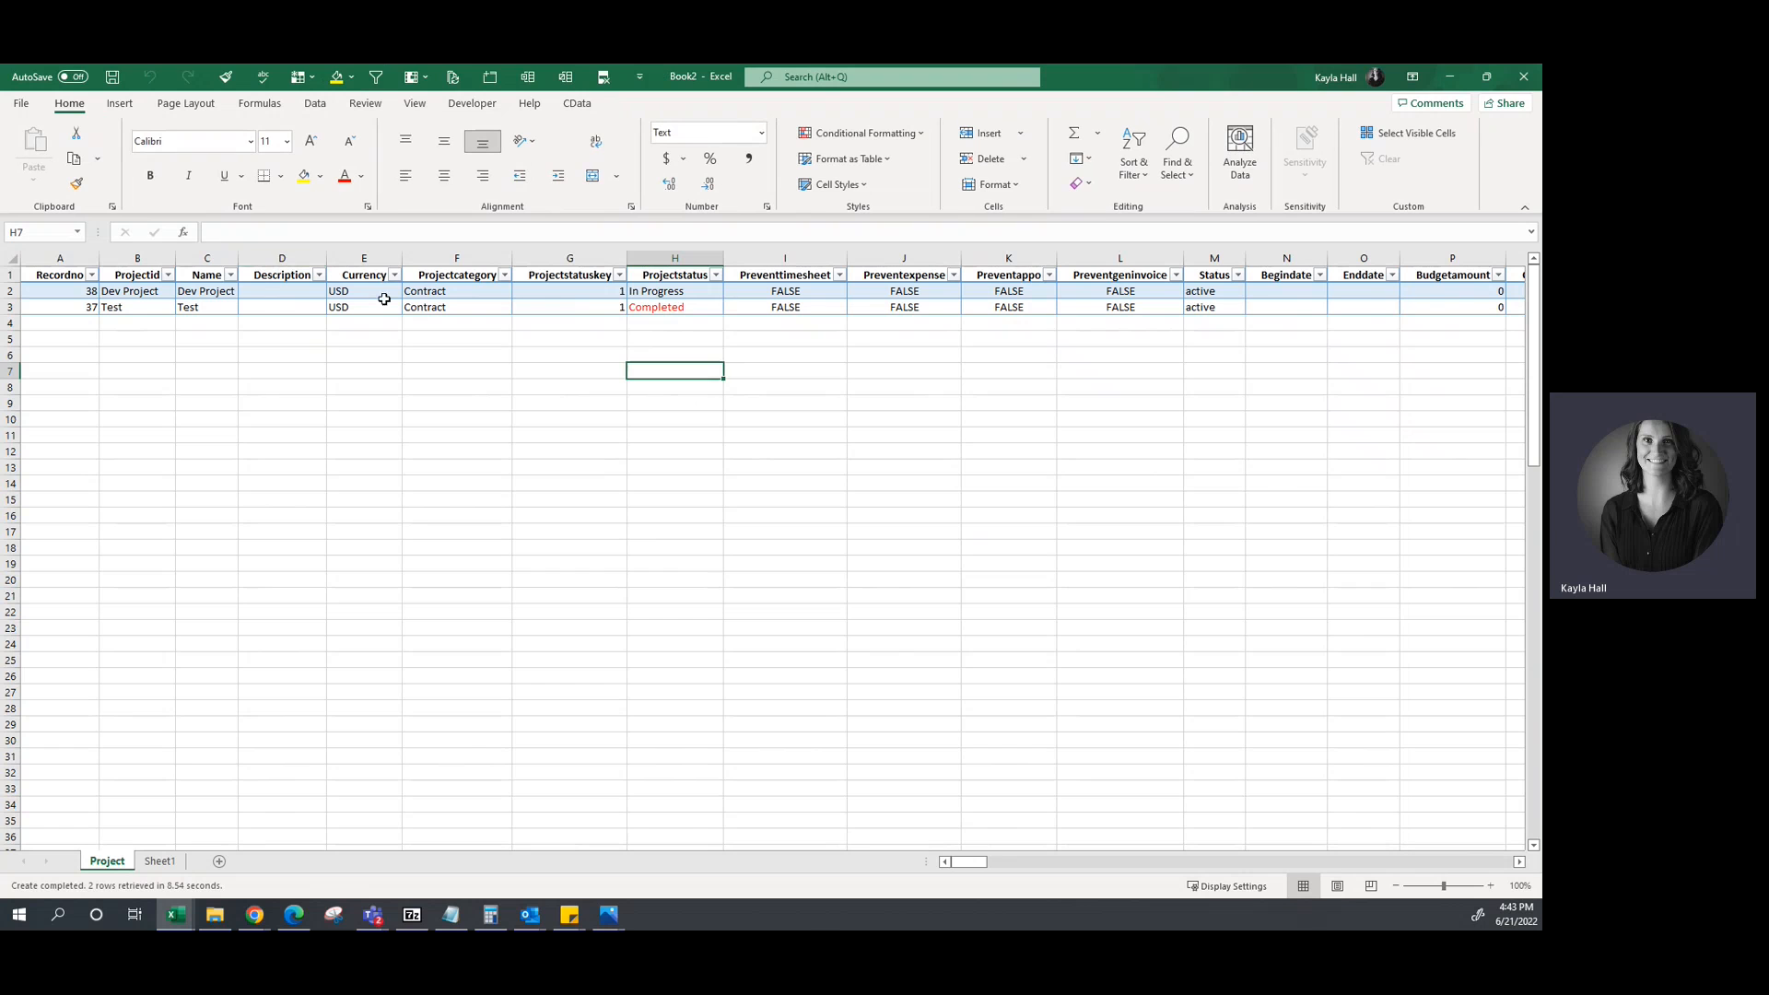
pyautogui.moveTo(1383, 290)
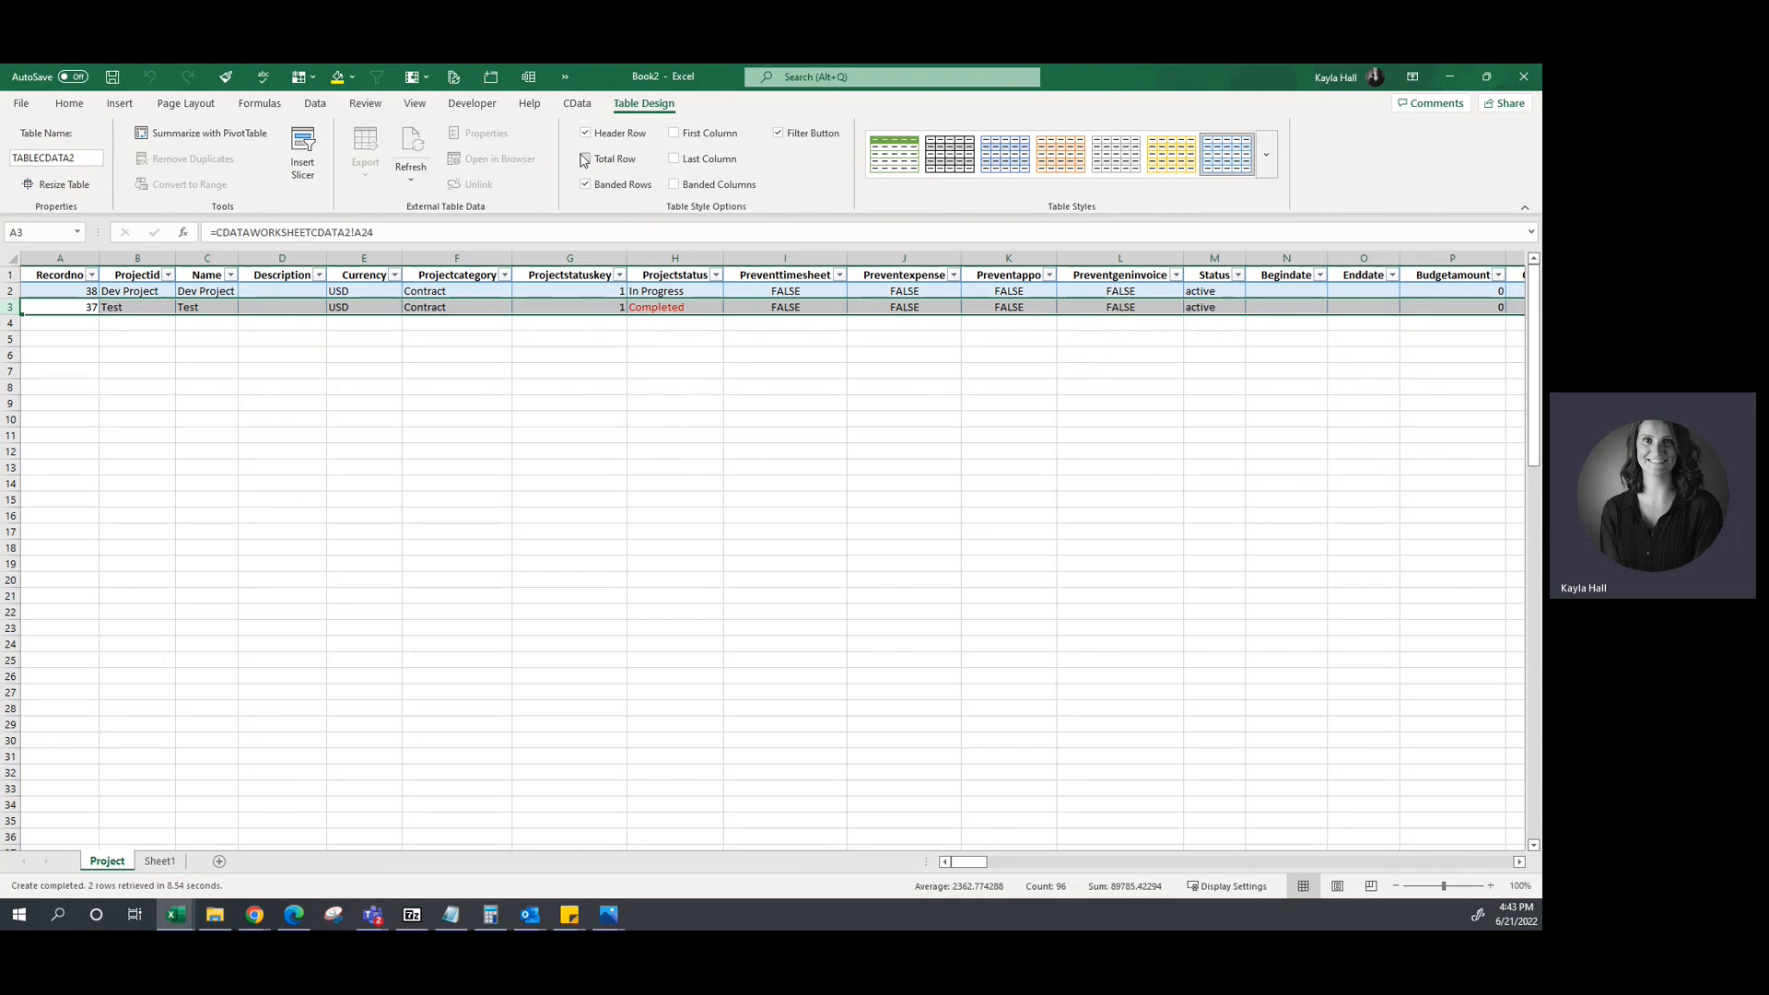
pyautogui.click(312, 152)
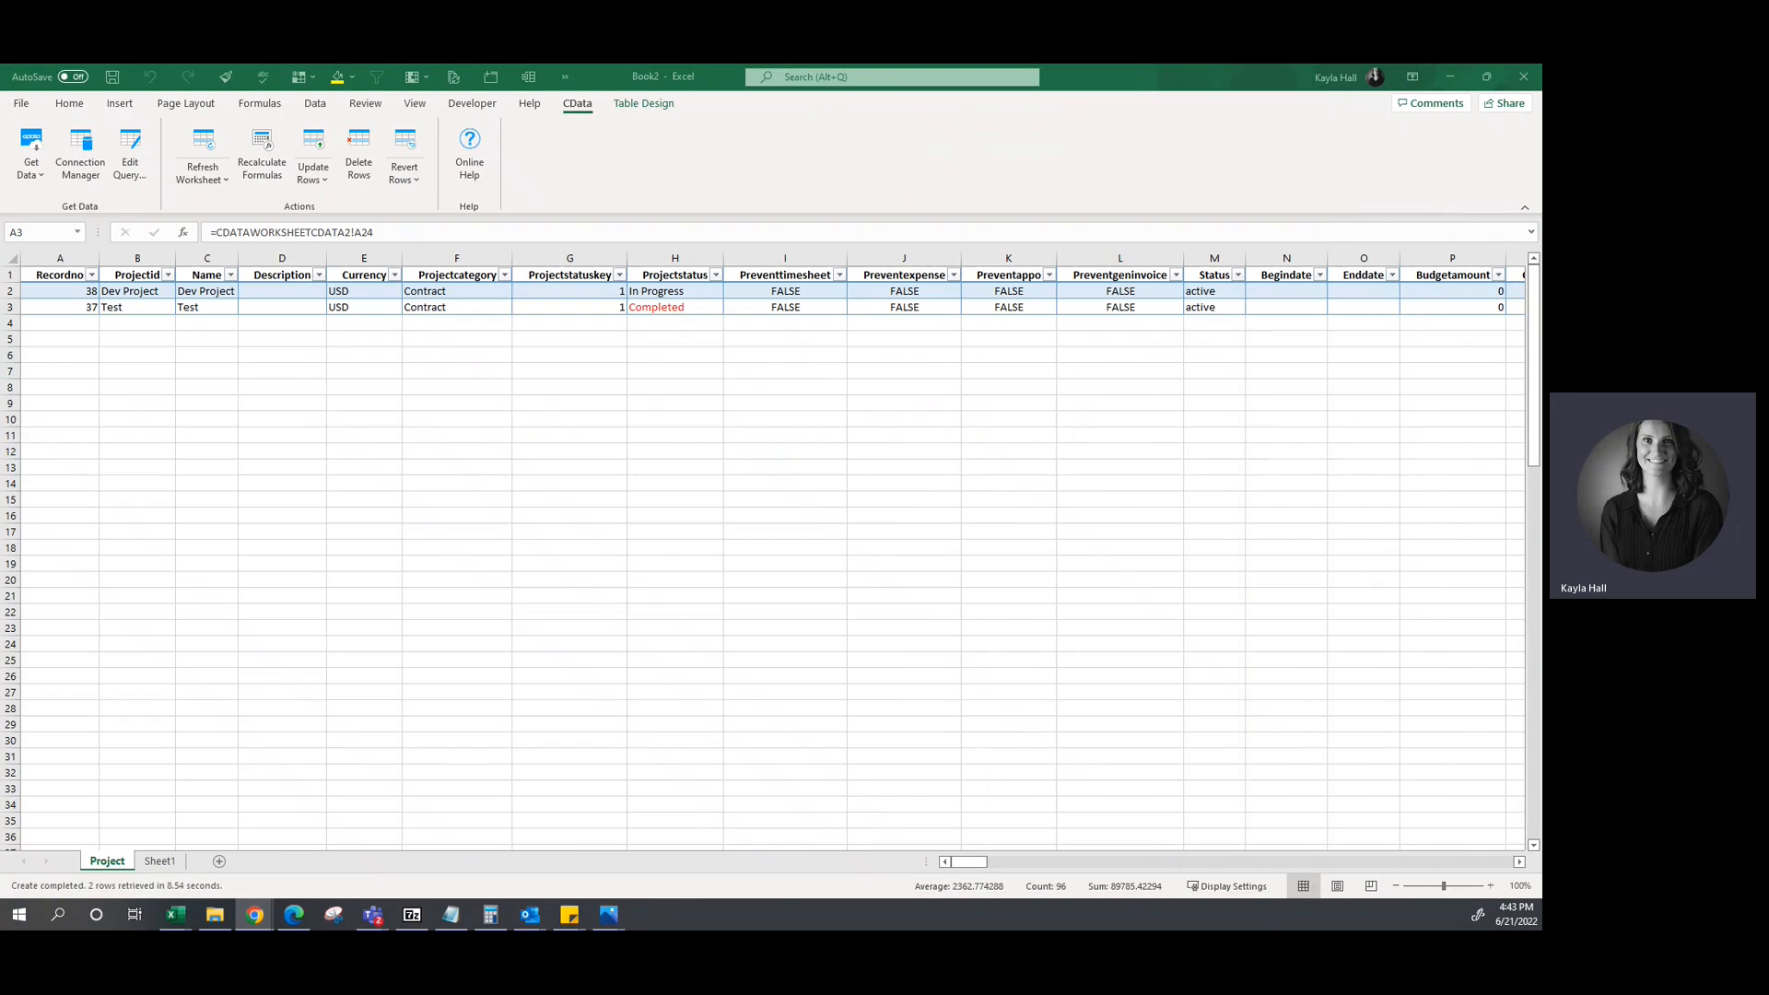
pyautogui.moveTo(18, 314)
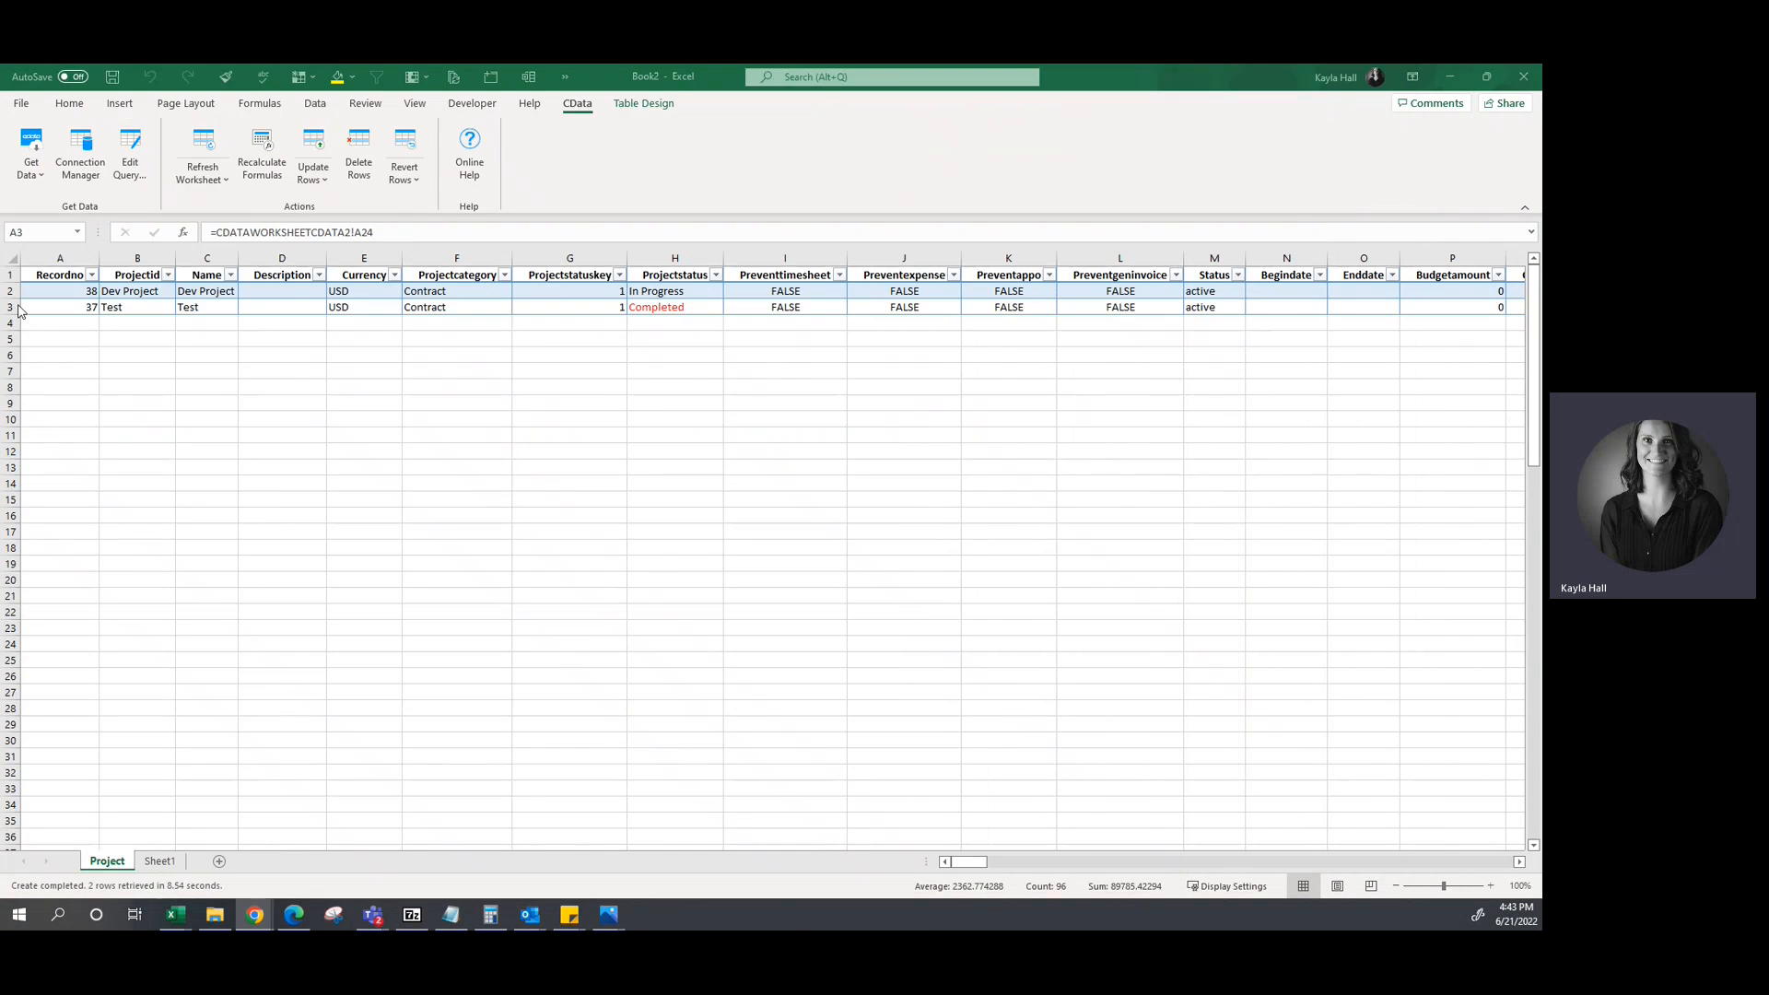
# Update the selected row in Sage Intacct, refresh the Jobs list, and return to Excel.
pyautogui.click(312, 158)
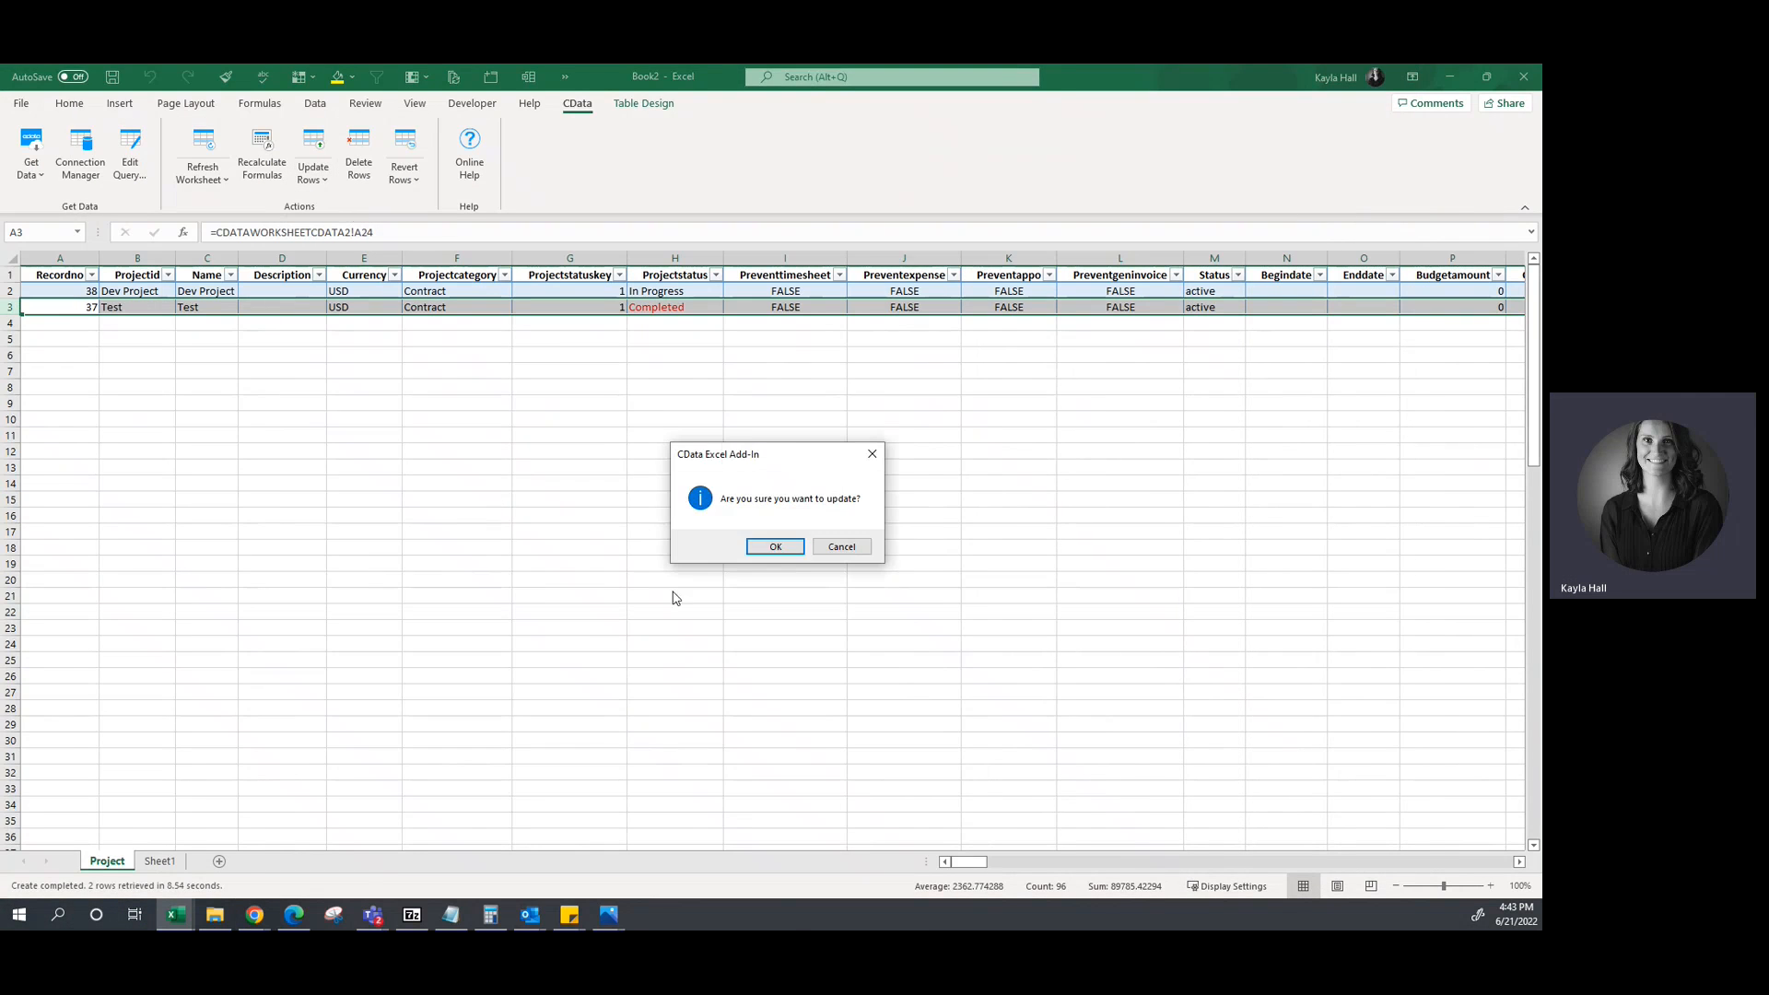
pyautogui.click(774, 546)
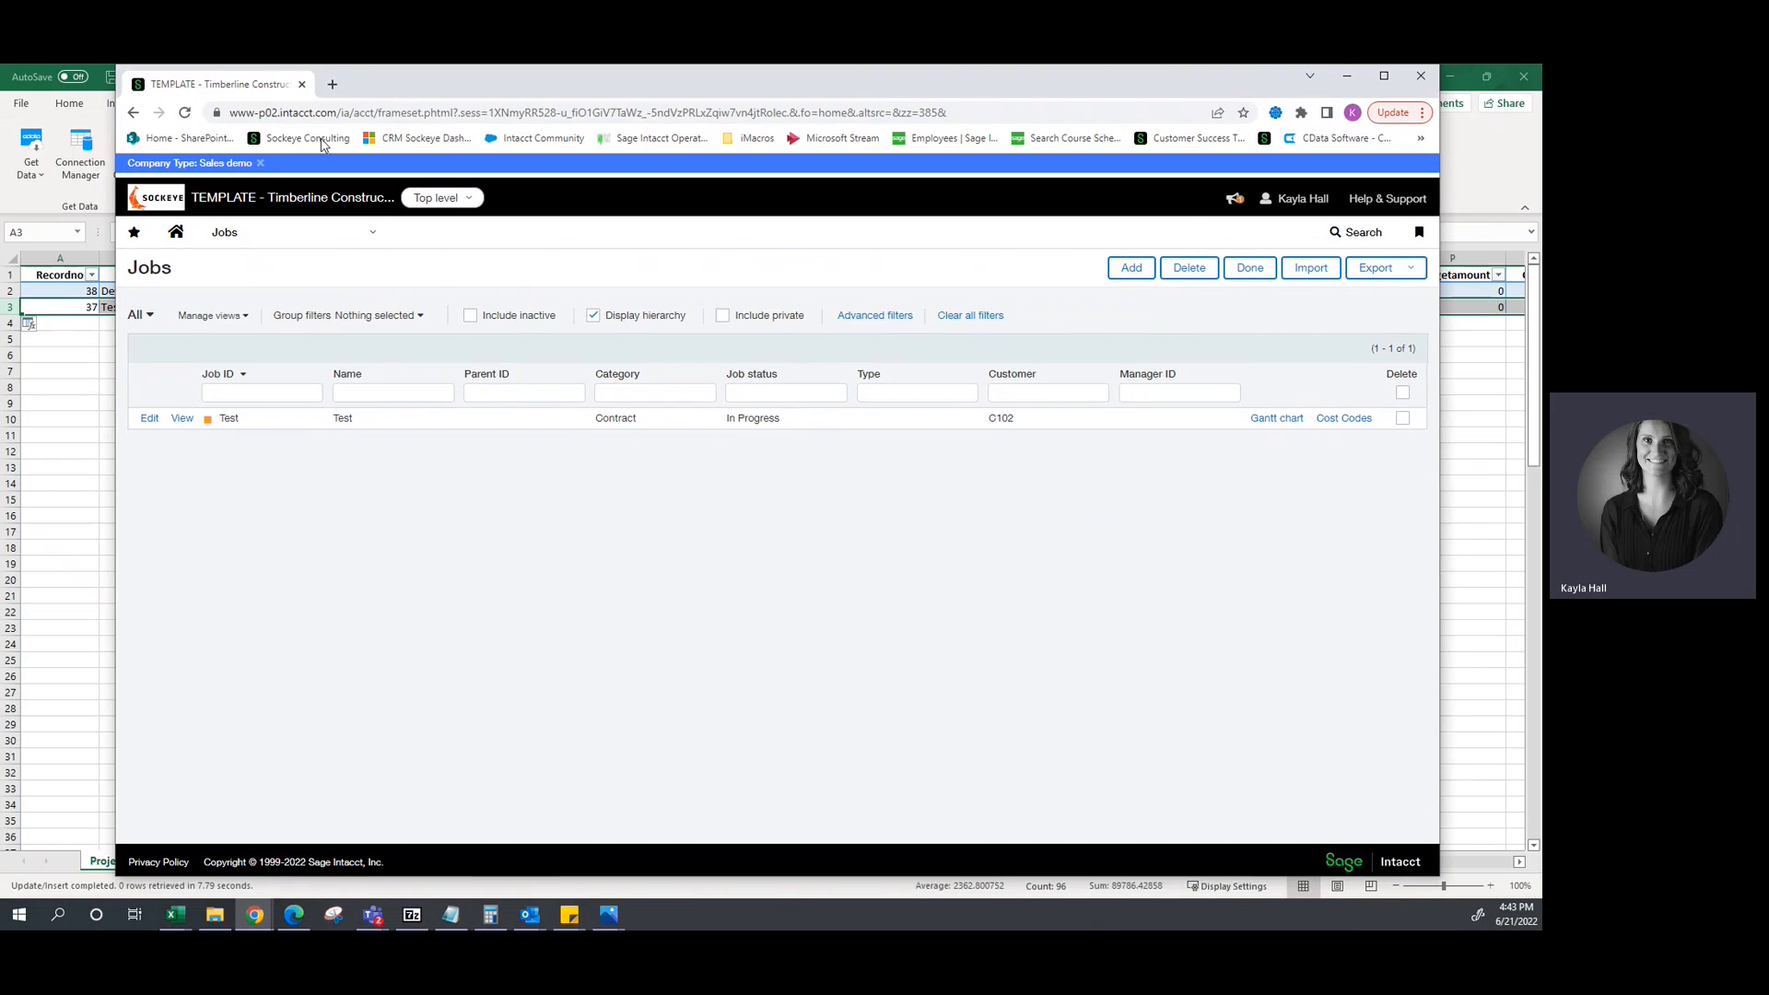
pyautogui.click(176, 232)
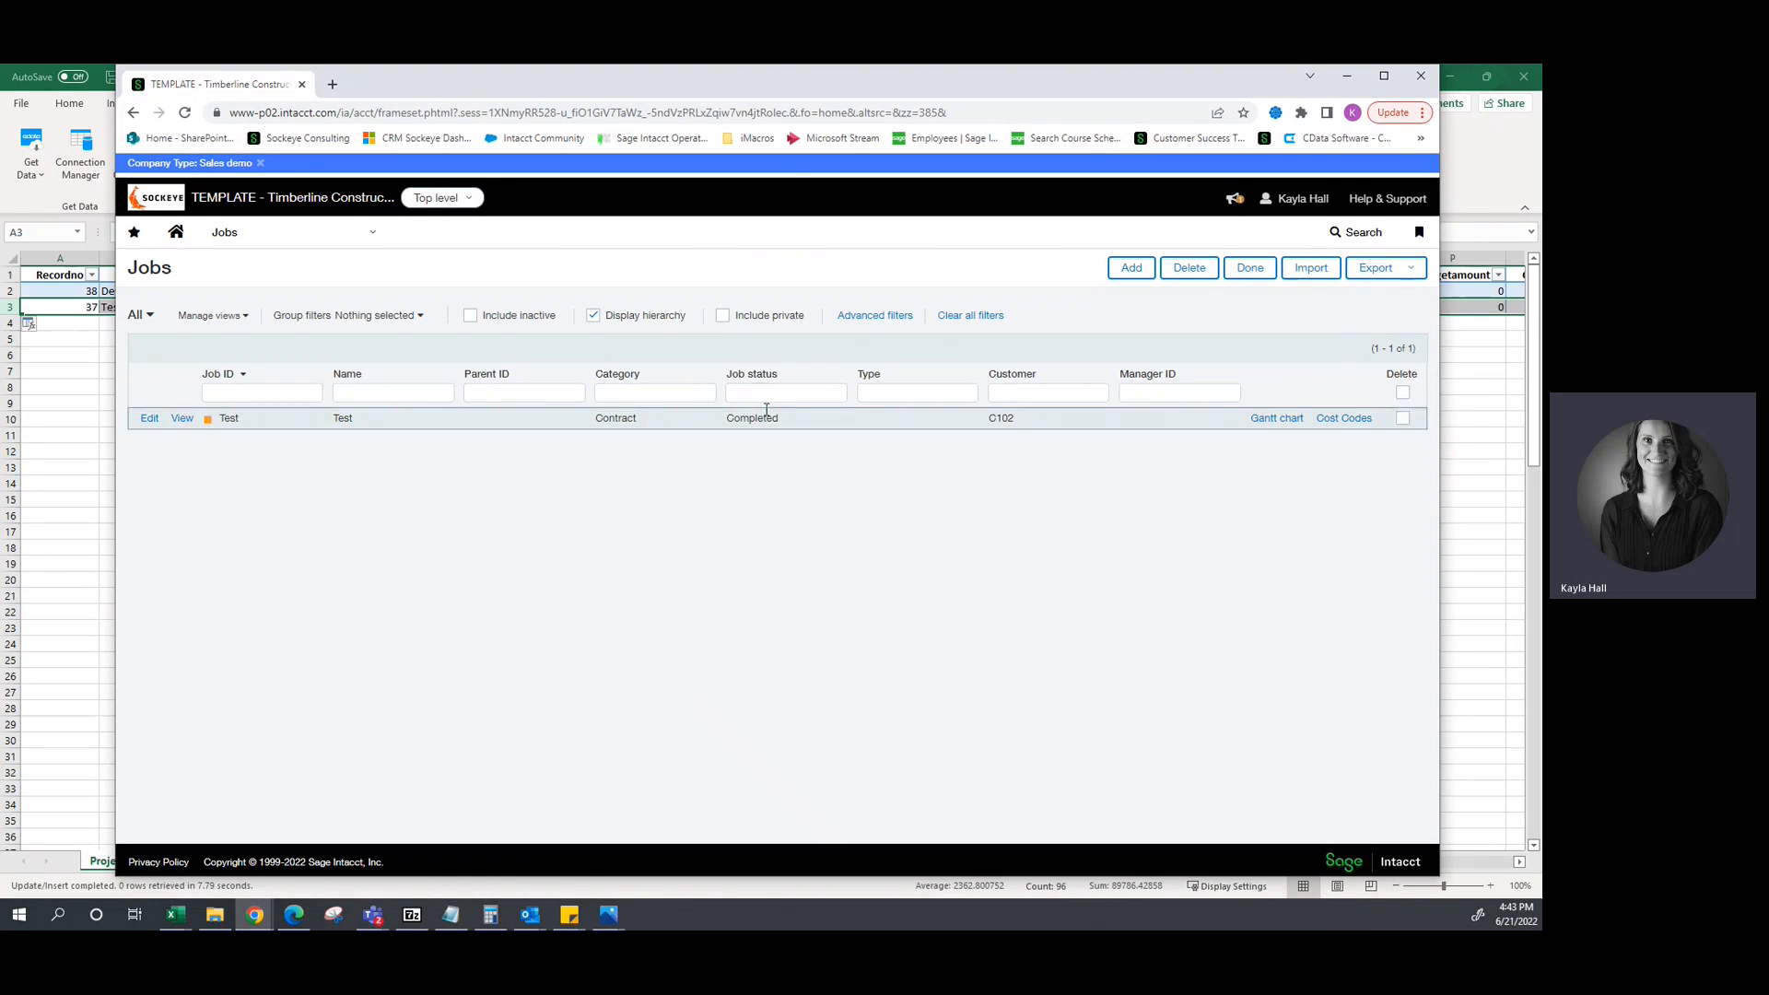
pyautogui.click(173, 915)
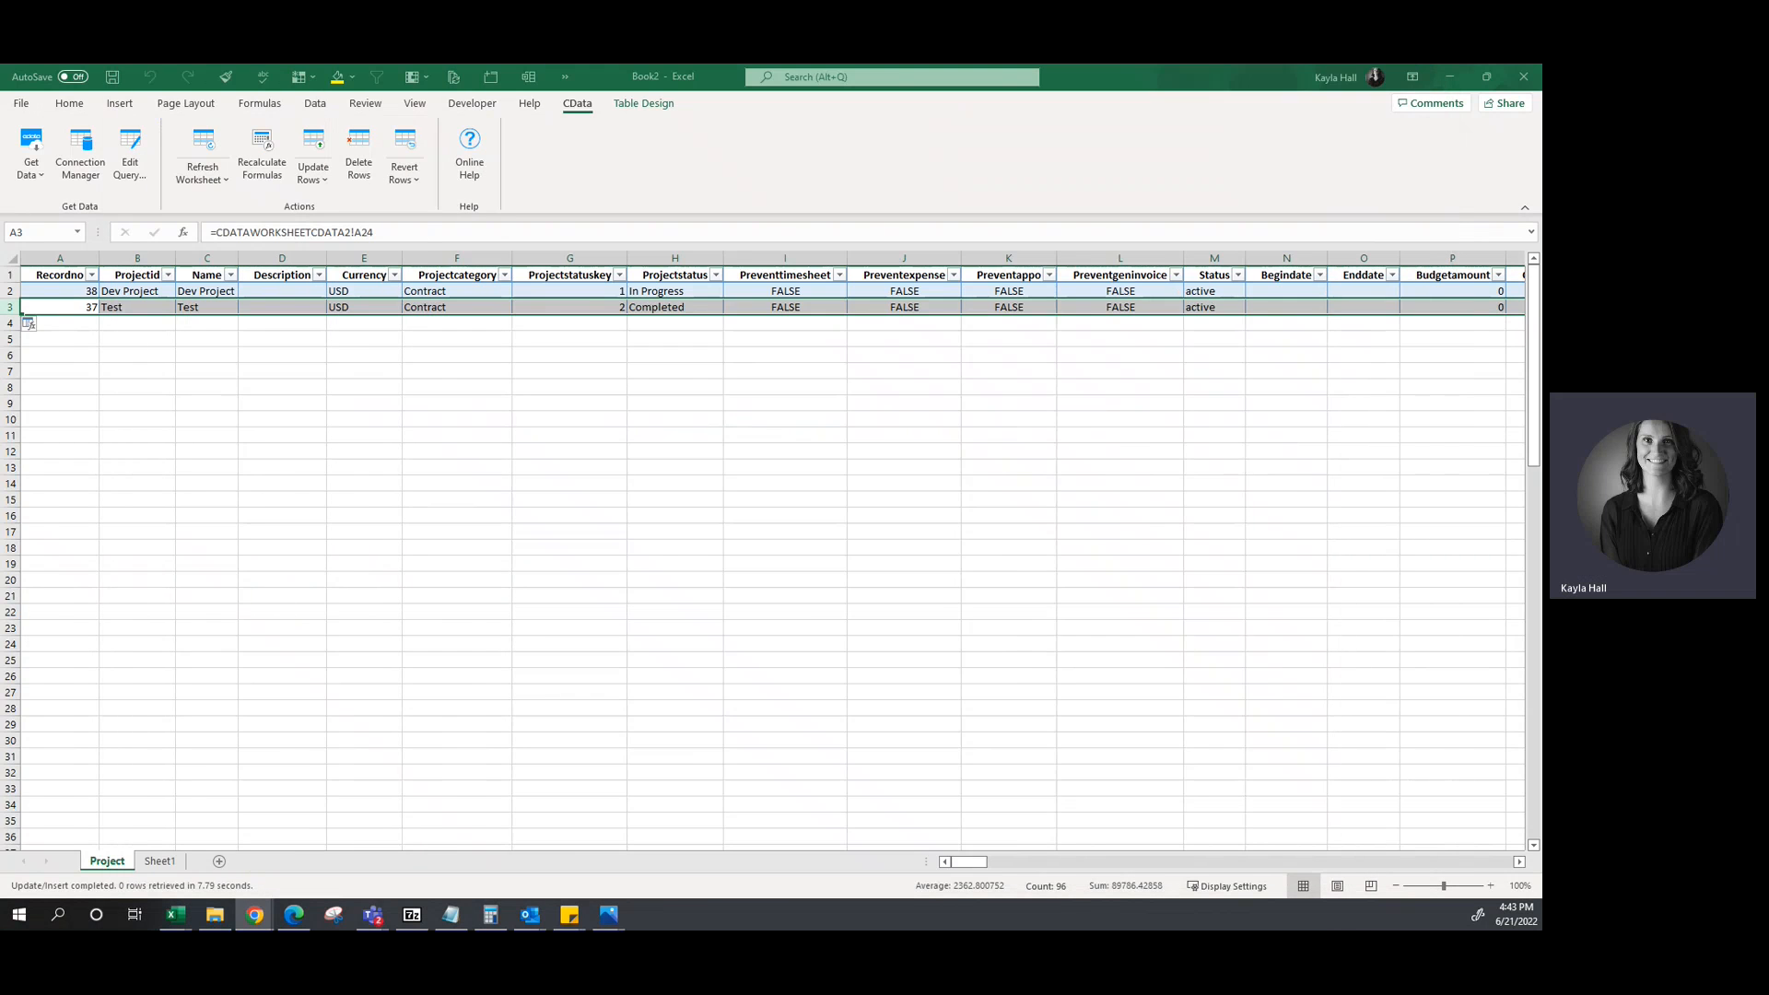
# Import the Sage Intacct Task table into a new Task sheet via CData Get Data.
pyautogui.click(159, 861)
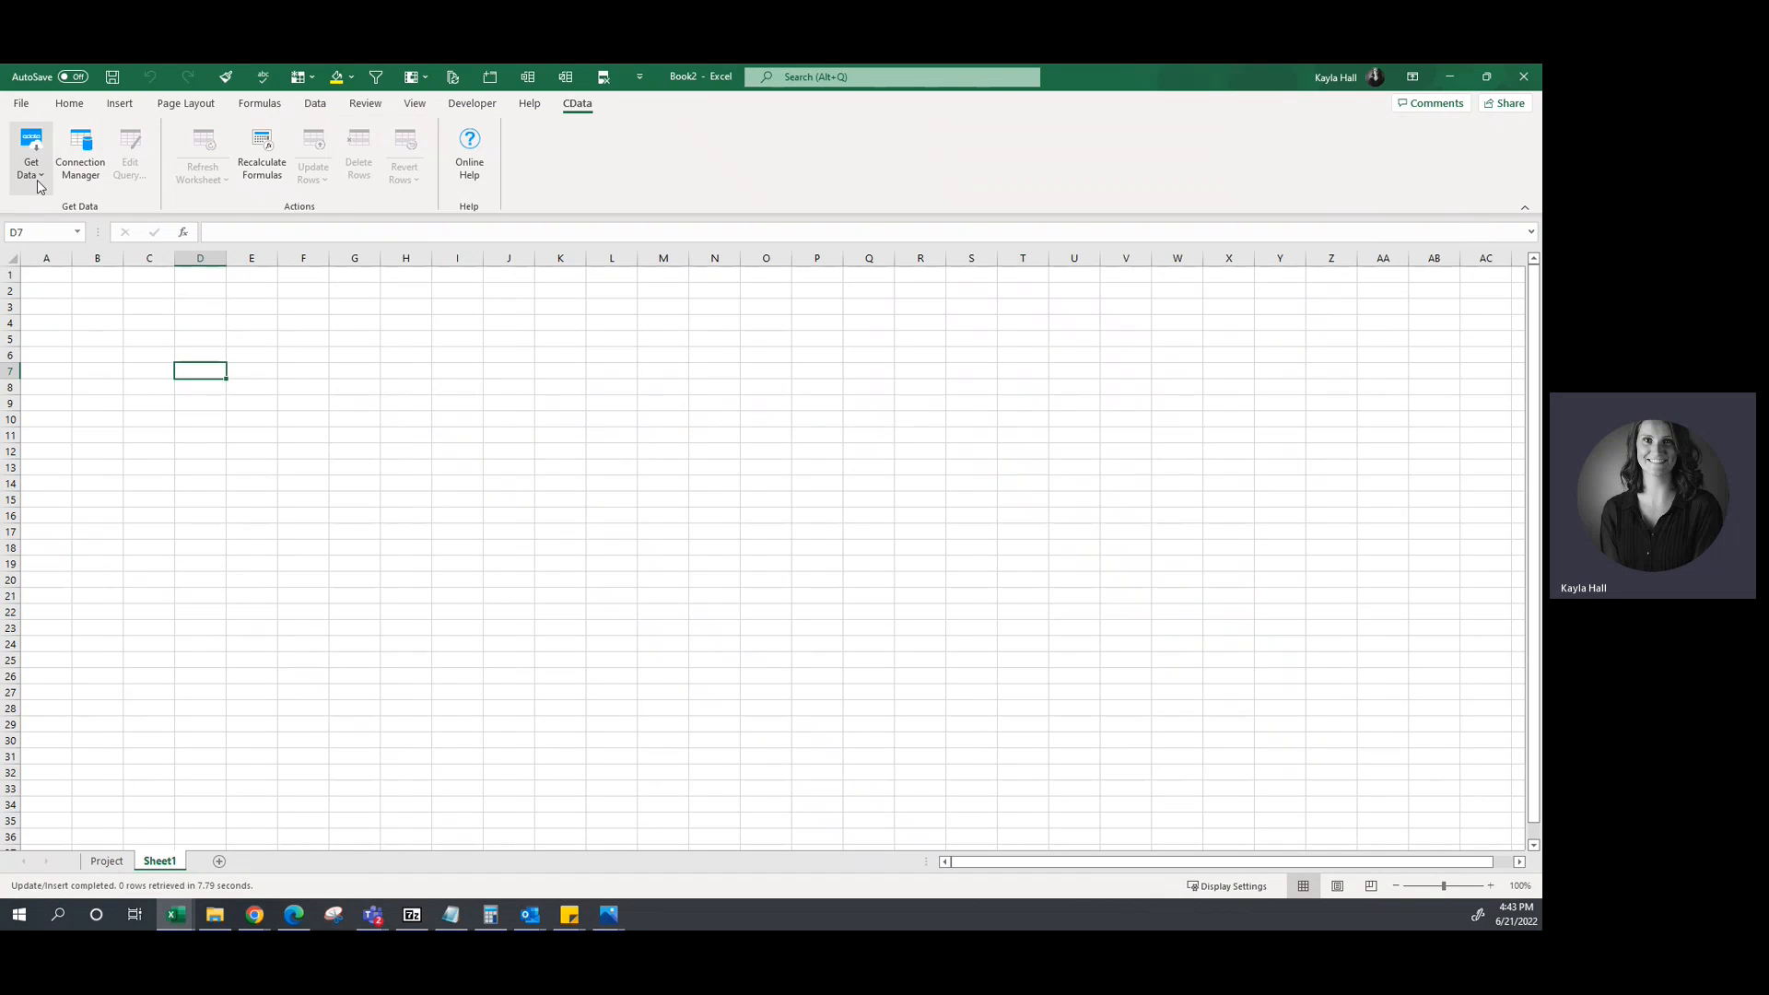
pyautogui.click(129, 156)
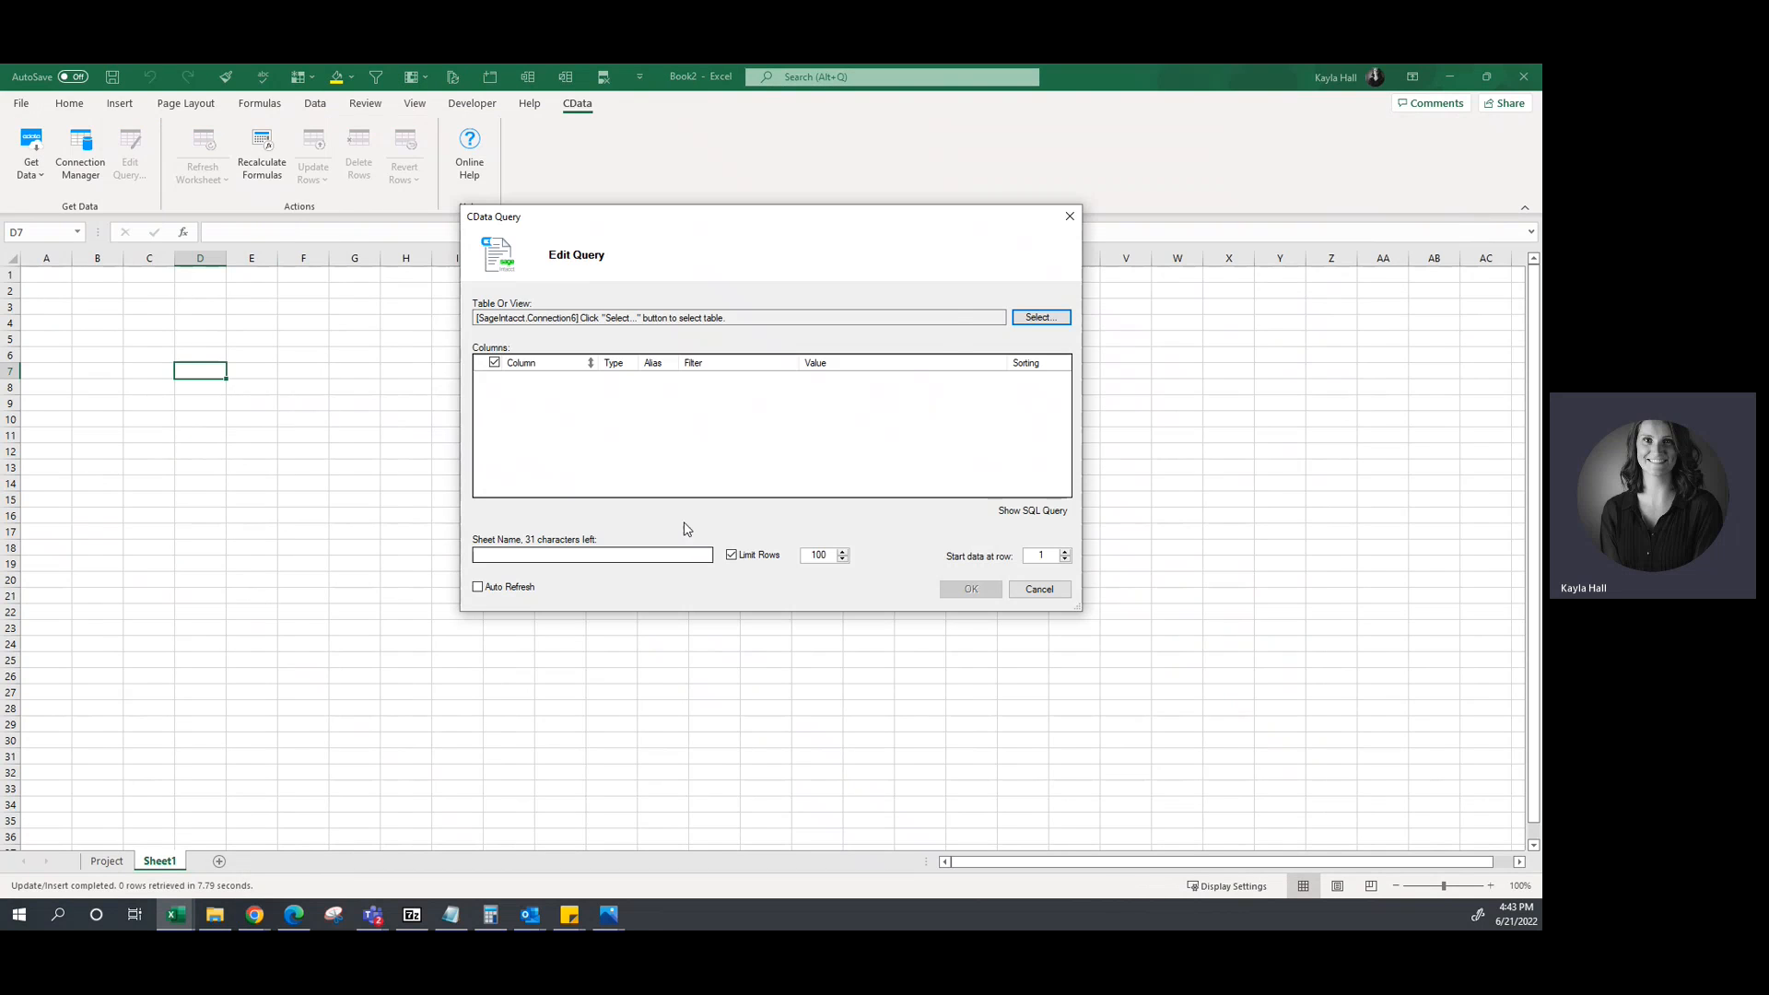
pyautogui.click(1036, 317)
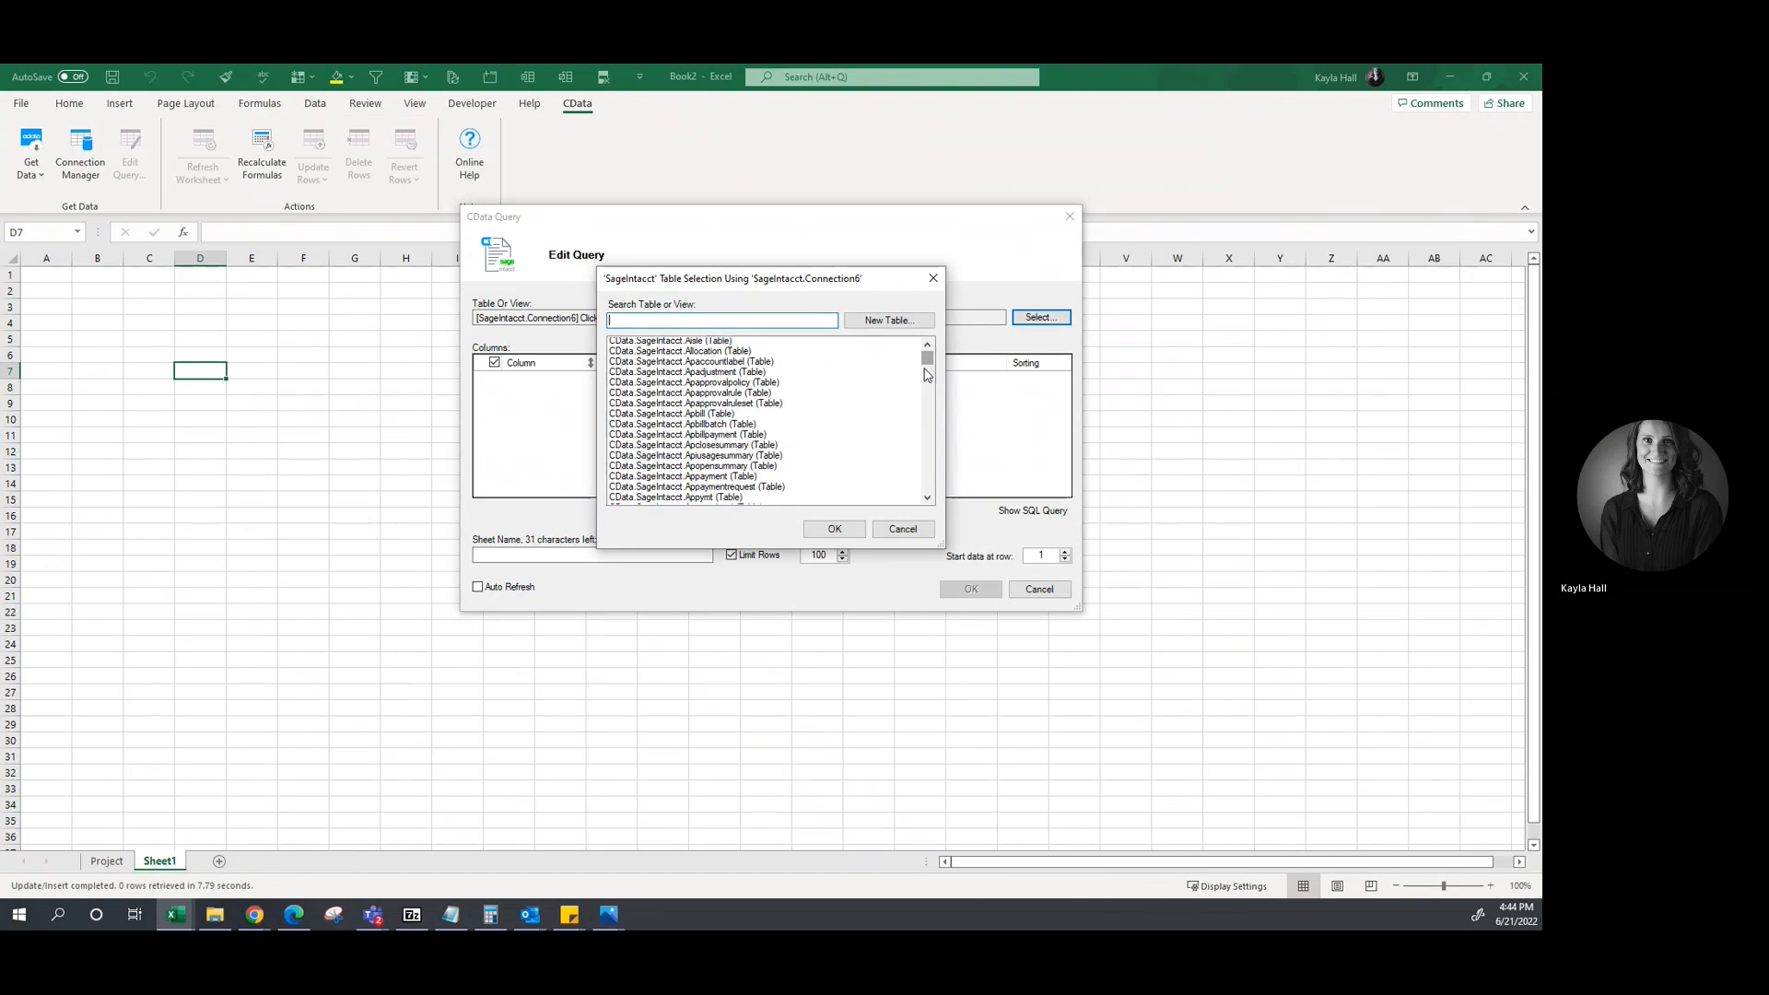
pyautogui.scroll(-3)
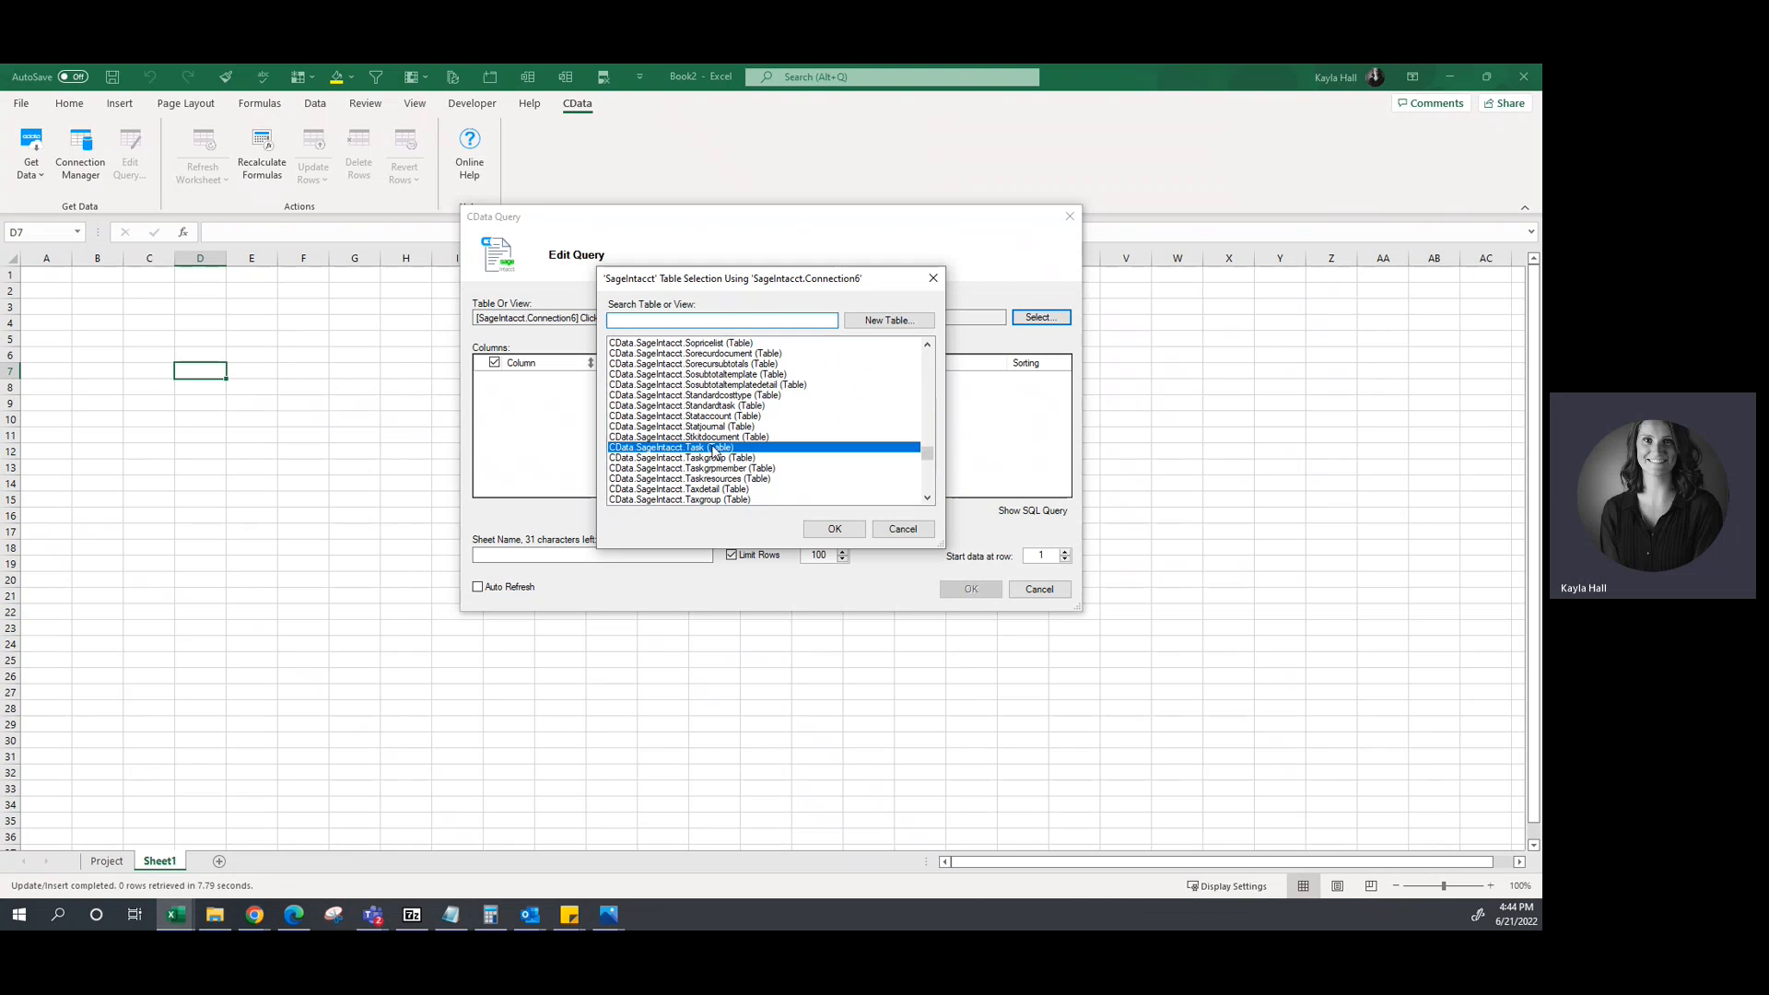
pyautogui.click(833, 528)
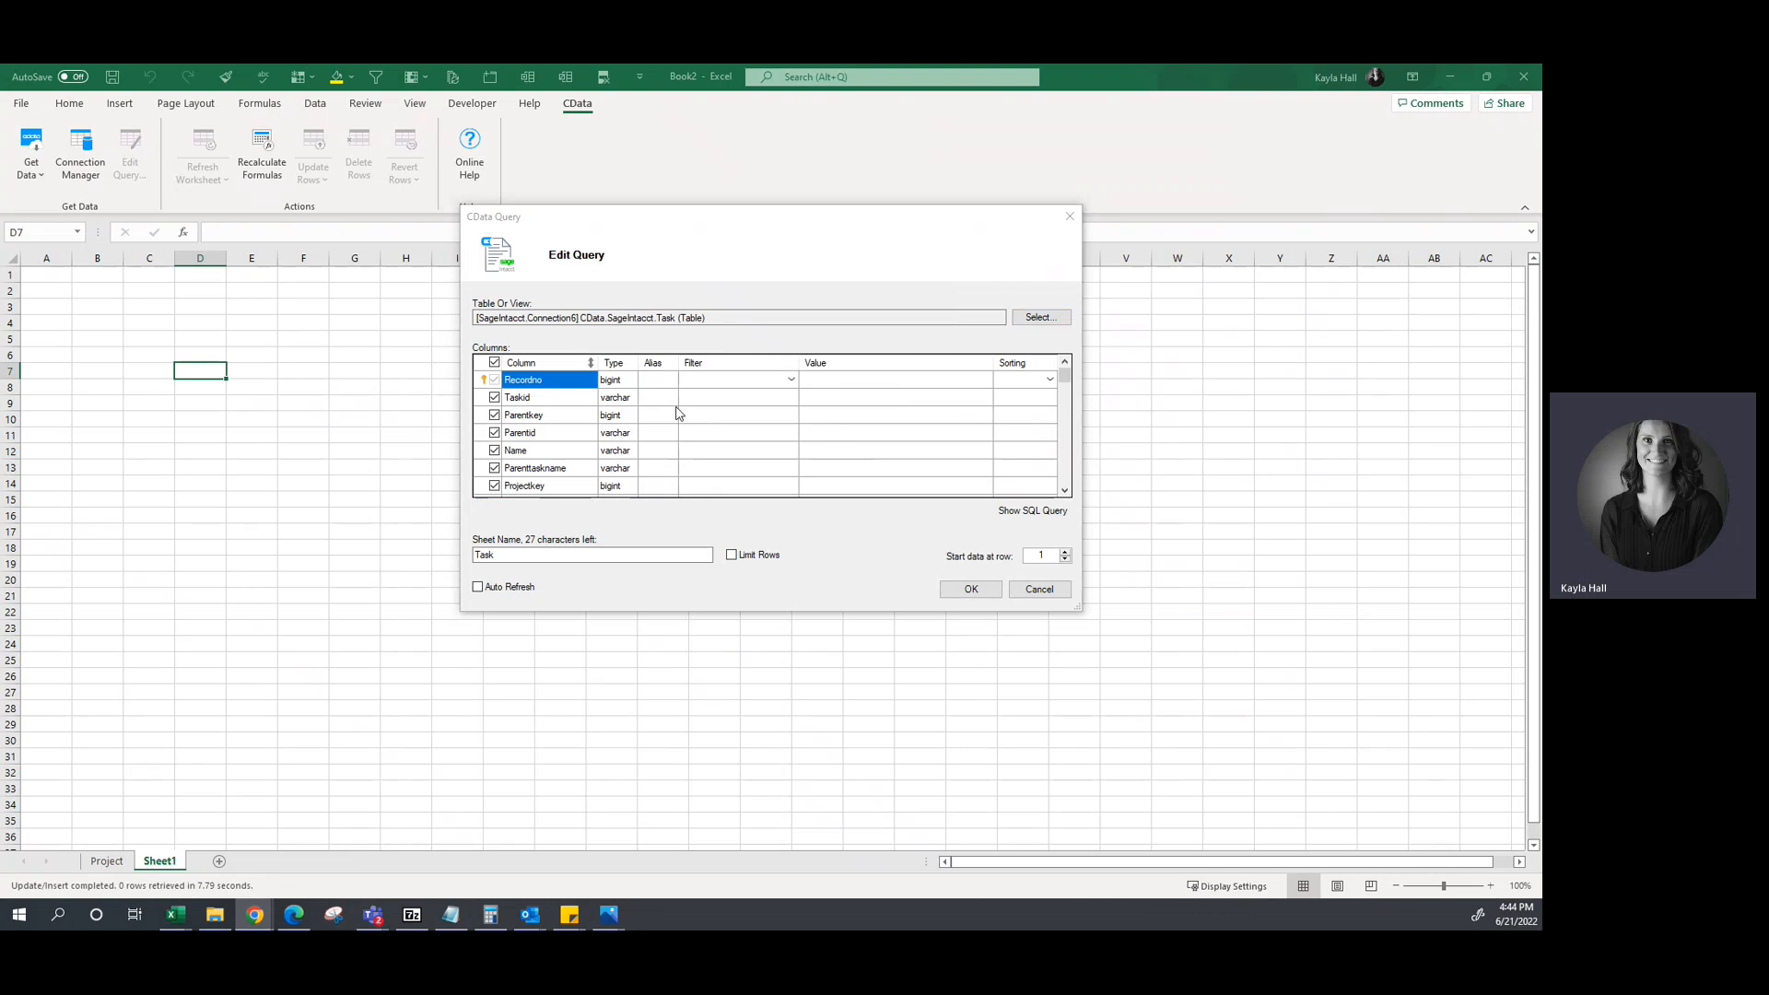
pyautogui.click(969, 588)
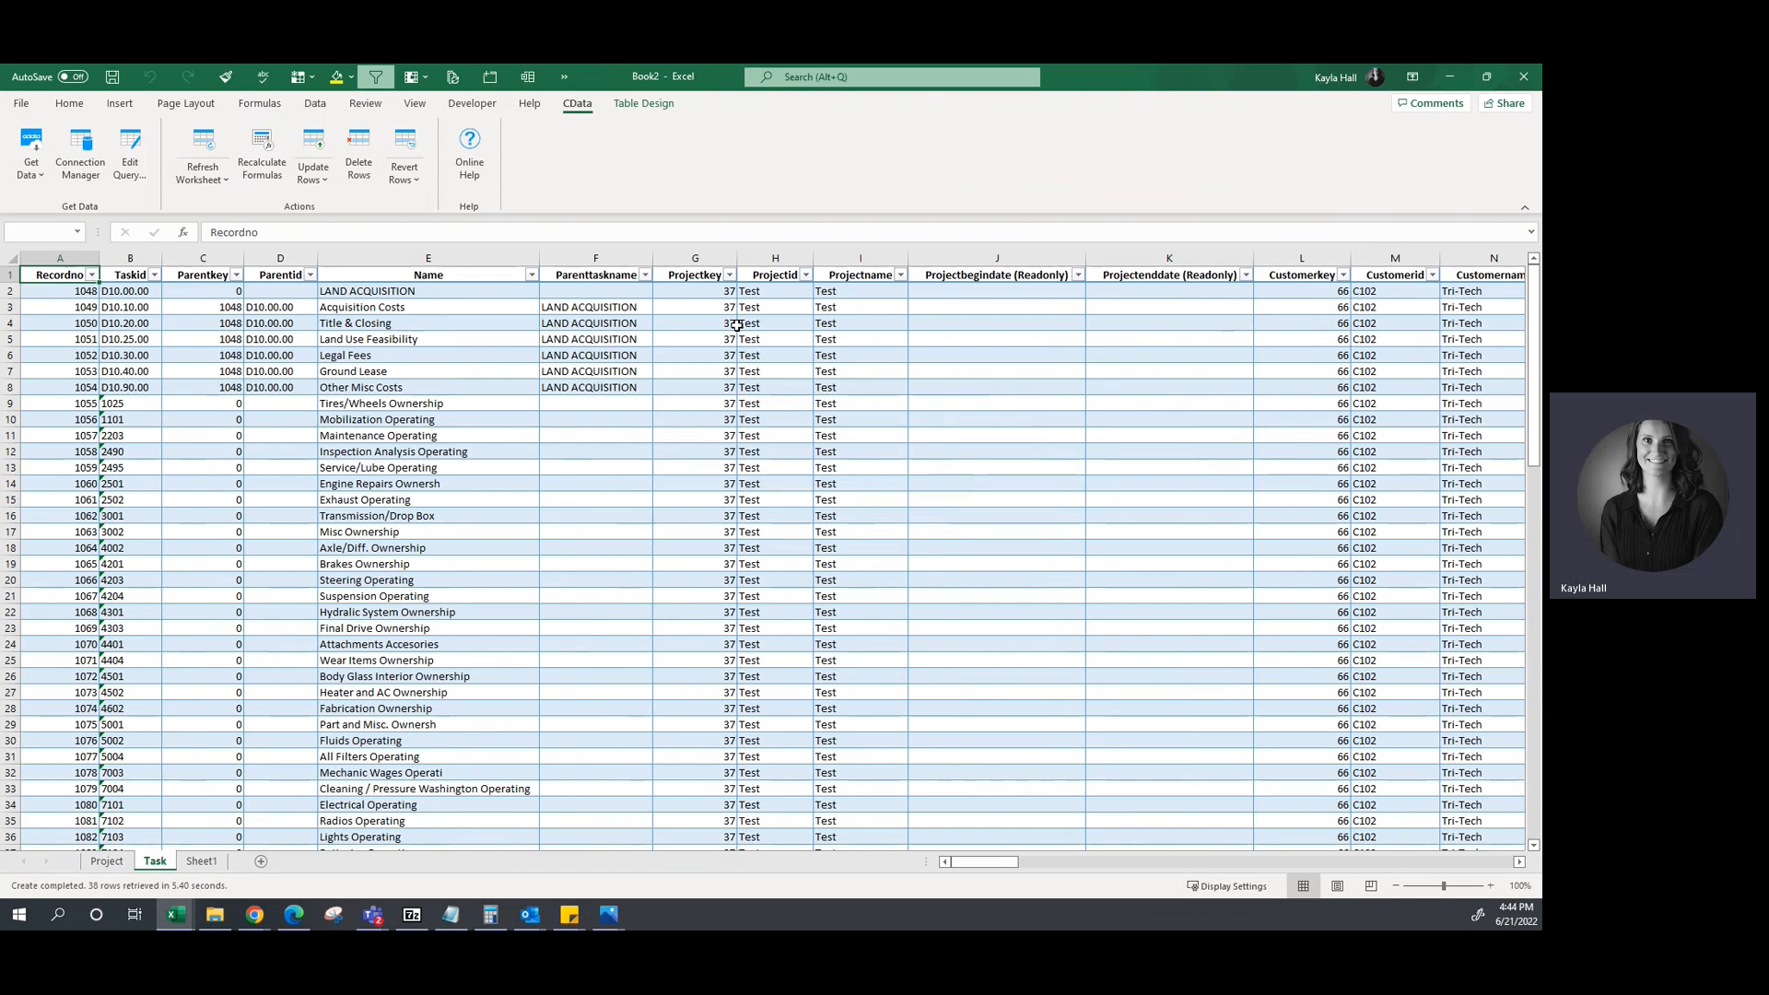
# Set Item ID to Equipment for tasks in rows 2–6 and push those selected rows to Sage Intacct.
pyautogui.click(1521, 860)
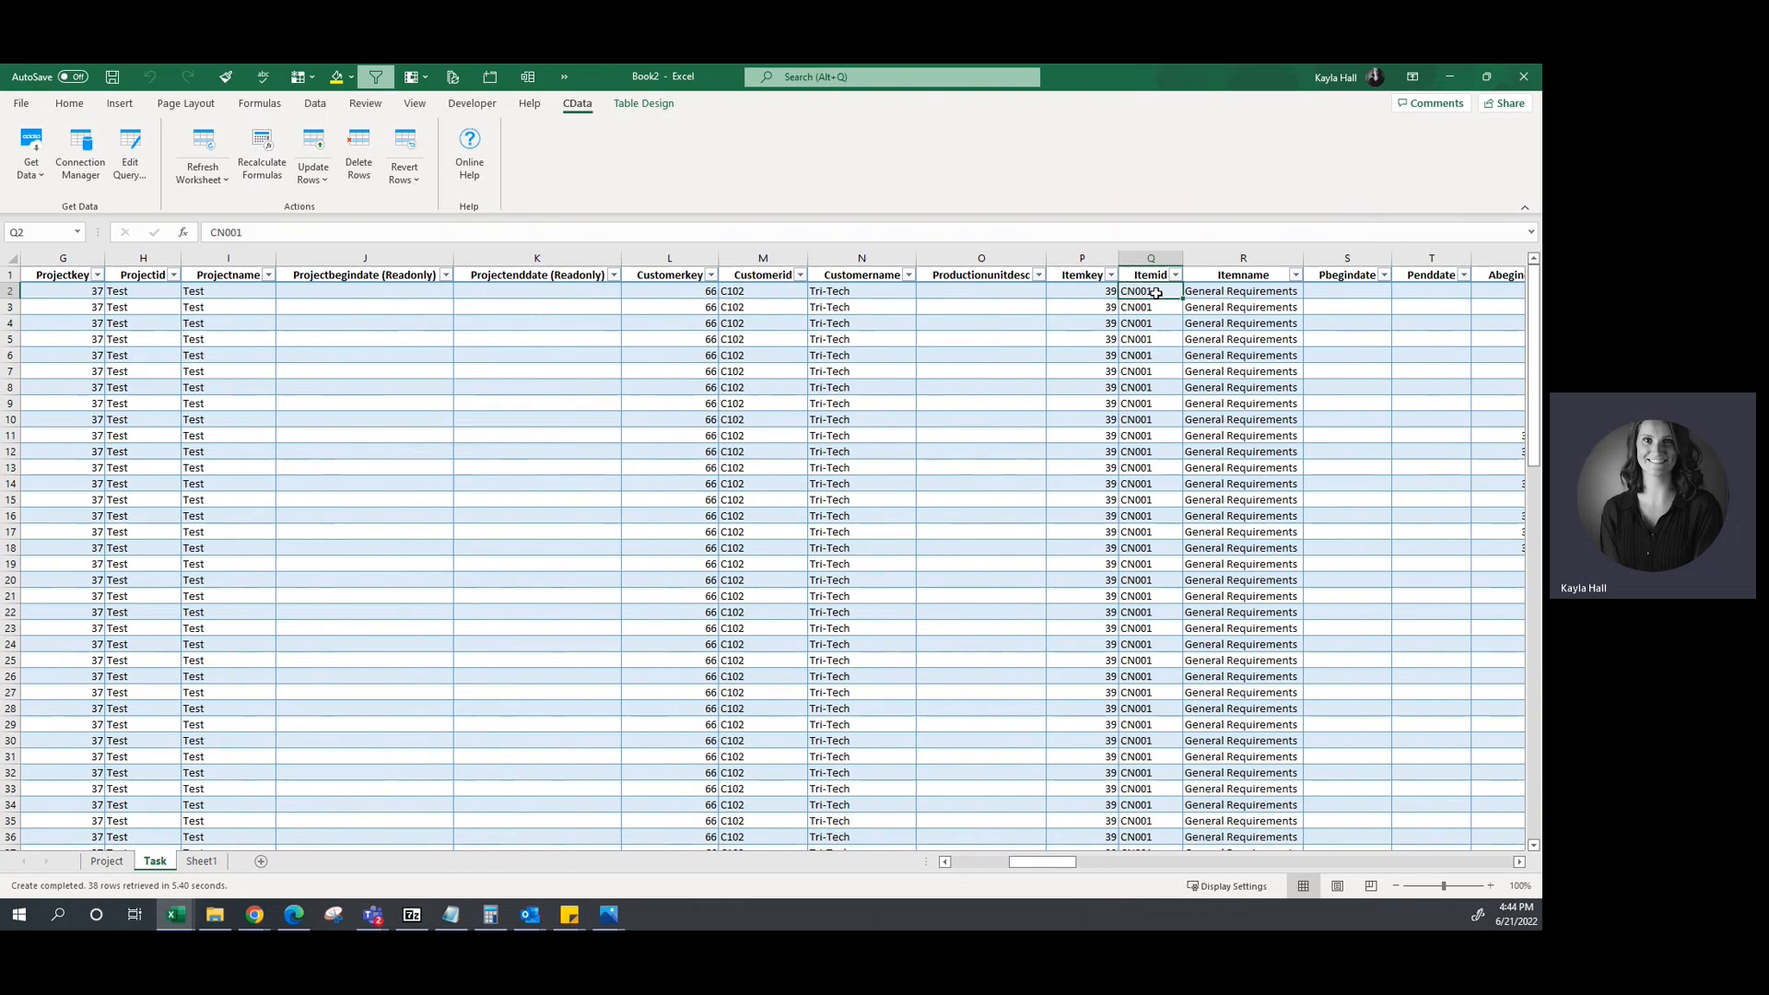
pyautogui.write('Equipment')
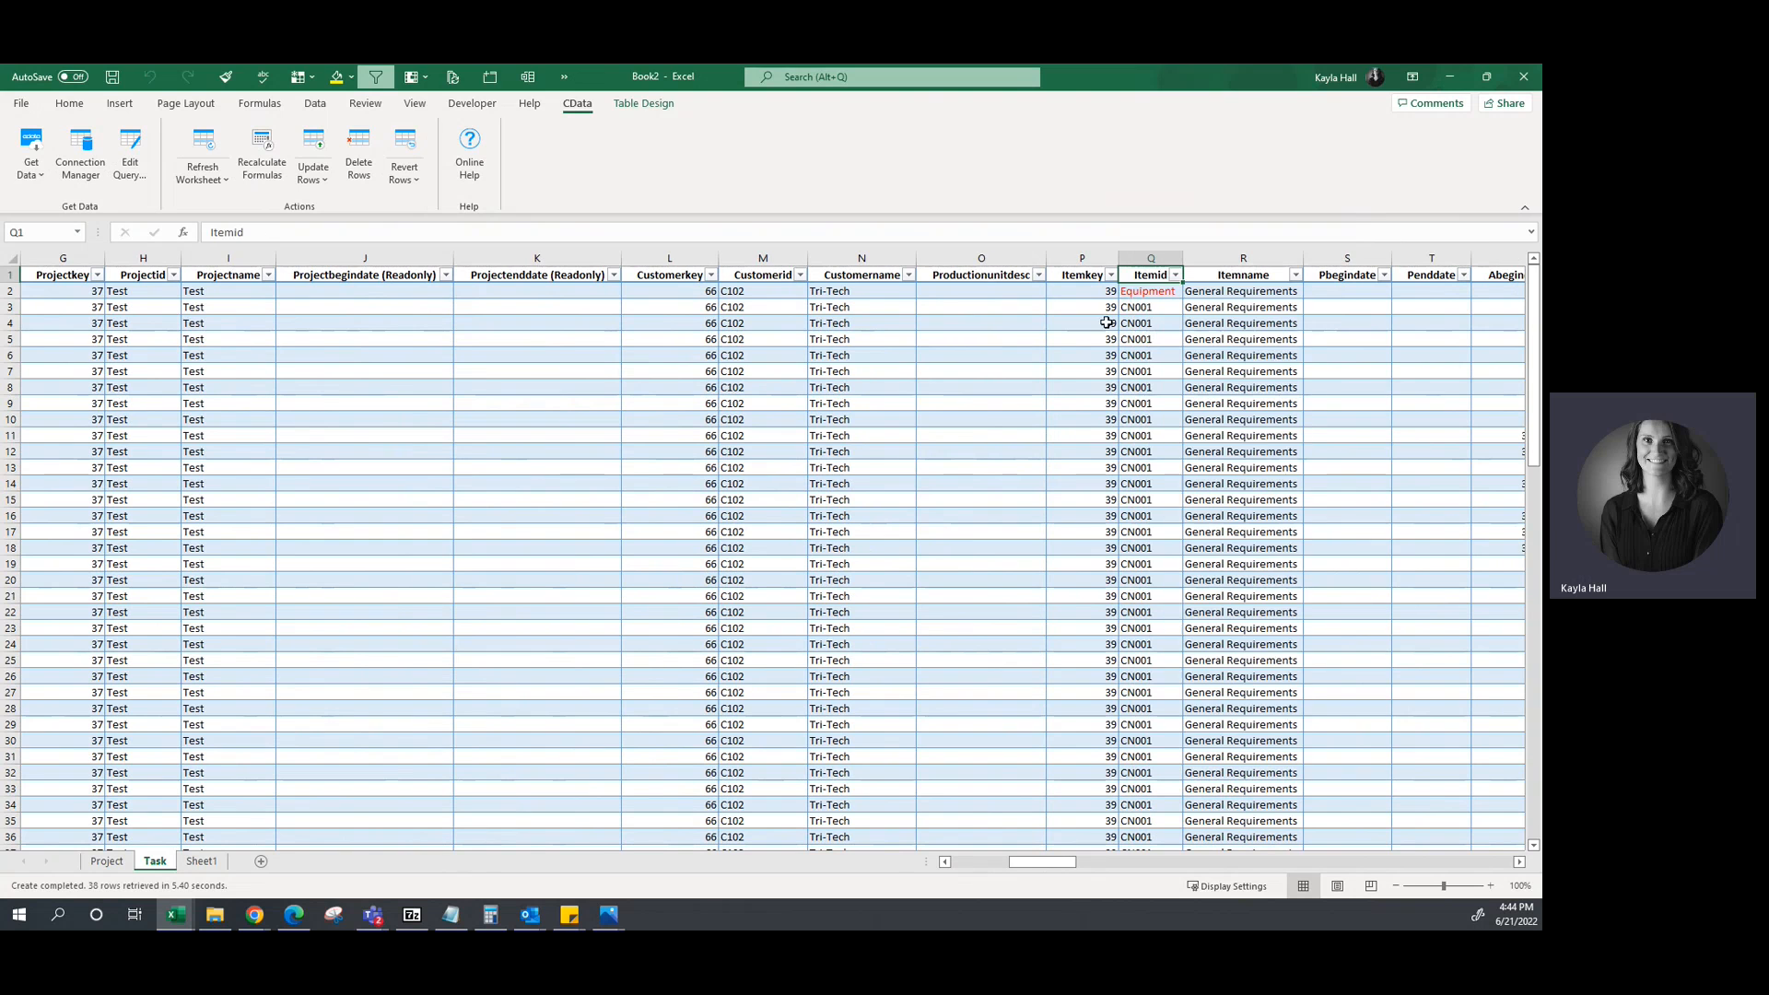
pyautogui.click(1150, 291)
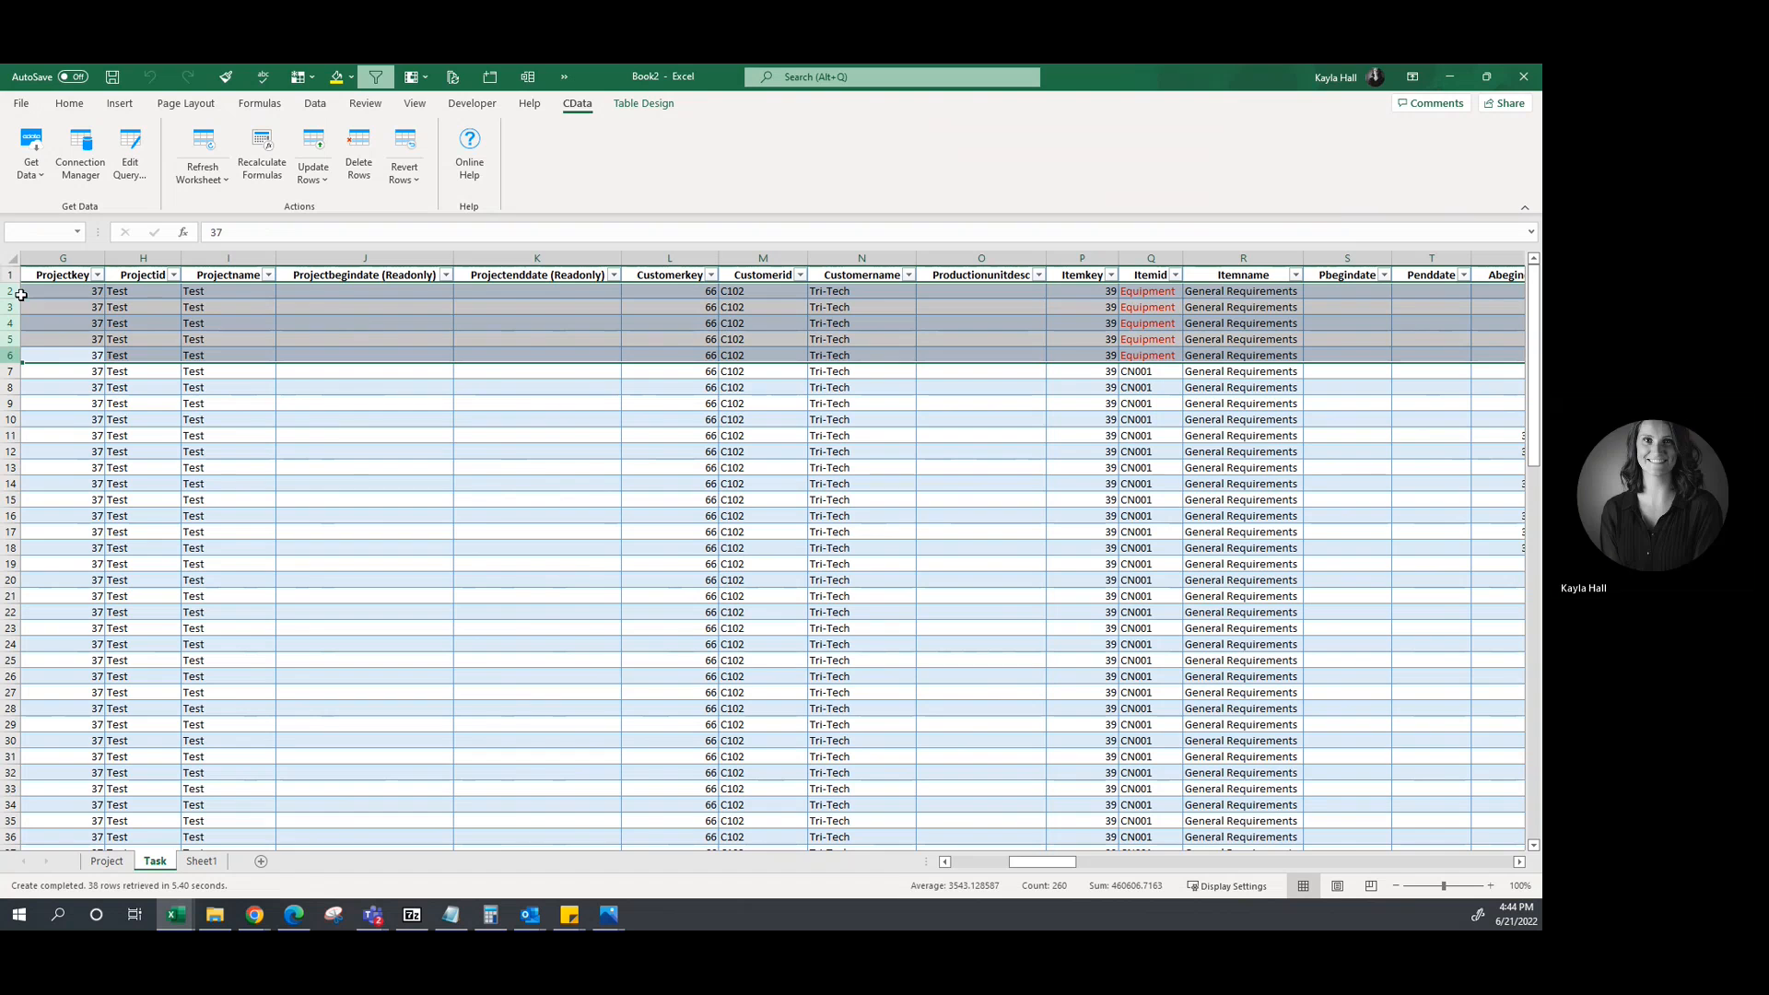
pyautogui.click(312, 155)
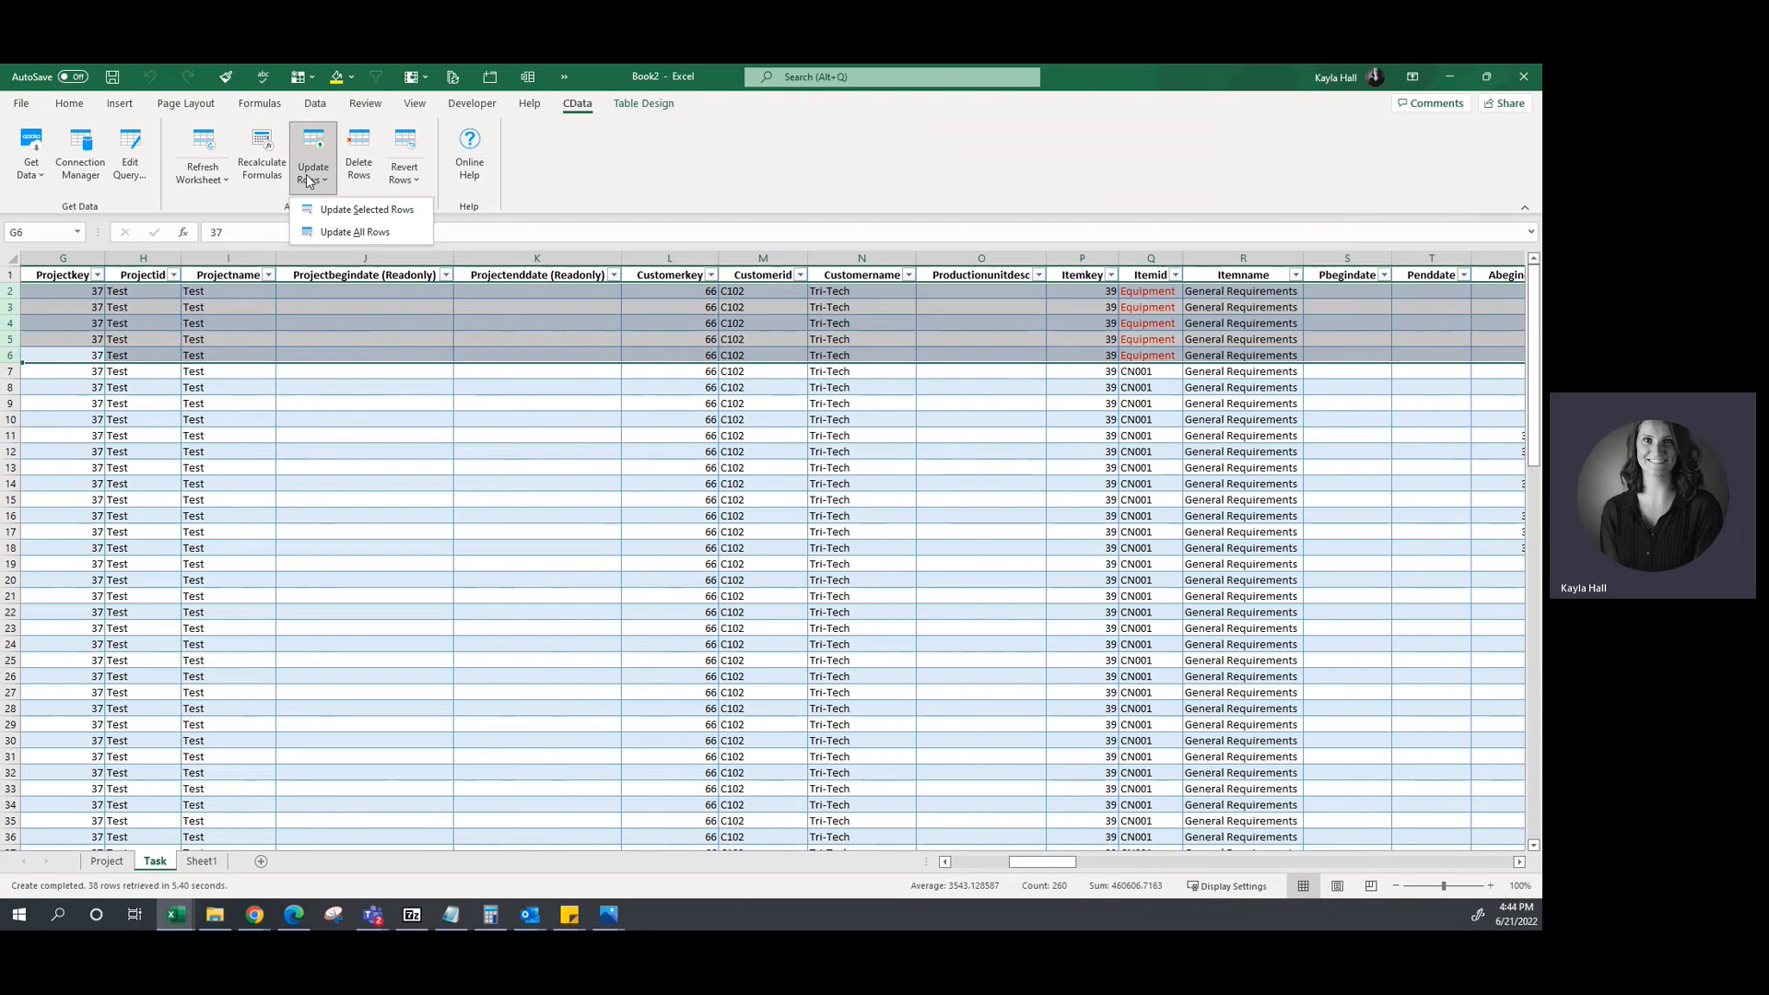
pyautogui.click(365, 209)
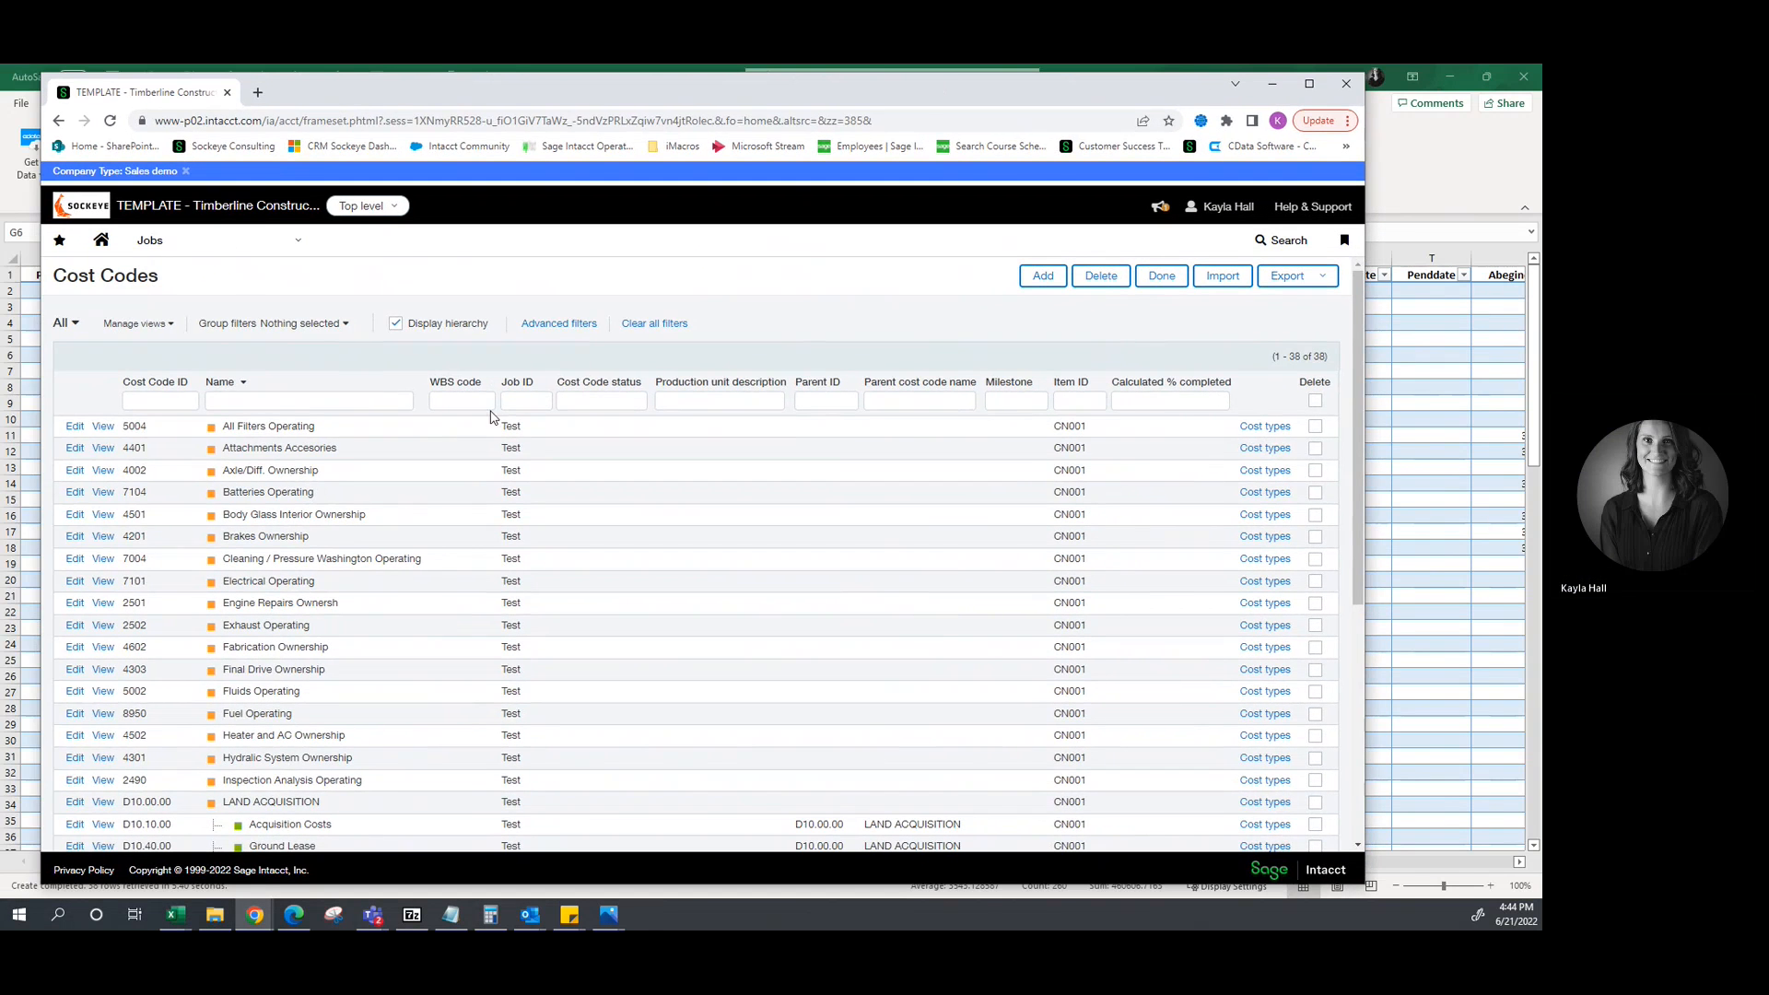
pyautogui.moveTo(1111, 499)
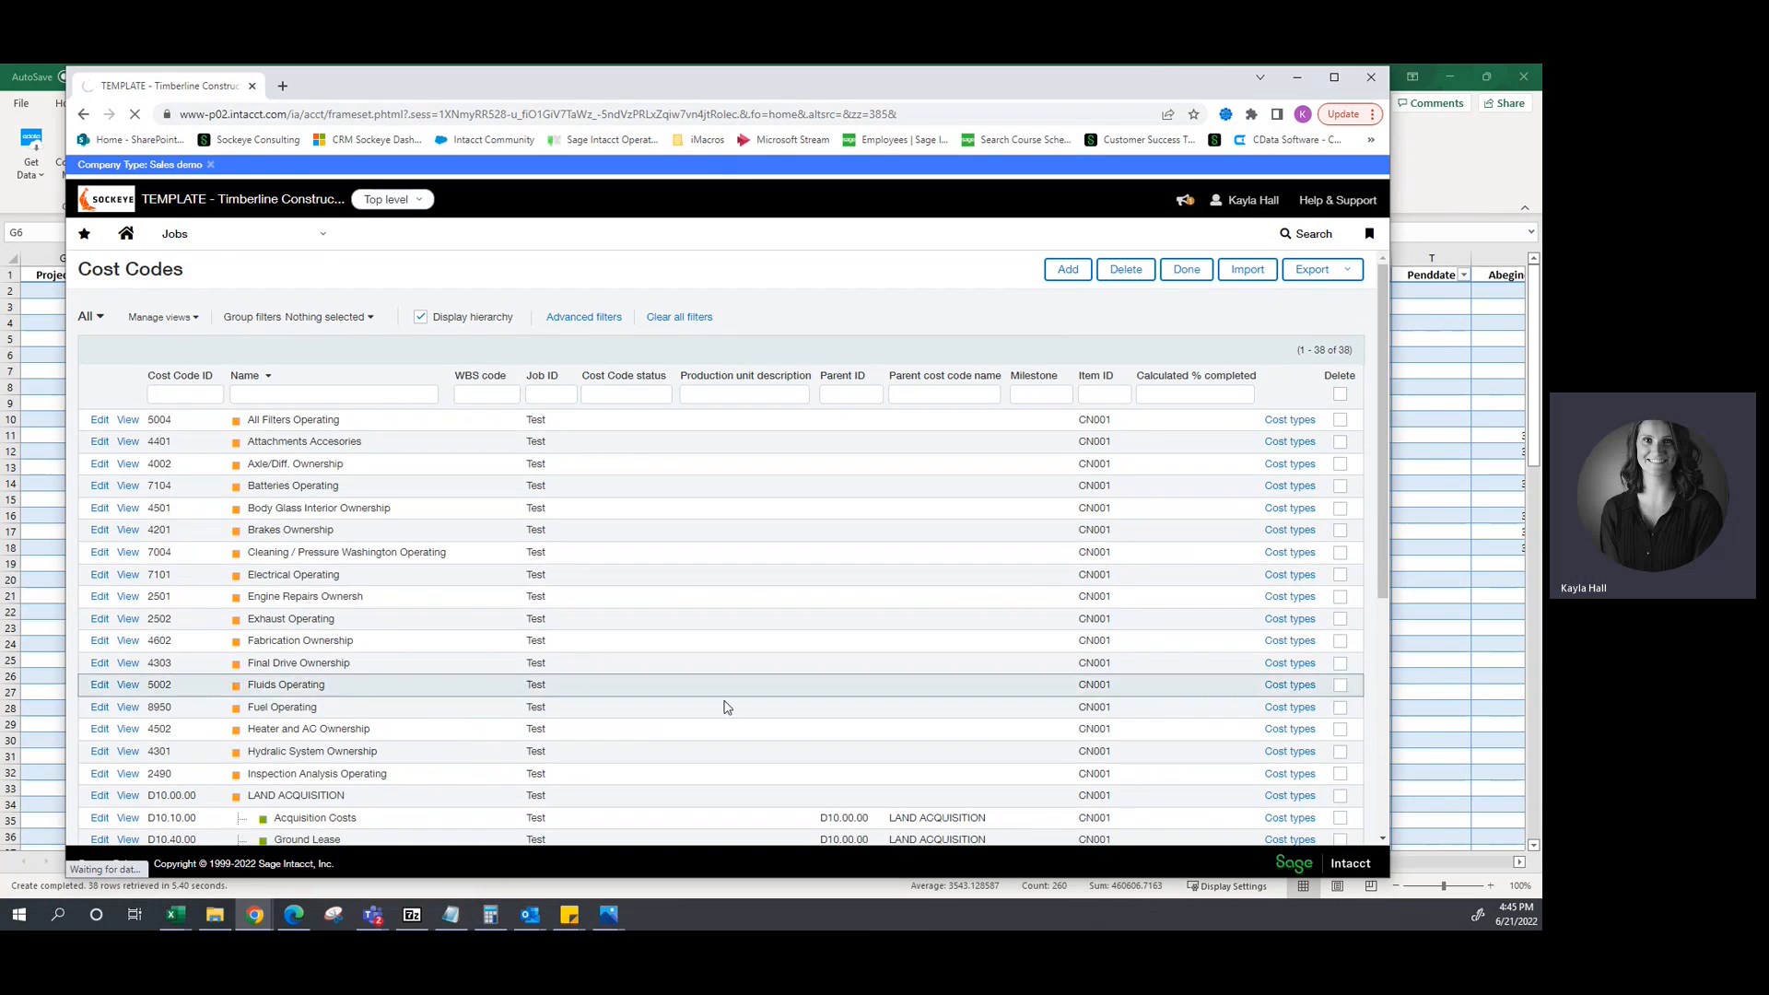
# Scroll the Cost Codes list to confirm Equipment item IDs, then return to Excel.
pyautogui.scroll(-3)
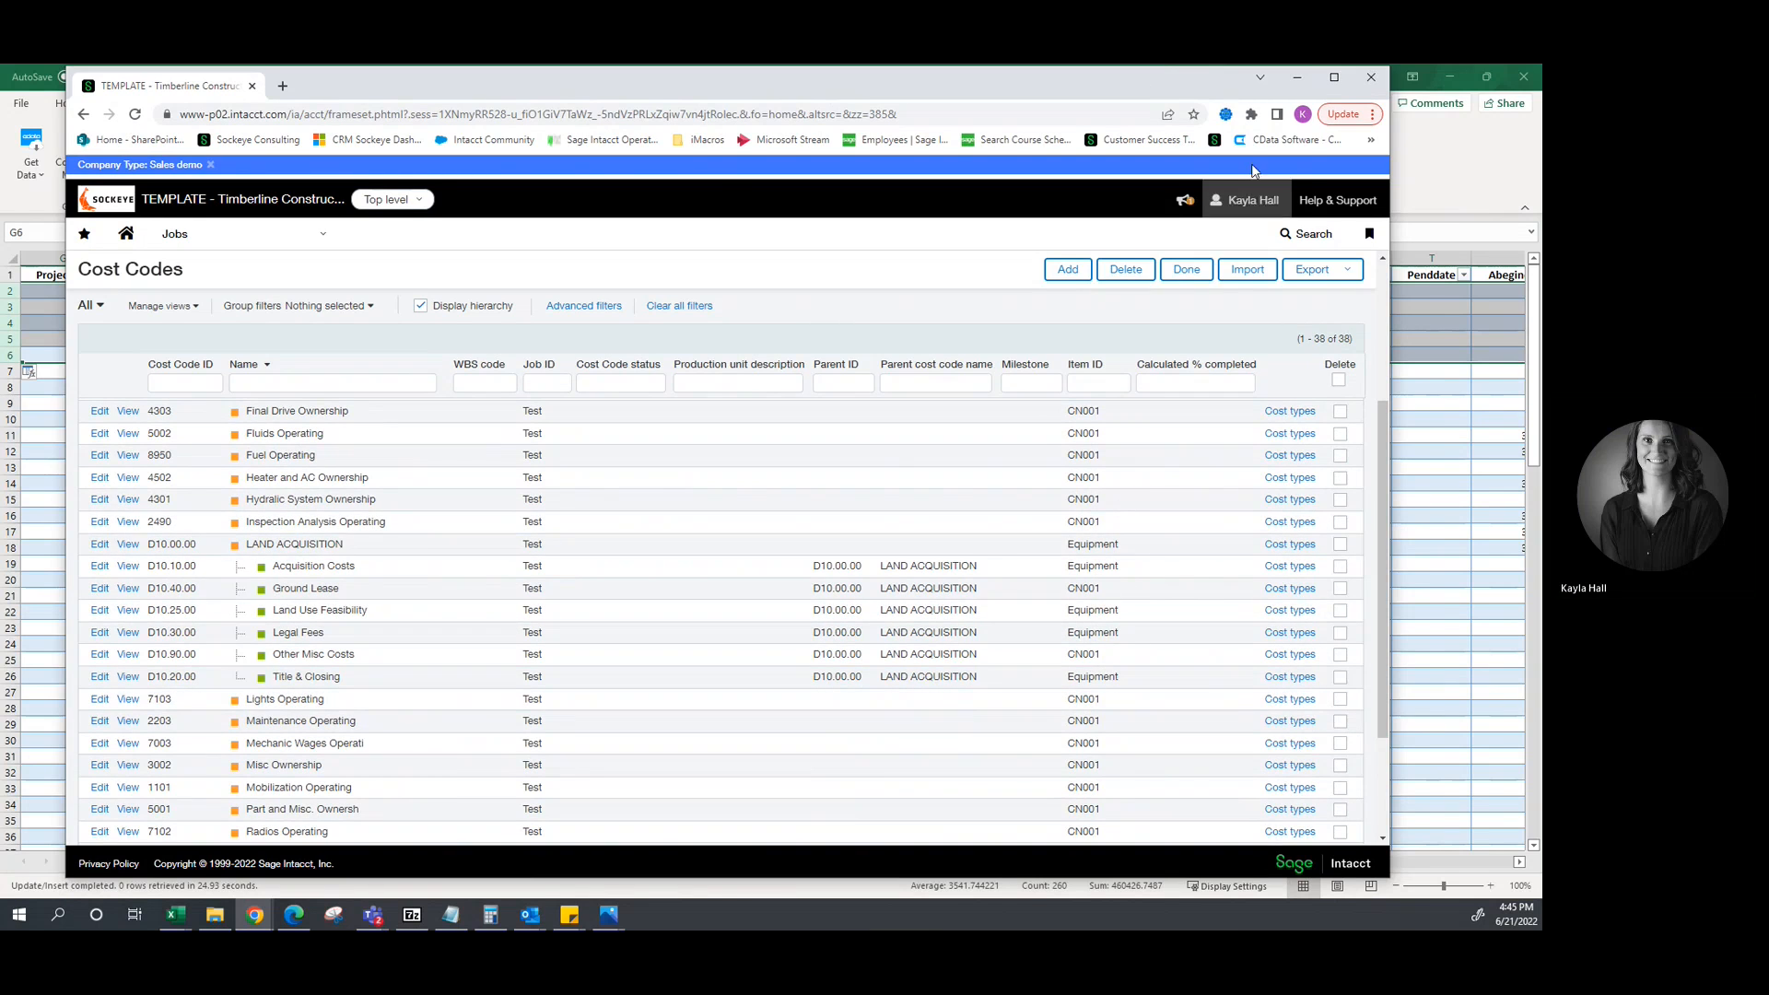
pyautogui.click(173, 914)
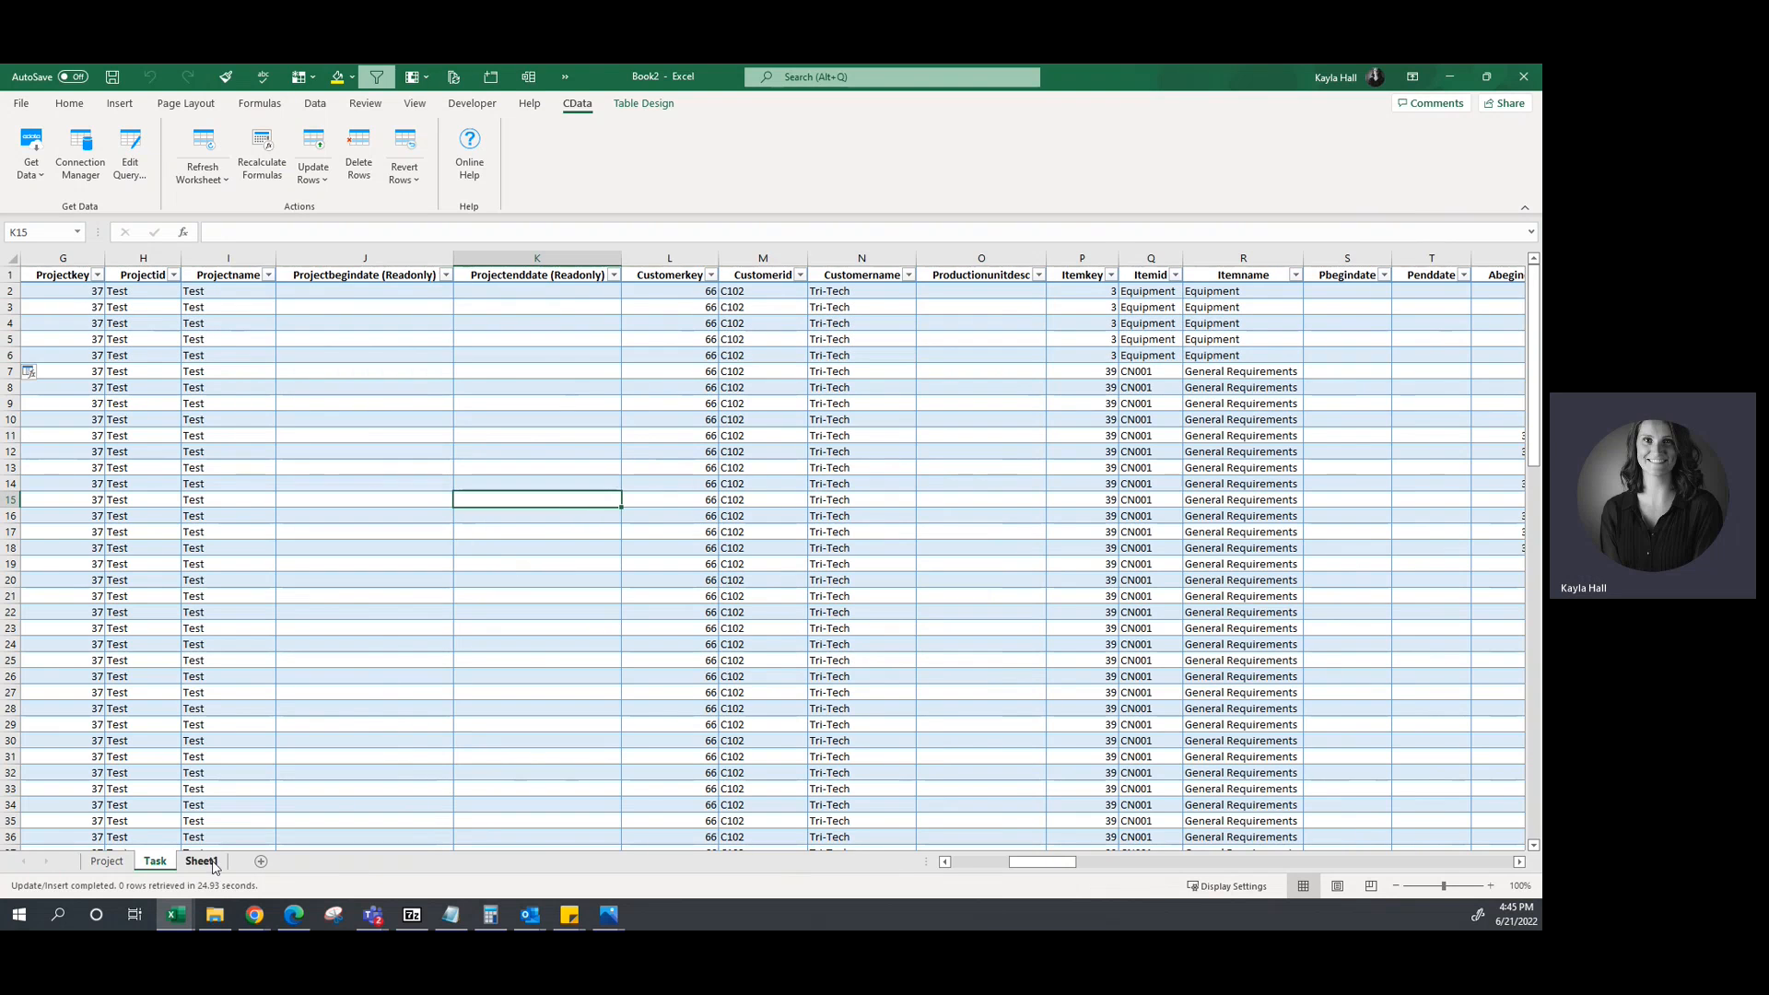
pyautogui.click(201, 861)
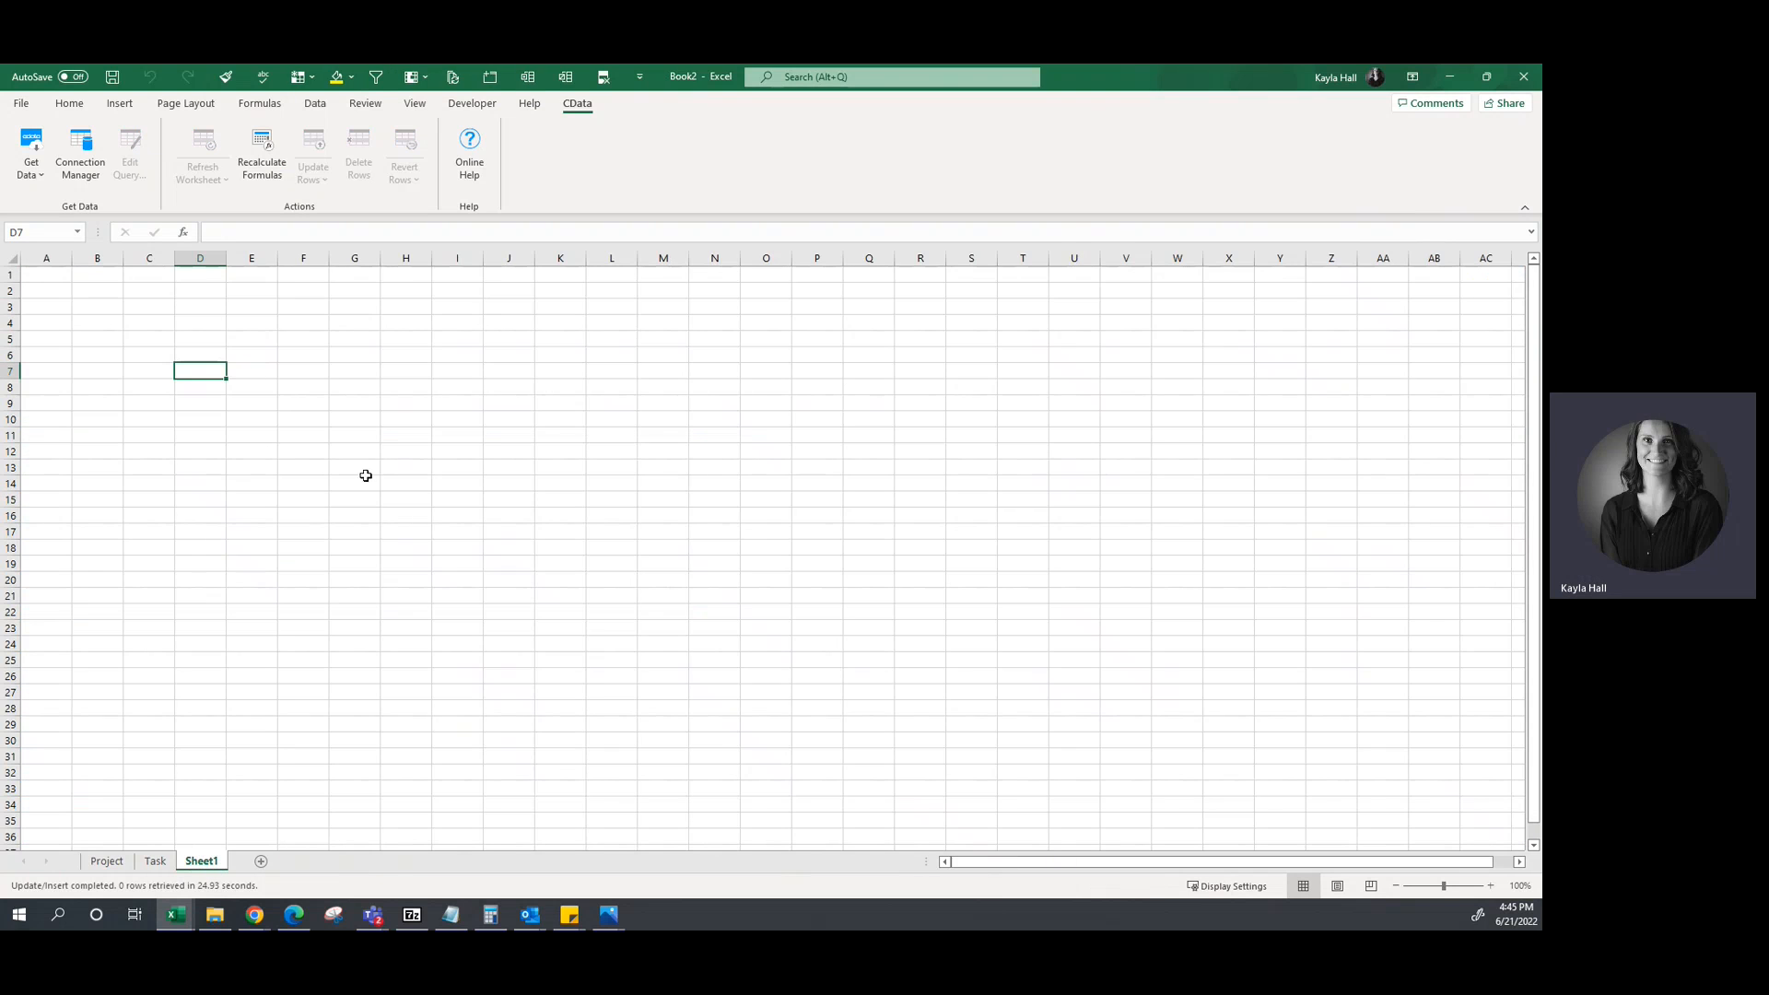
pyautogui.click(155, 860)
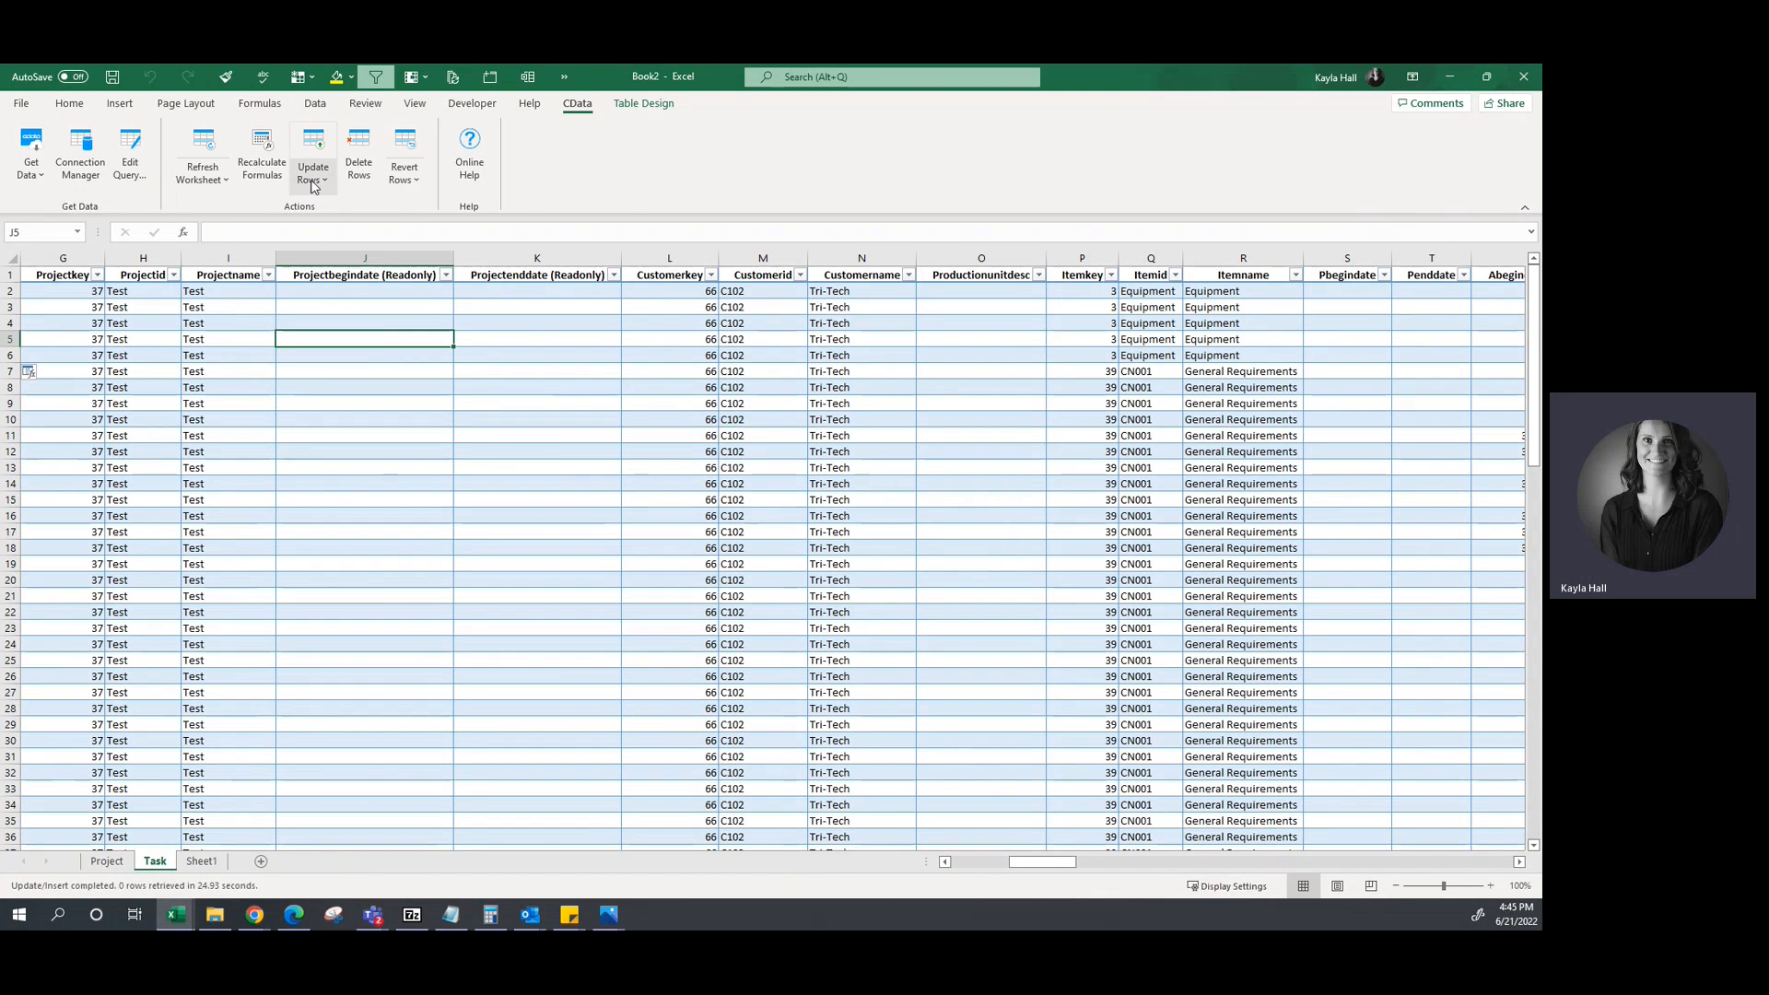
pyautogui.click(536, 531)
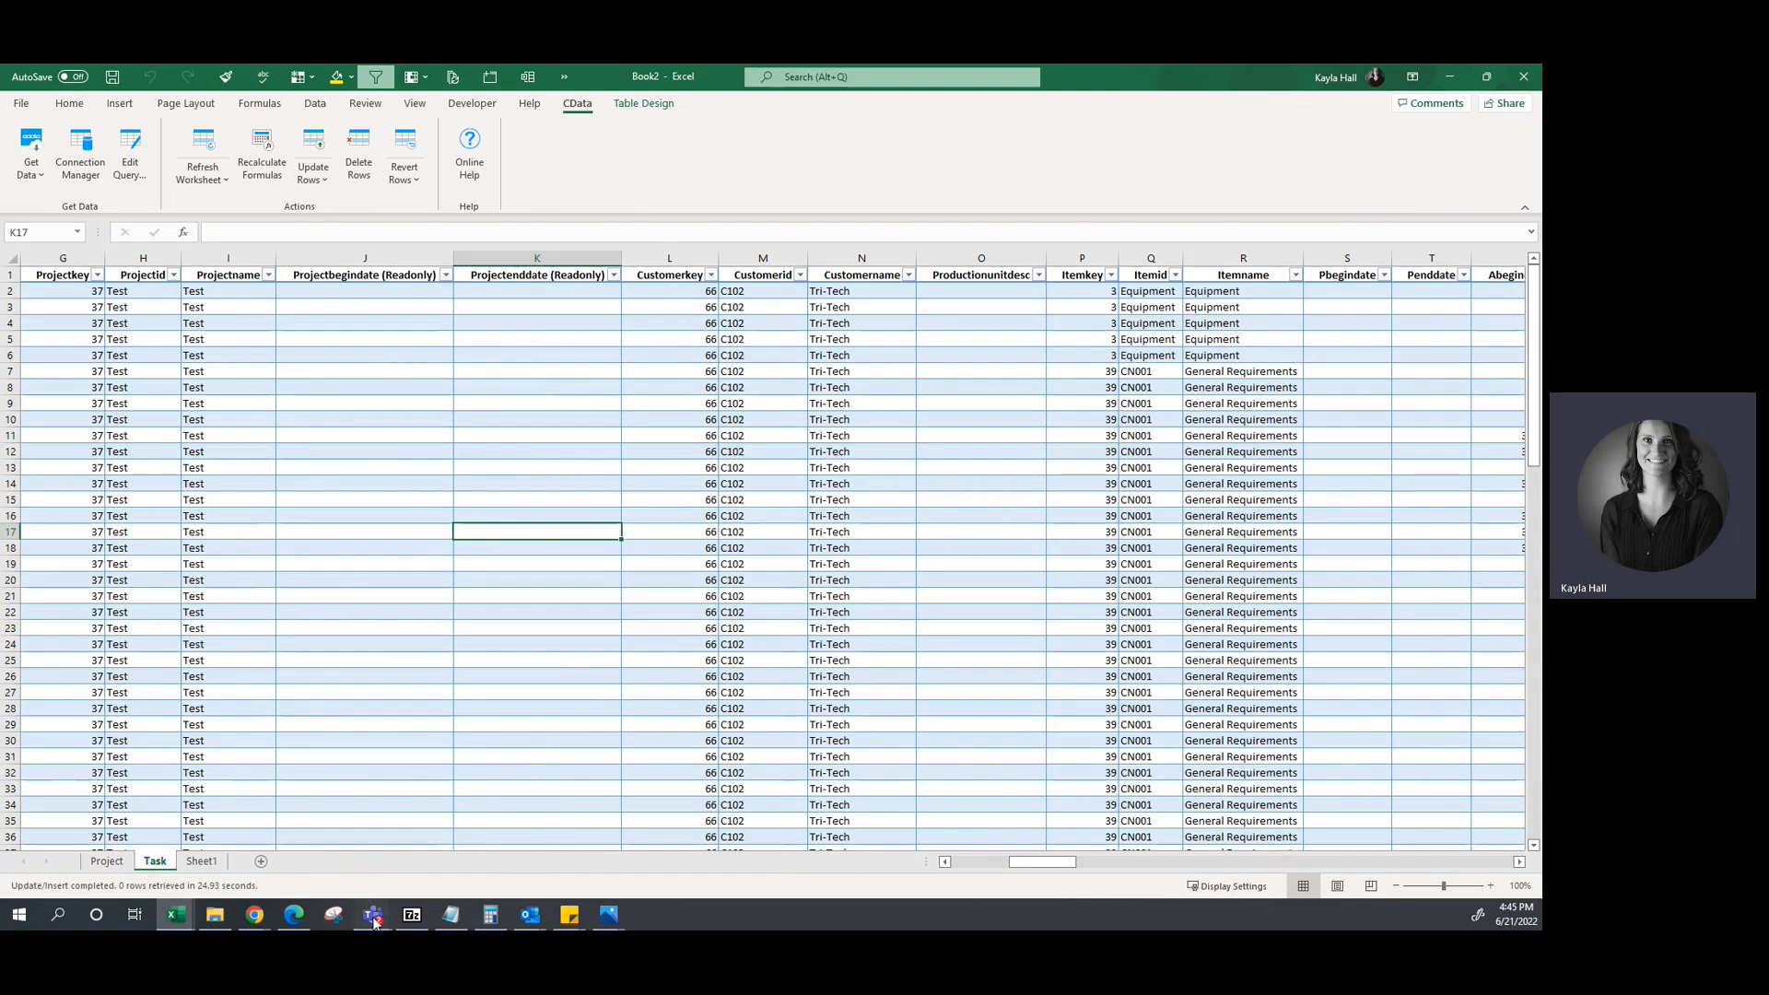